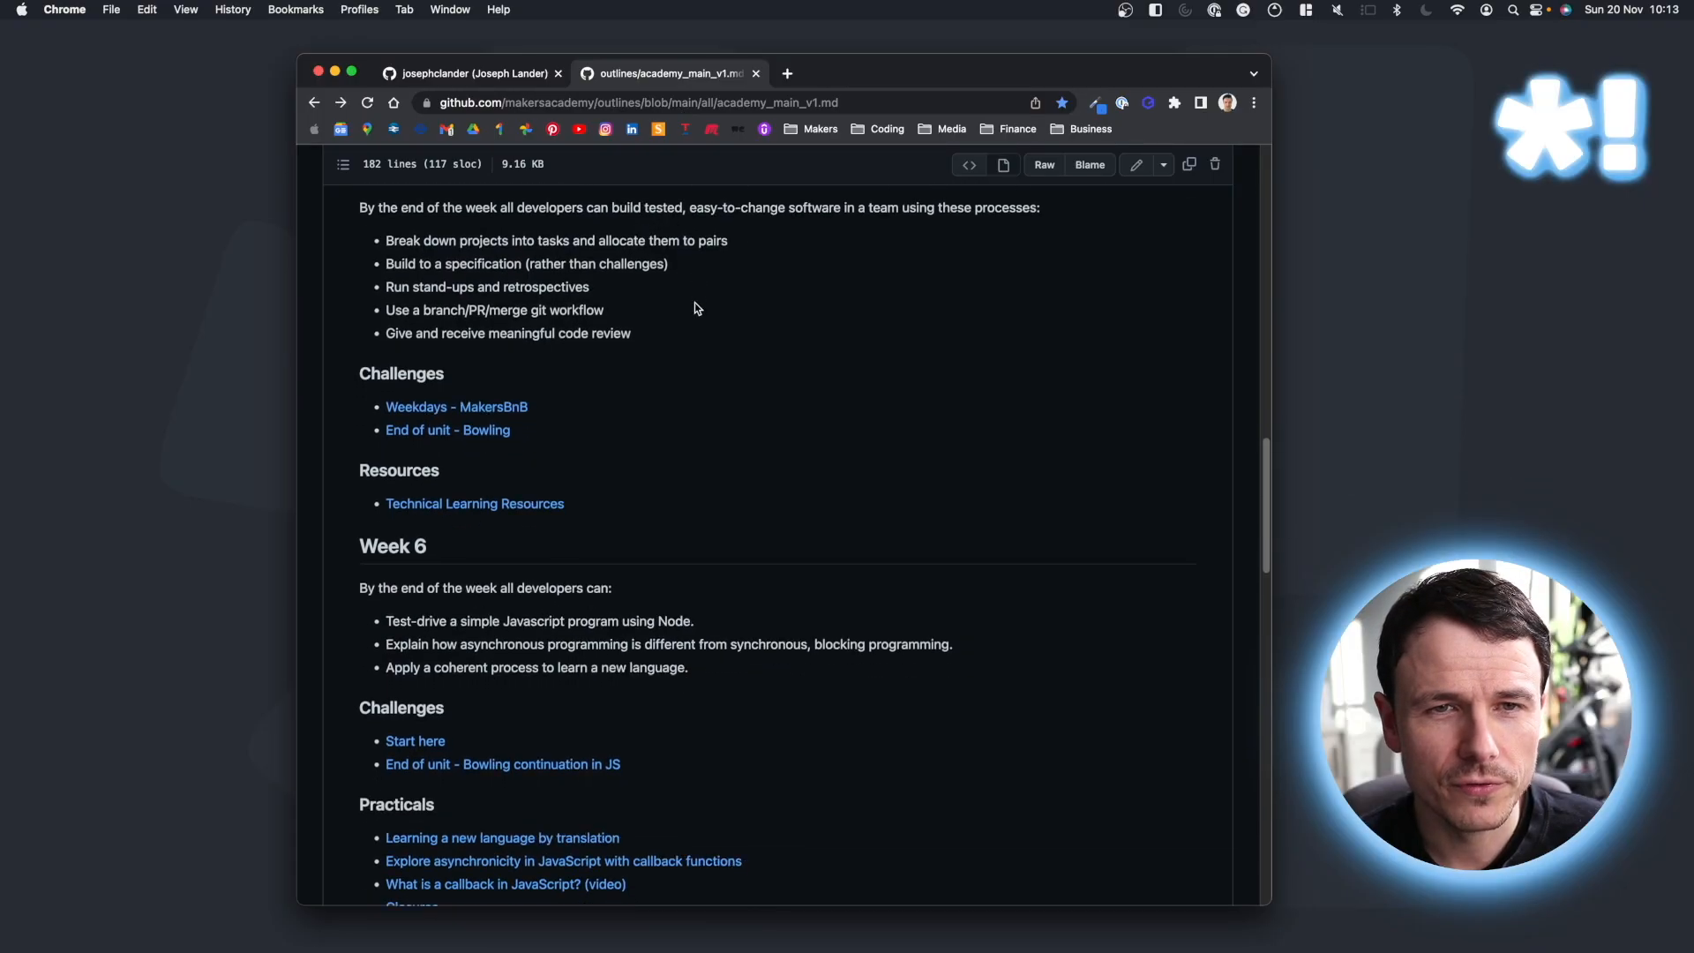
Open the Ruby note as a full page and scroll through its Definitions, Classes and Modules sections.
scroll("down", 3)
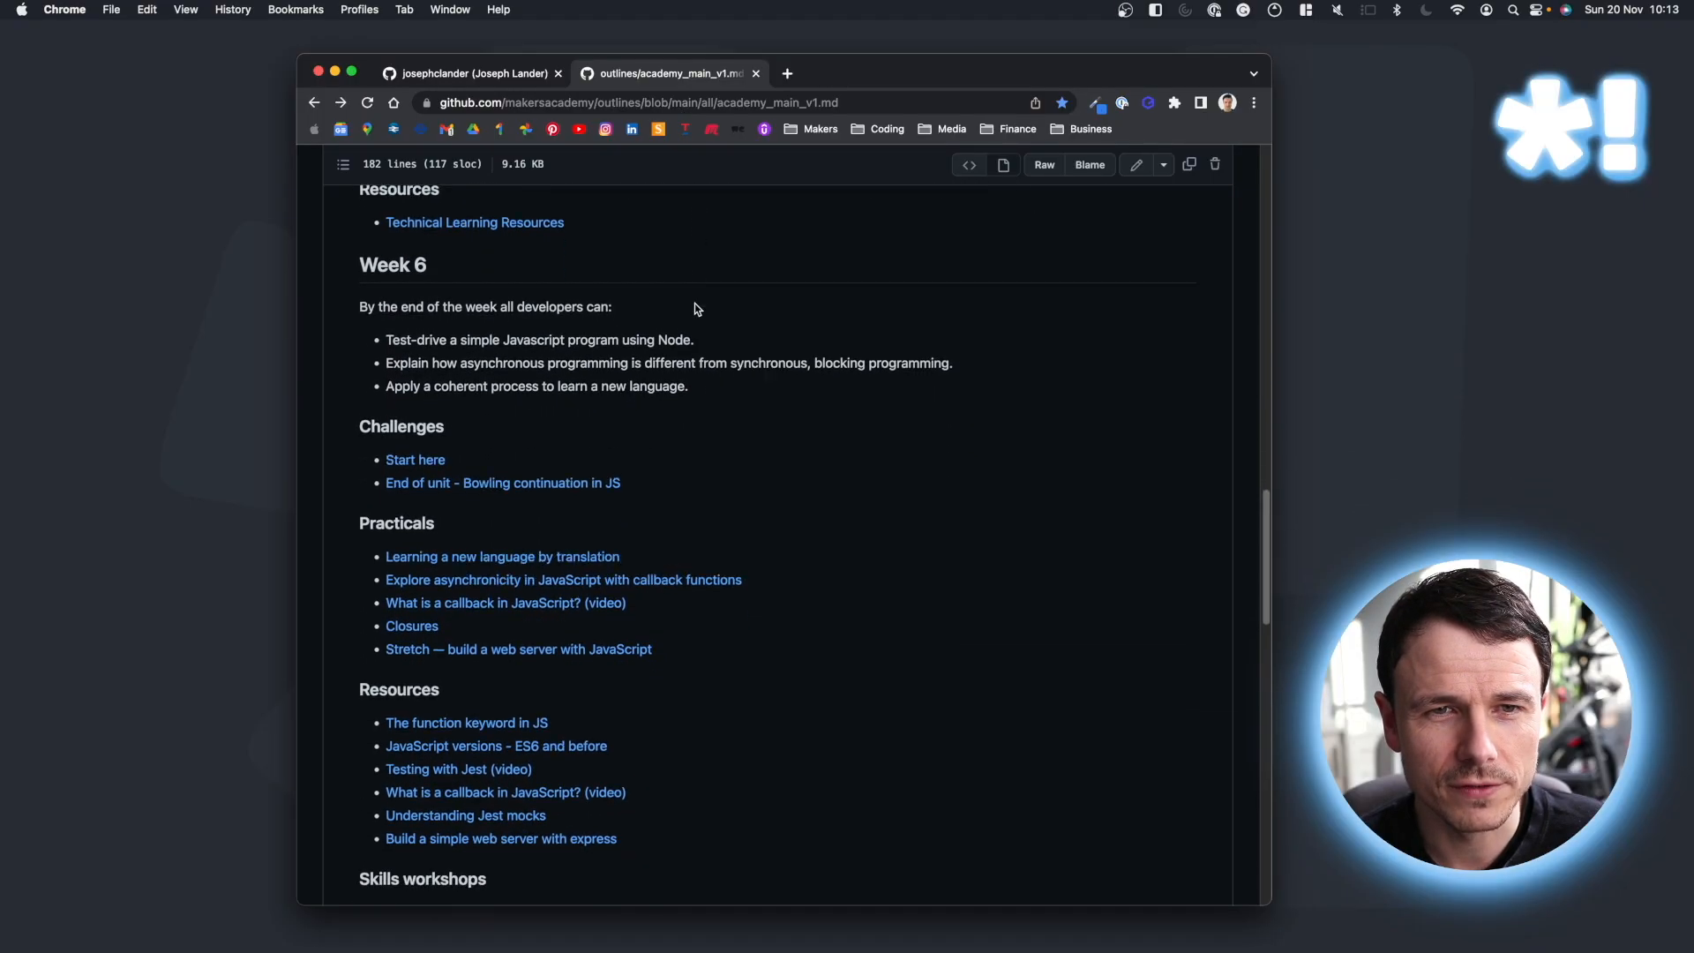
scroll("down", 3)
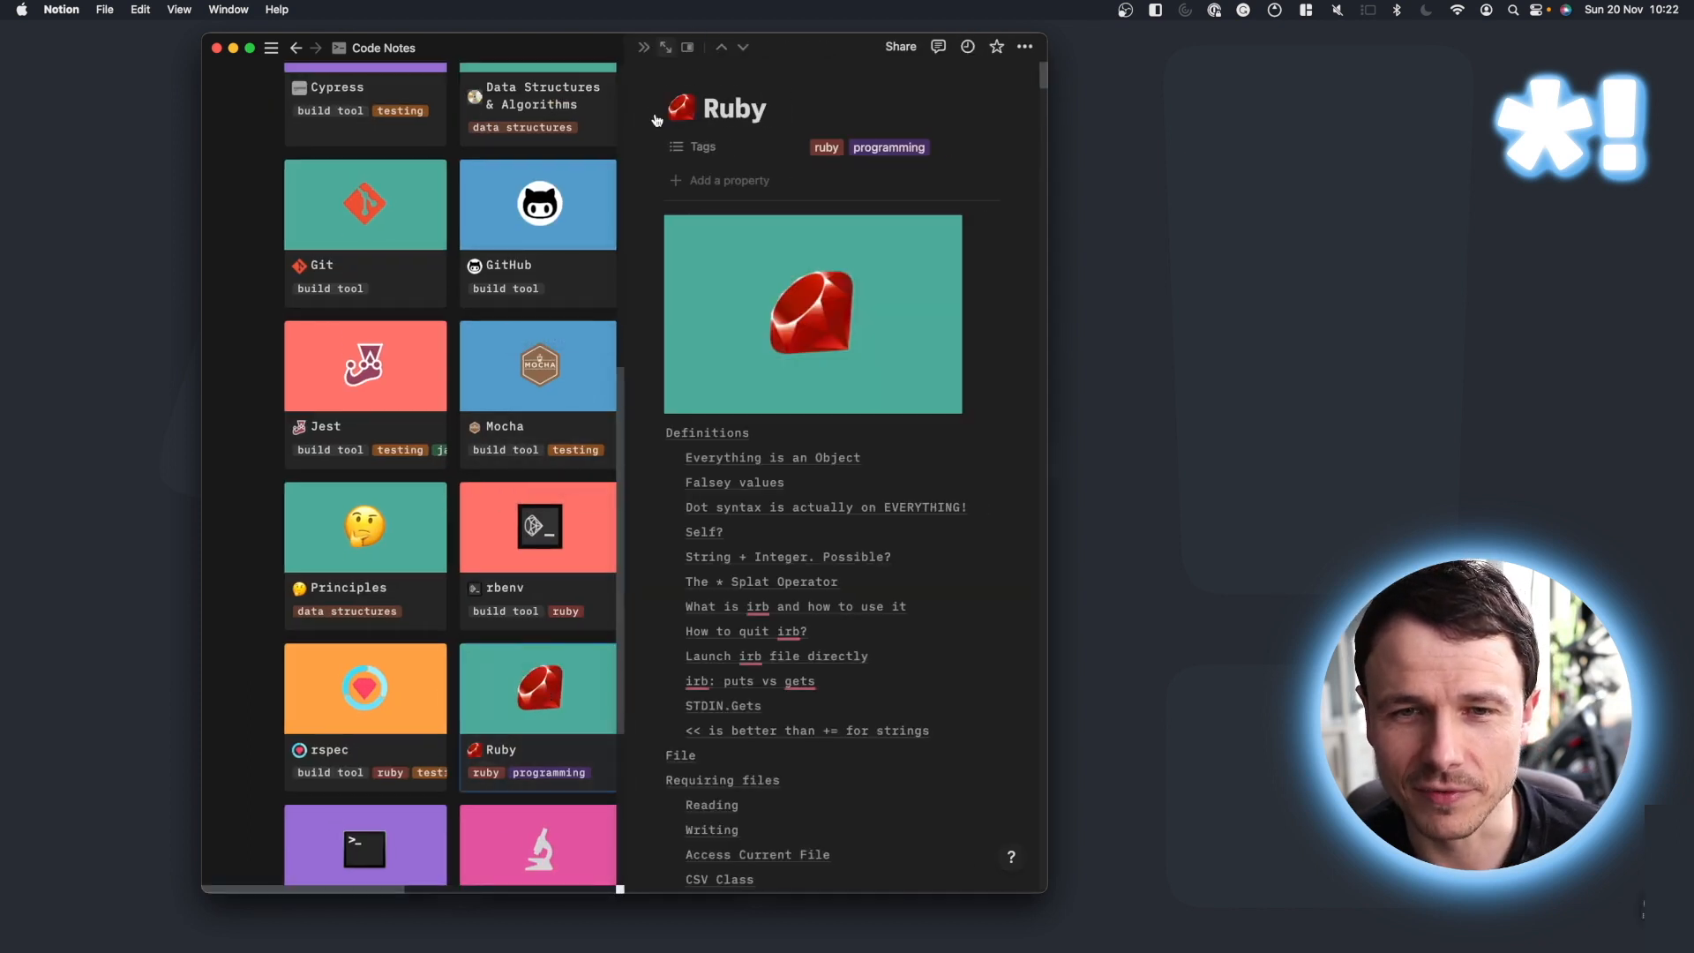
left_click(734, 106)
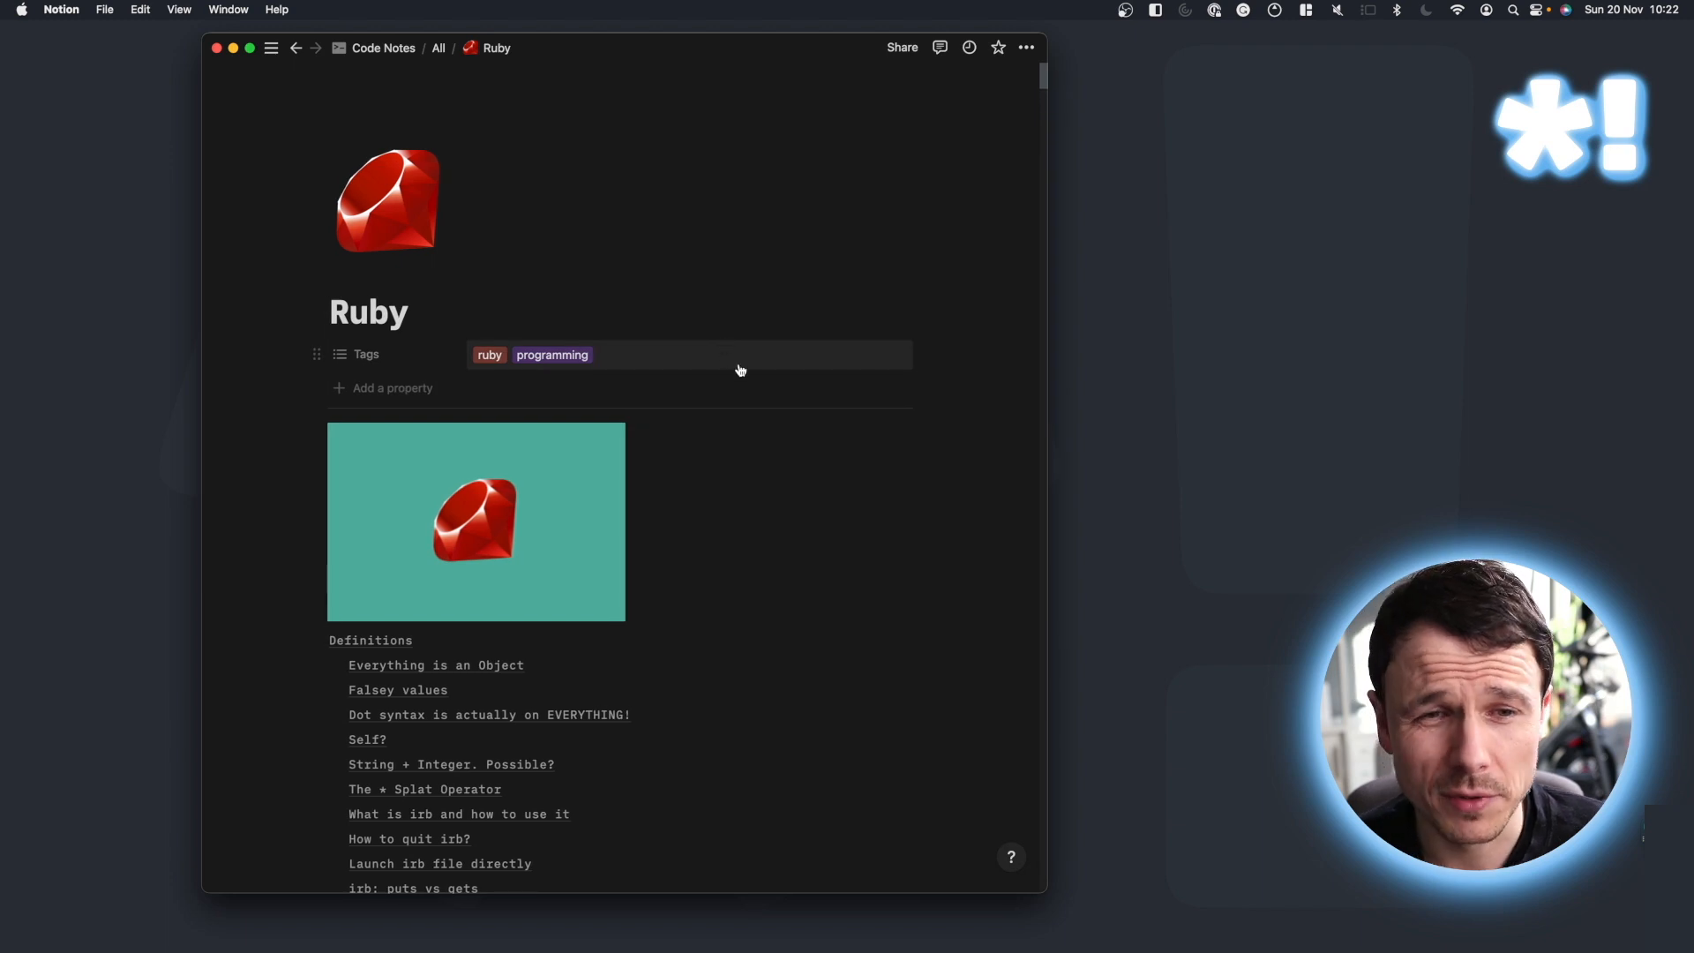
scroll("down", 3)
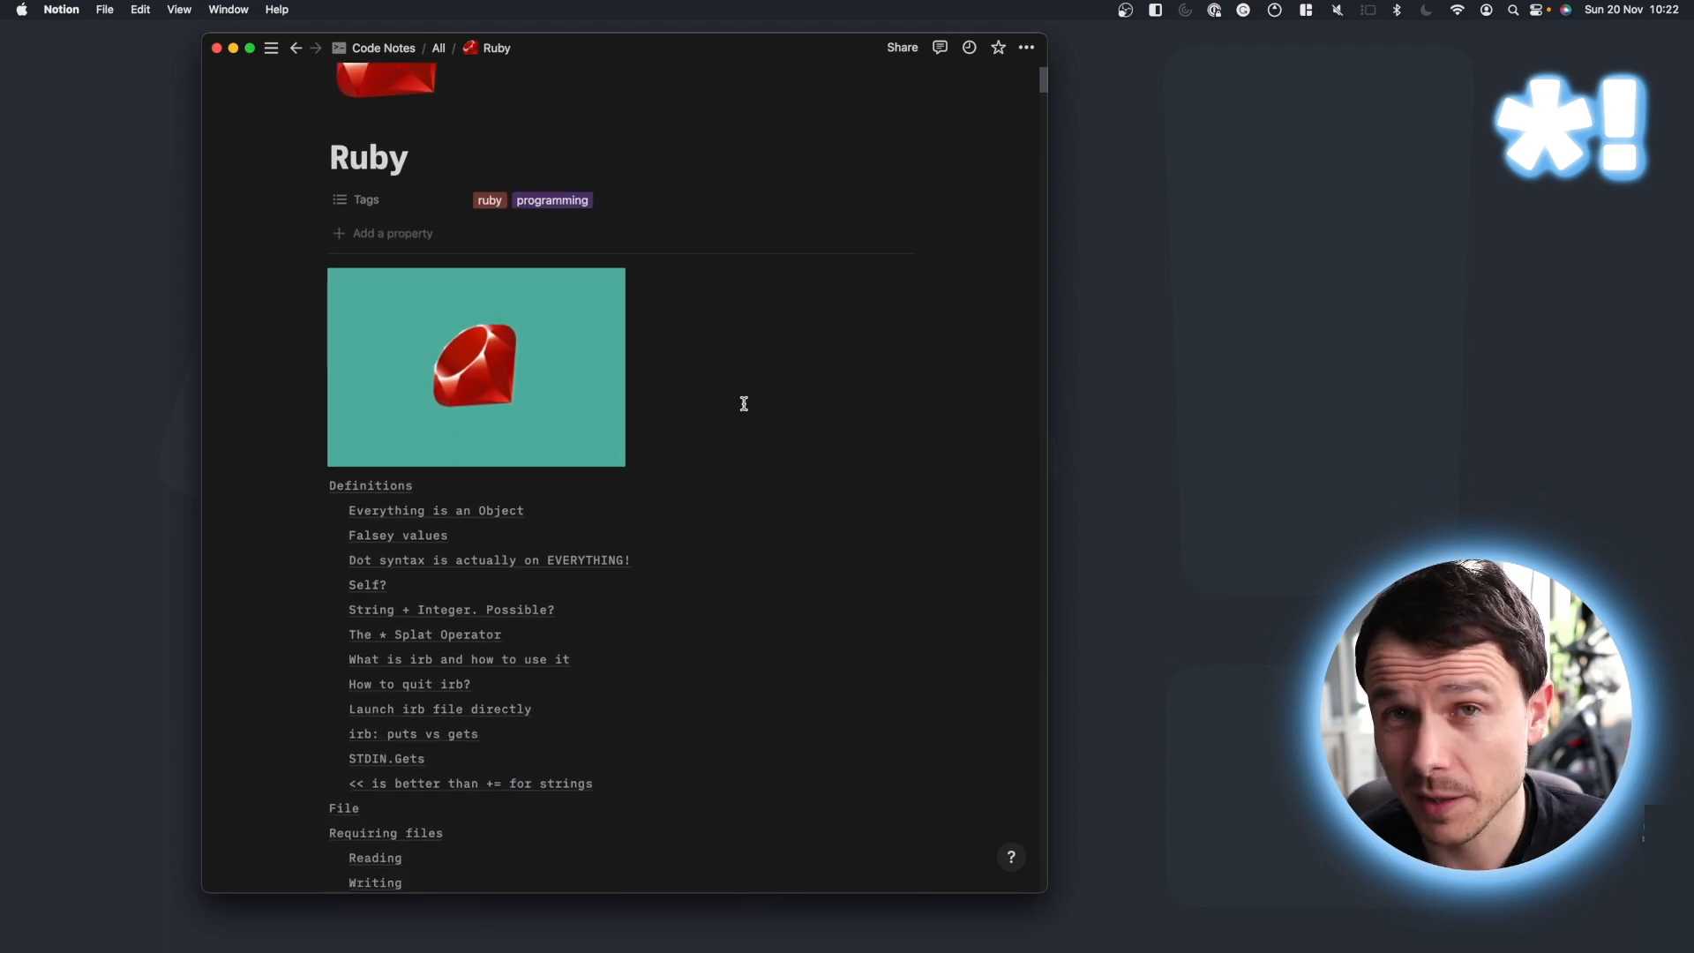
scroll("up", 3)
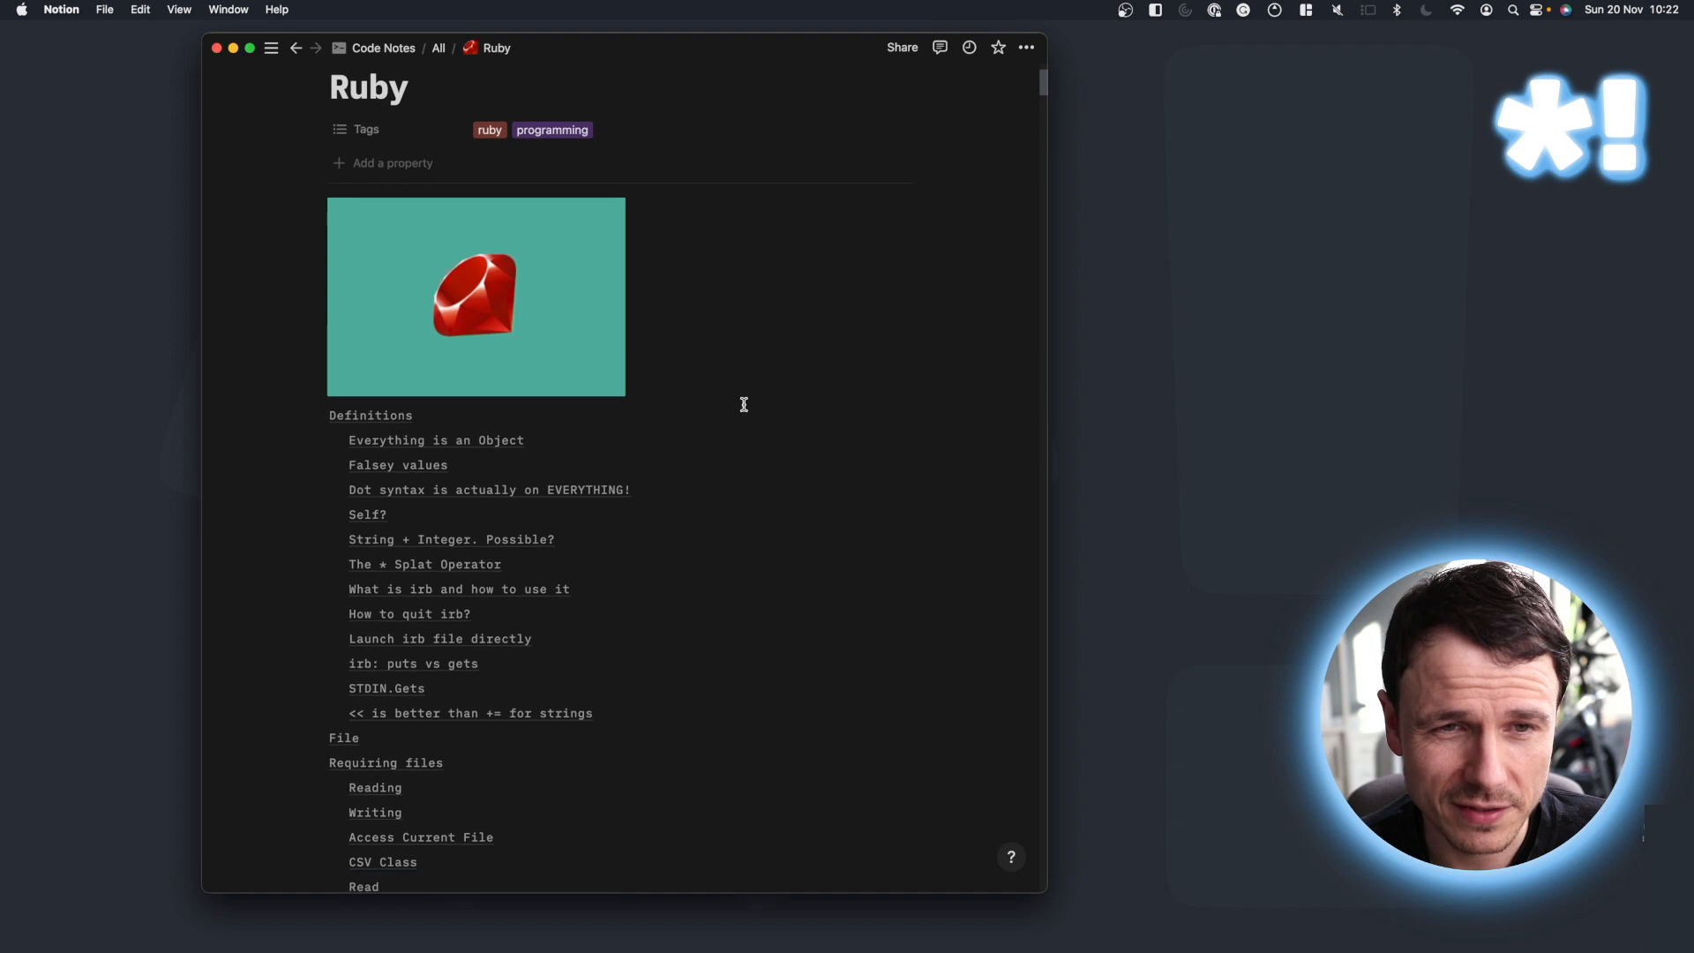
scroll("down", 3)
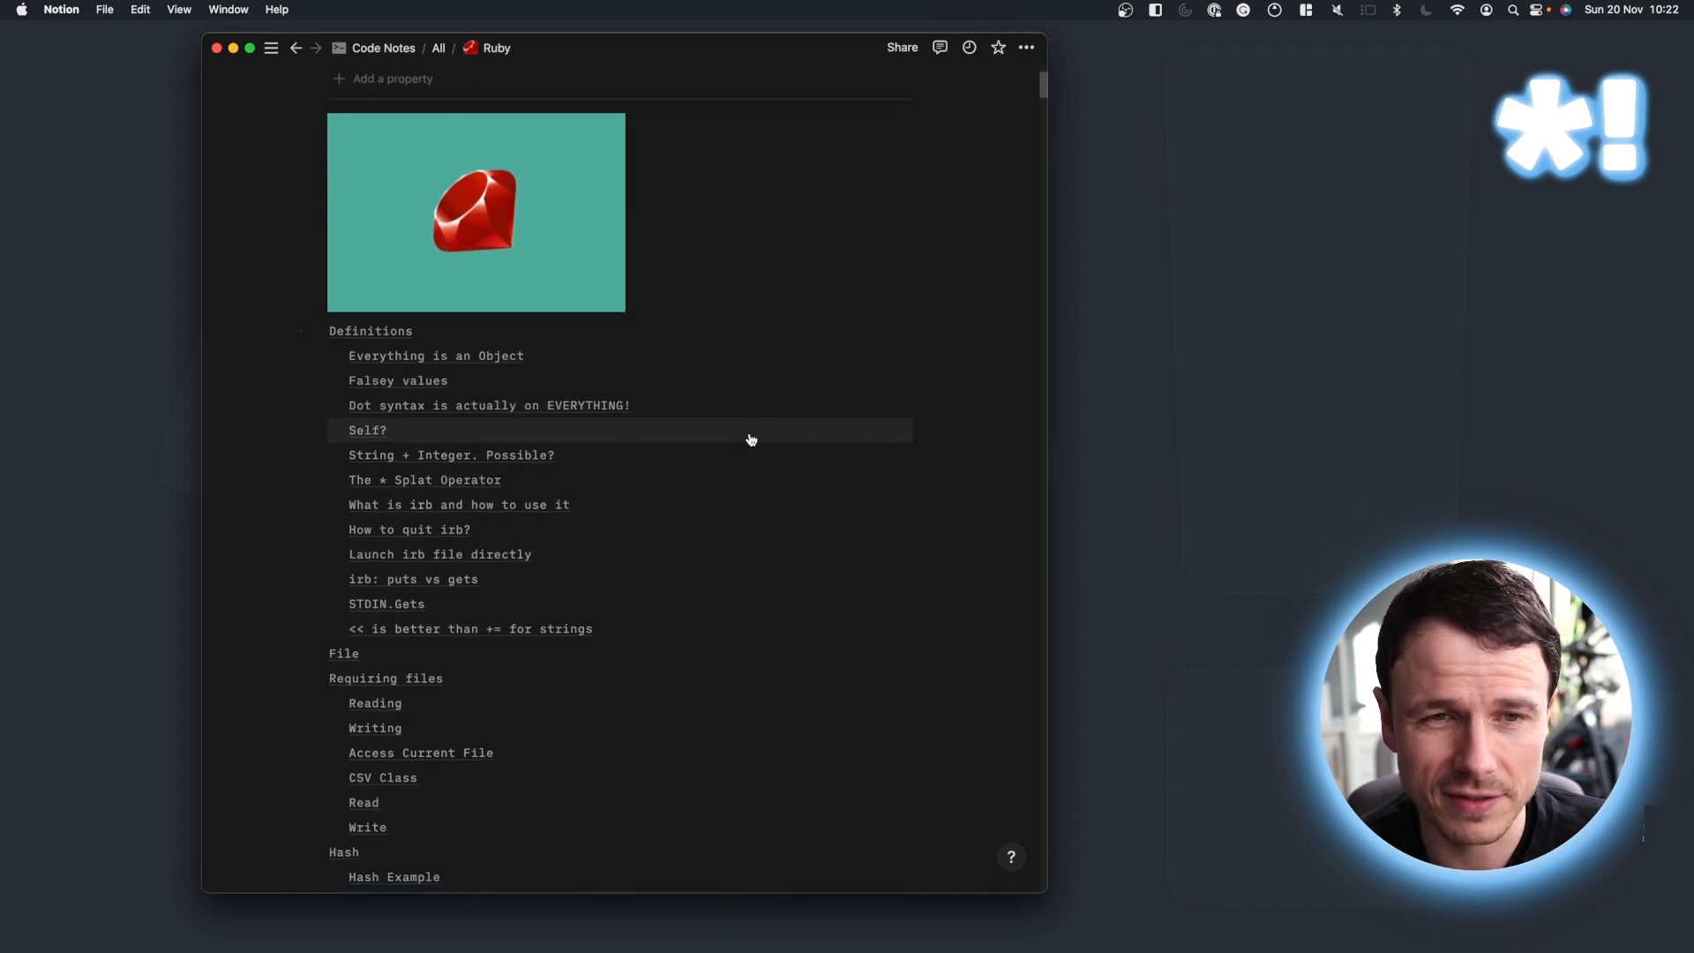
mouse_move(619, 433)
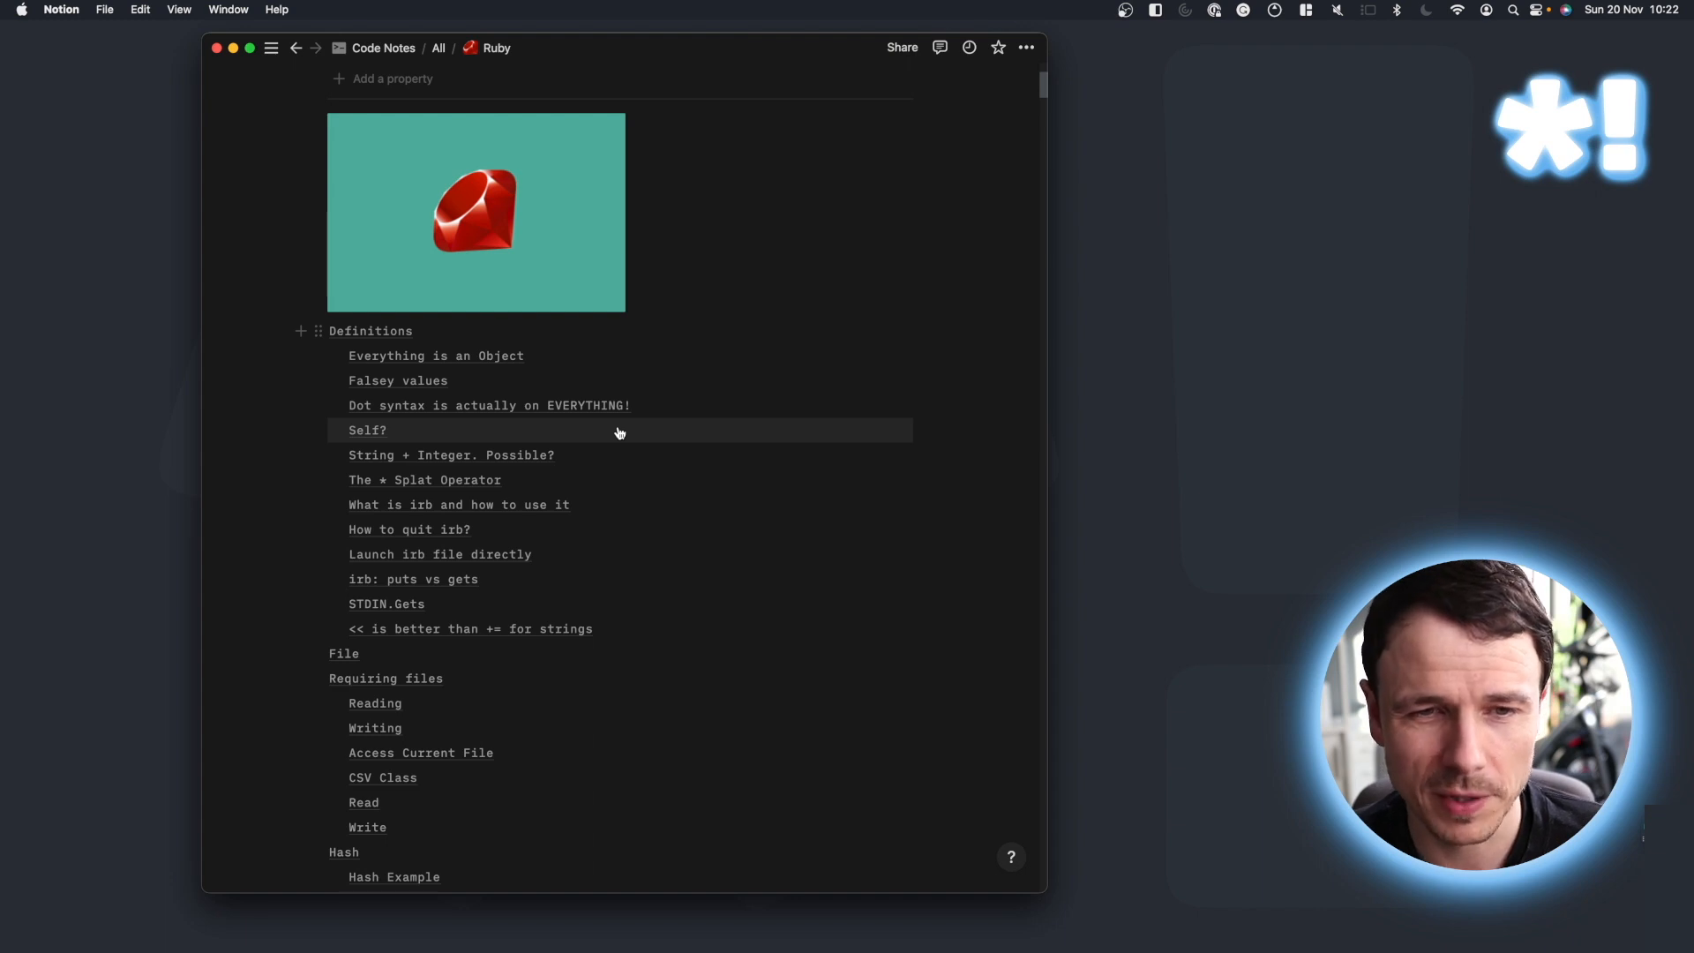
mouse_move(571, 429)
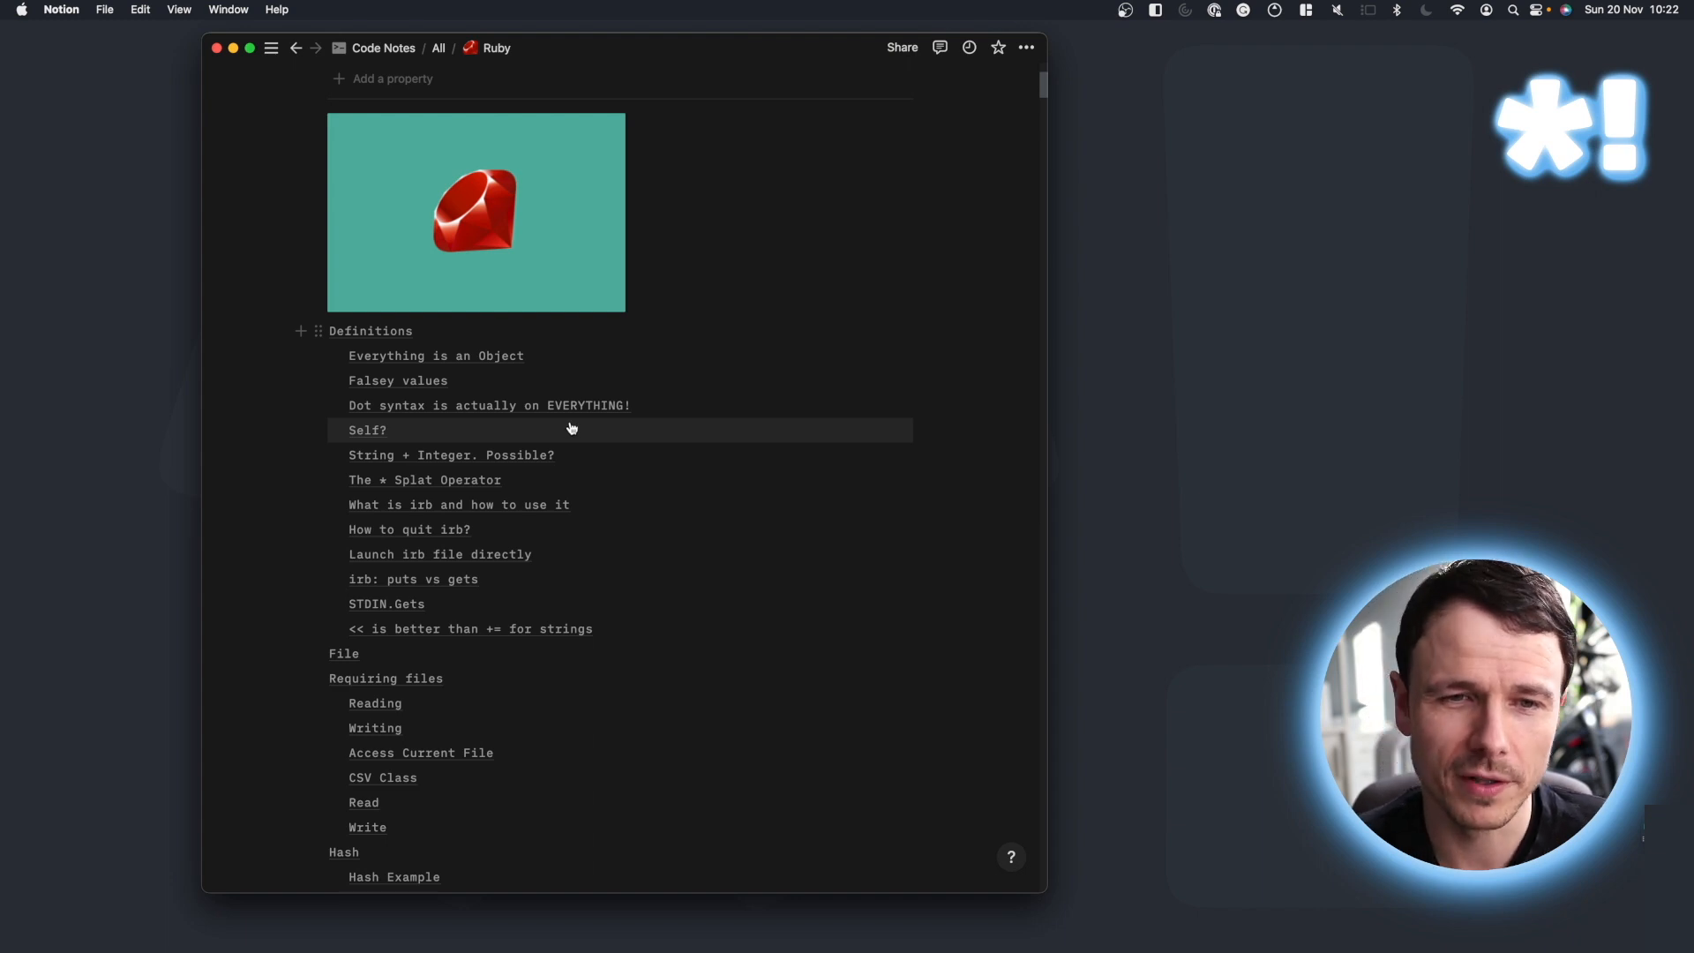
mouse_move(362, 628)
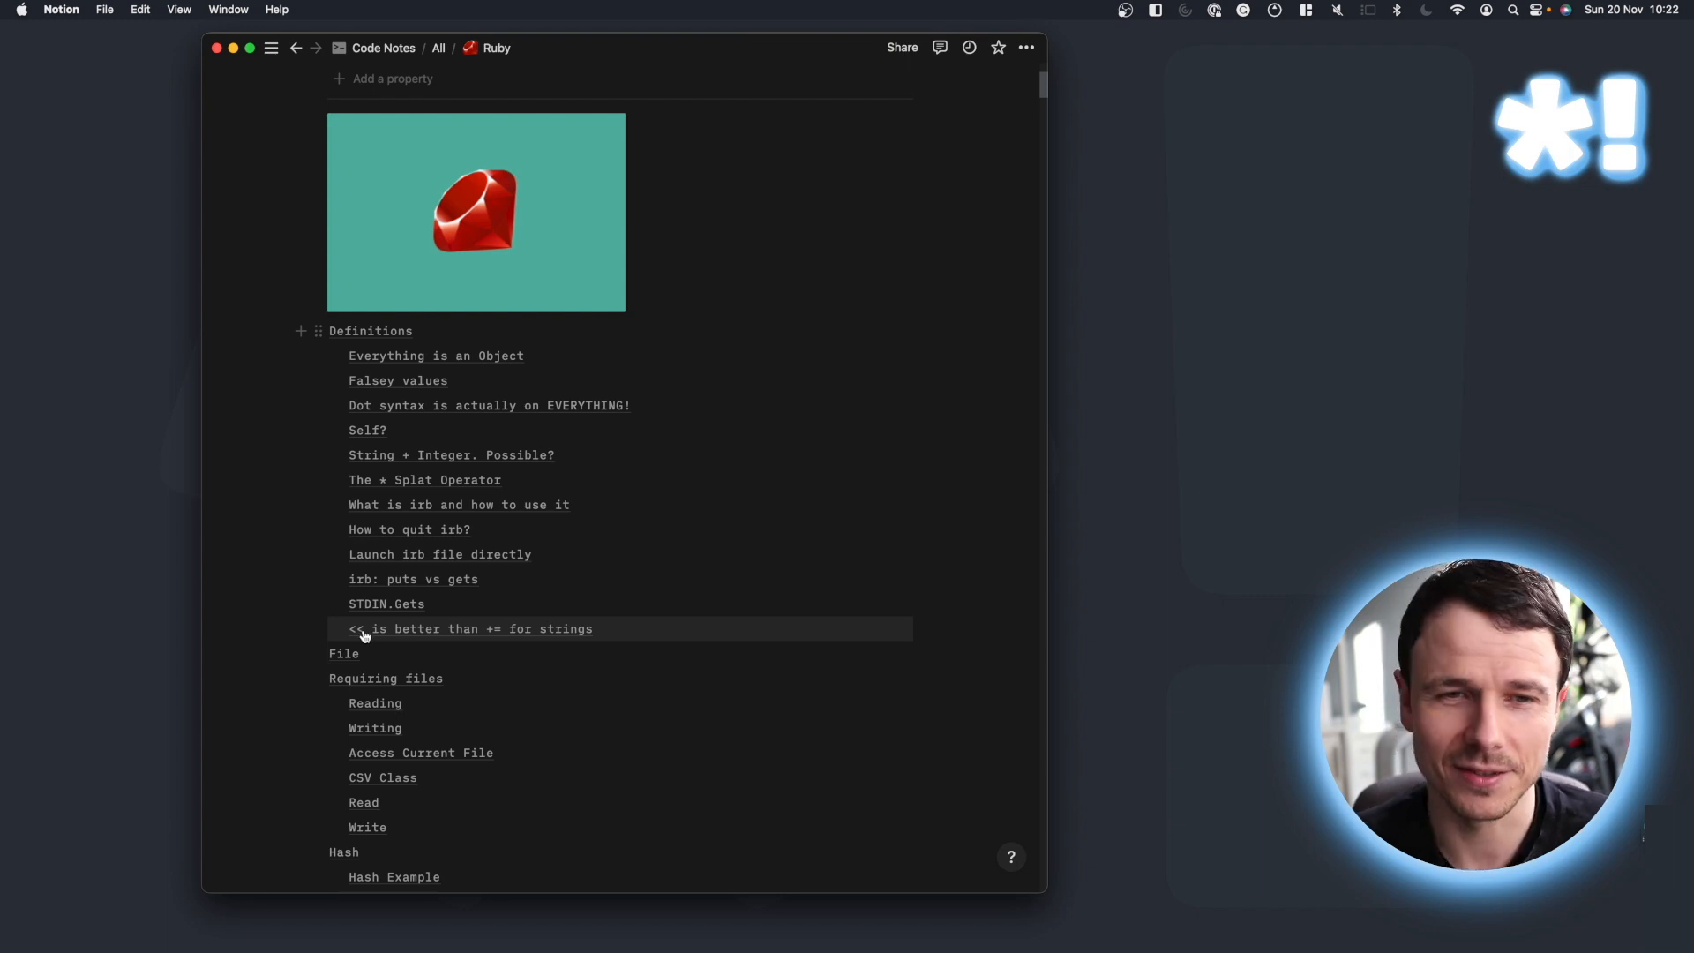
scroll("down", 3)
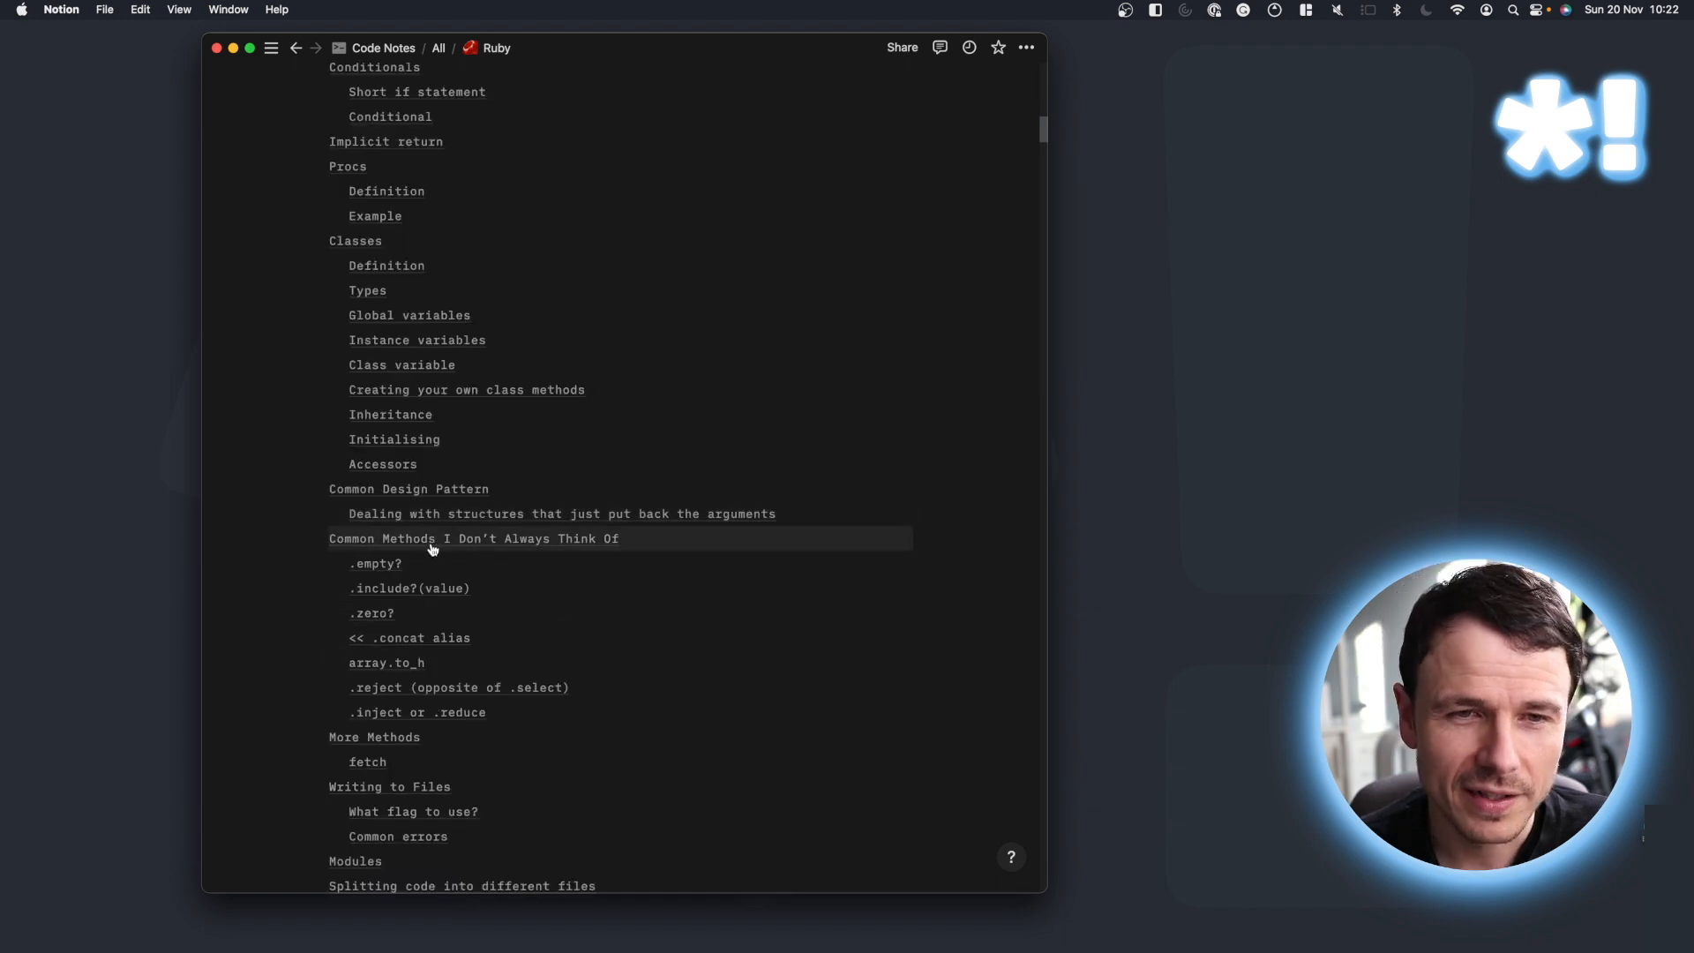
mouse_move(408, 581)
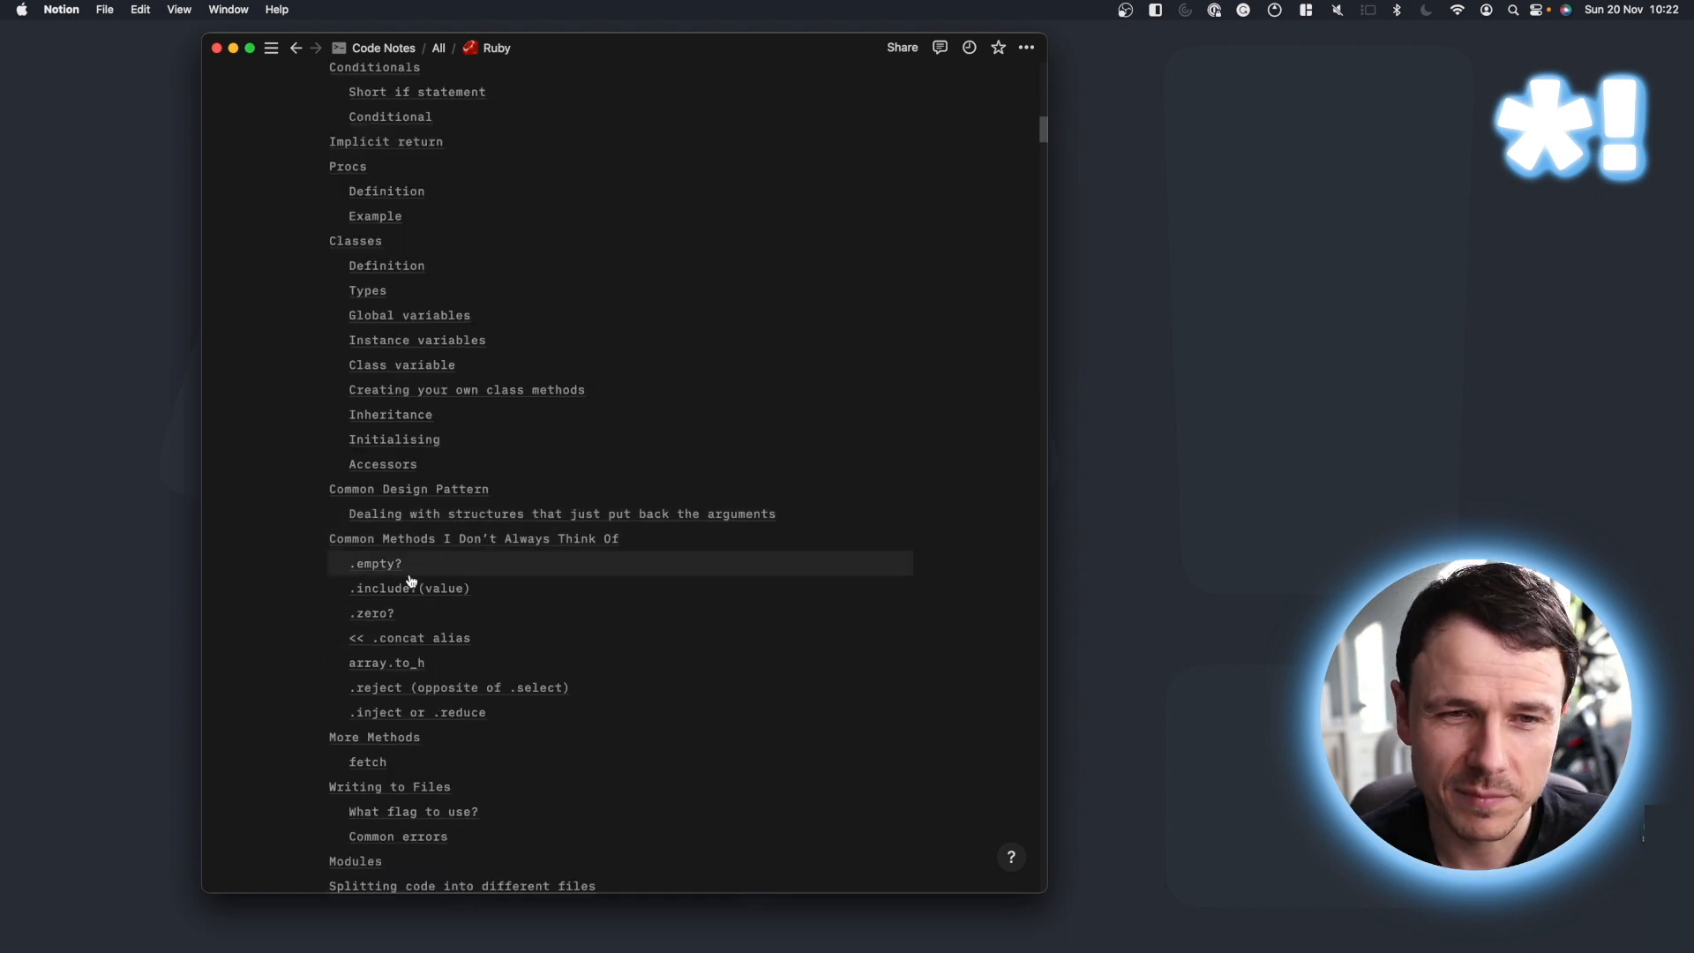
mouse_move(519, 588)
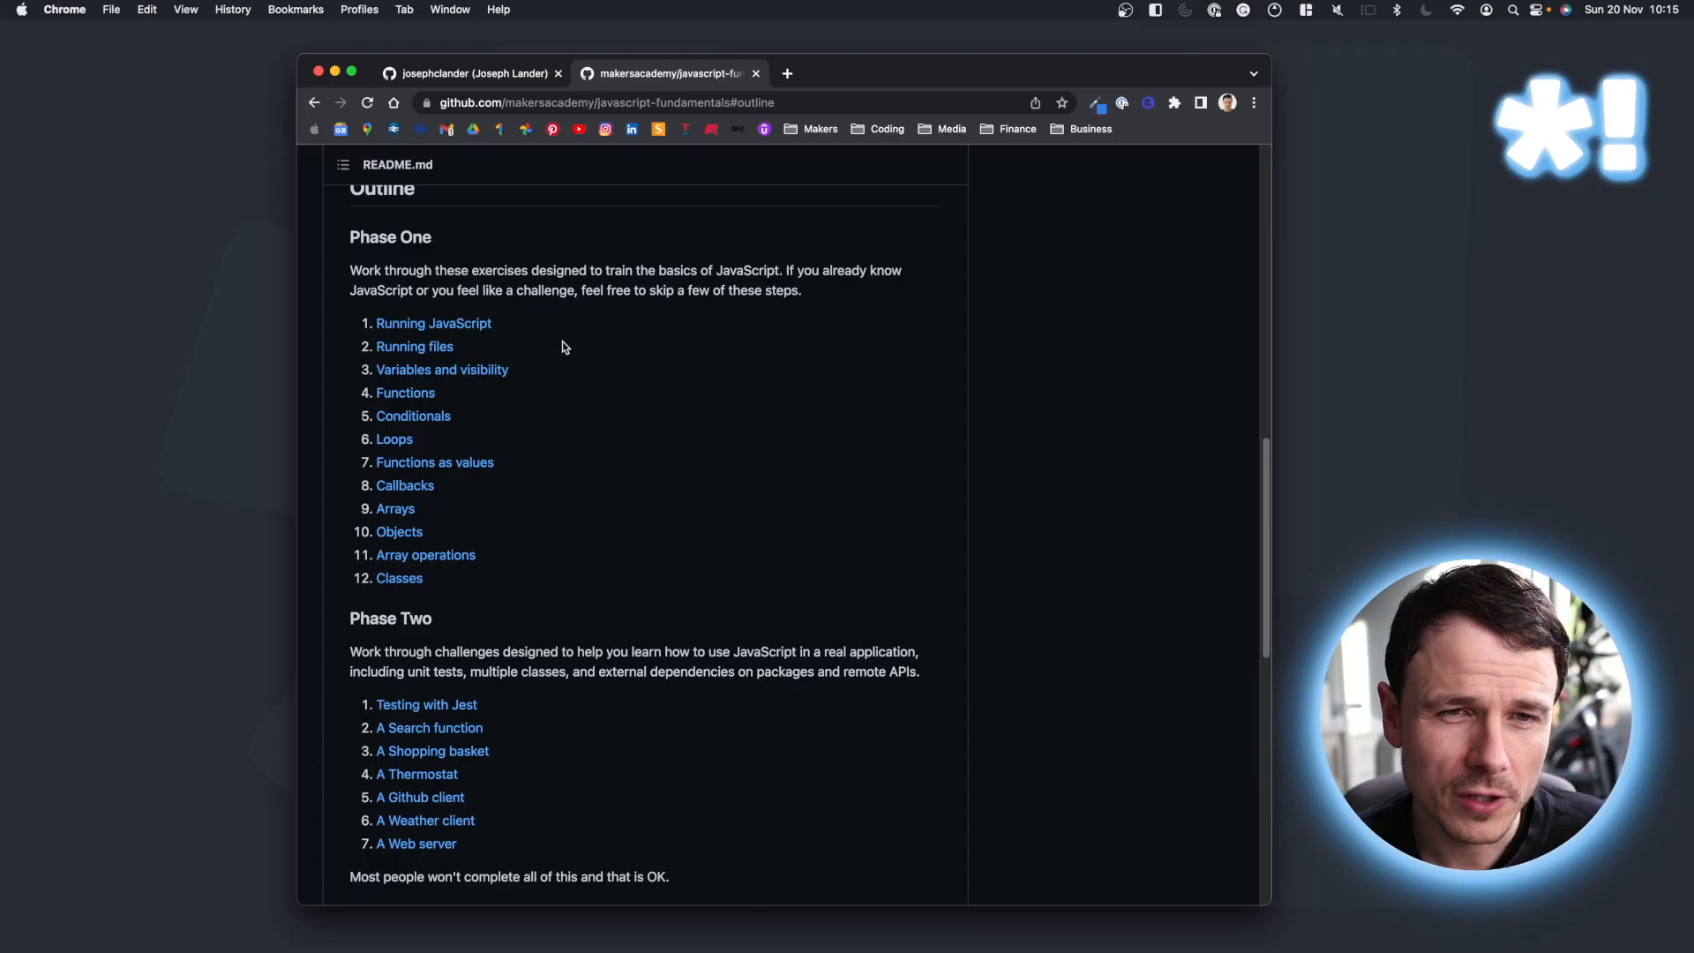
mouse_move(487, 408)
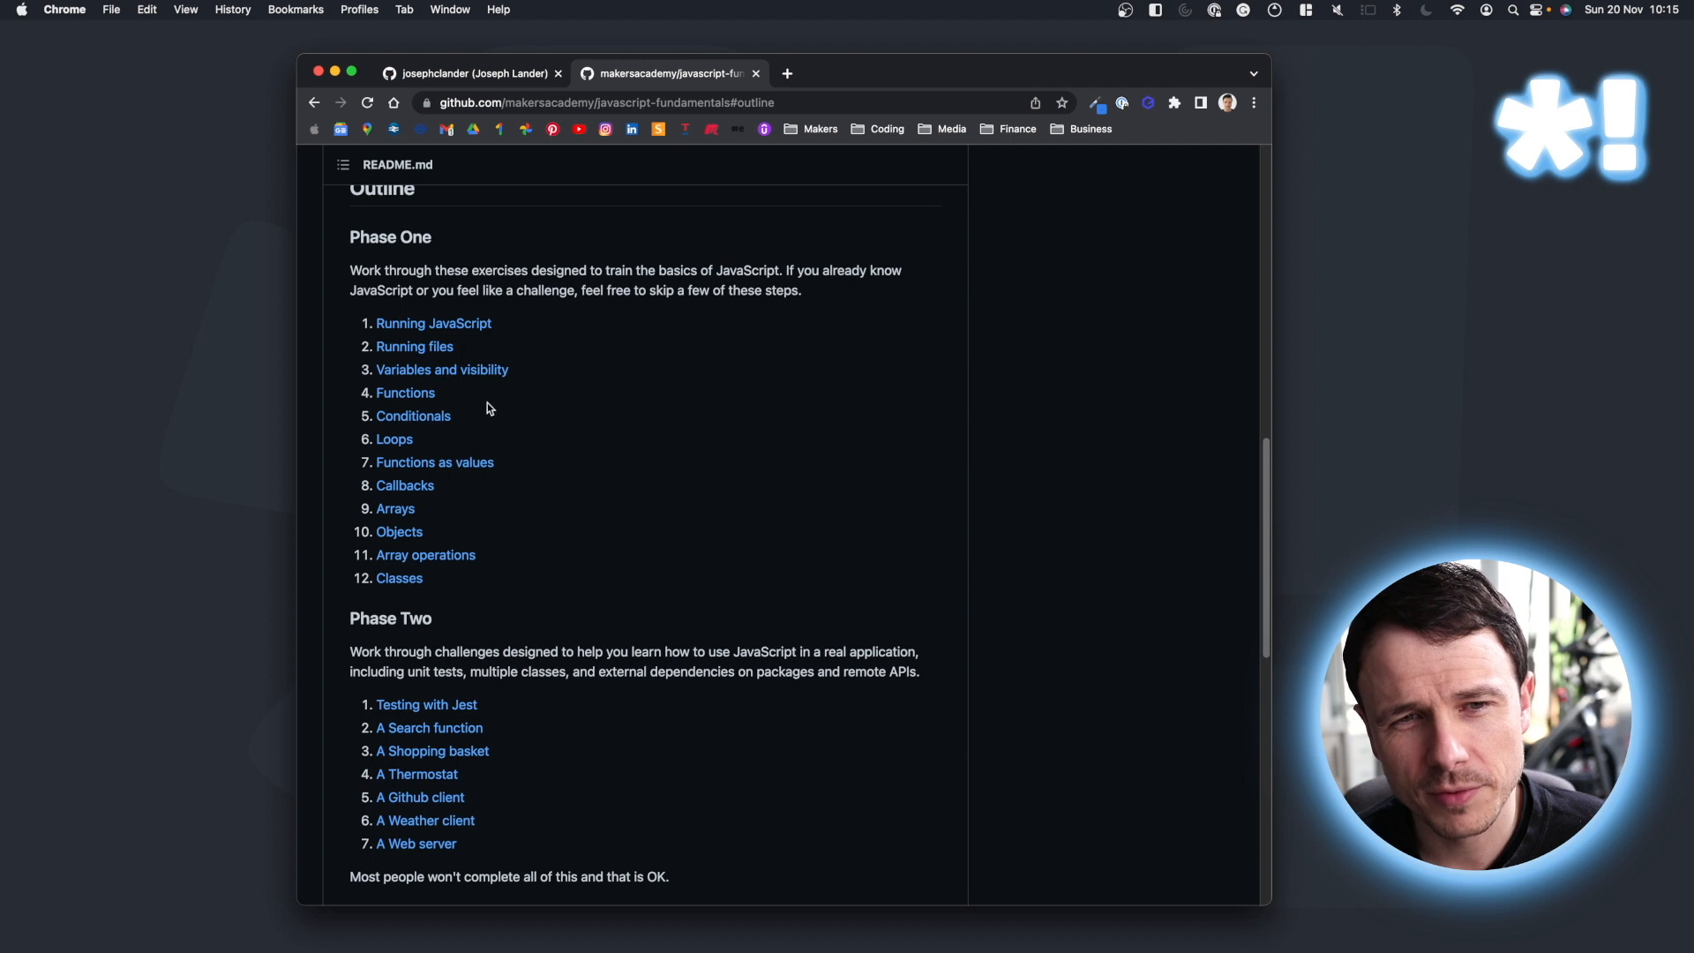
mouse_move(399, 579)
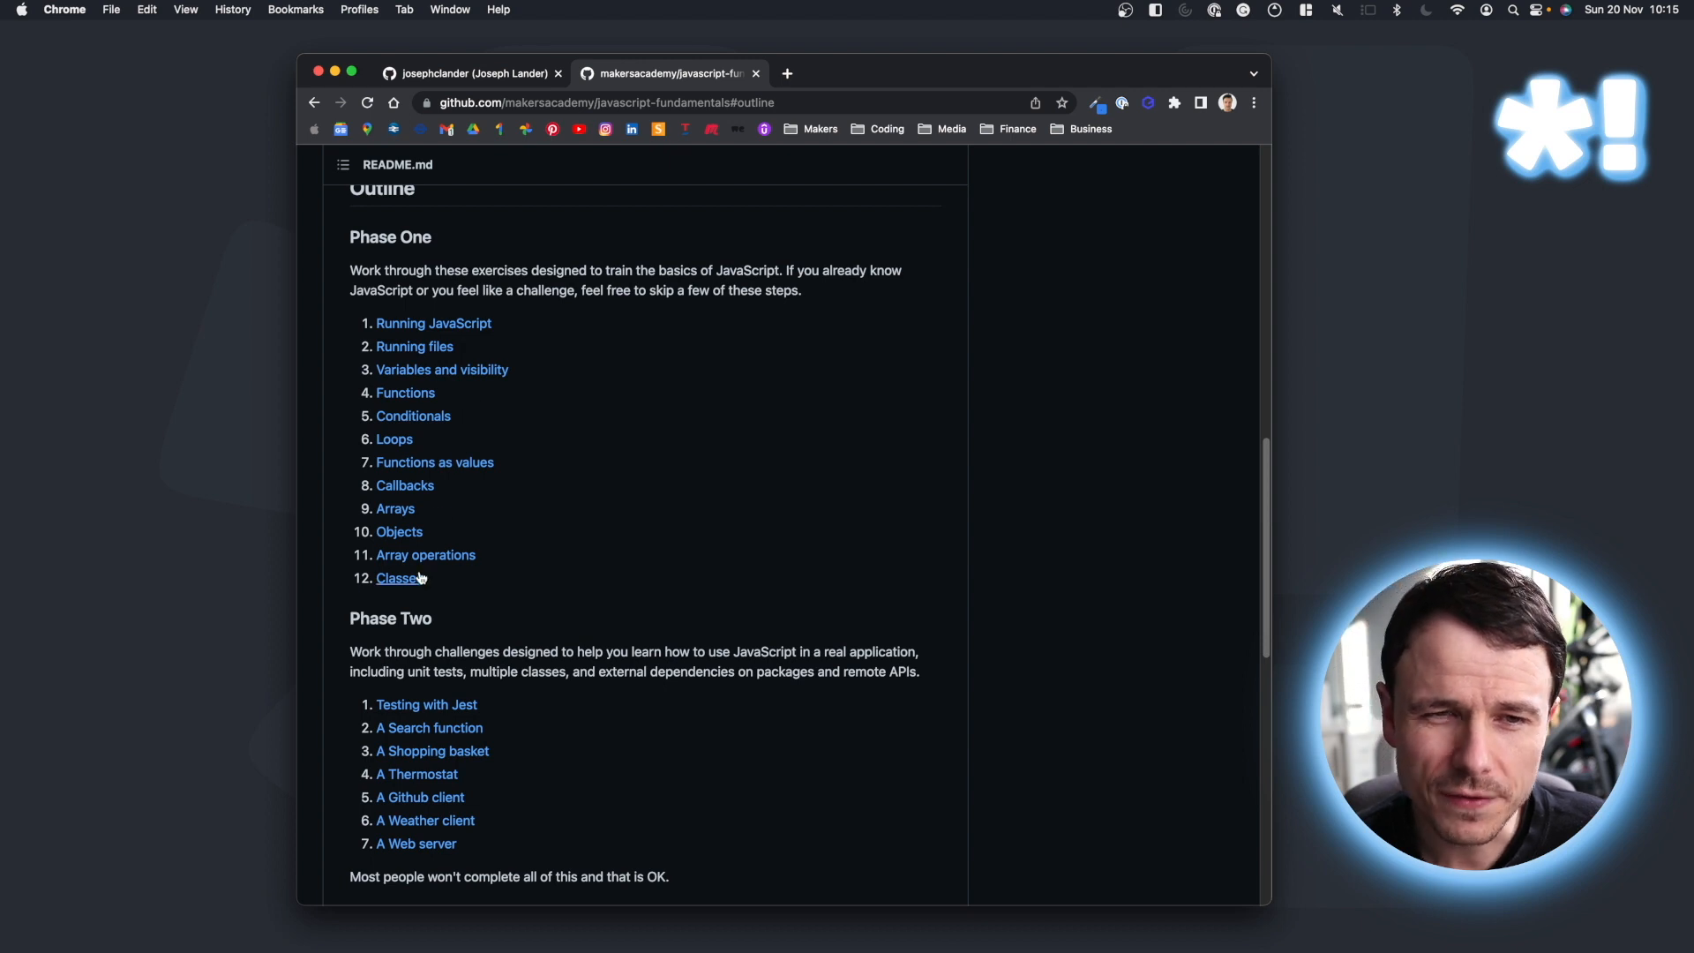
mouse_move(406, 392)
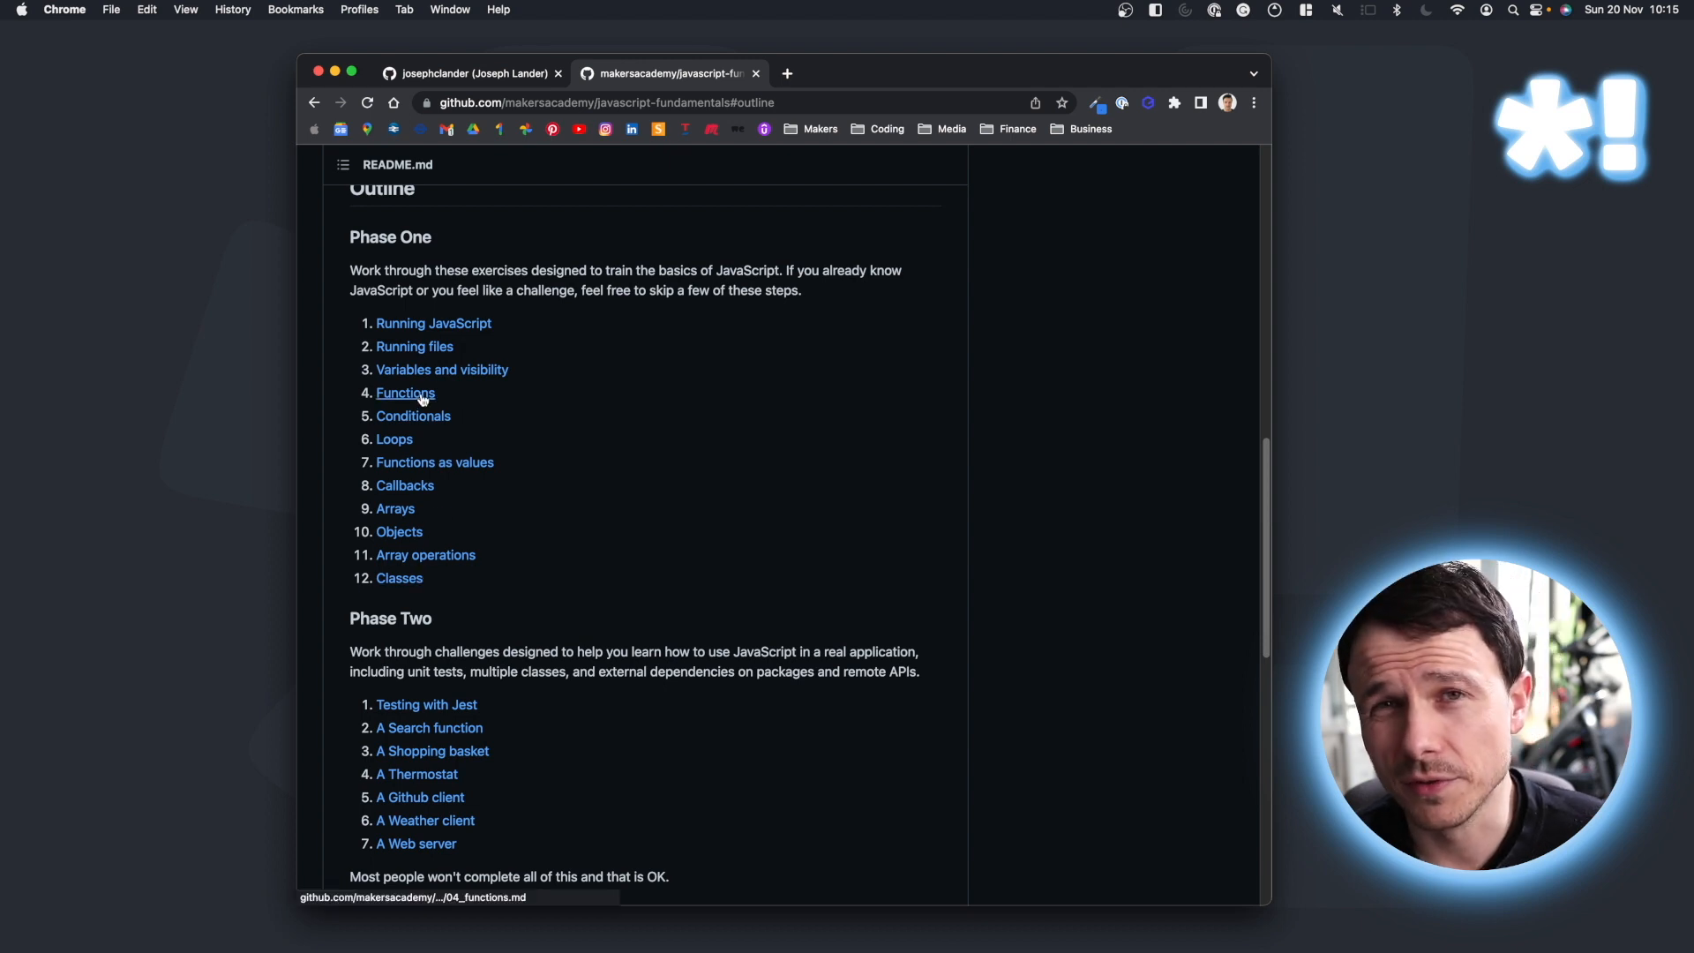
mouse_move(513, 346)
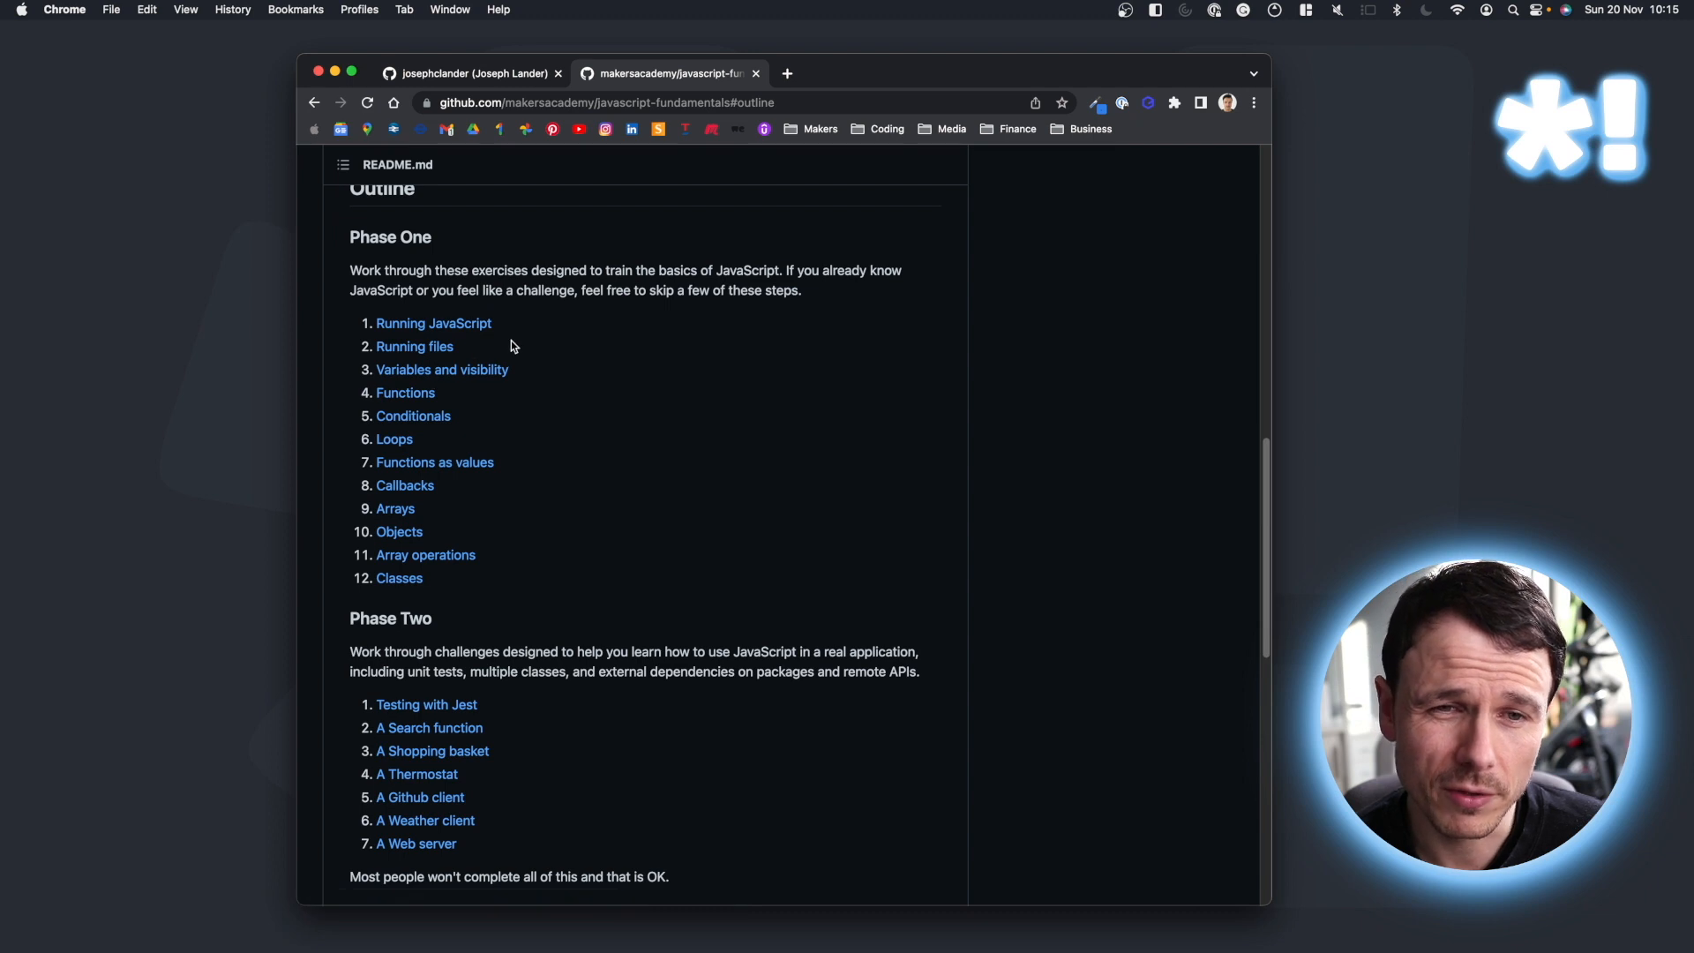
mouse_move(577, 357)
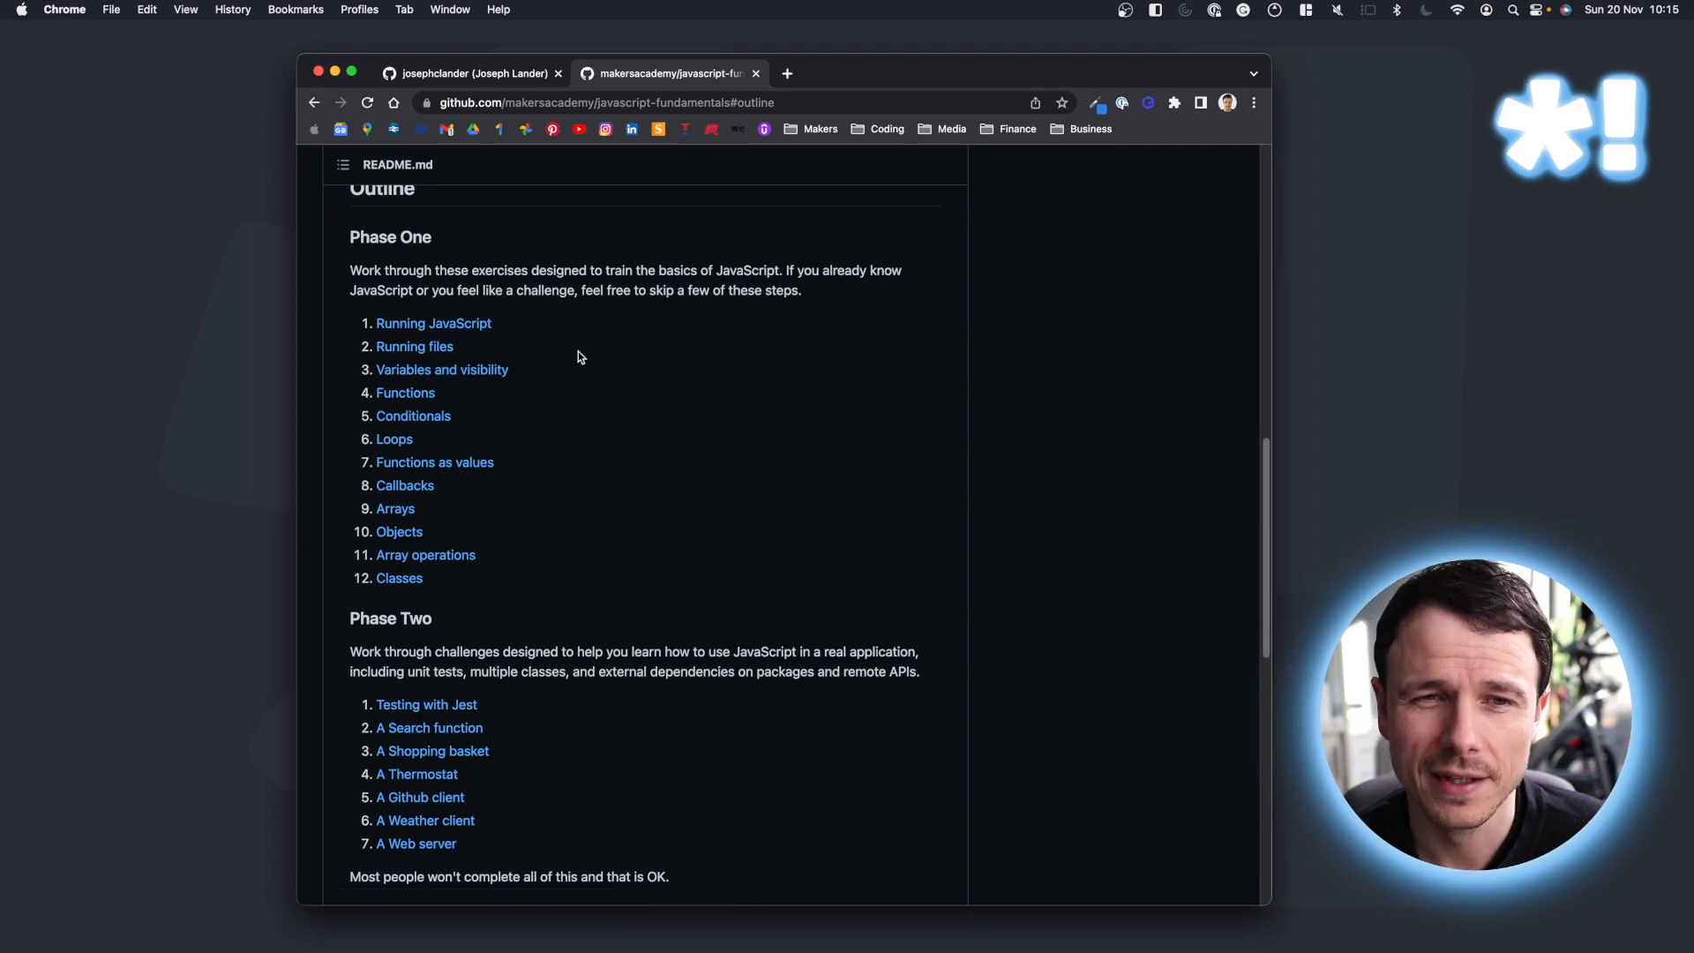
mouse_move(581, 392)
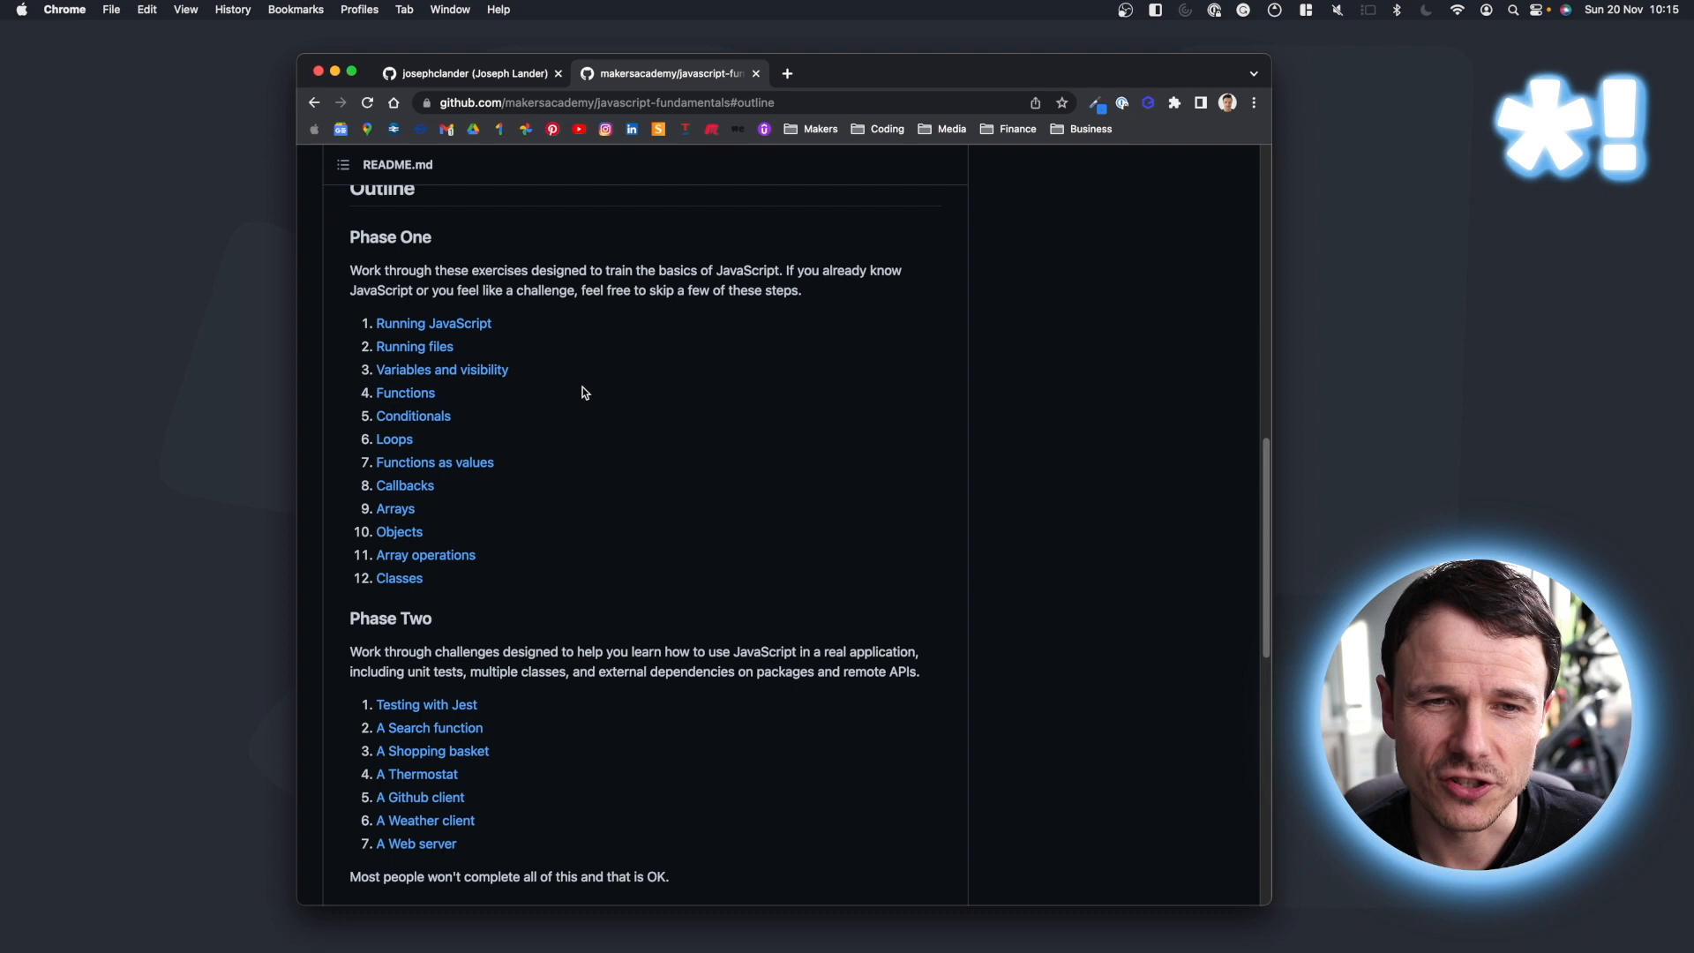
left_click(399, 532)
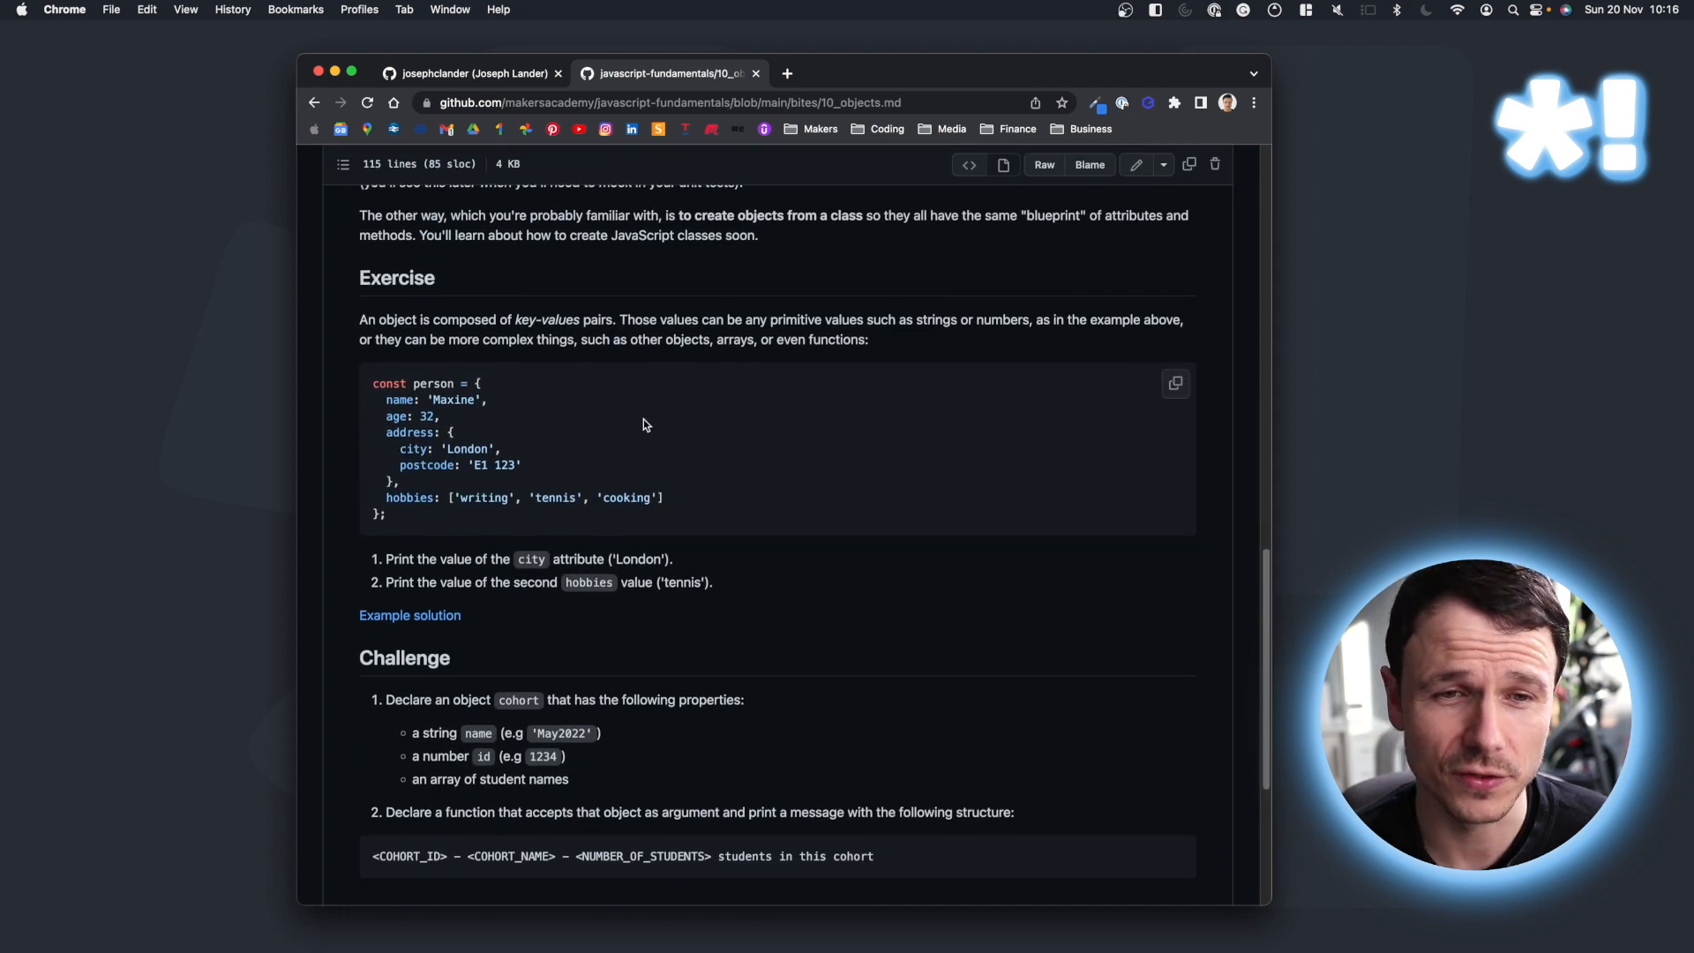
mouse_move(771, 637)
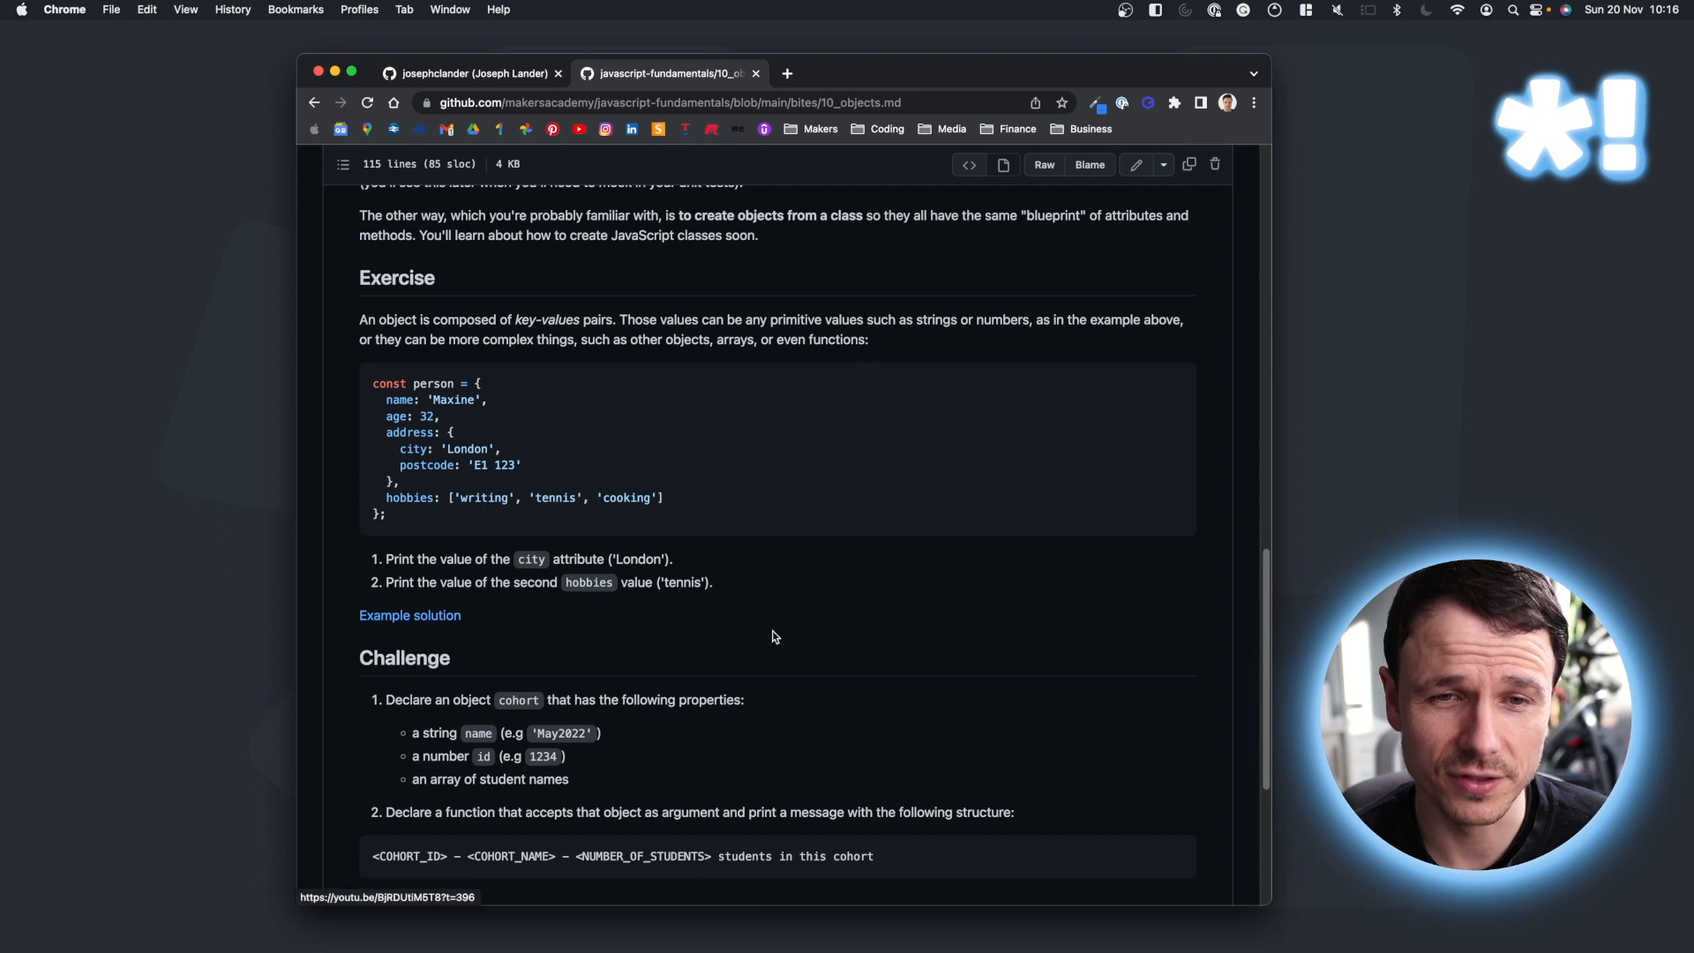
mouse_move(816, 605)
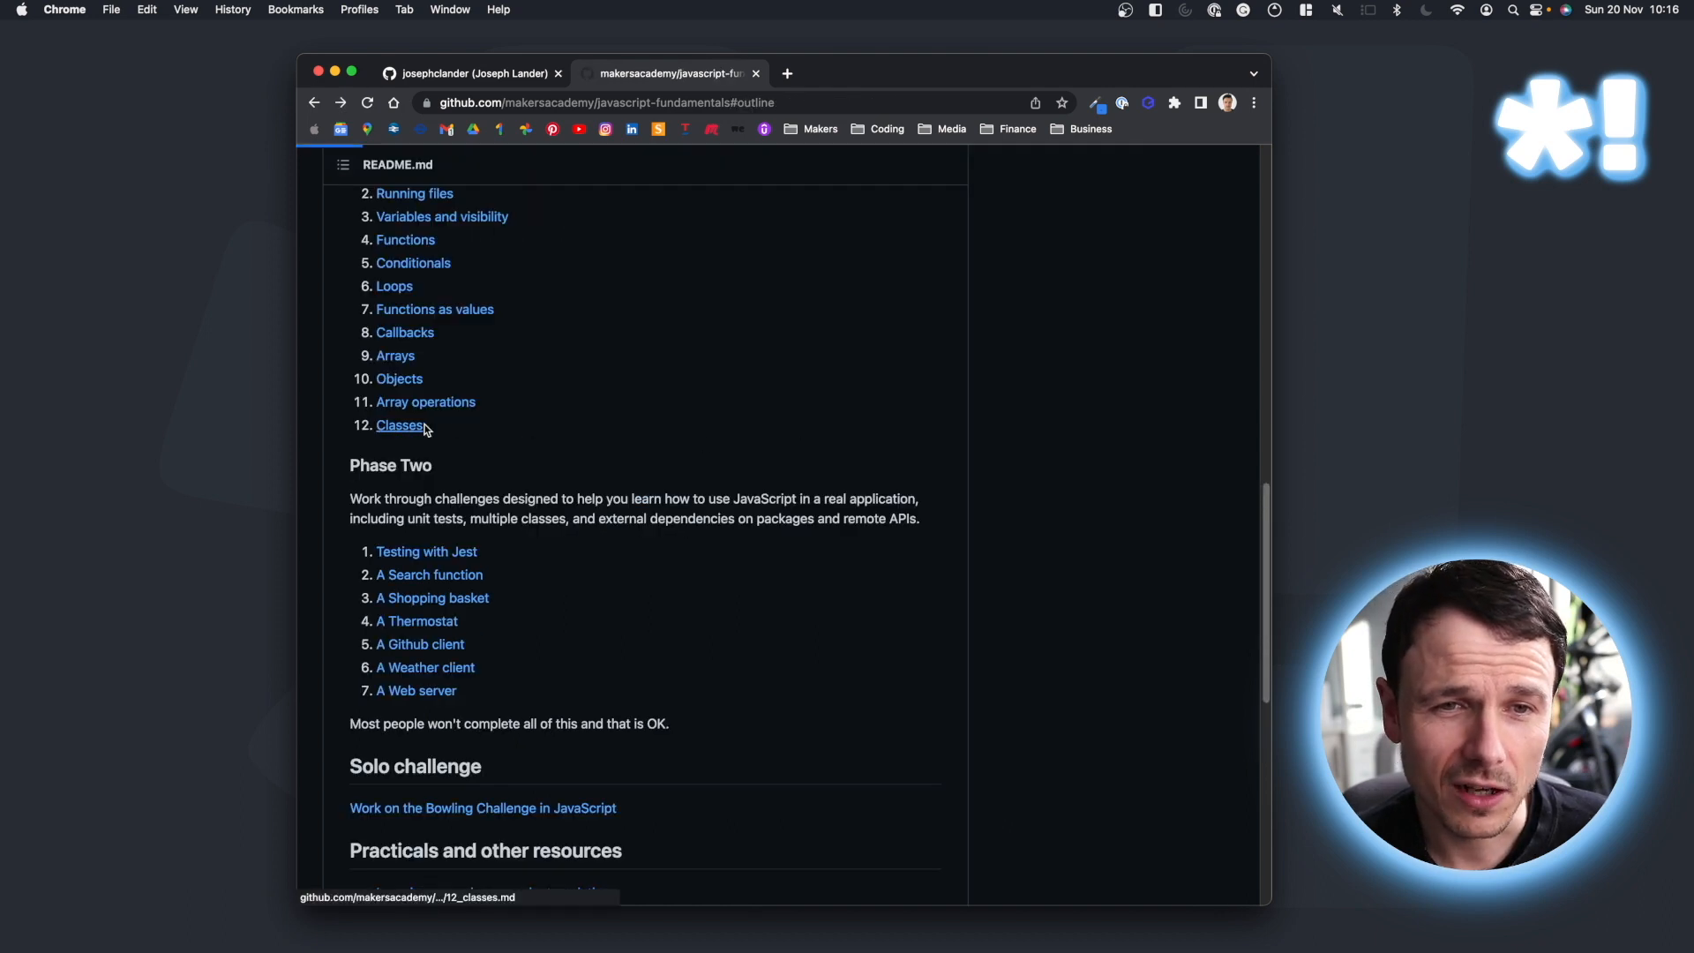
Open the 12. Classes exercise page of javascript-fundamentals on GitHub.
left_click(400, 425)
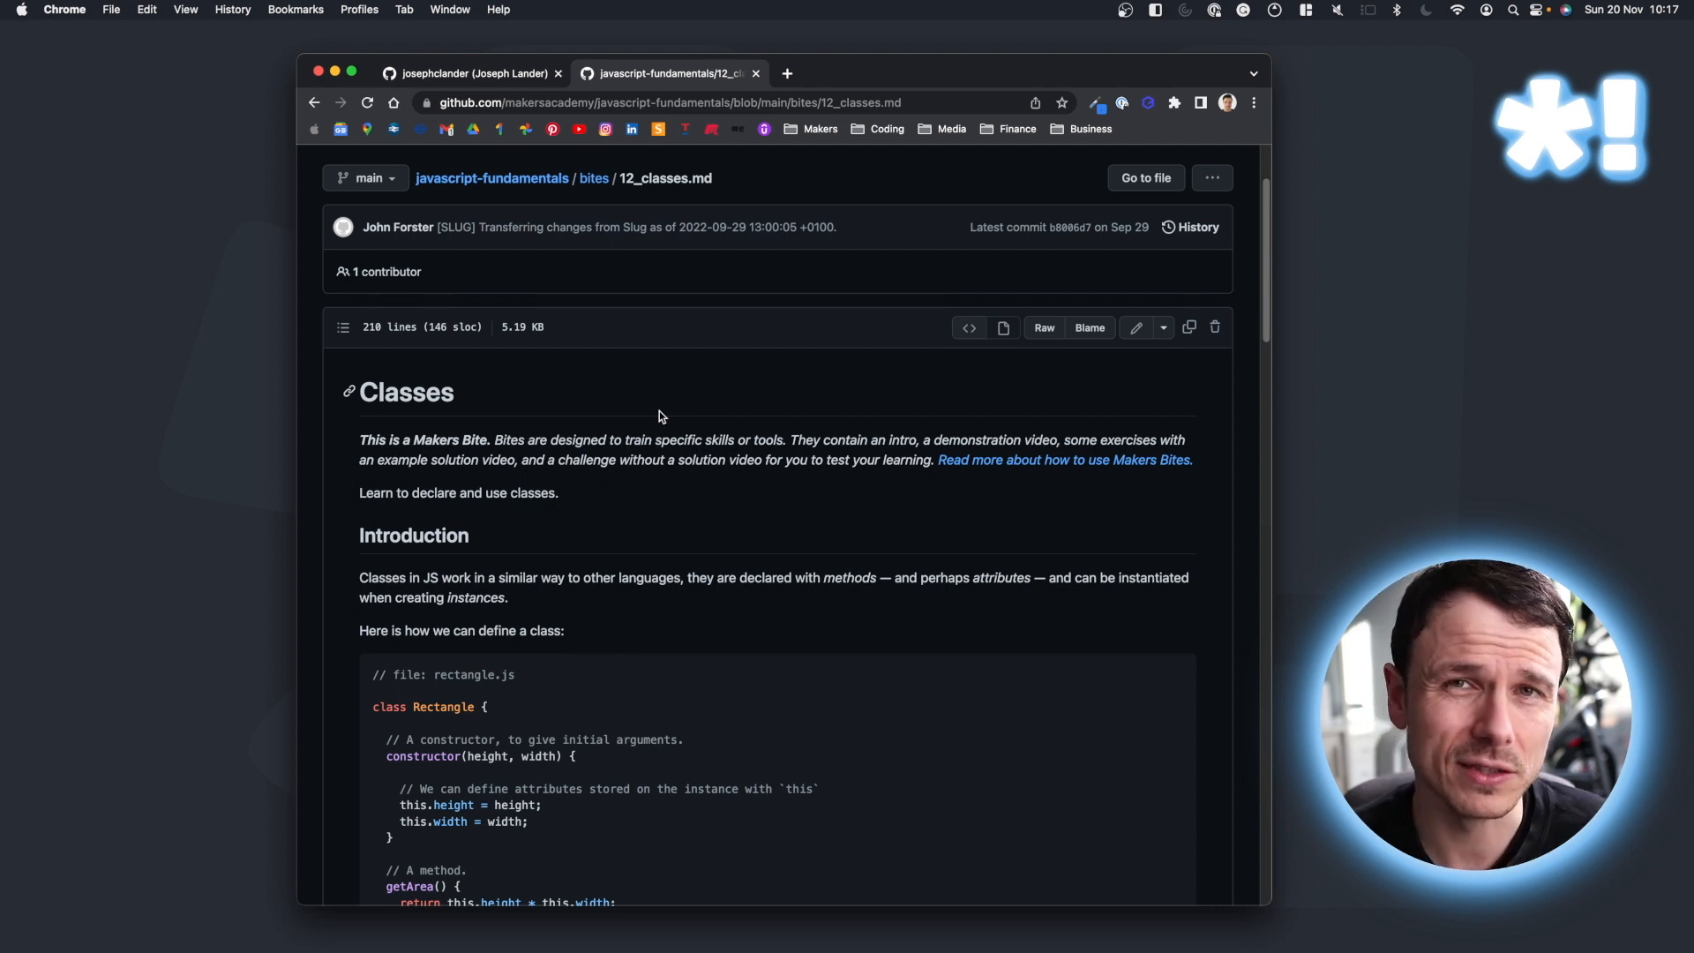
scroll("down", 3)
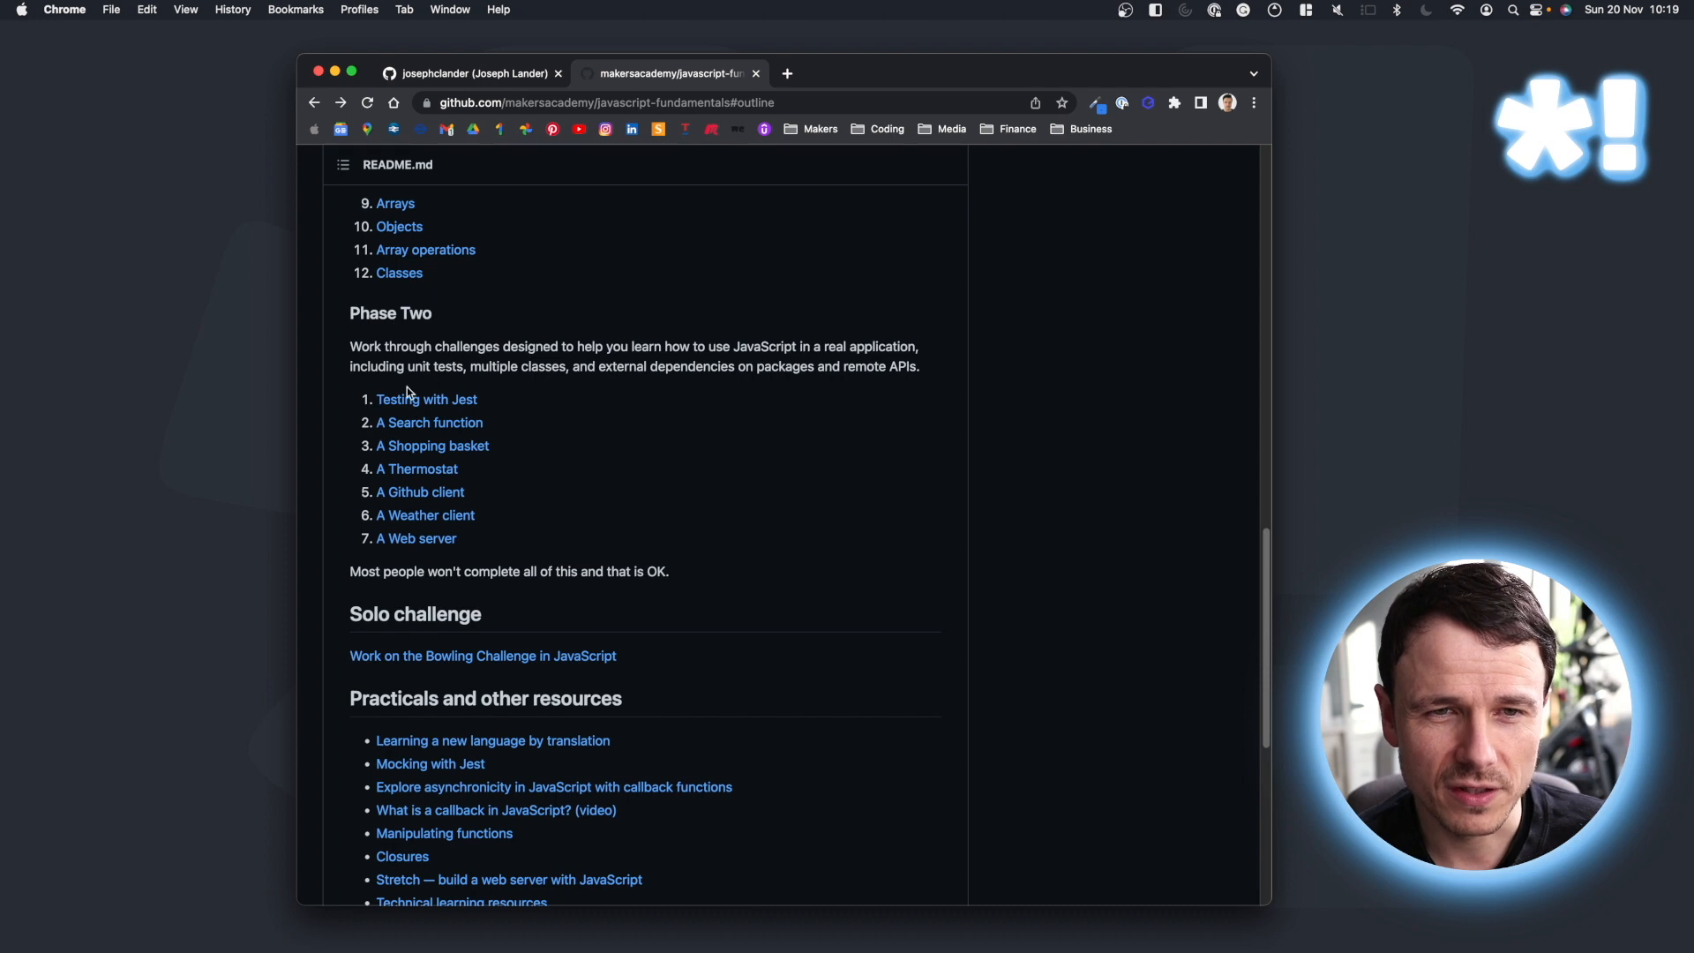
mouse_move(503, 366)
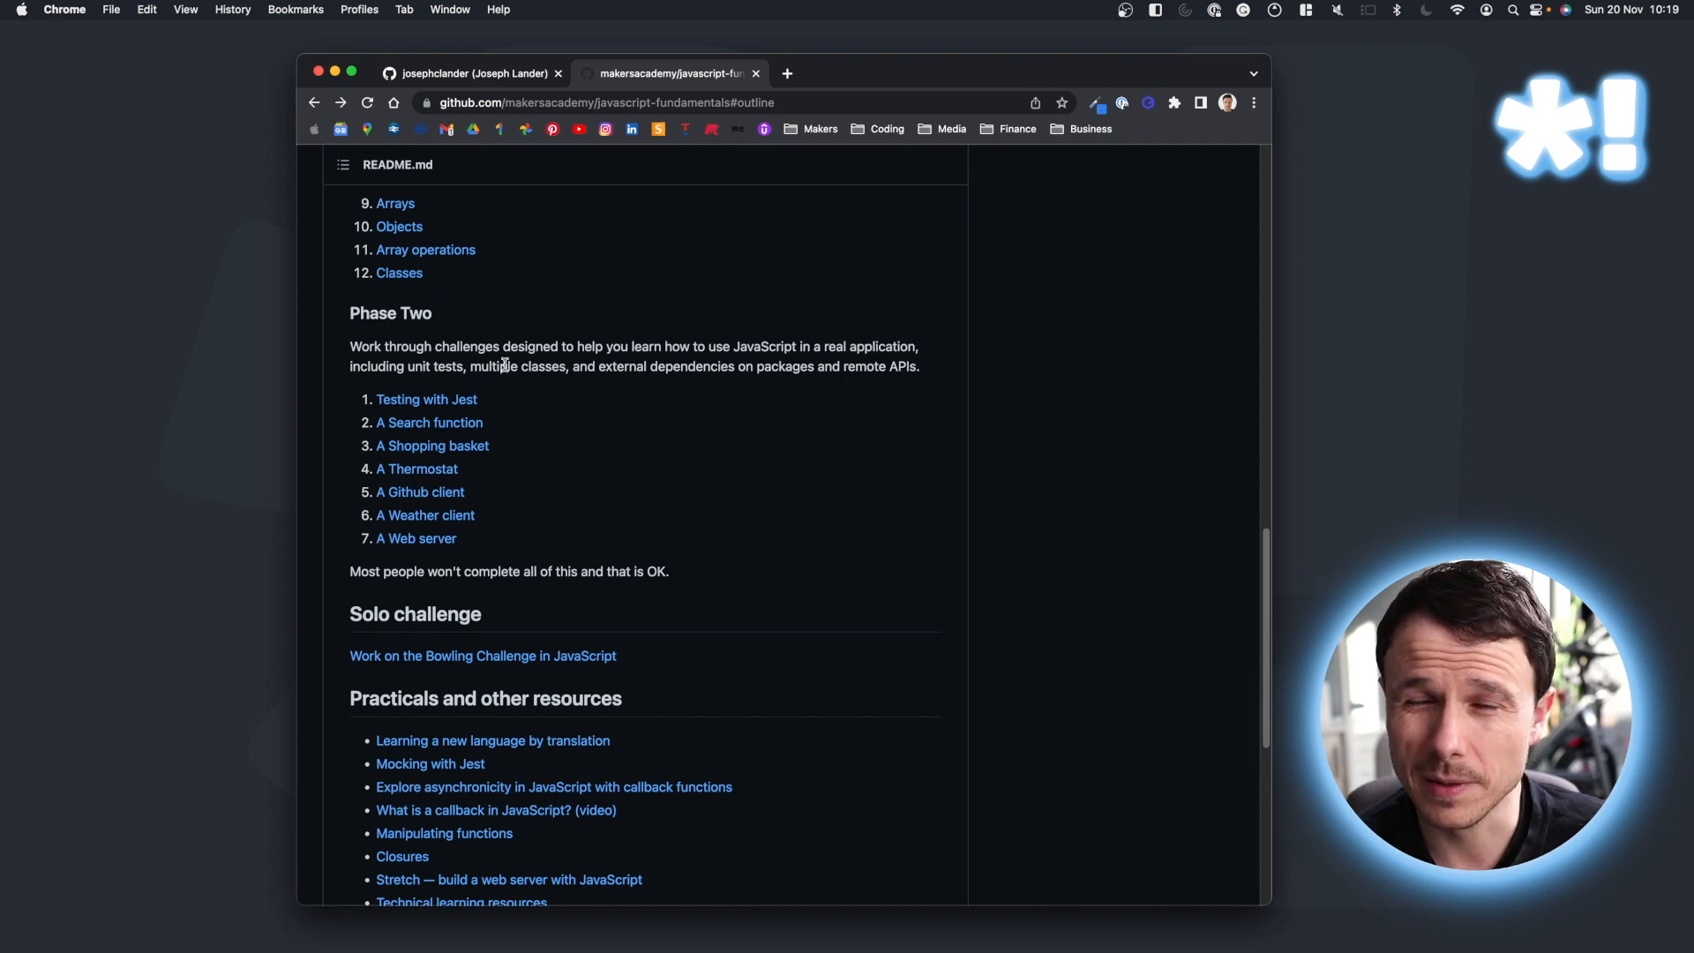
mouse_move(508, 337)
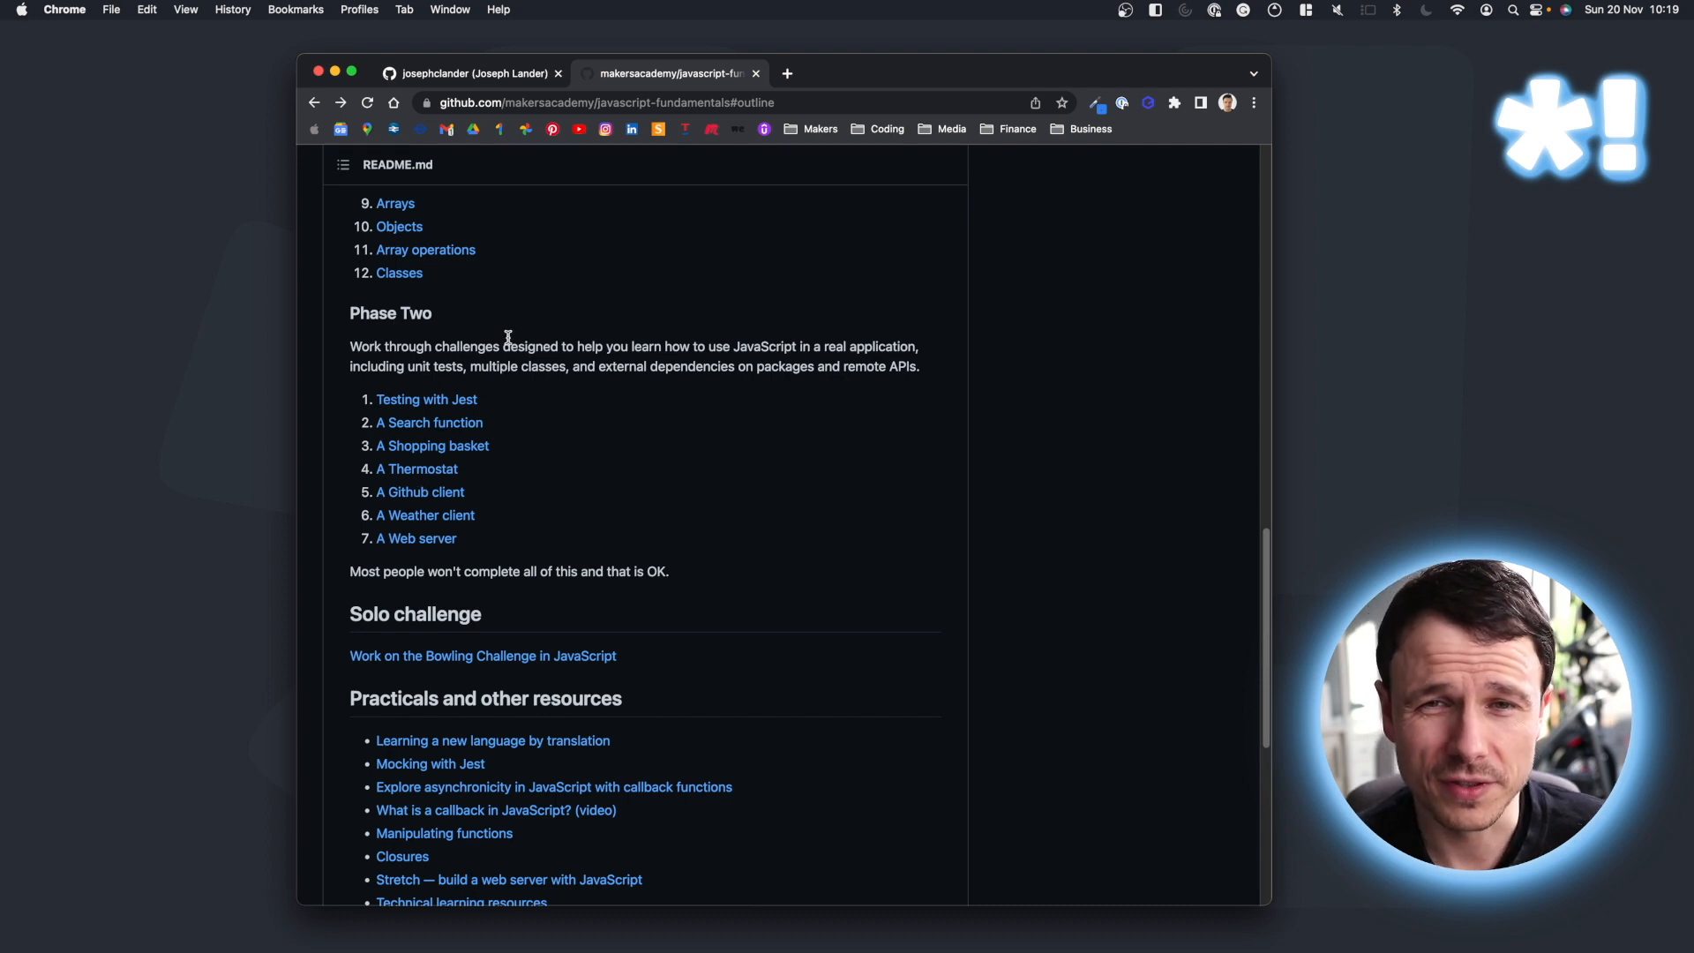
mouse_move(738, 346)
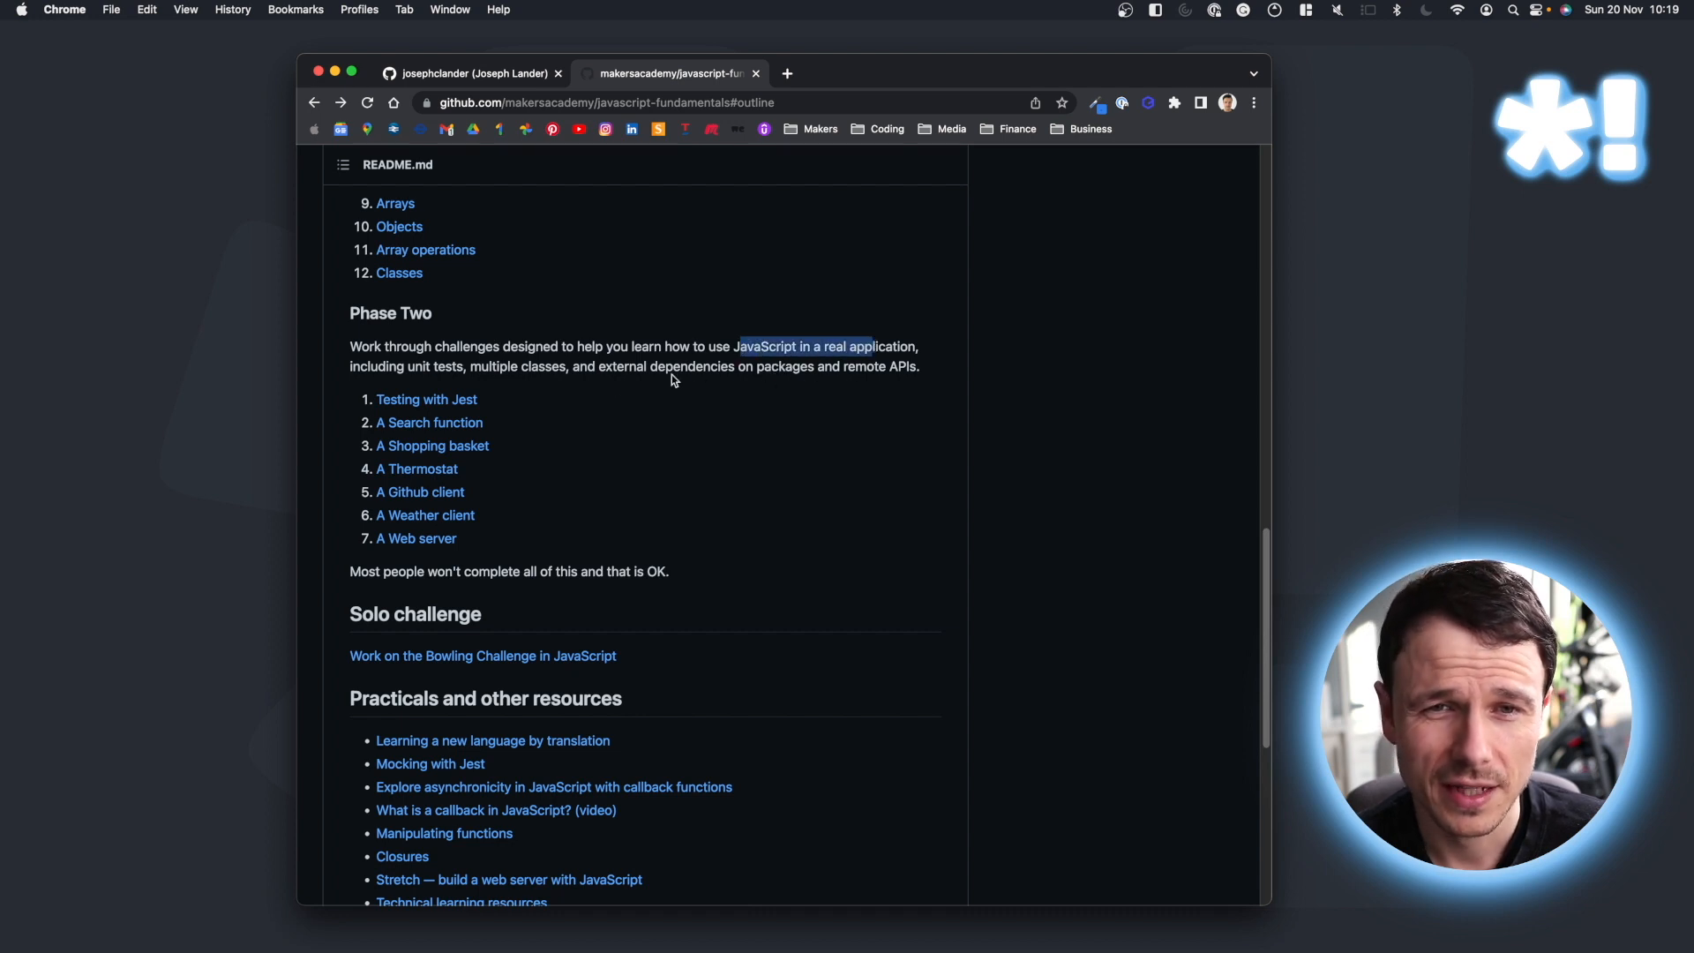
Return to the javascript-fundamentals README outline showing the Phase Two challenges.
left_click(428, 399)
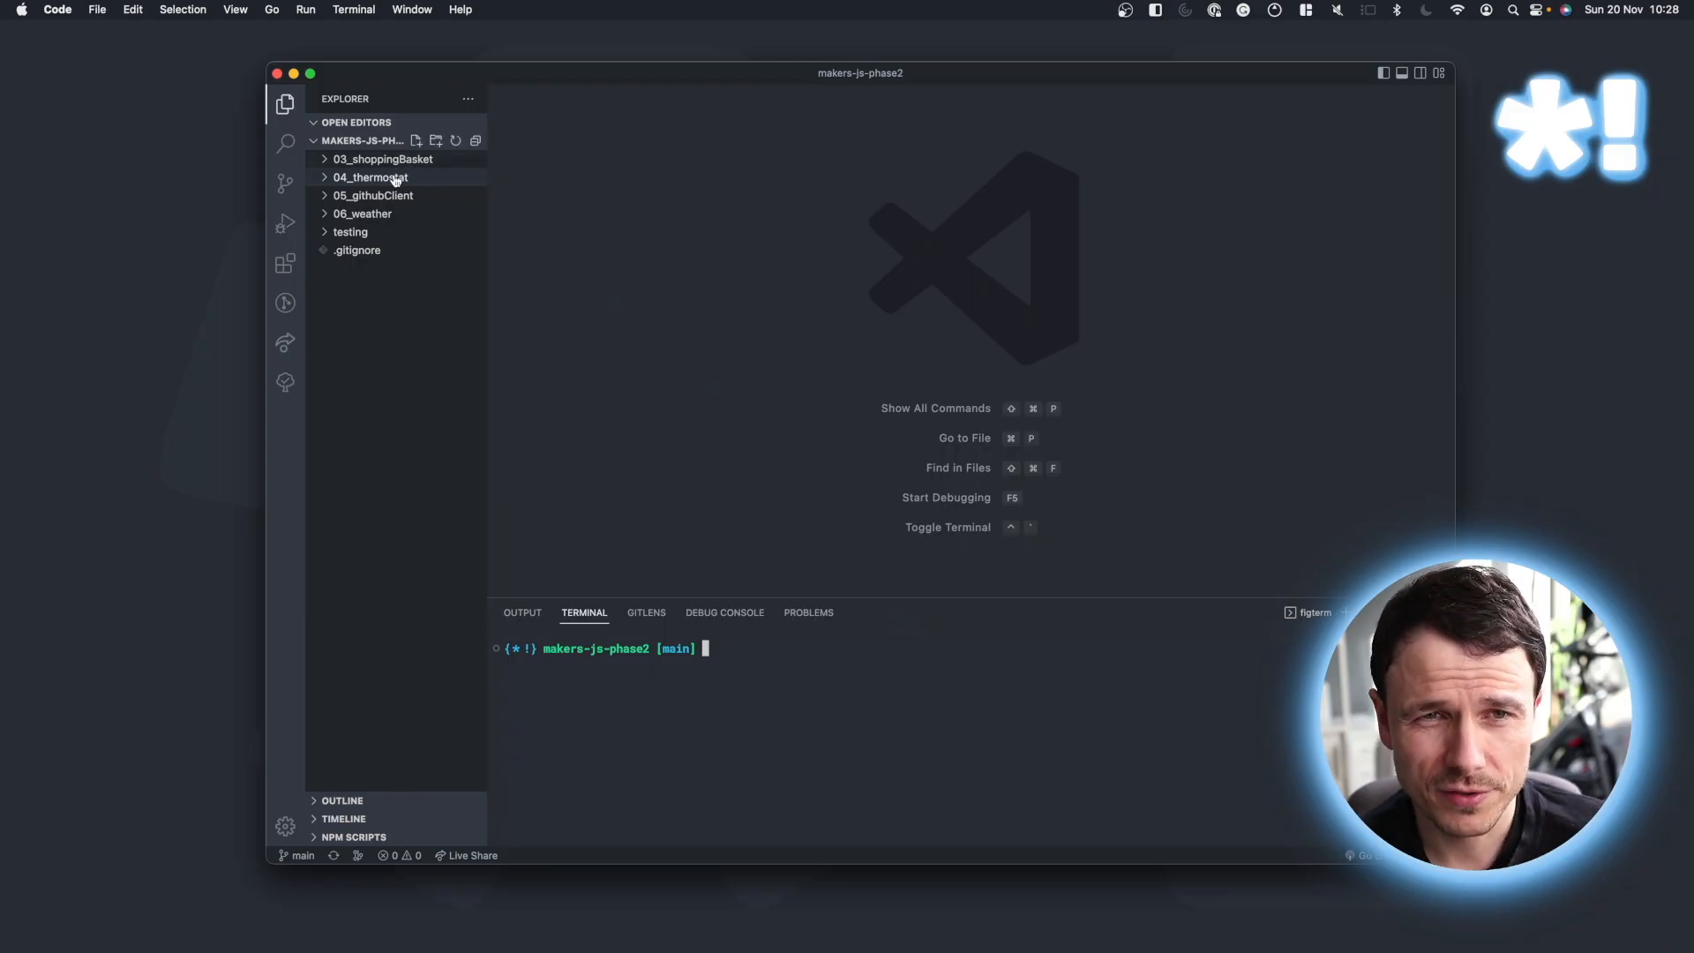
mouse_move(372, 196)
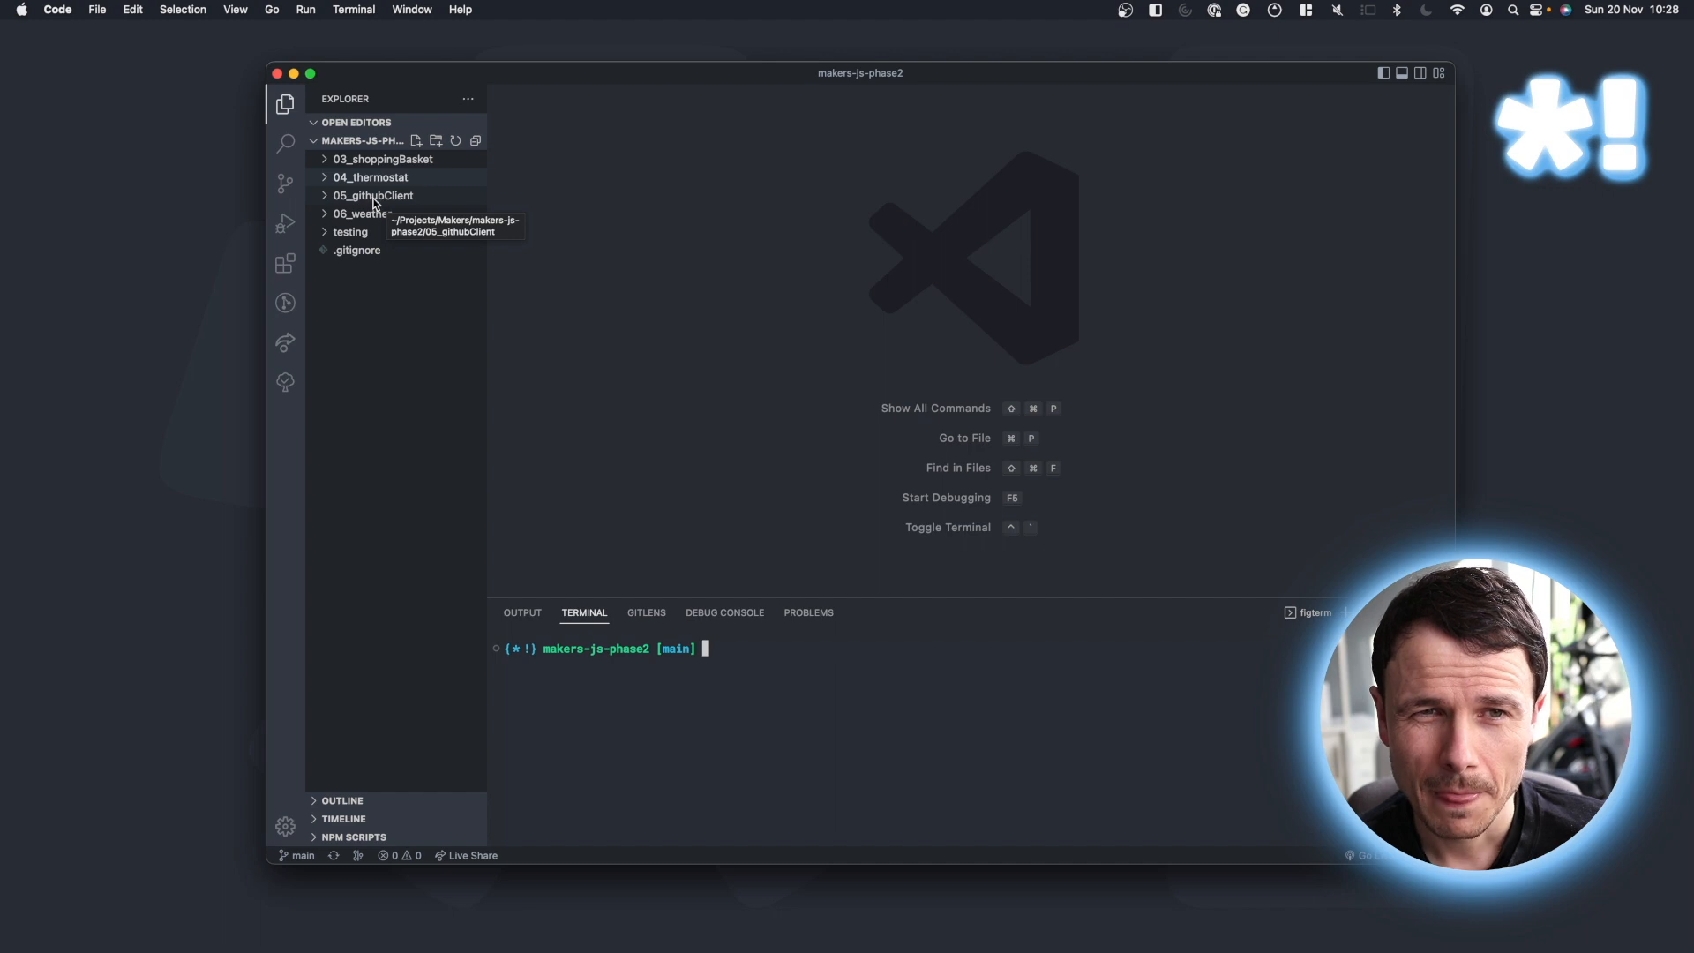
mouse_move(364, 213)
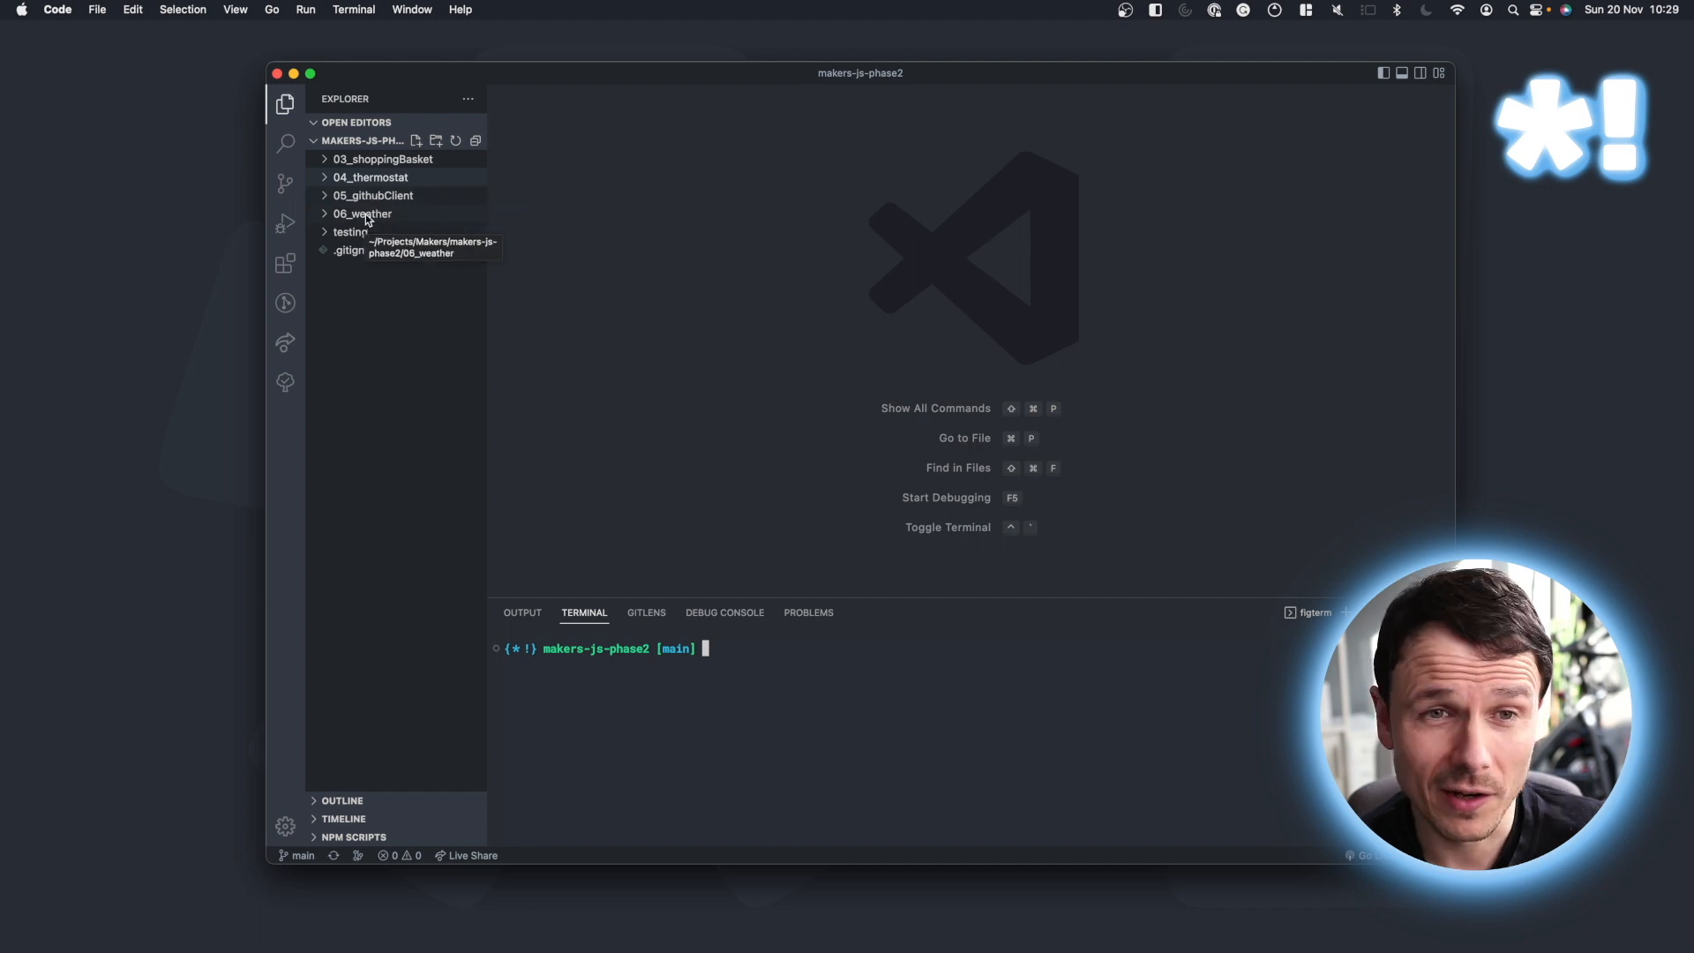
Open the shopping basket package.json and draft npm init -y in the terminal without running it.
left_click(349, 232)
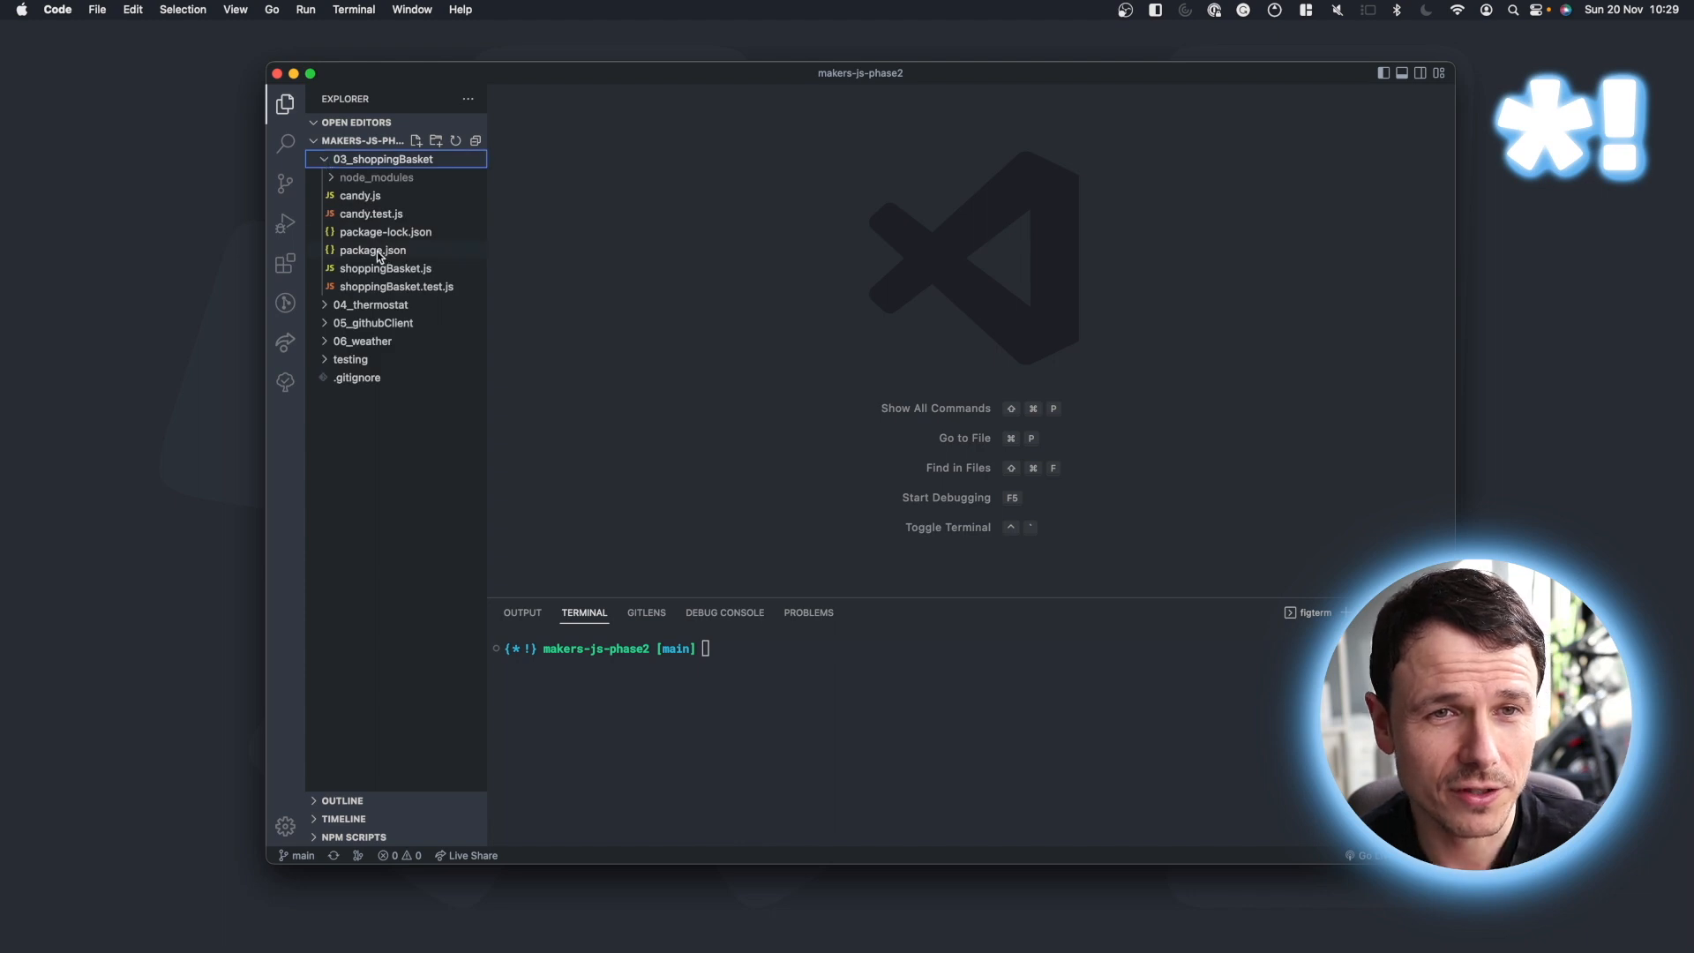
left_click(373, 248)
type("n")
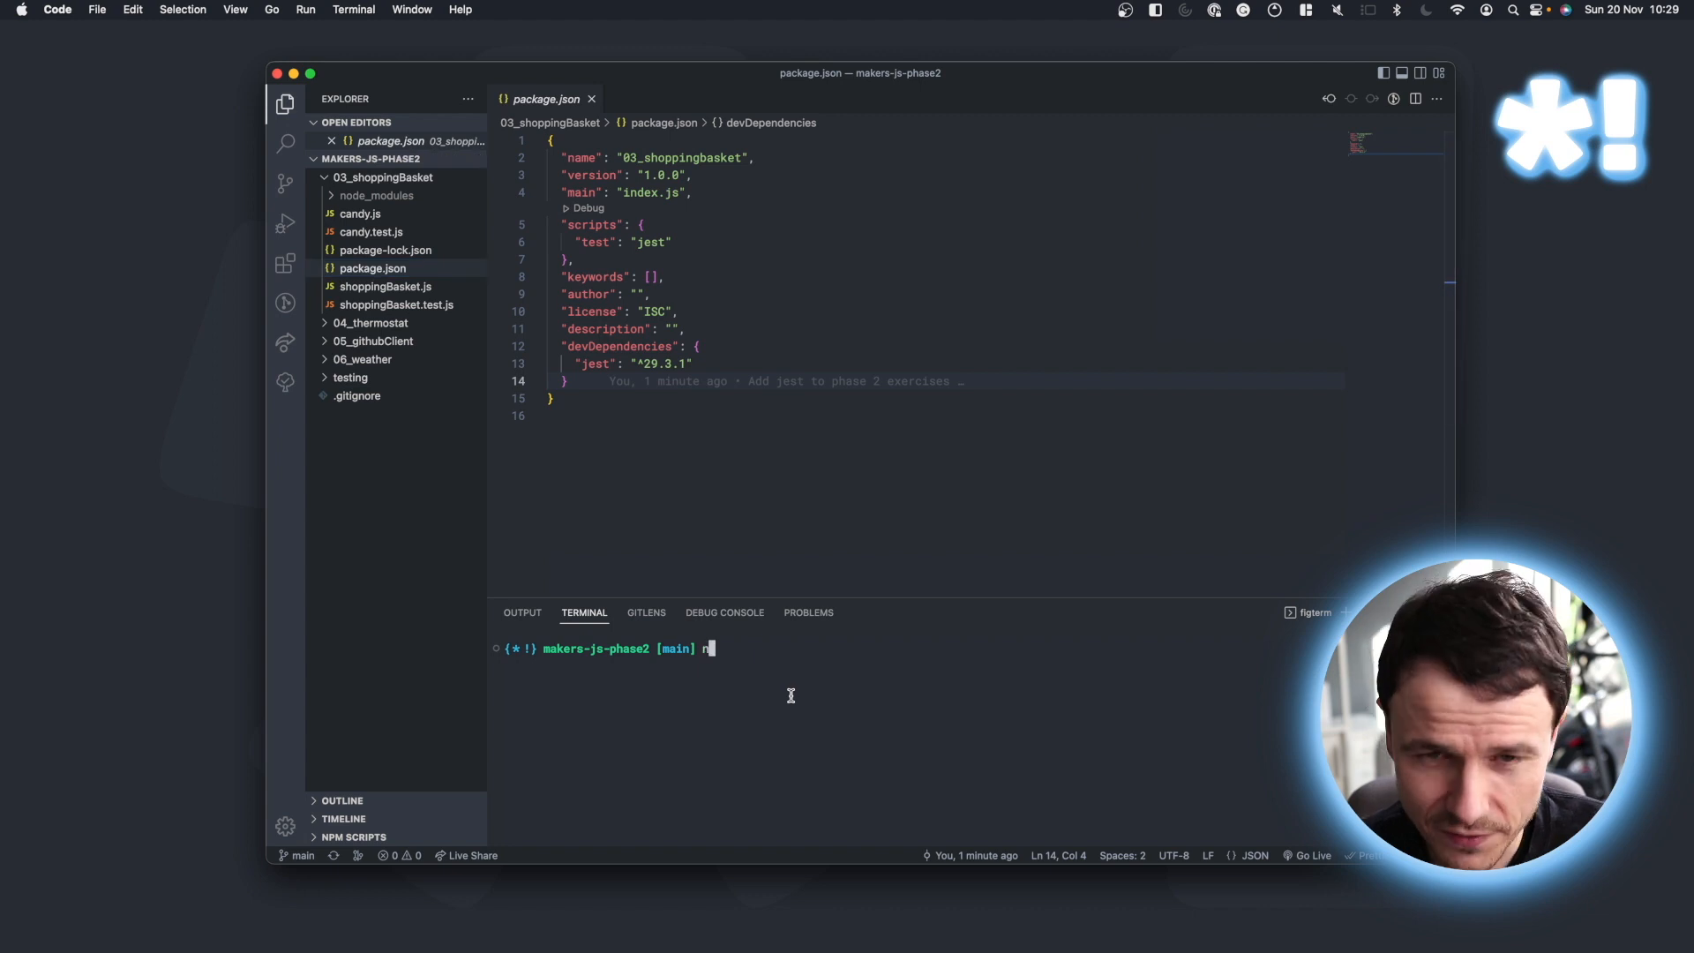
type("pm ini")
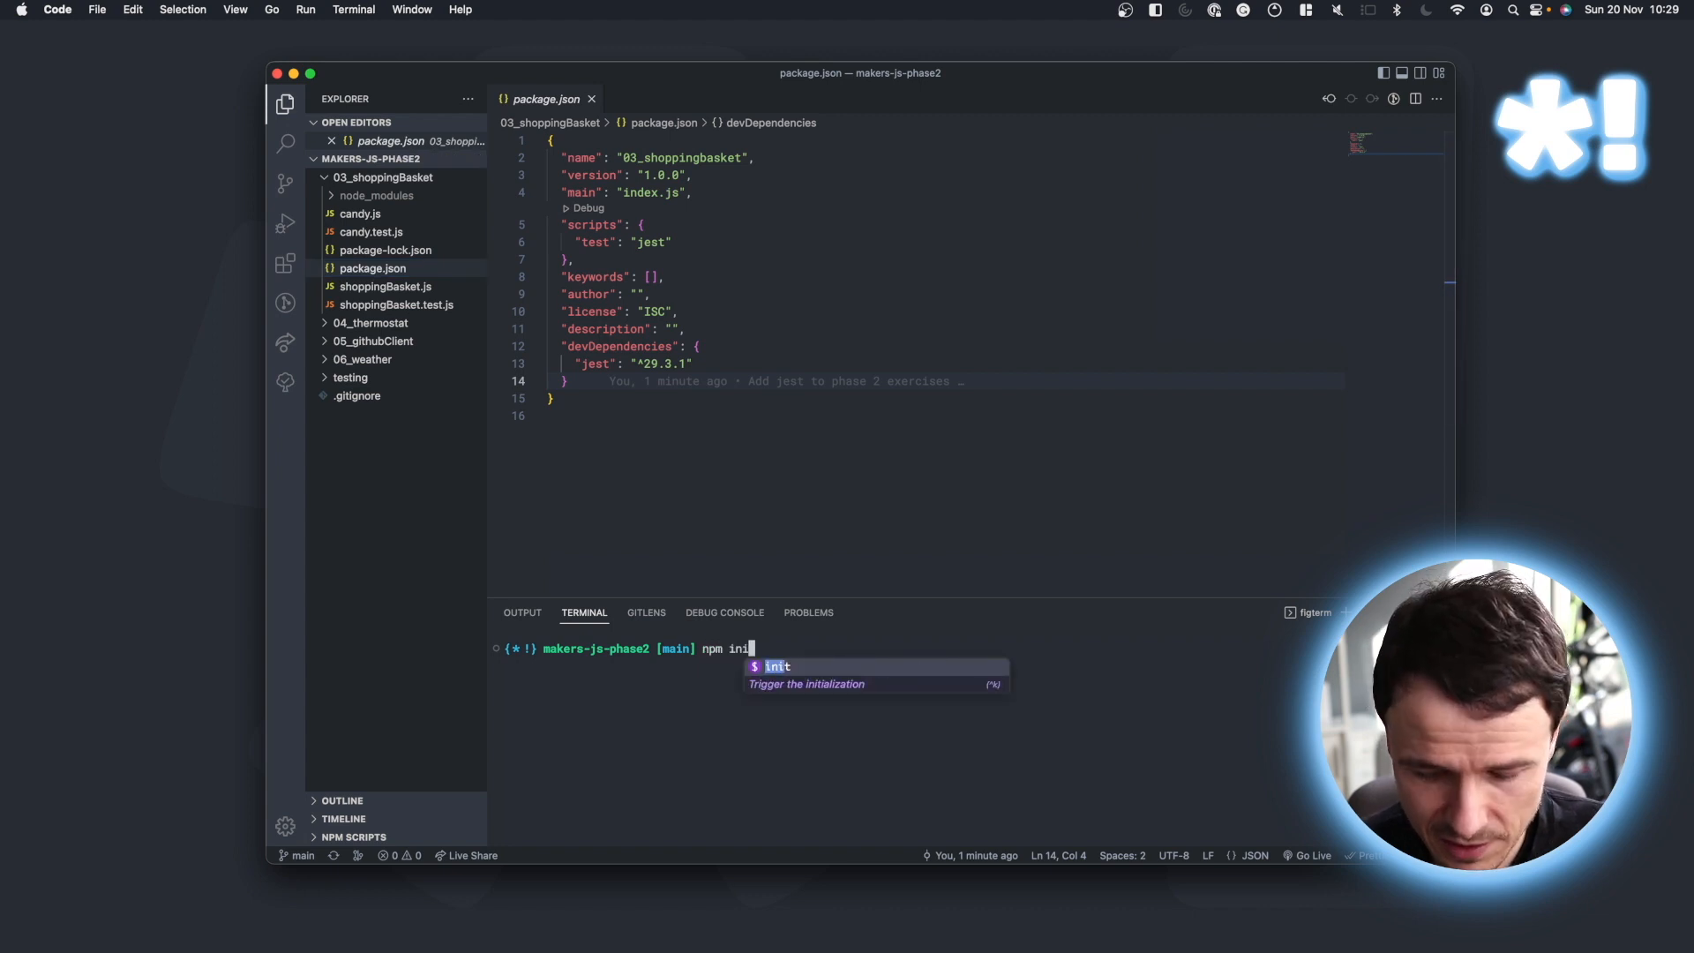
type("-y")
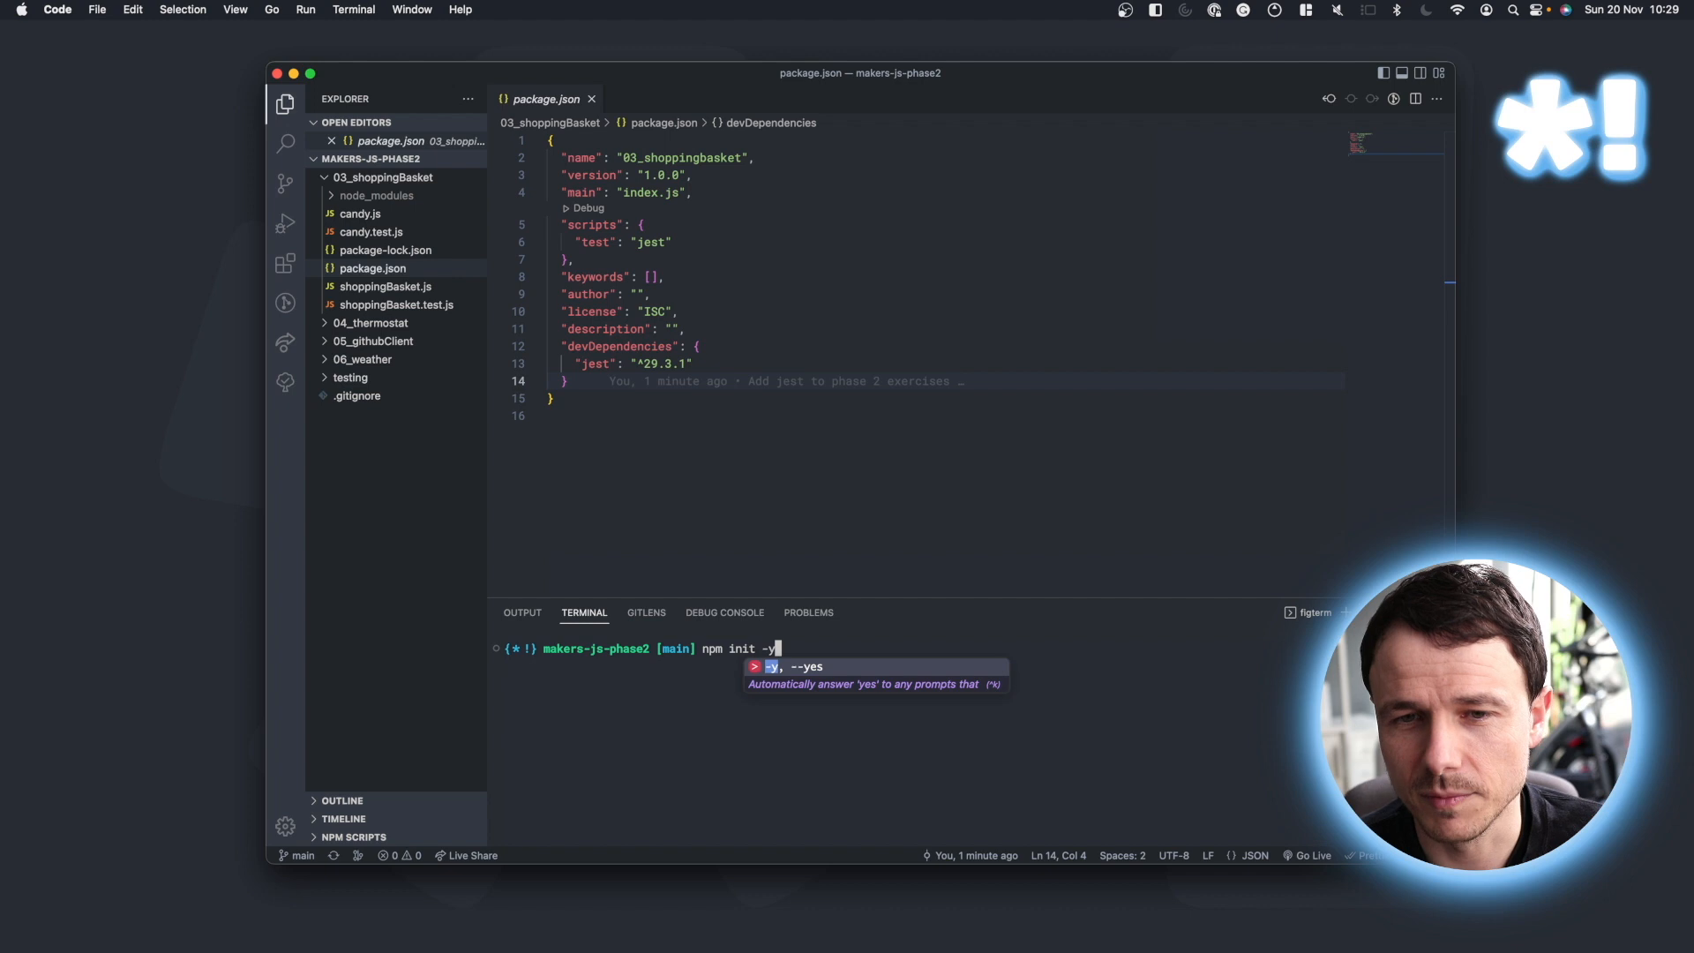
key("Escape")
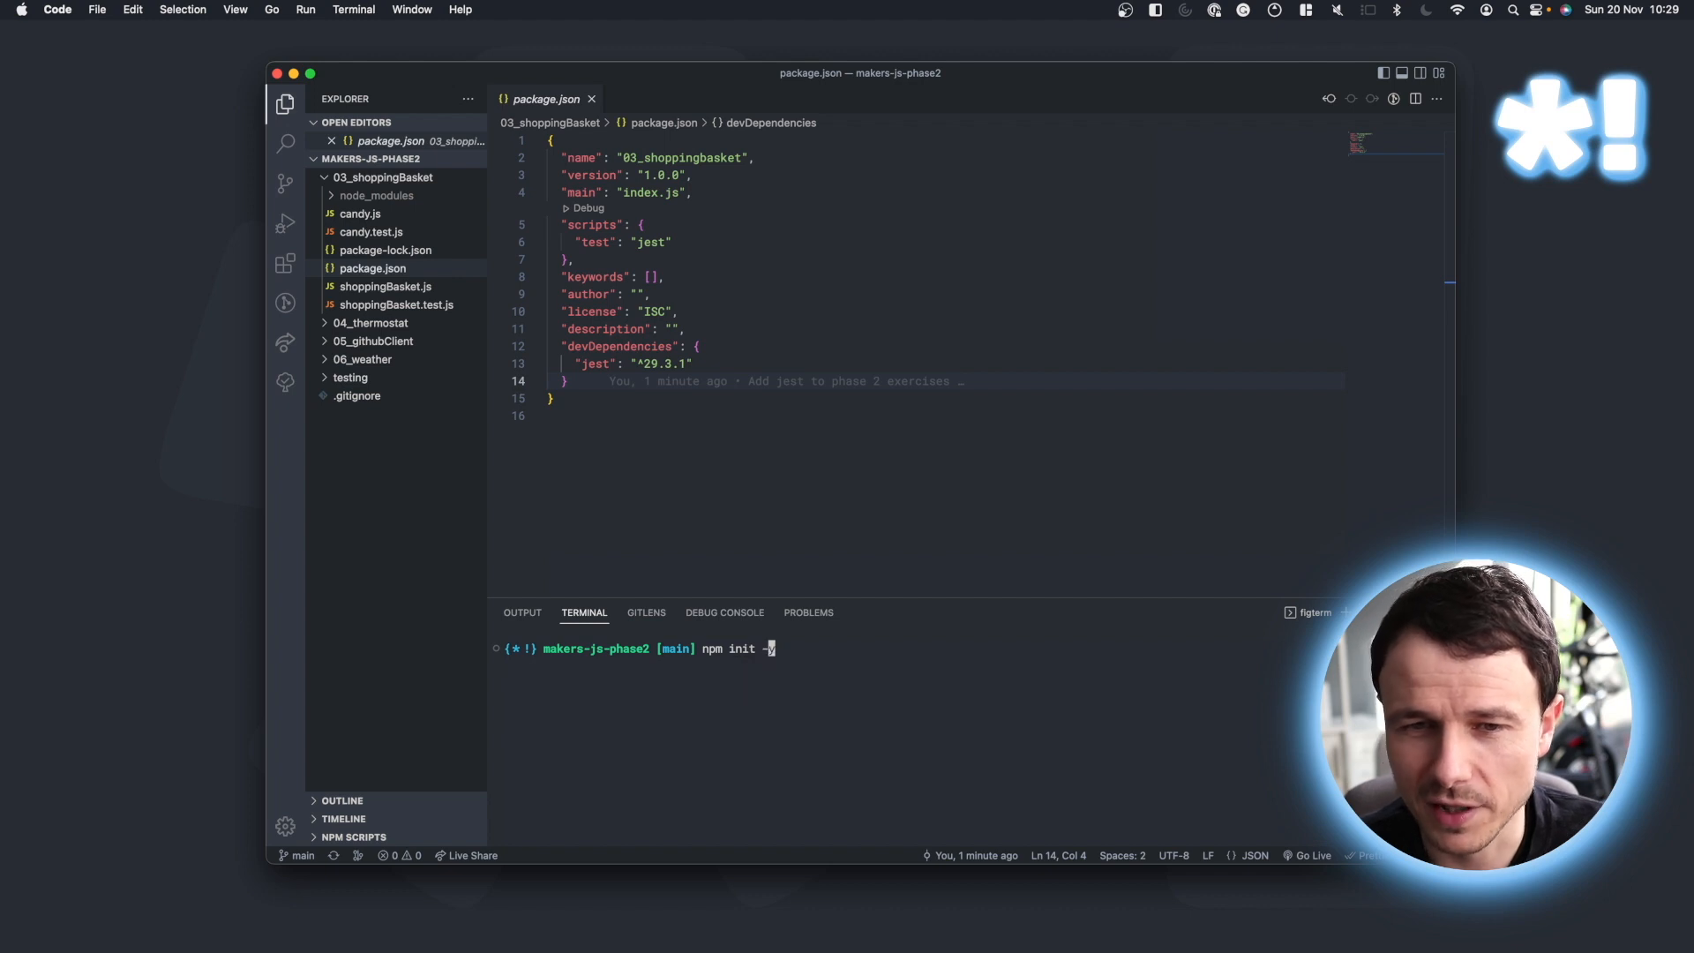
mouse_move(667, 228)
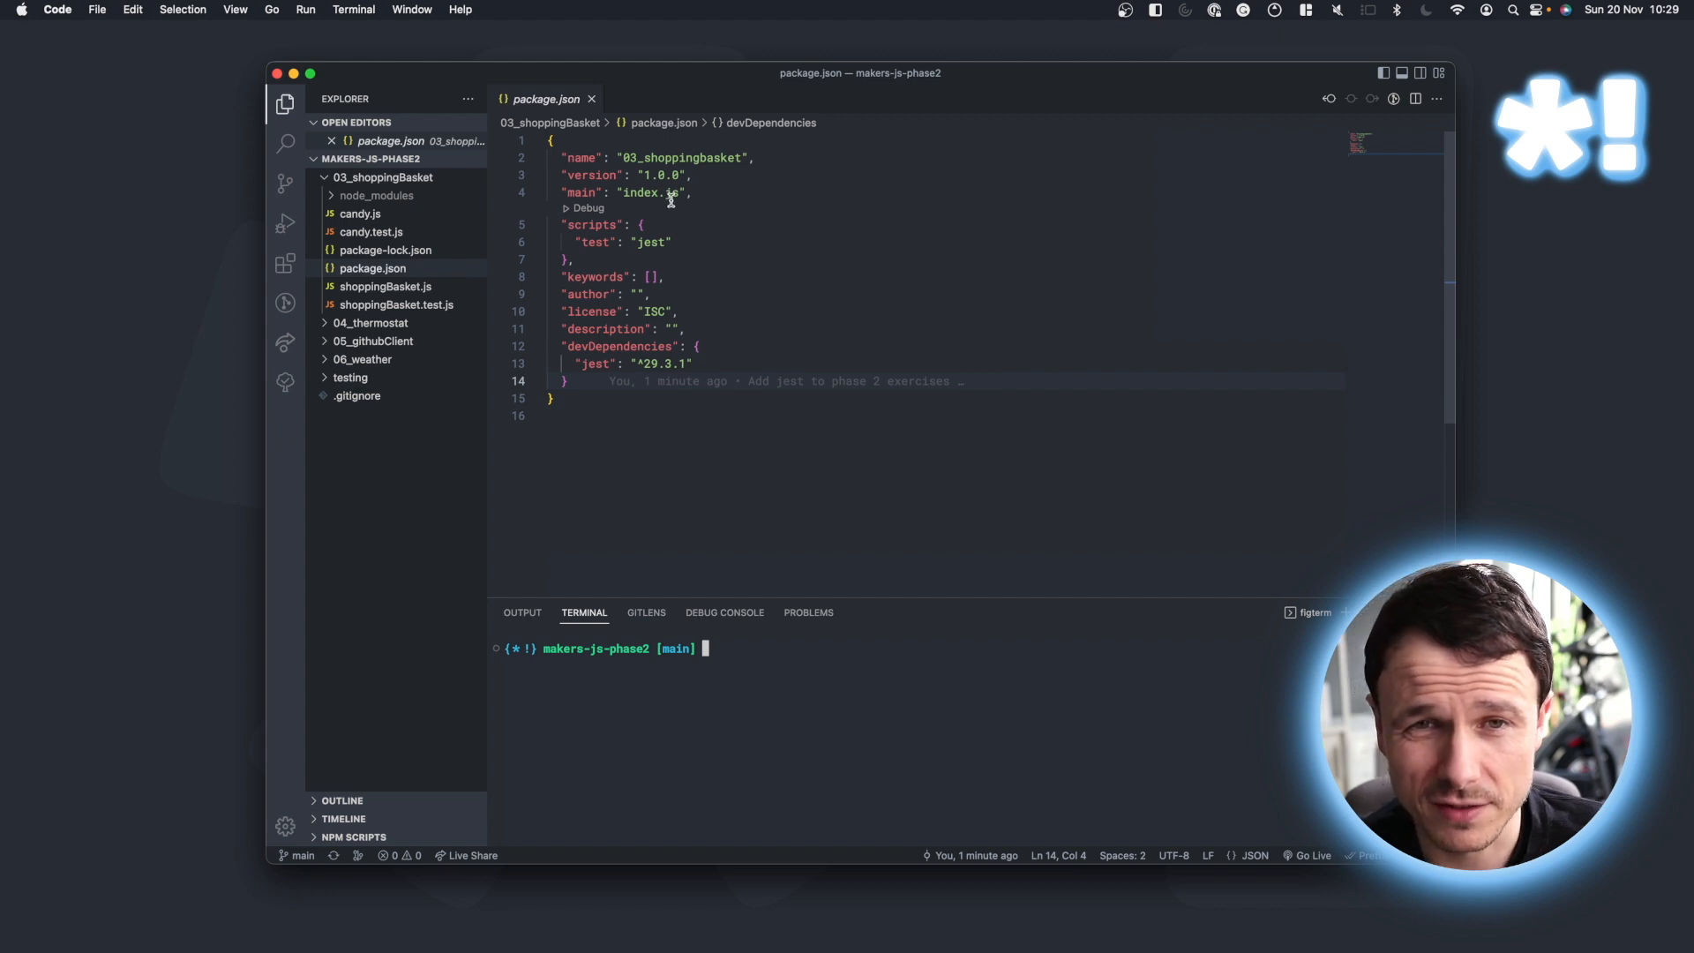
mouse_move(695, 364)
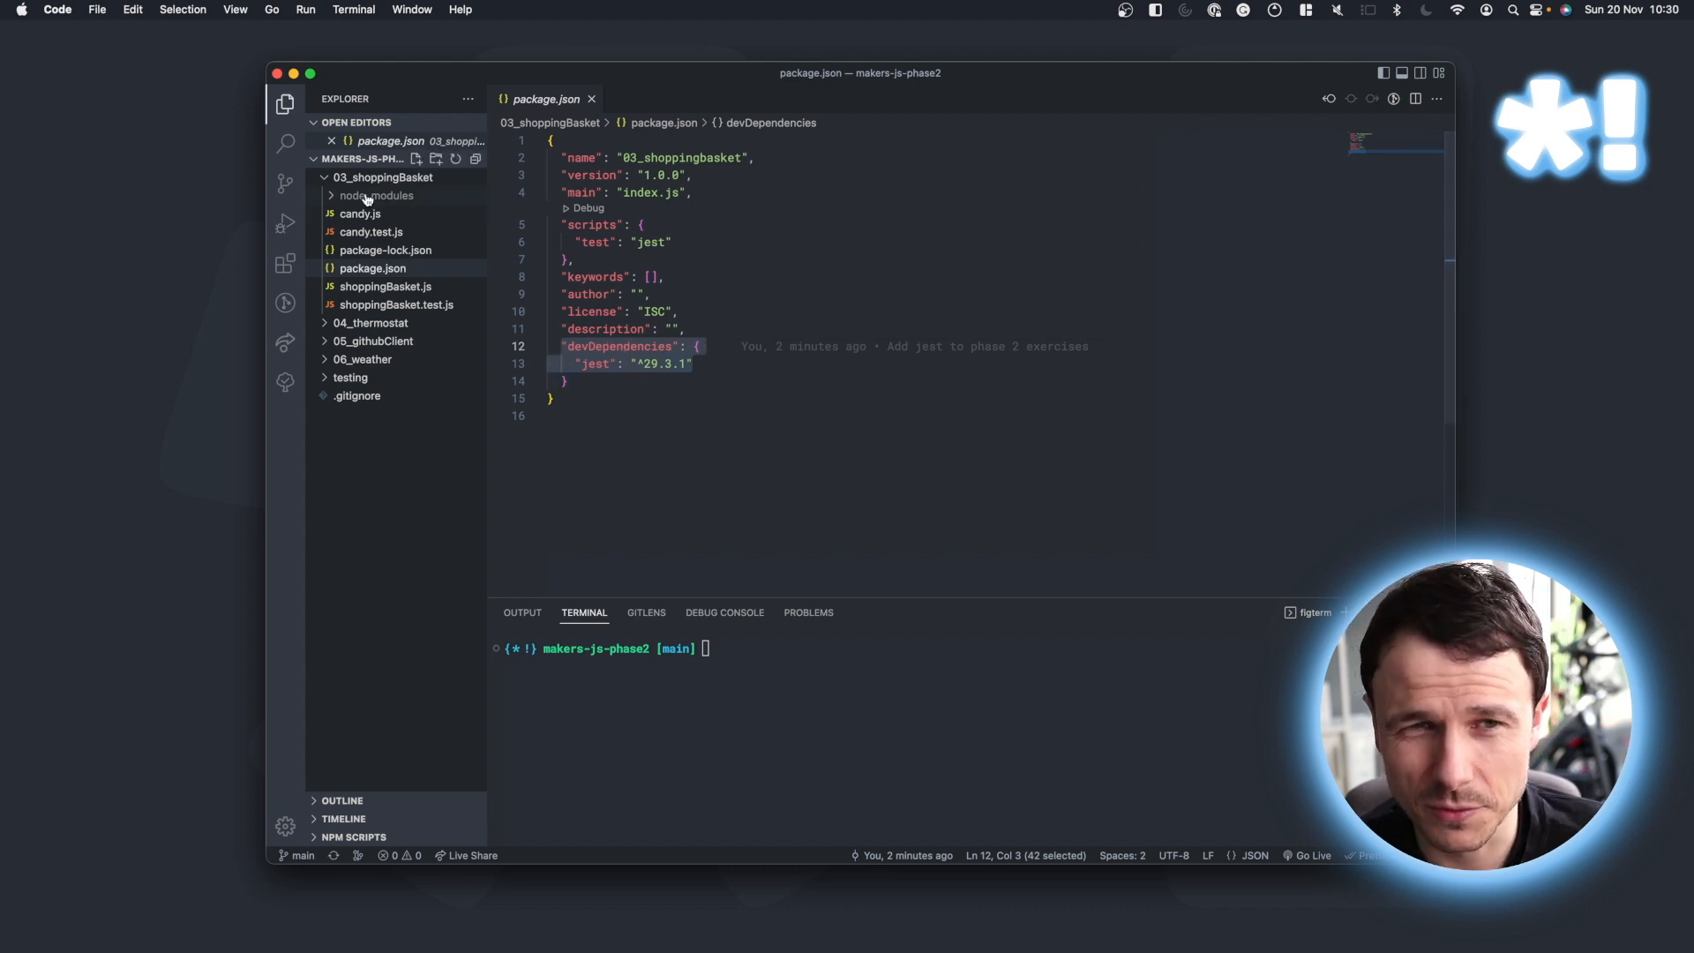
mouse_move(394, 307)
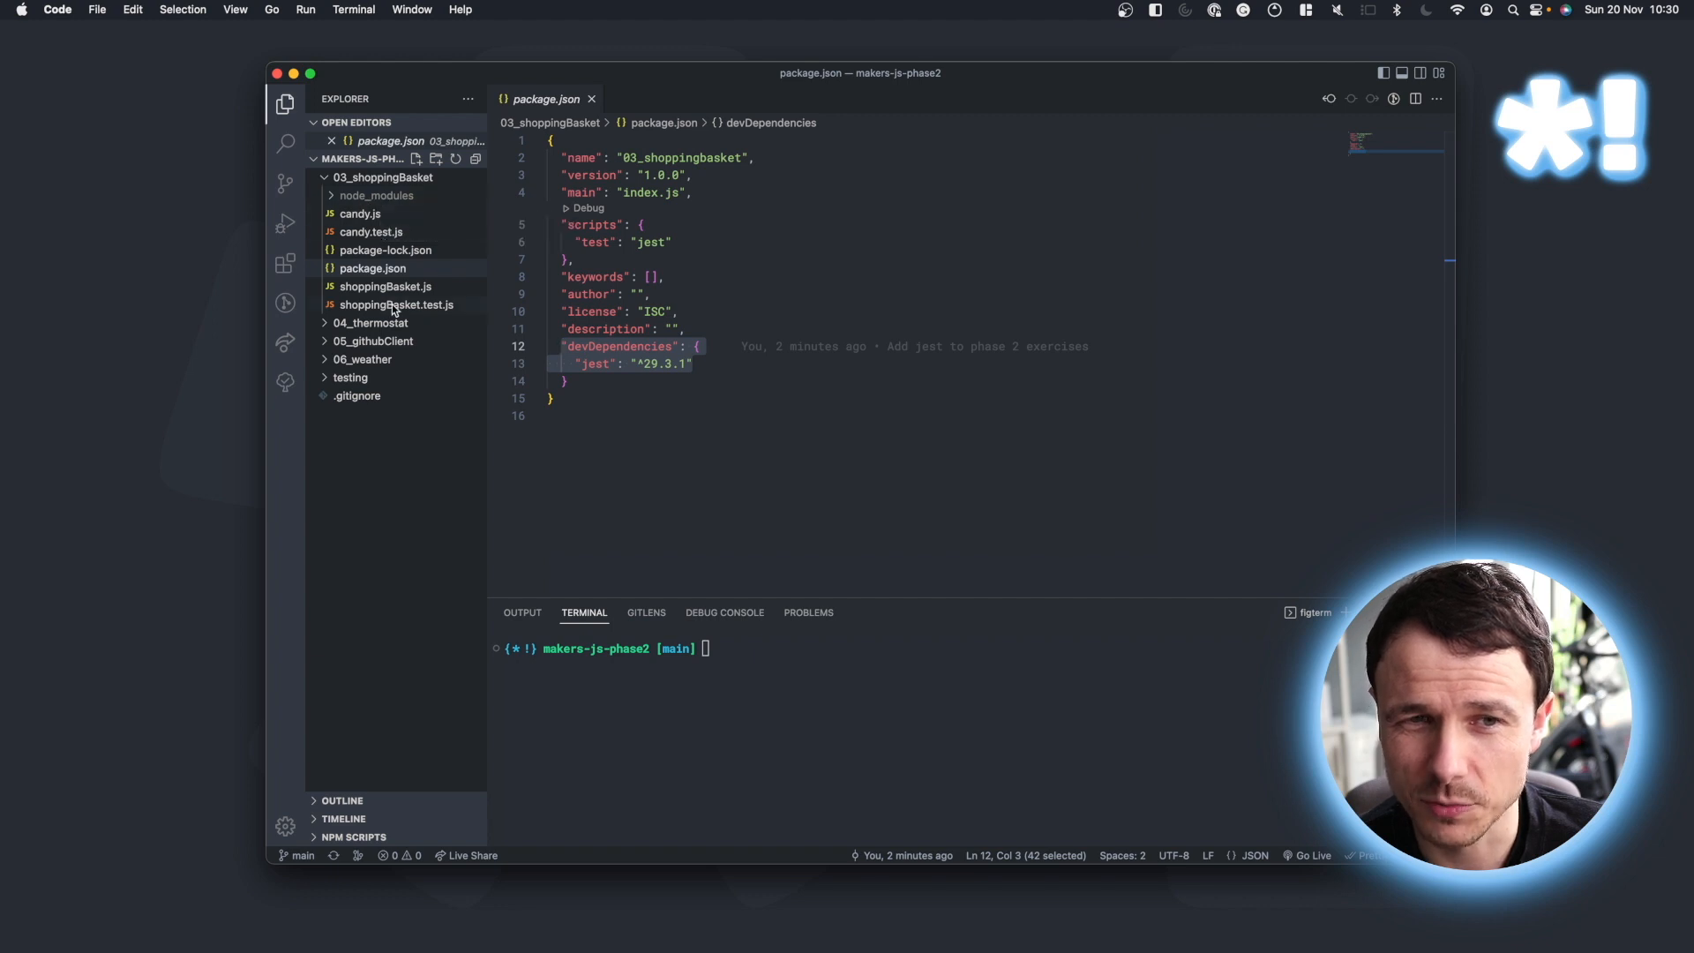
mouse_move(358, 396)
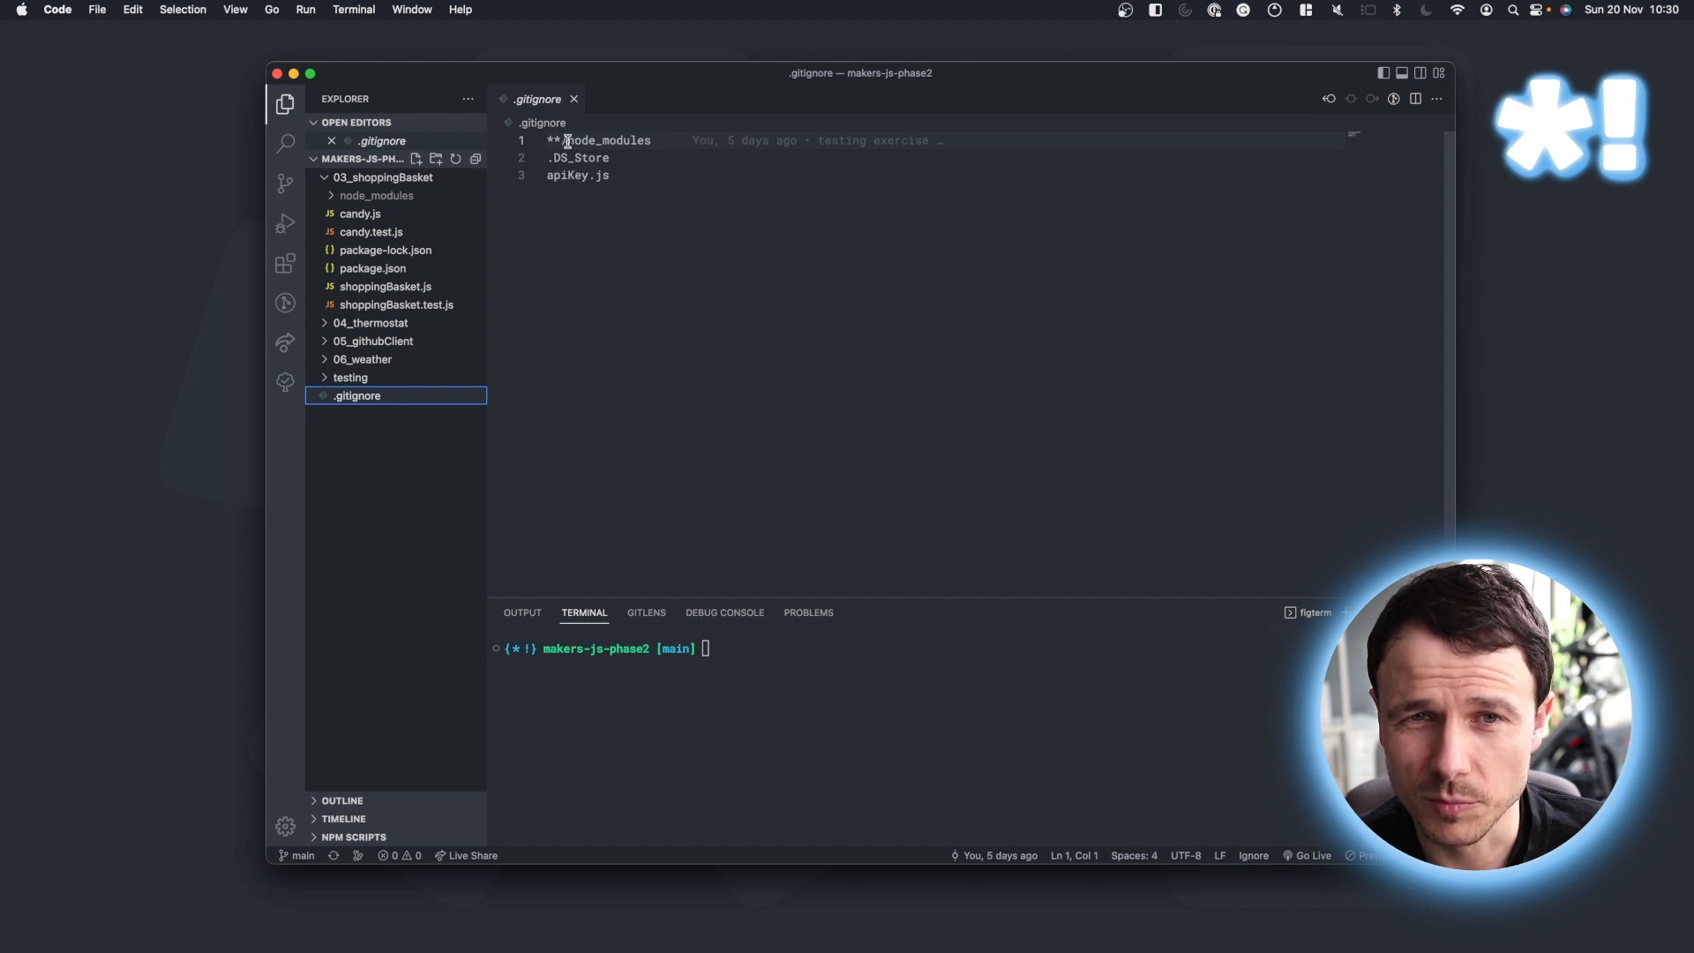
Close .gitignore and start a cd command into 03_shoppingBasket in the terminal.
left_click(575, 99)
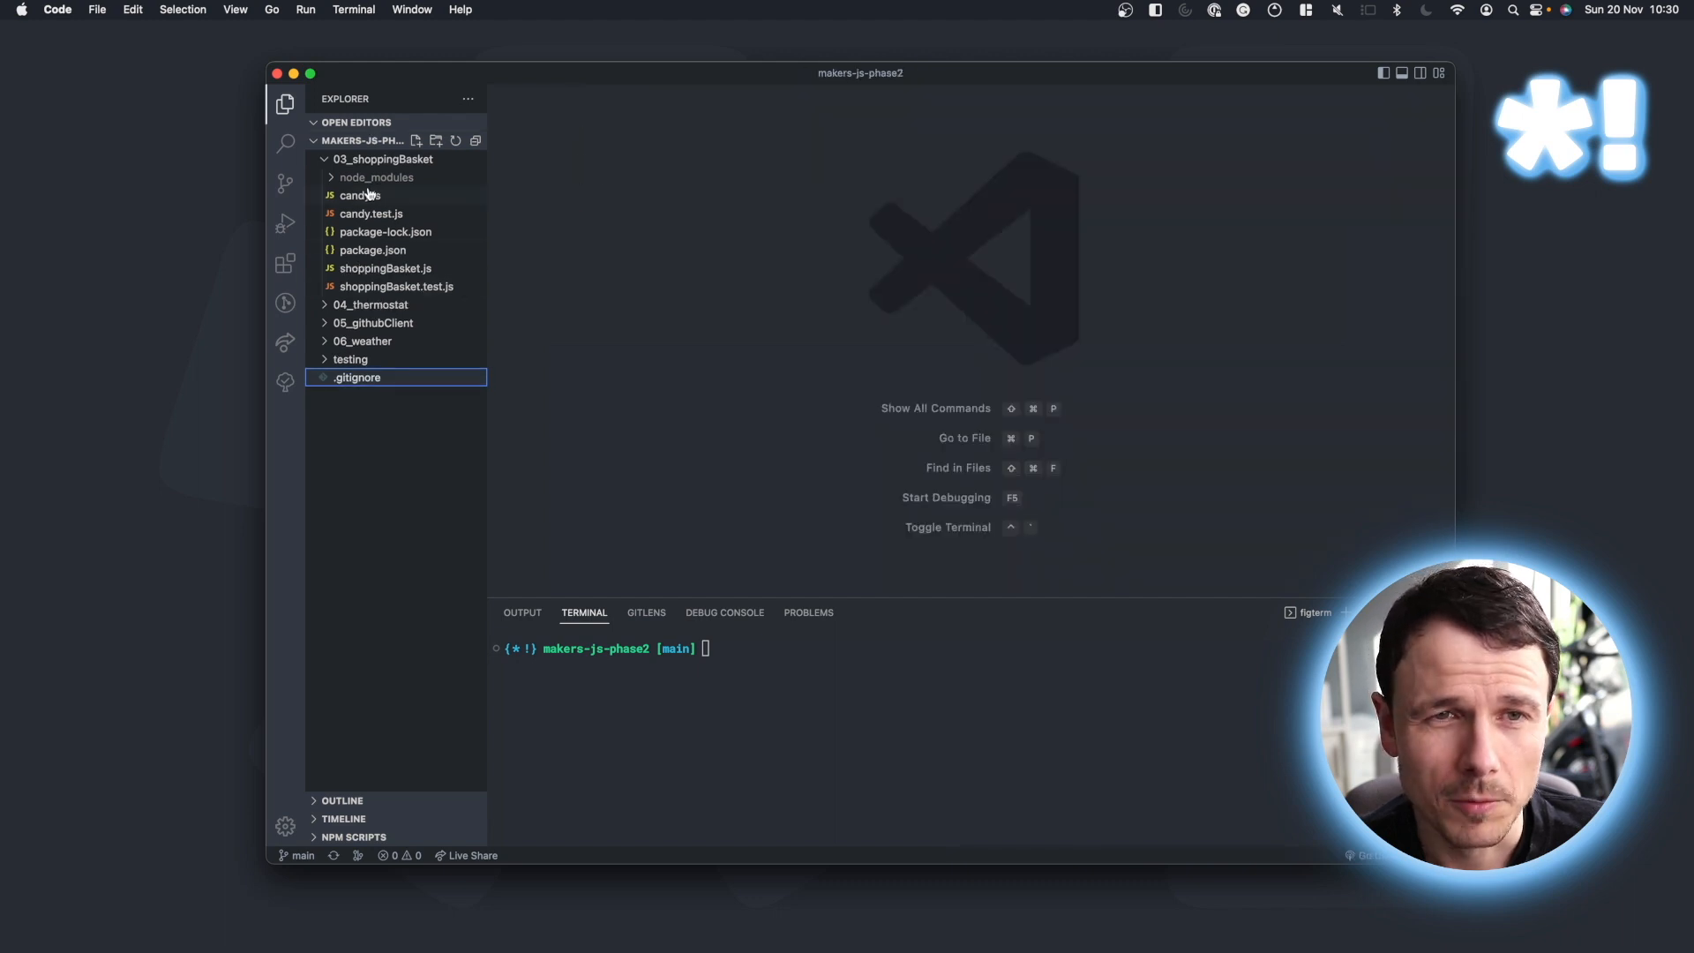
mouse_move(373, 268)
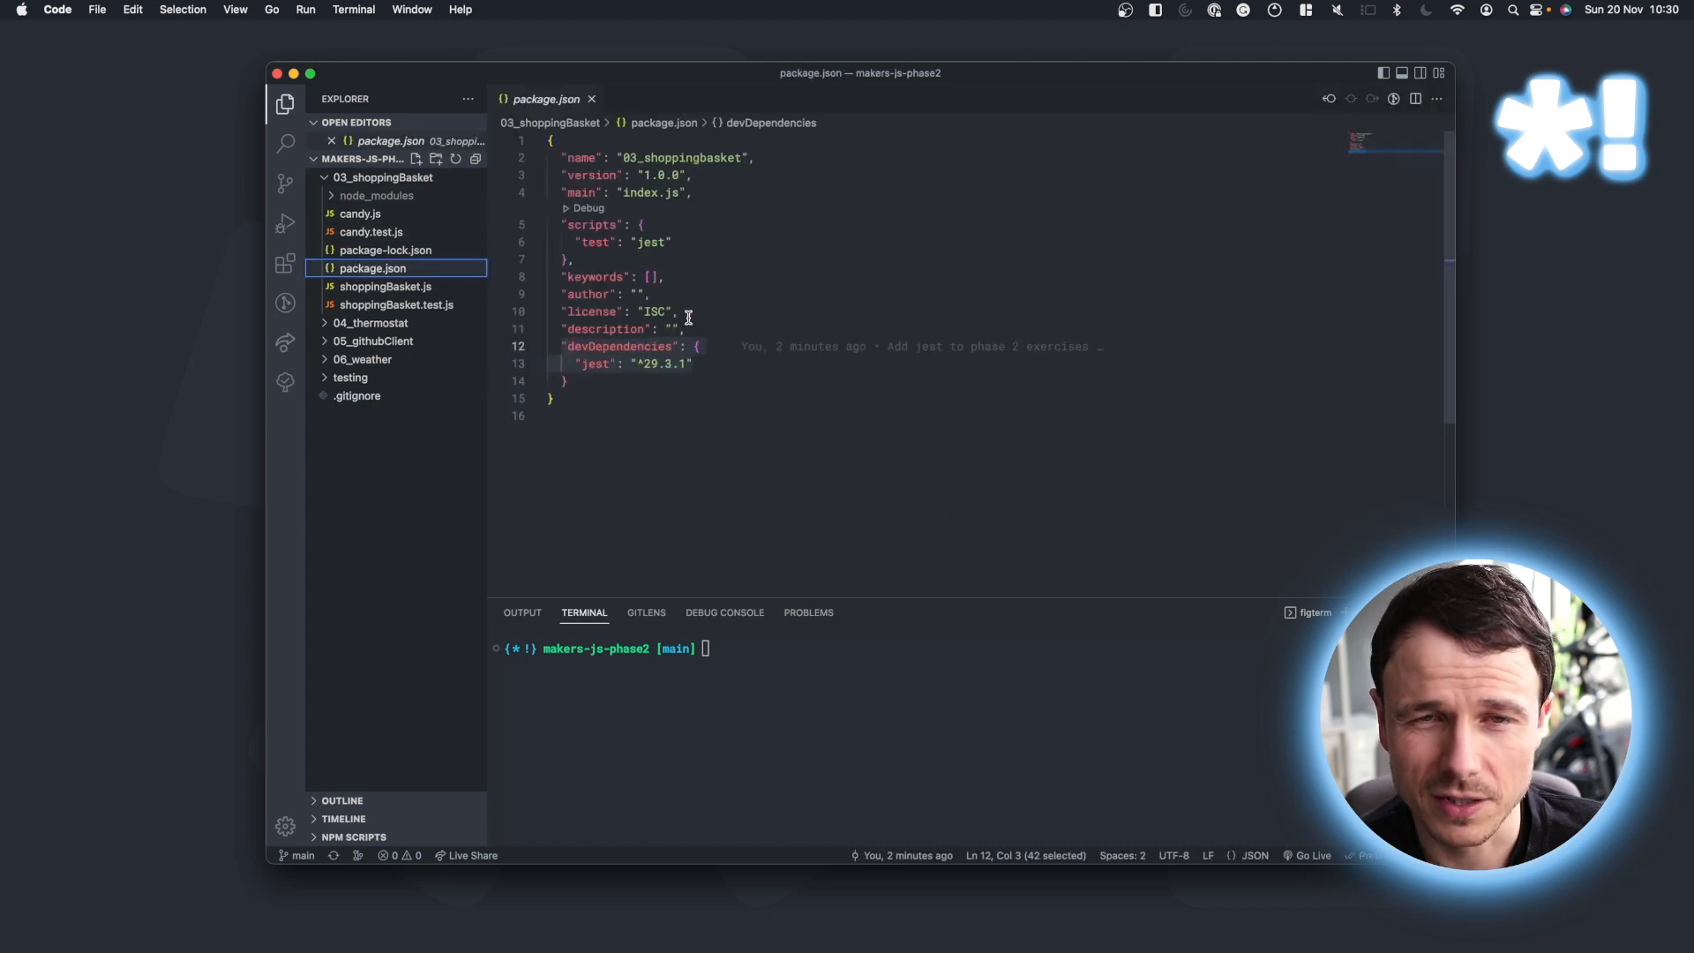
left_click(711, 363)
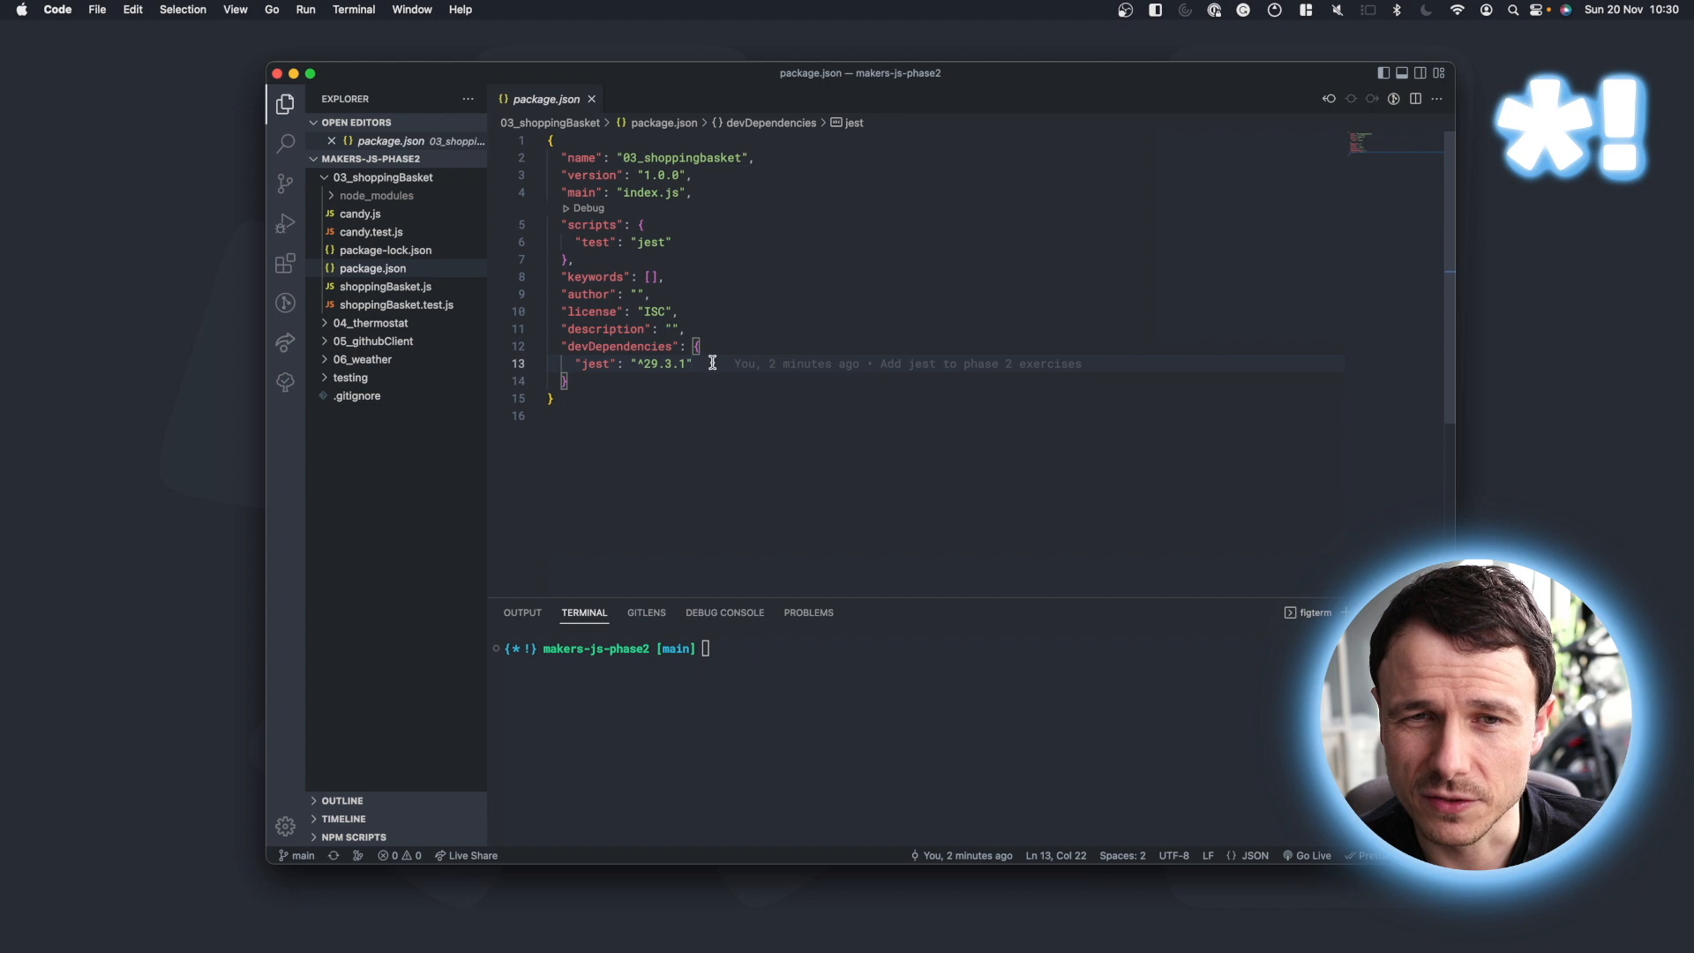
mouse_move(729, 419)
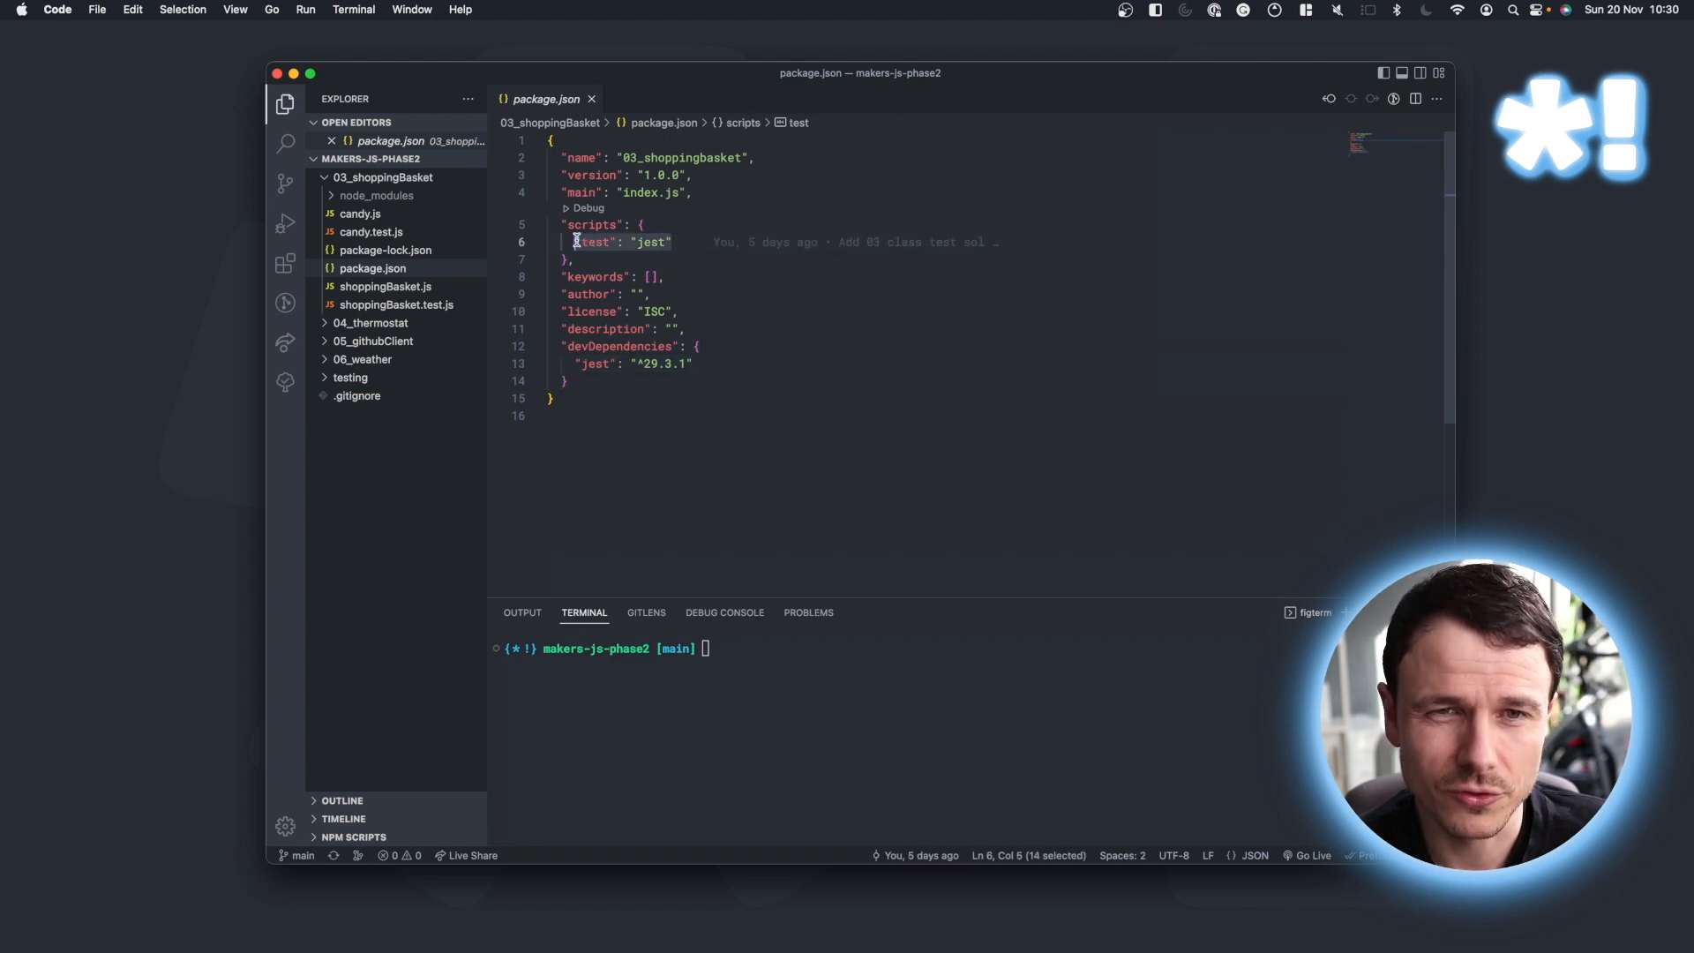
left_click(771, 648)
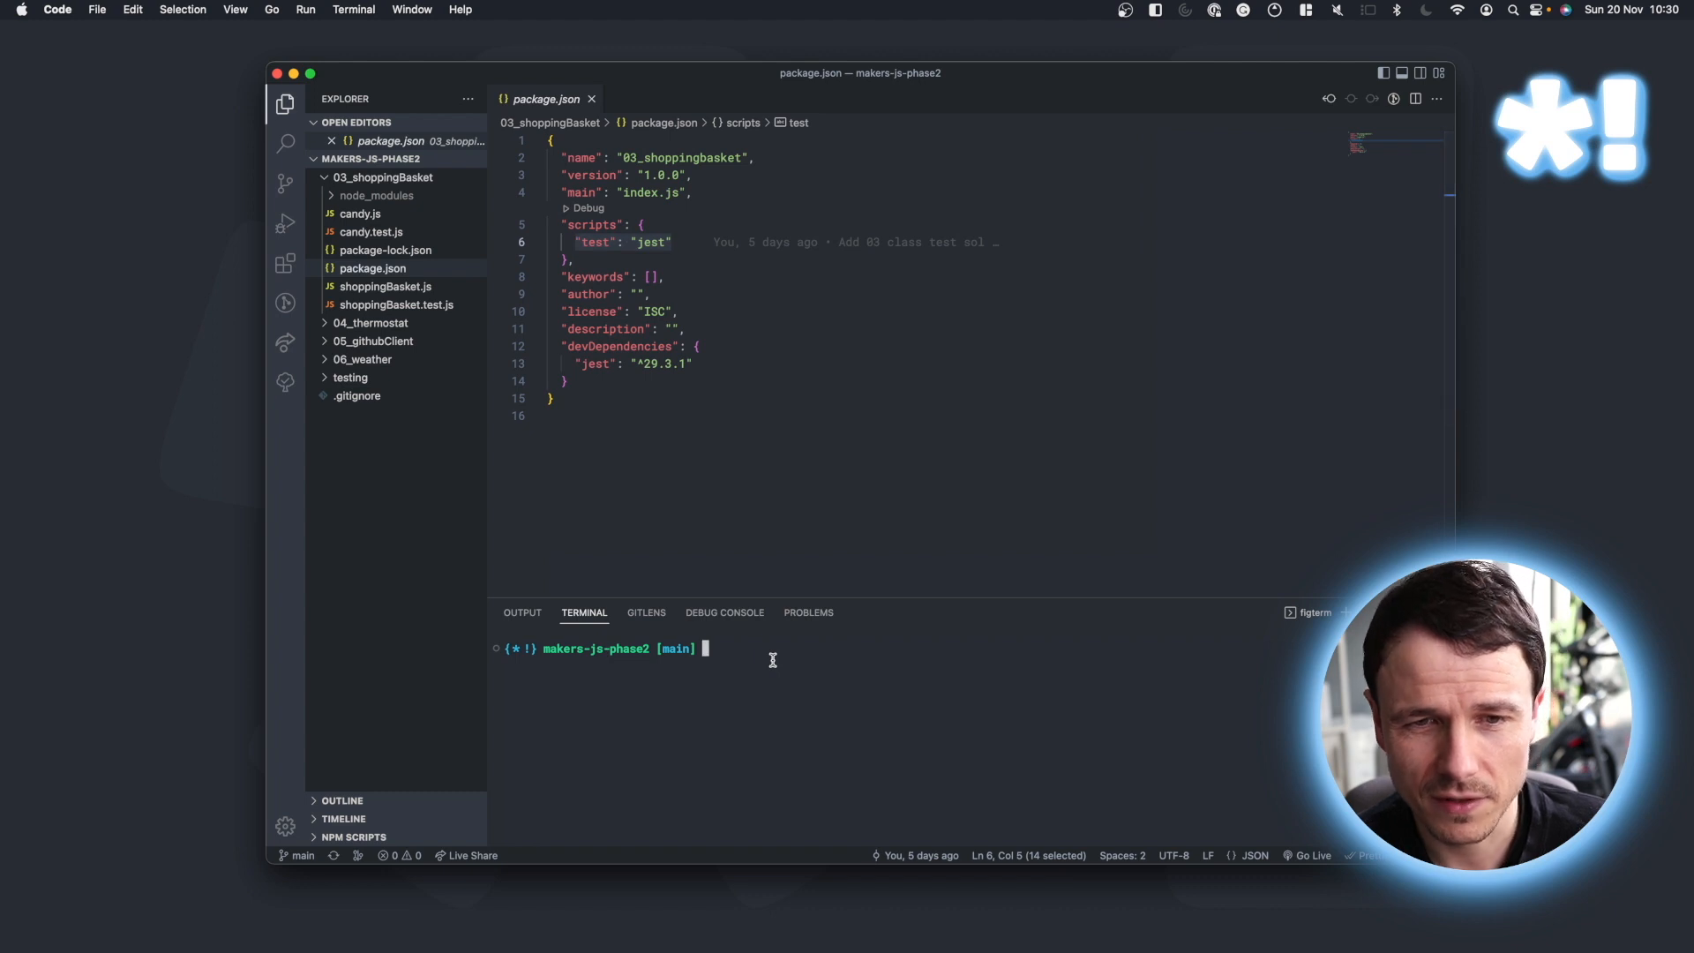
type("cd")
type("npm test")
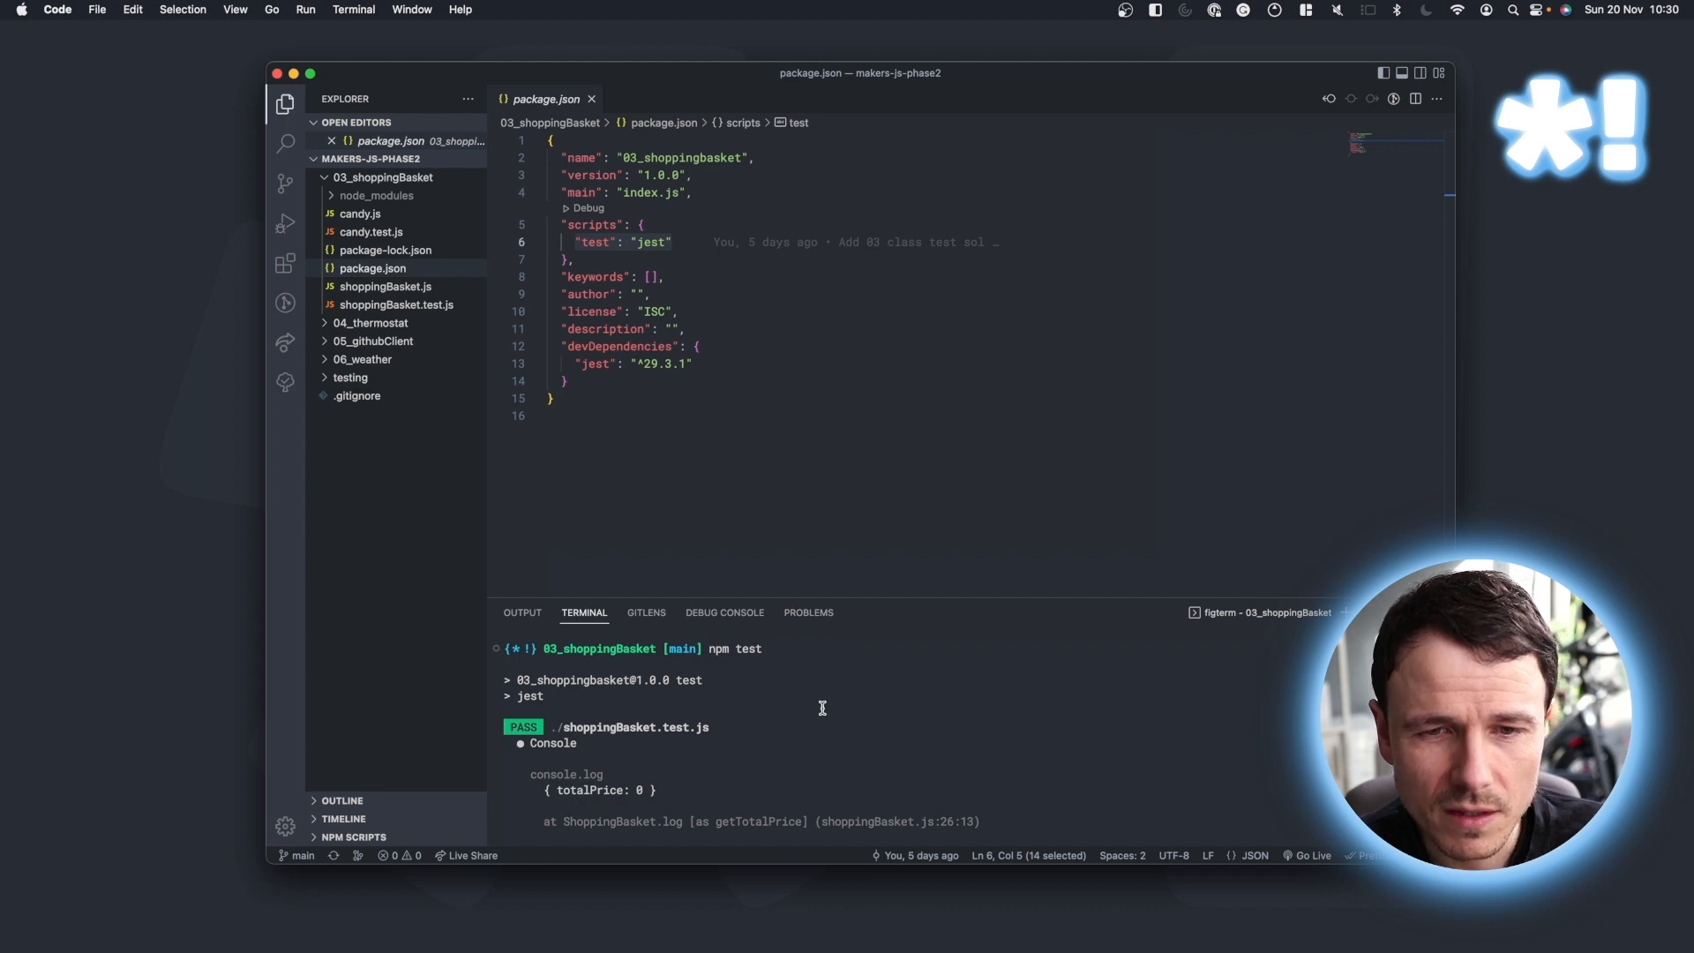
mouse_move(810, 740)
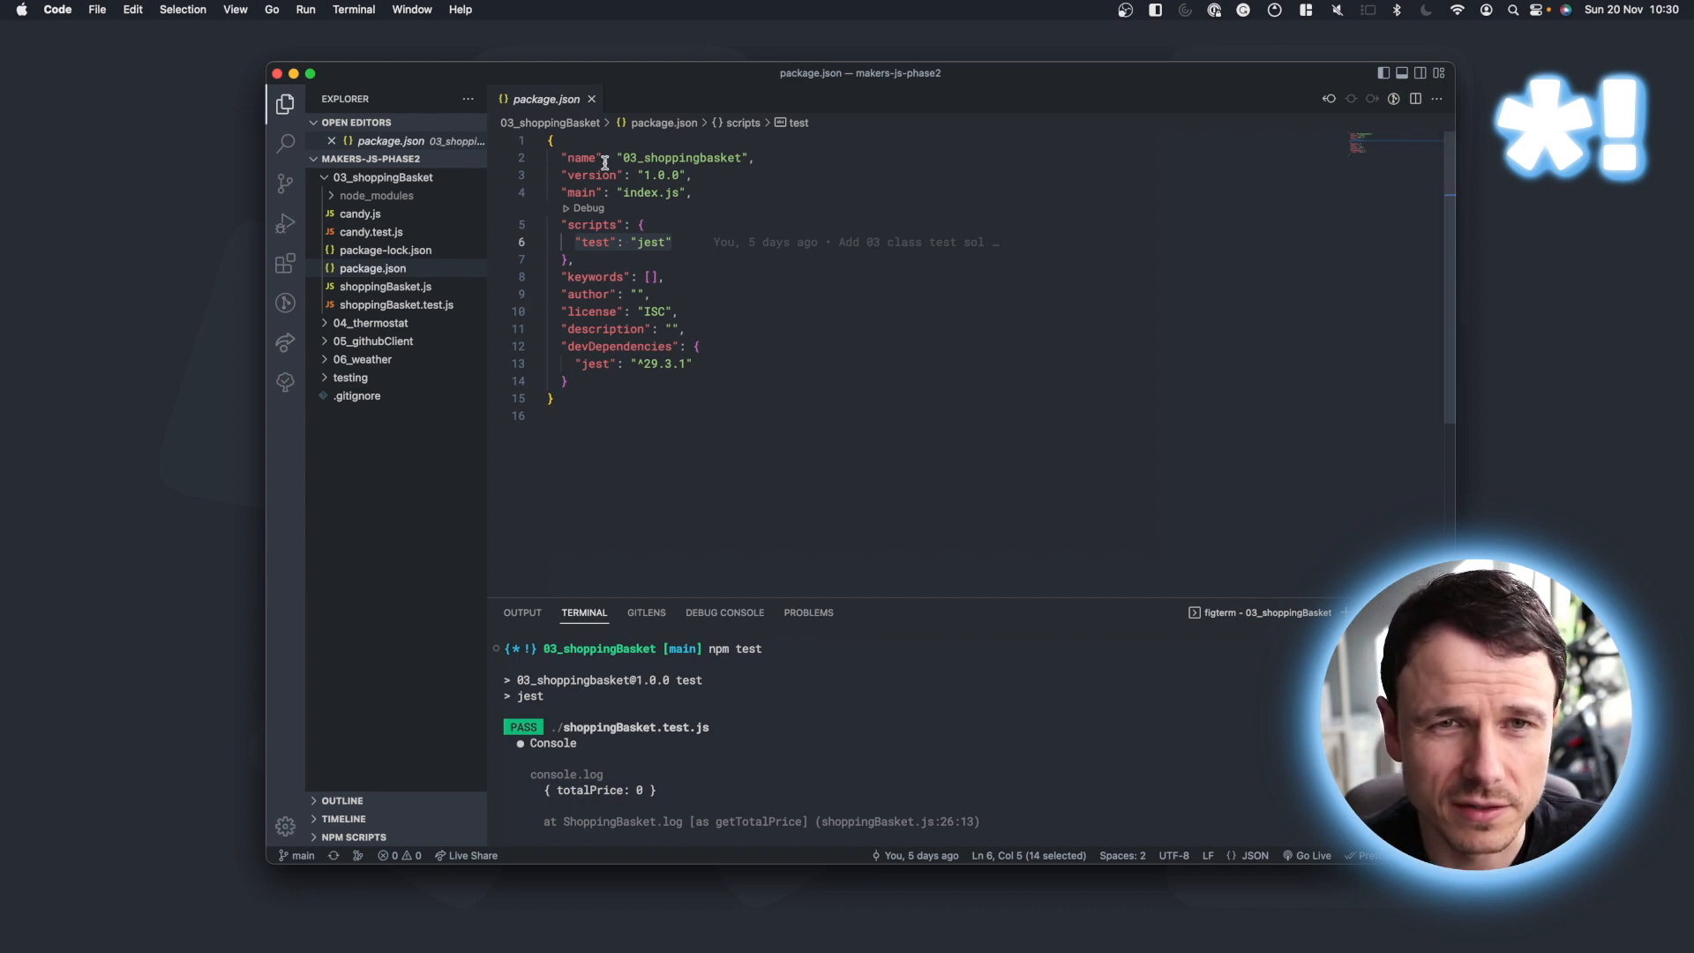
Close package.json and show candy.js and candy.test.js side by side.
left_click(592, 99)
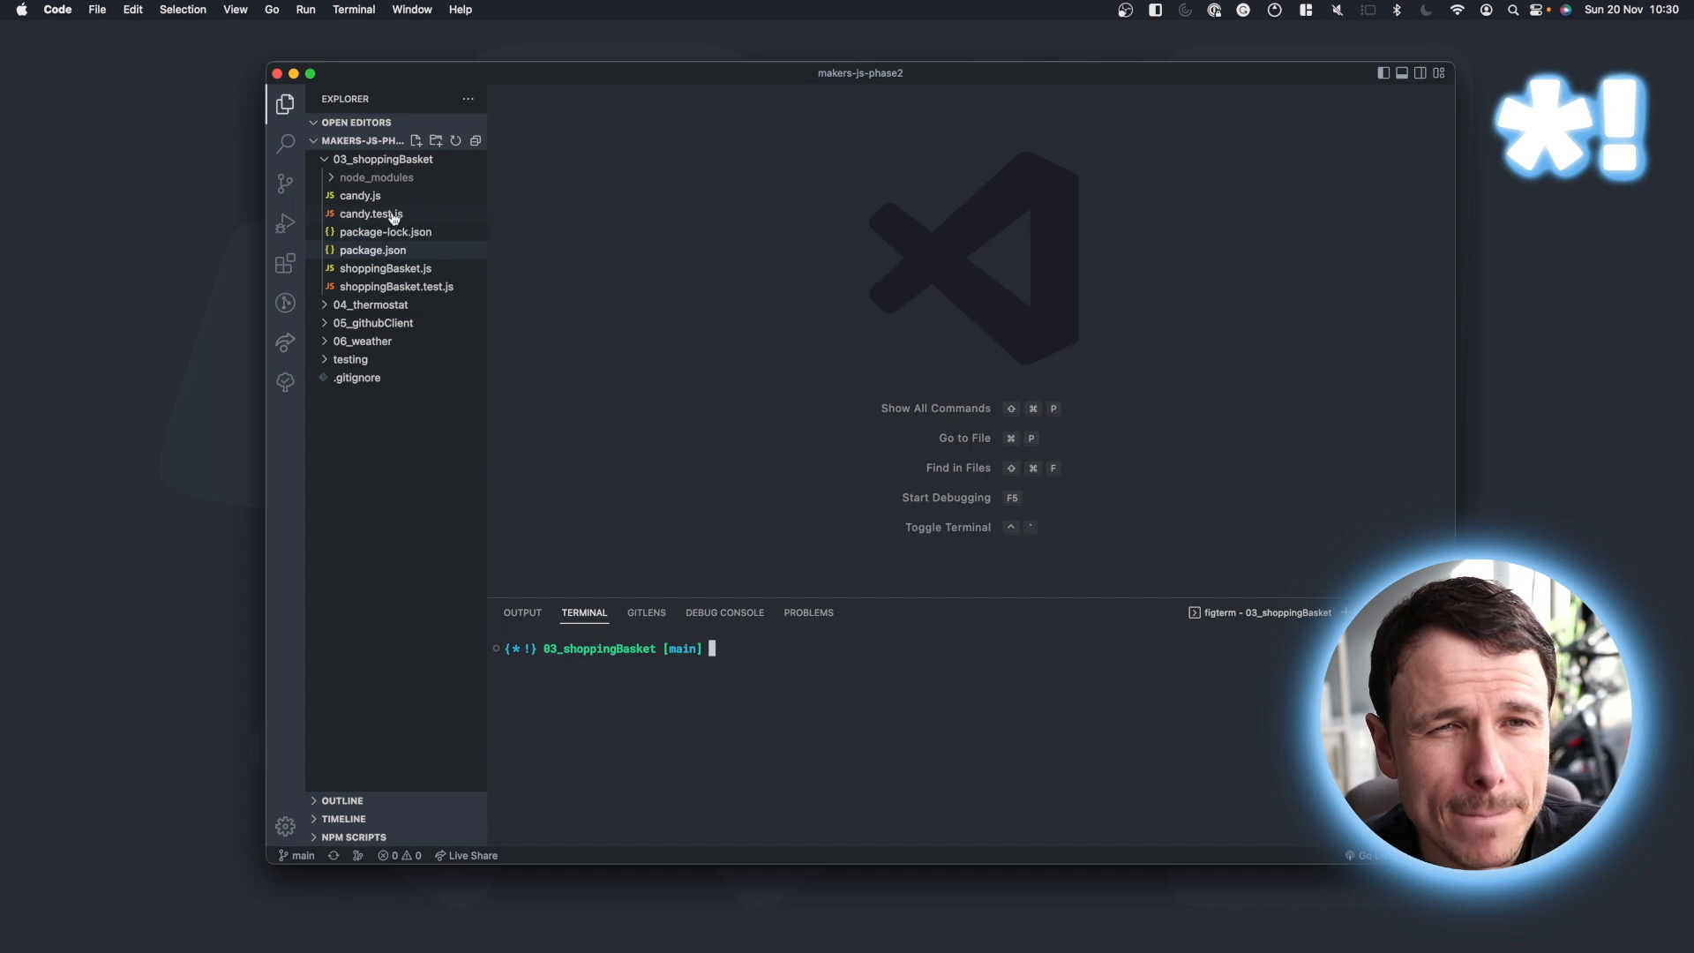
left_click(360, 196)
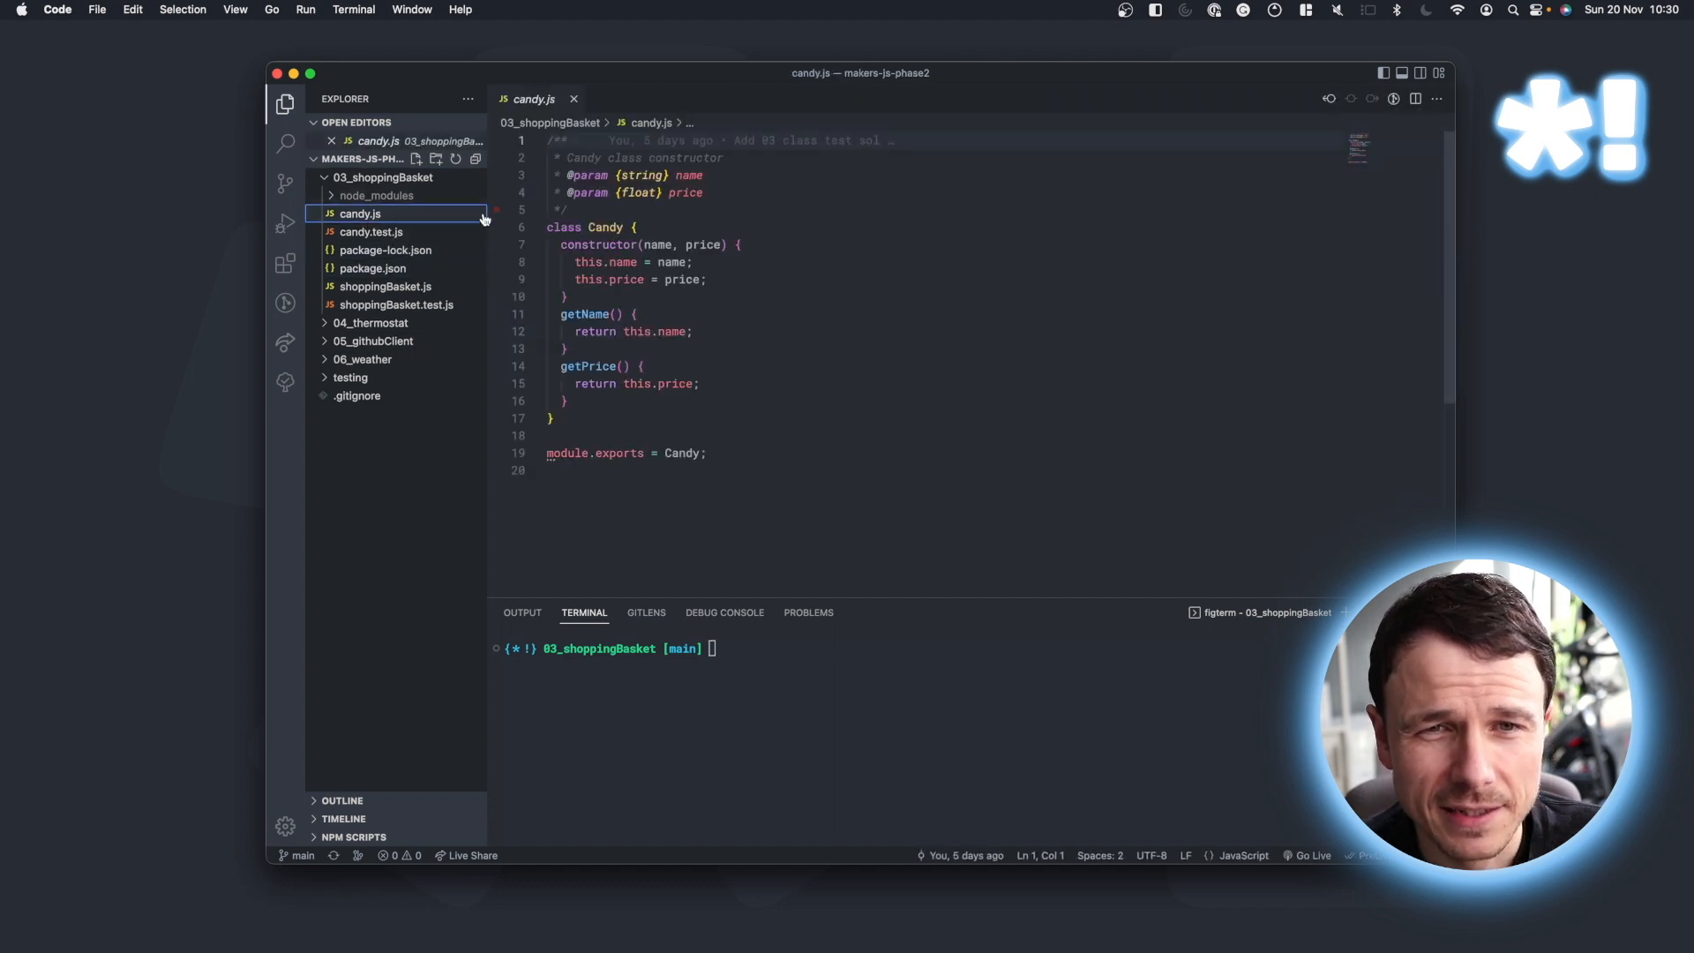
left_click(372, 232)
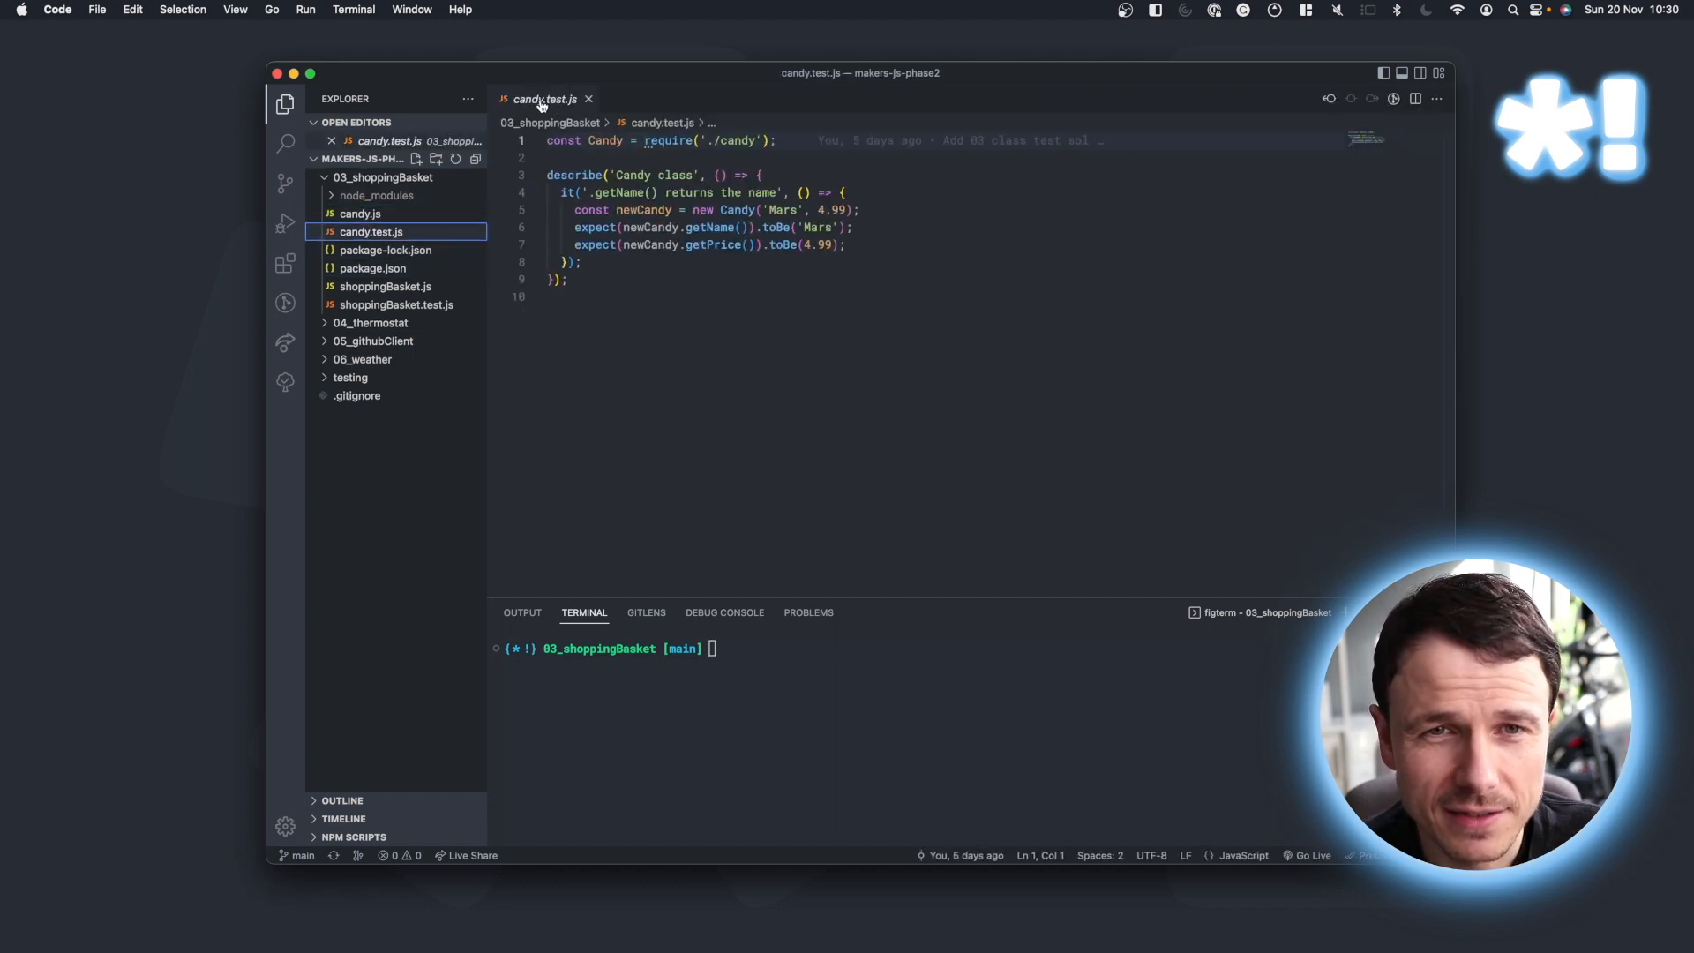
left_click(359, 214)
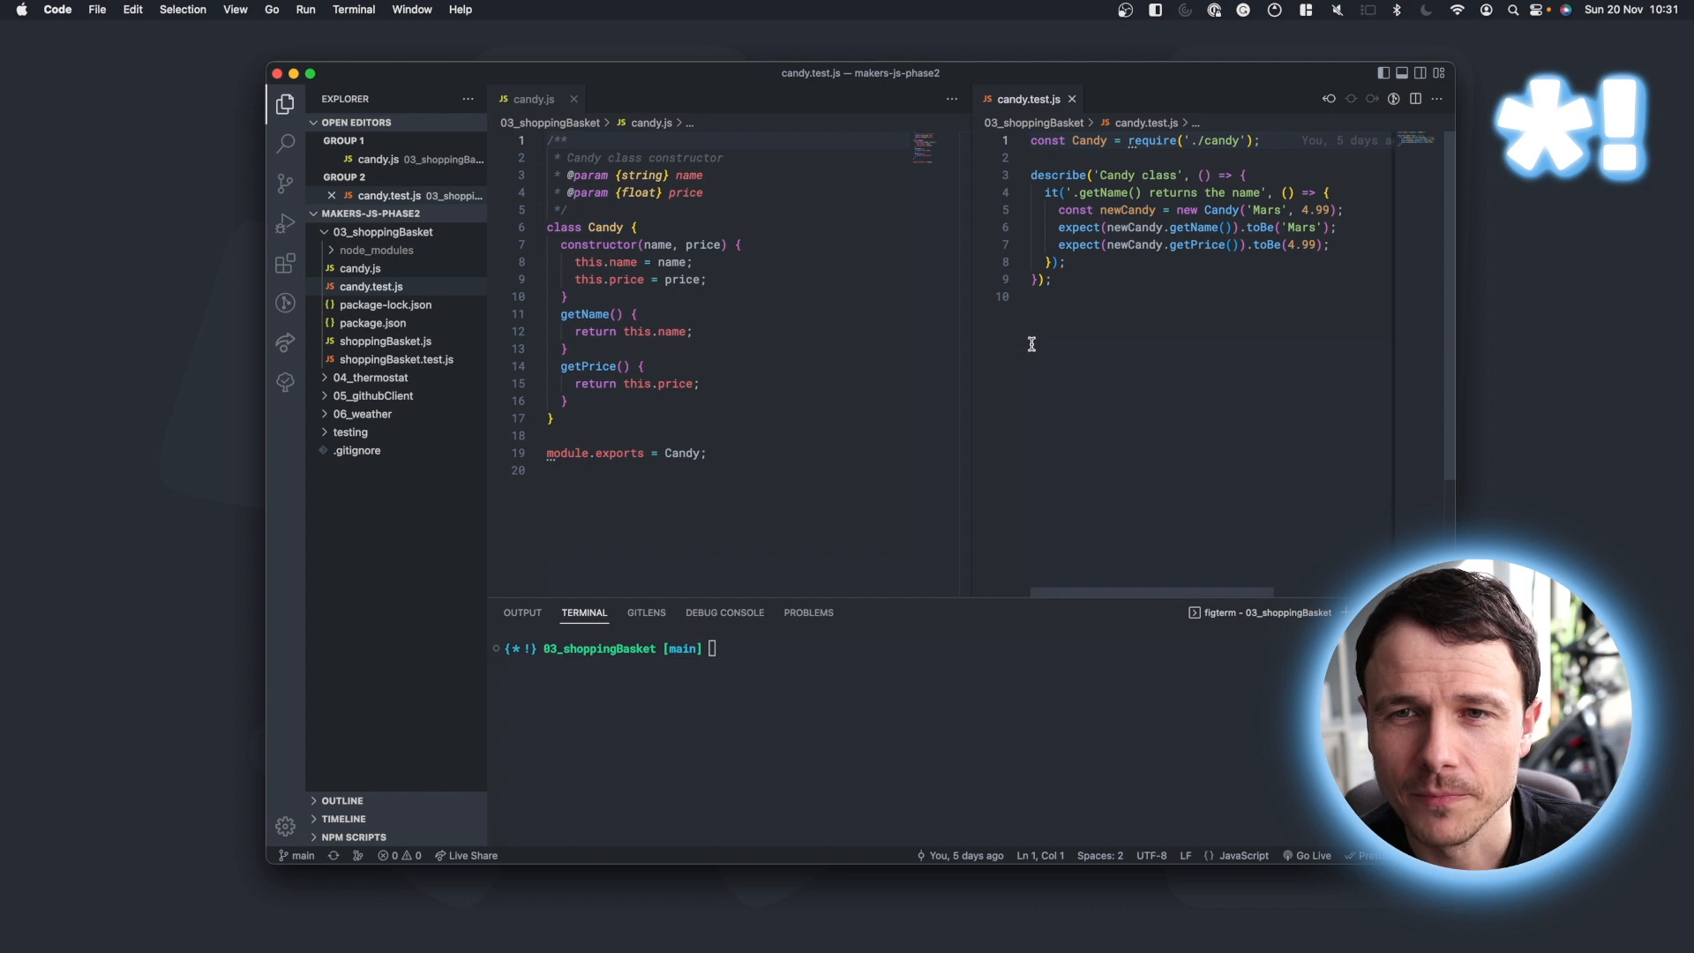
mouse_move(1062, 155)
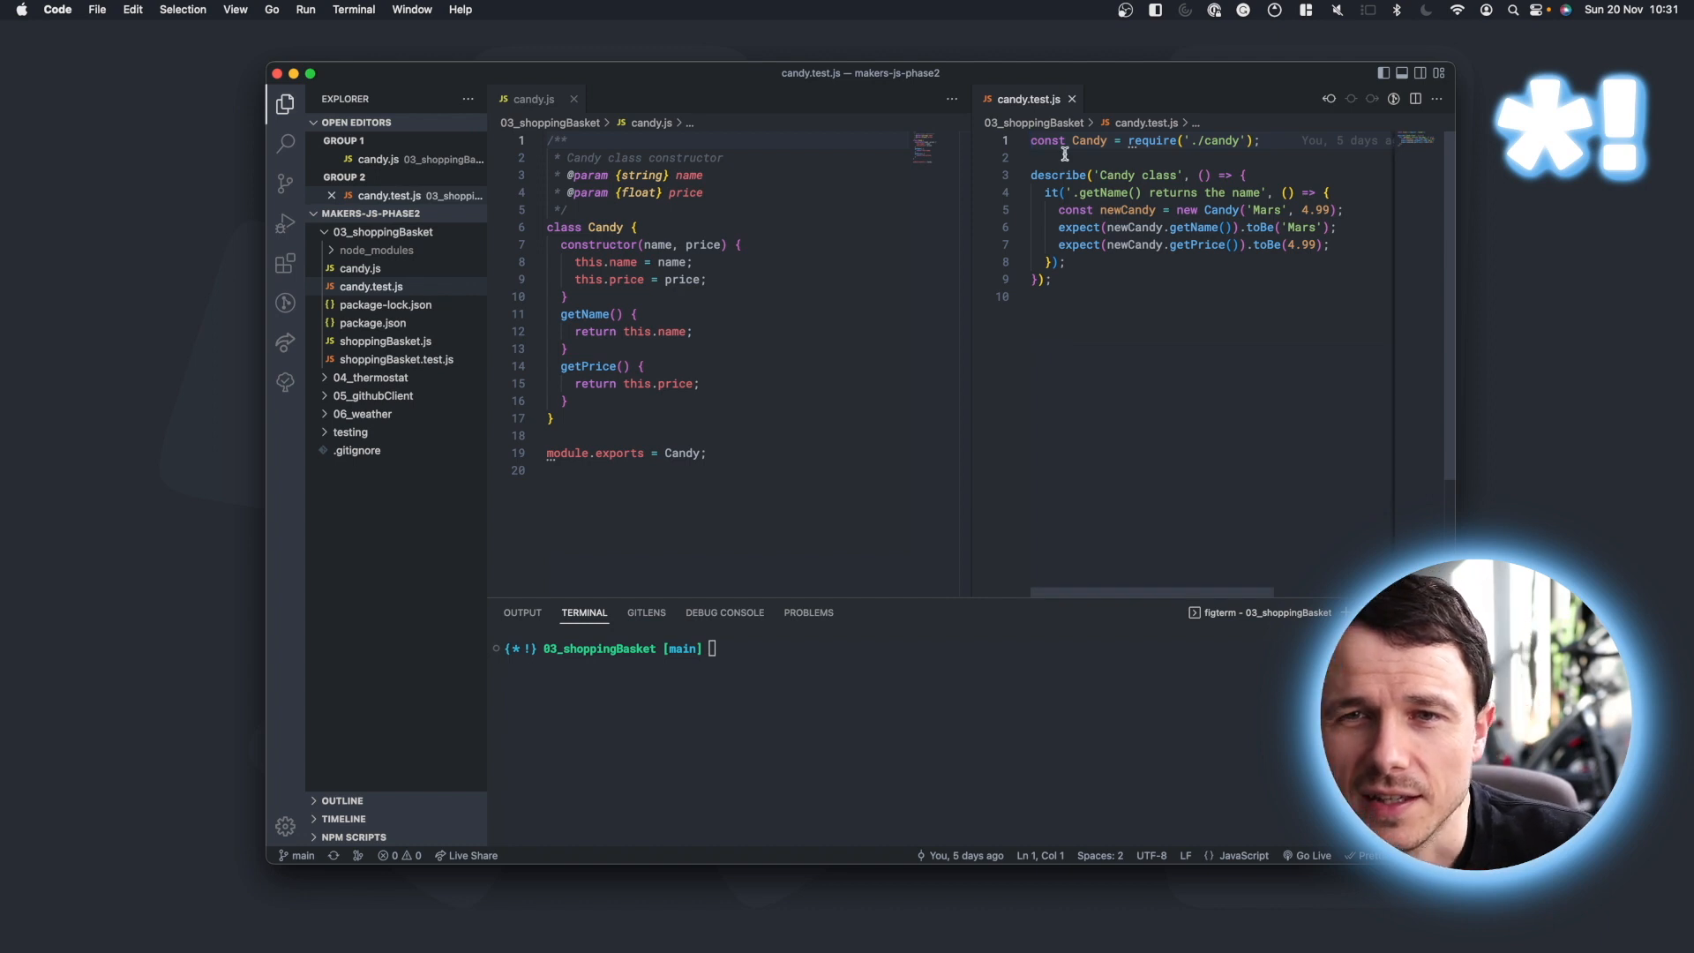
mouse_move(1145, 142)
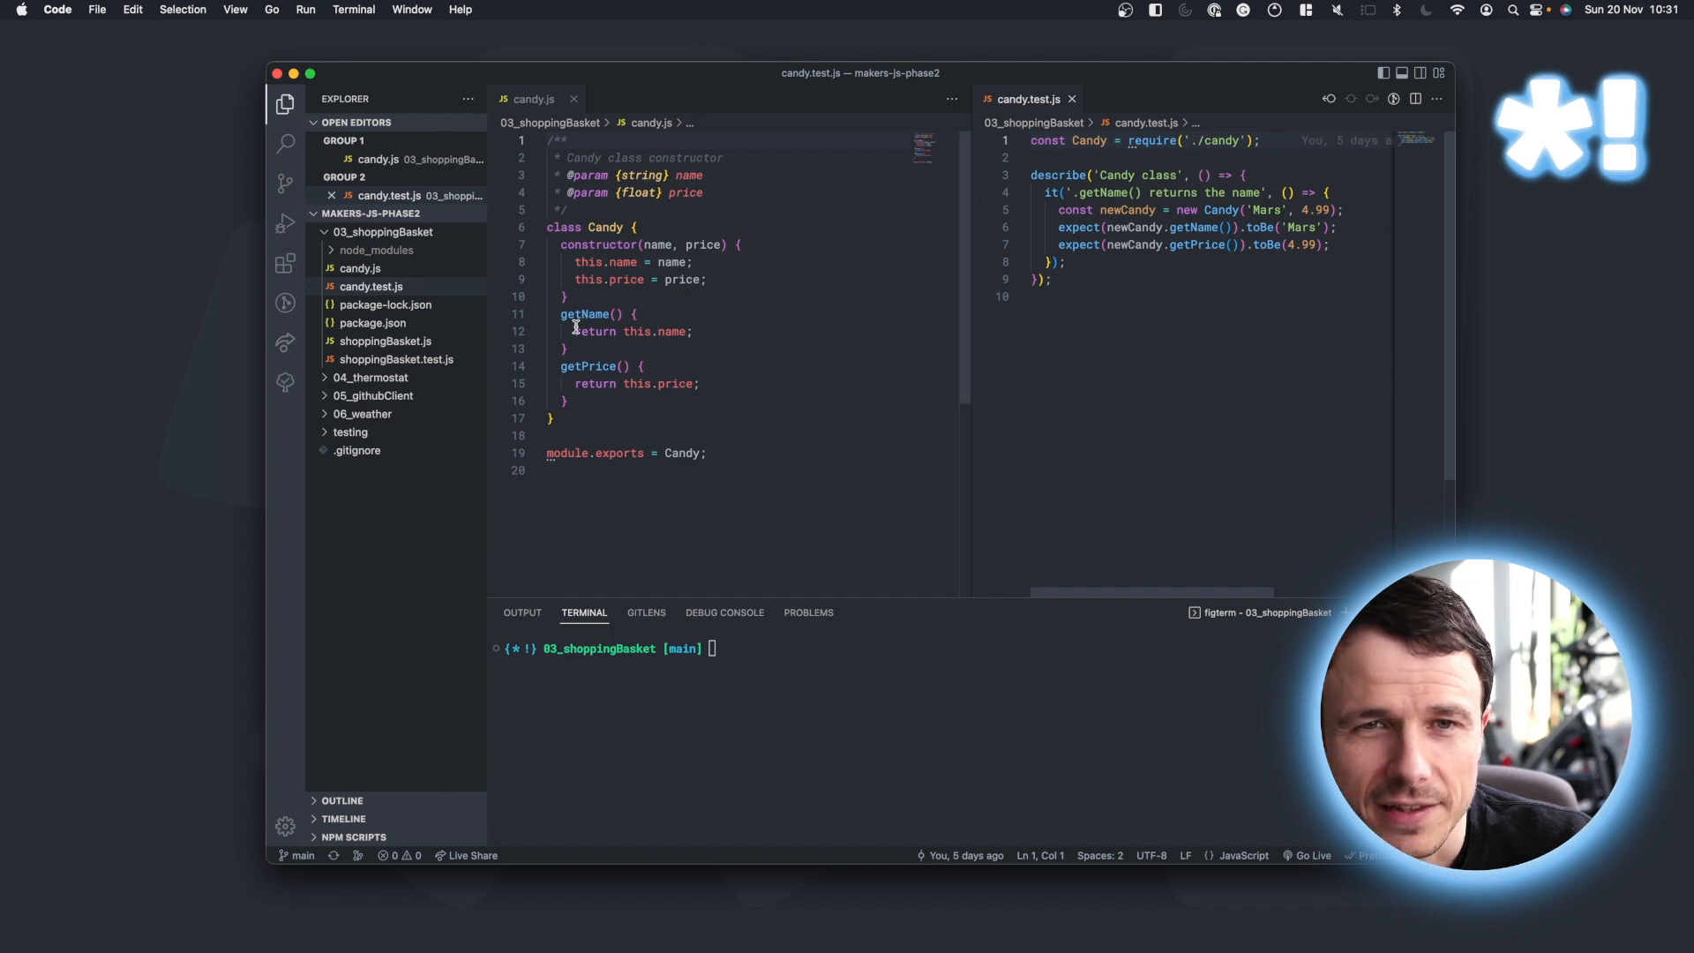
mouse_move(771, 422)
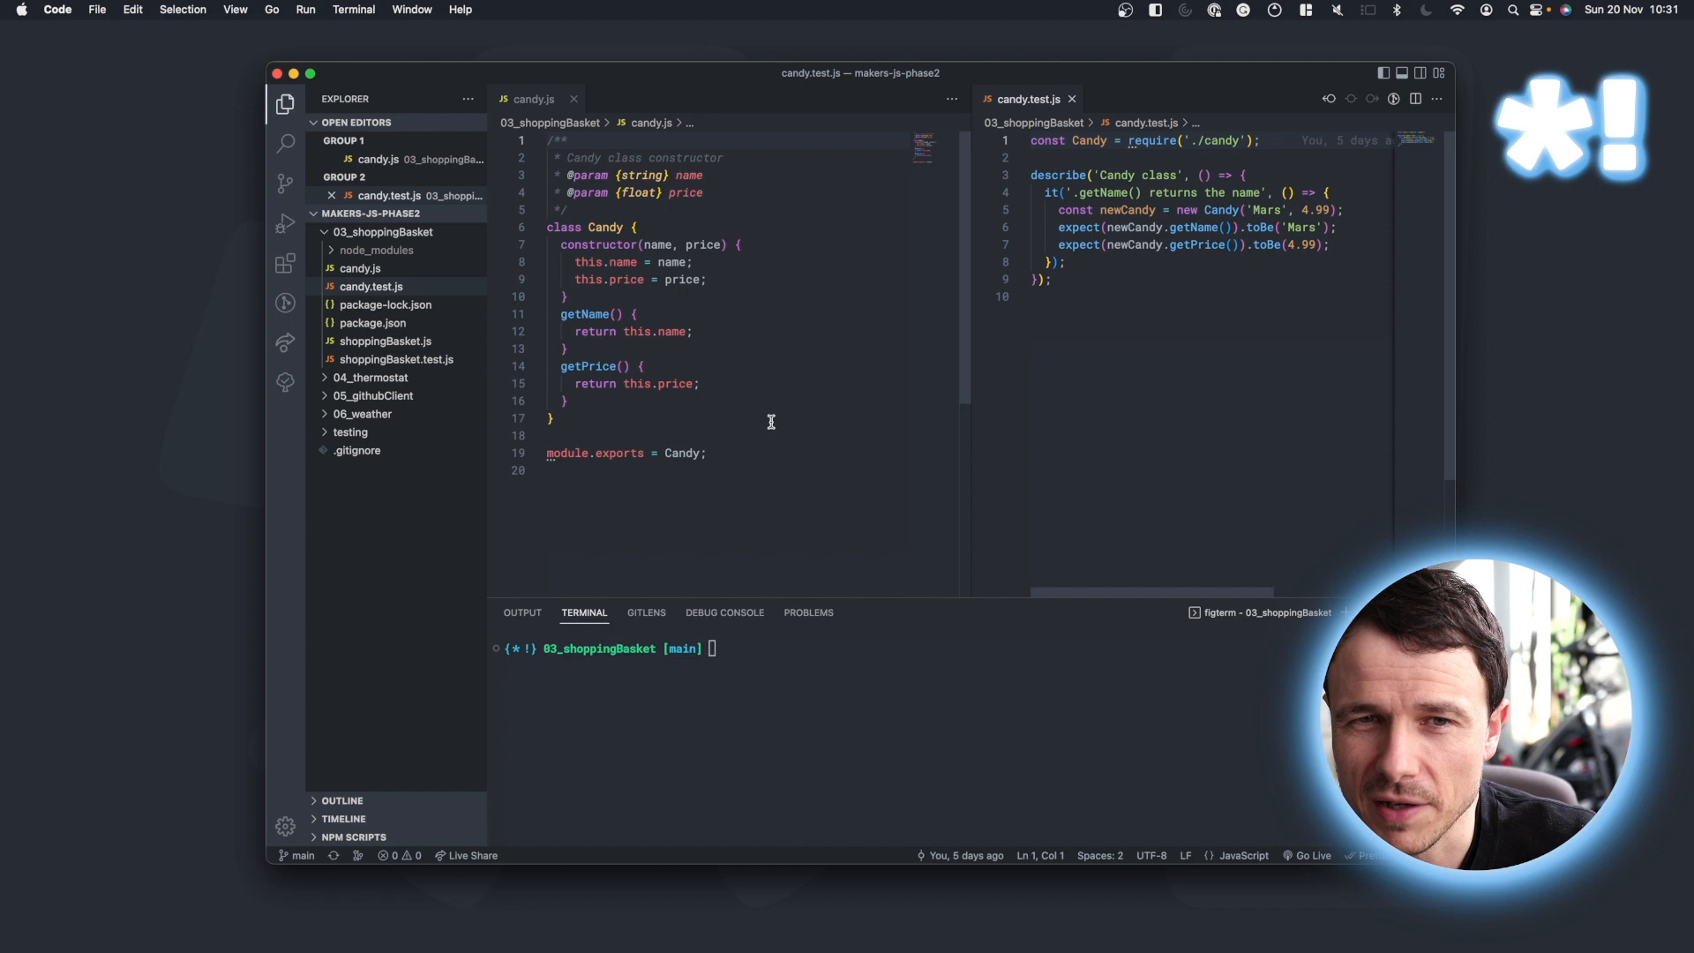
mouse_move(637, 213)
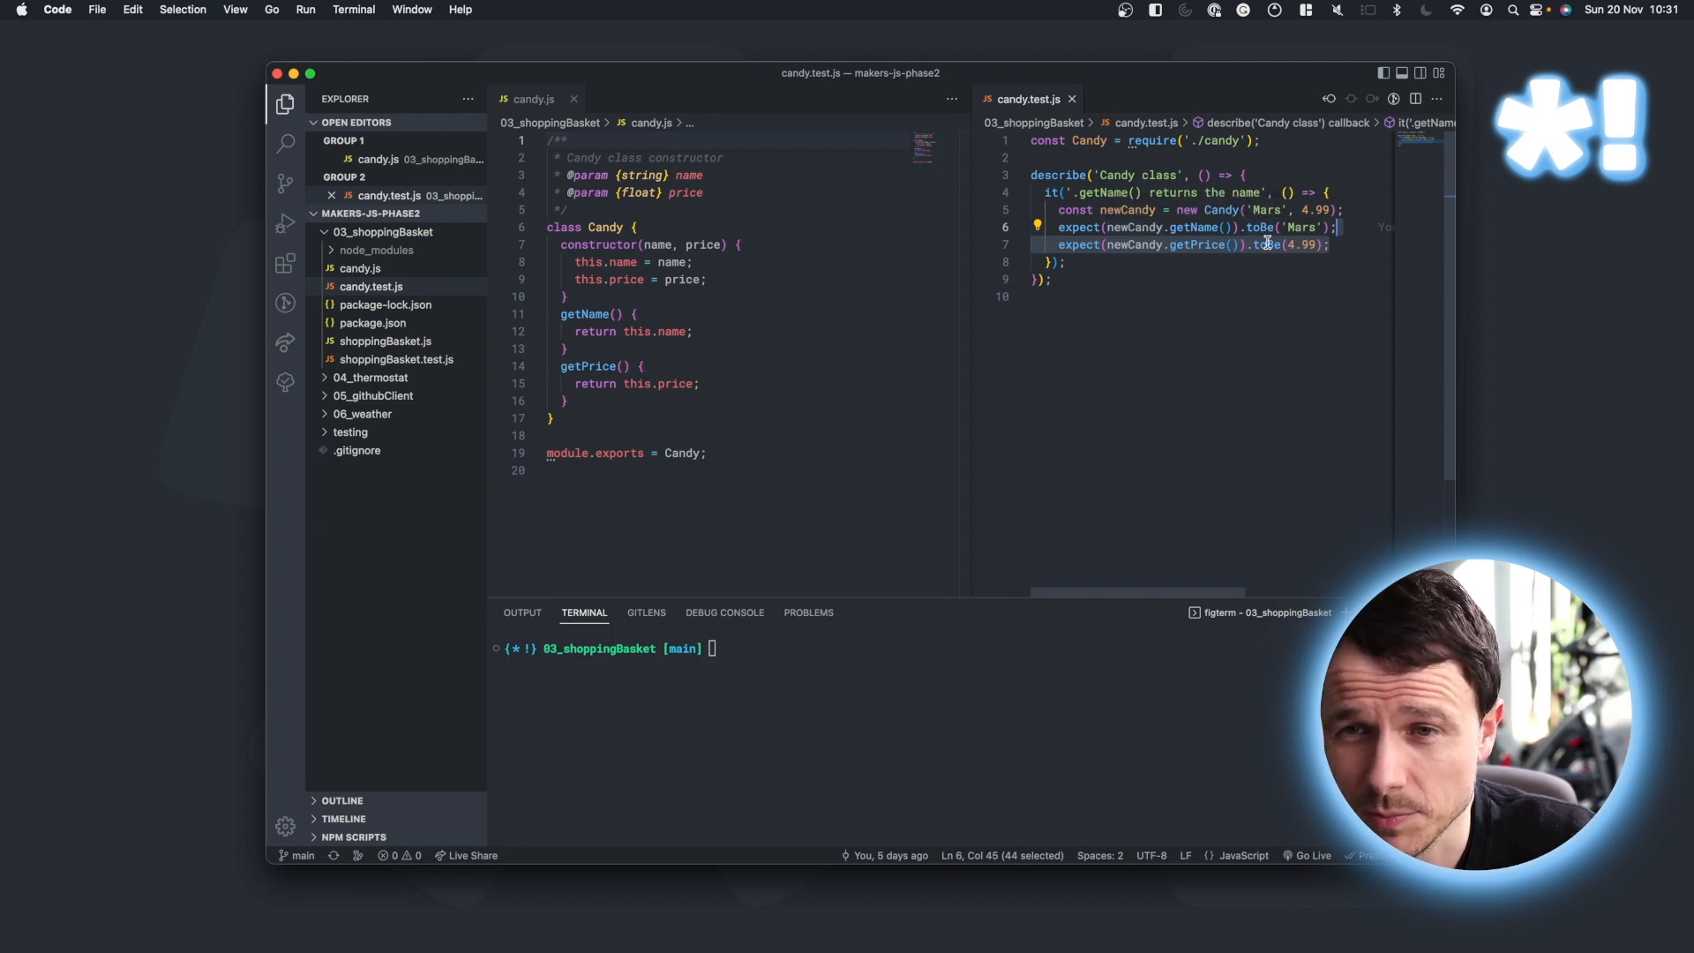
mouse_move(792, 455)
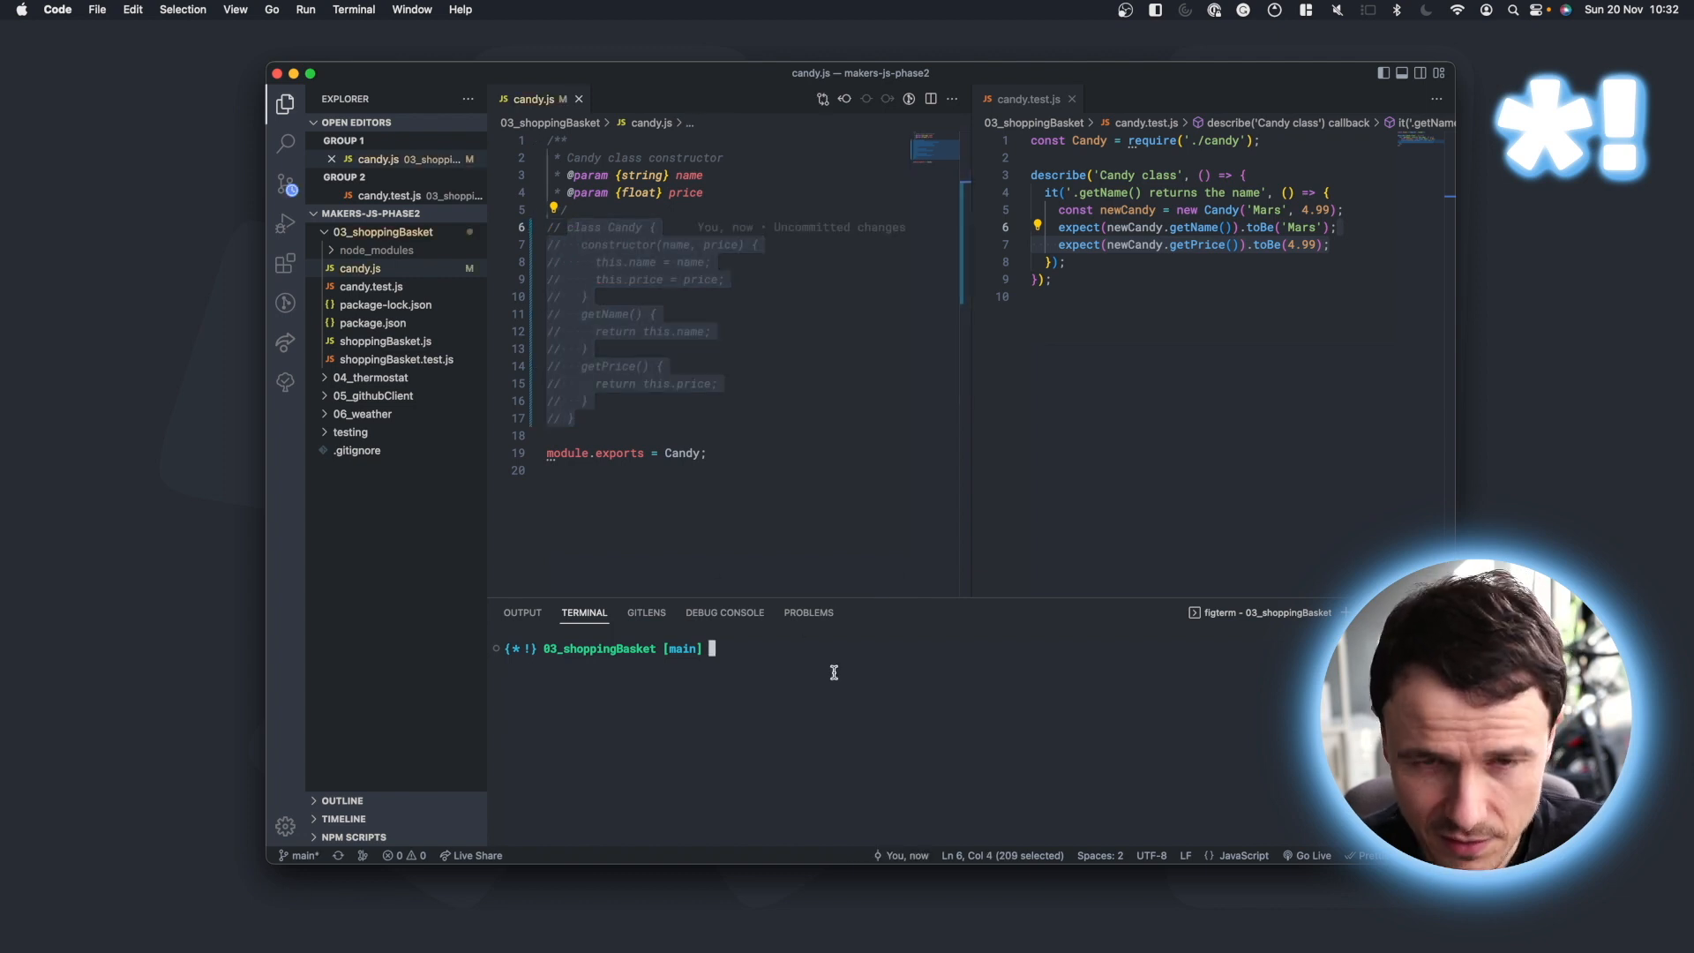
Run npm test so candy and shoppingBasket tests pass, then close candy.test.js.
type("npm test")
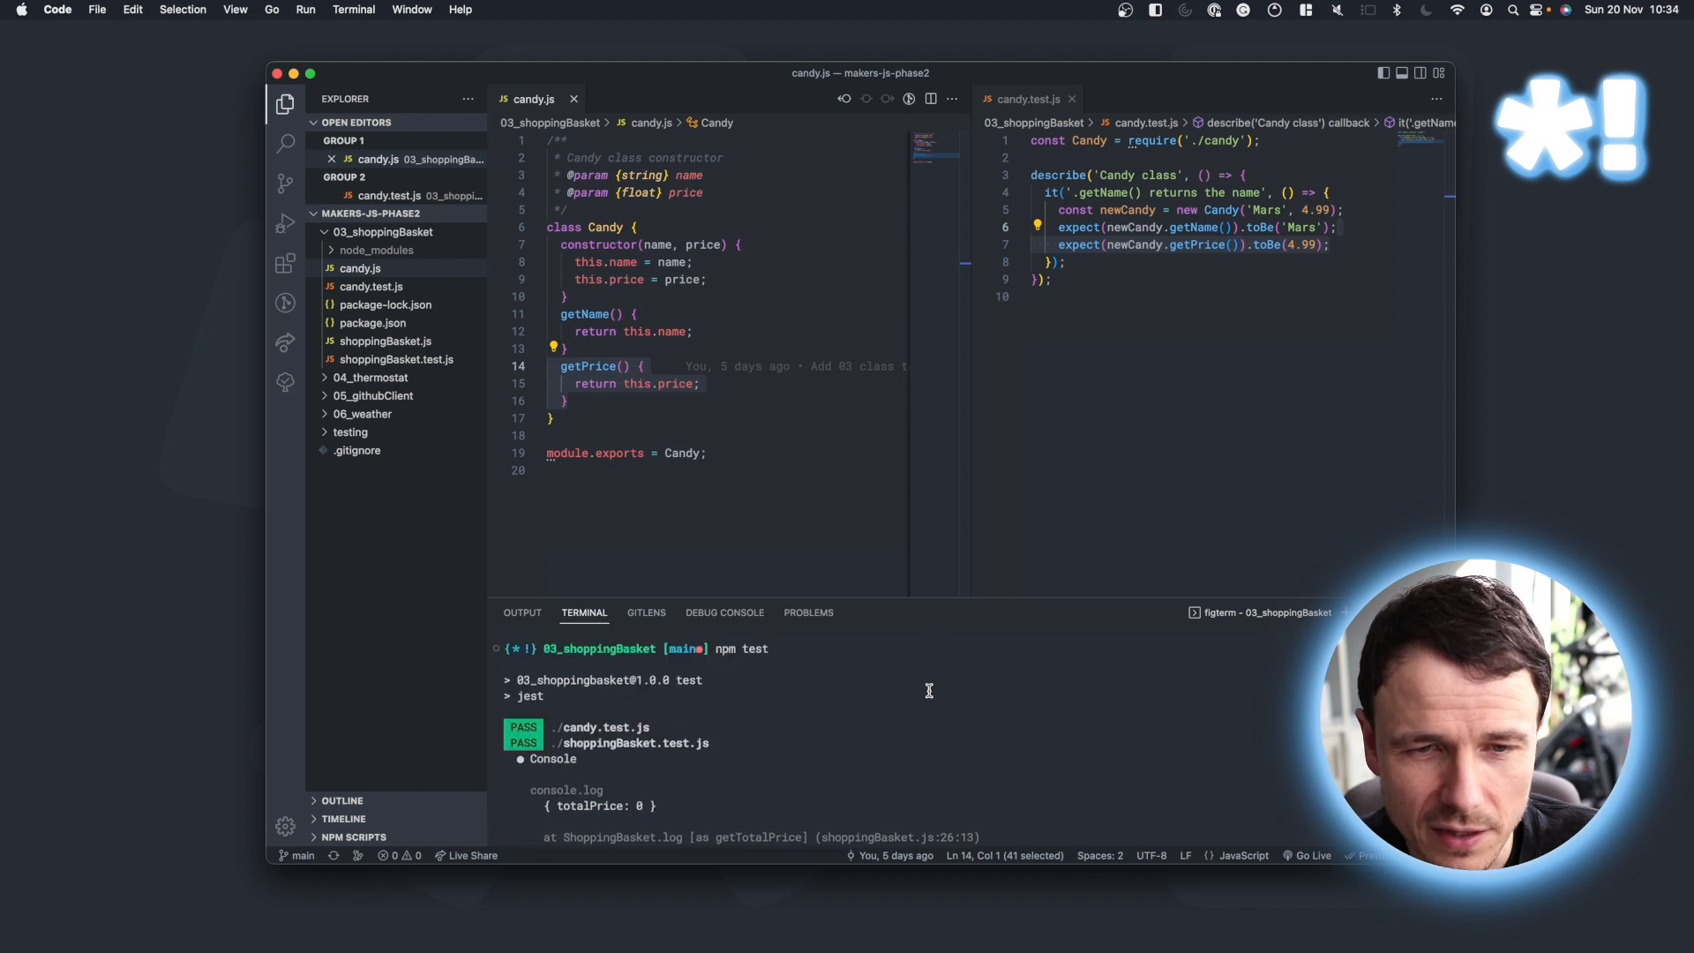
mouse_move(819, 730)
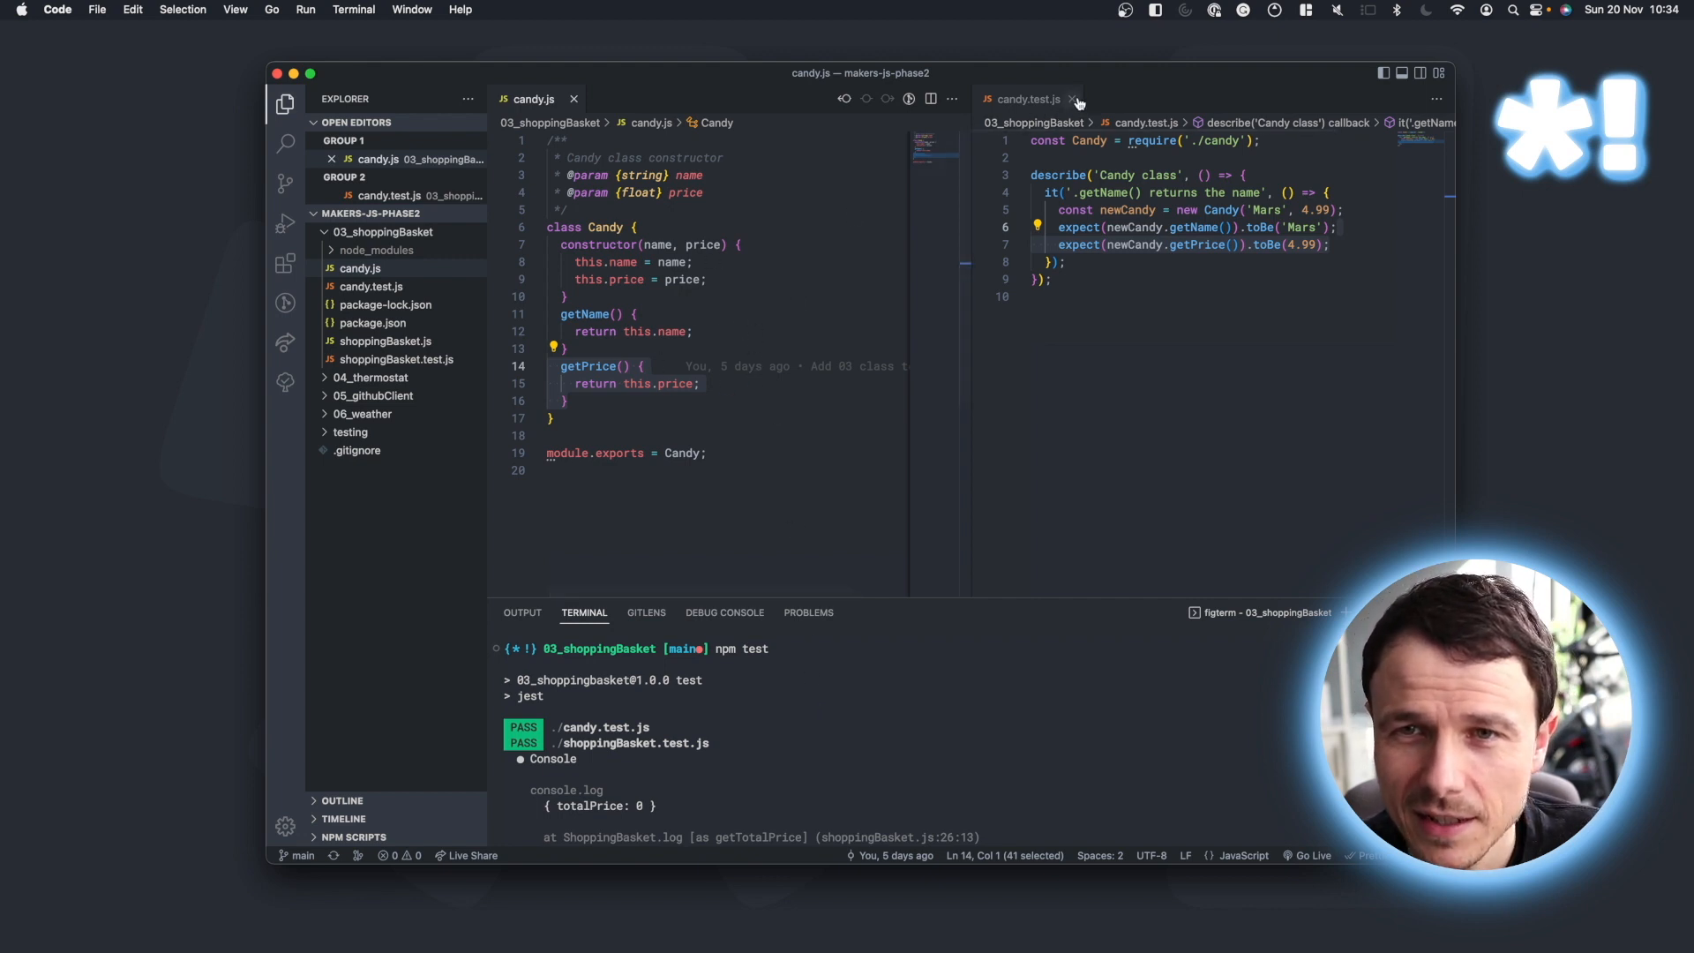
left_click(1075, 99)
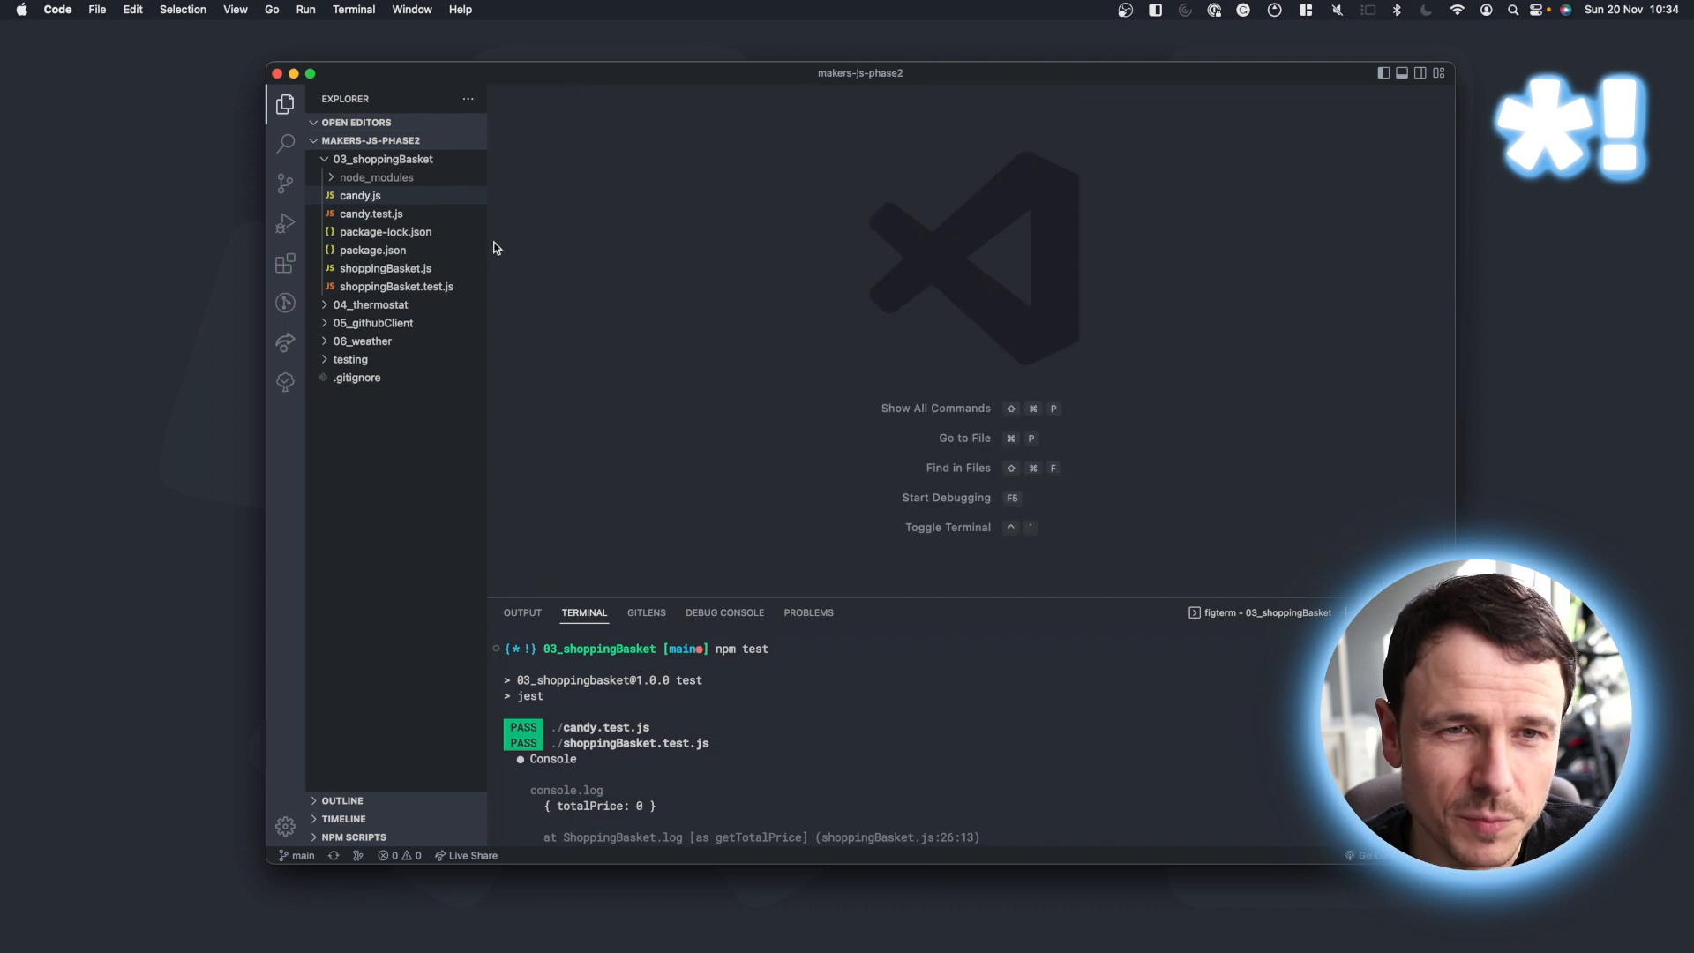
Open shoppingBasket.test.js showing the empty basket, add items and £1 discount tests.
left_click(397, 286)
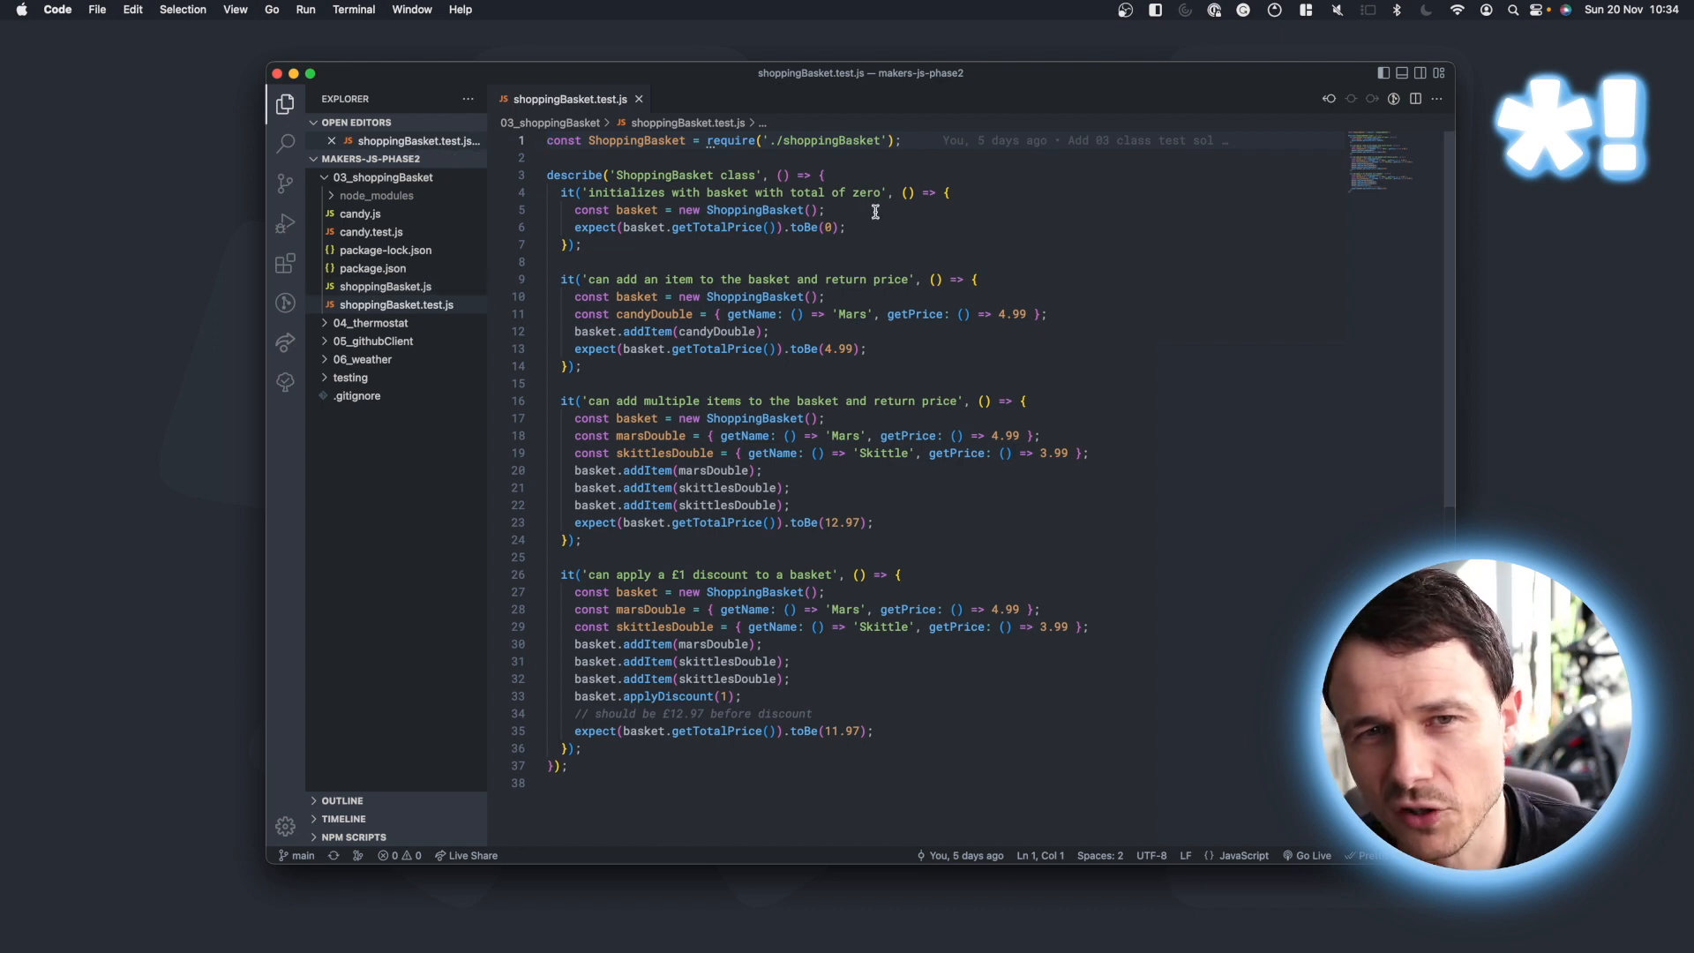
mouse_move(857, 660)
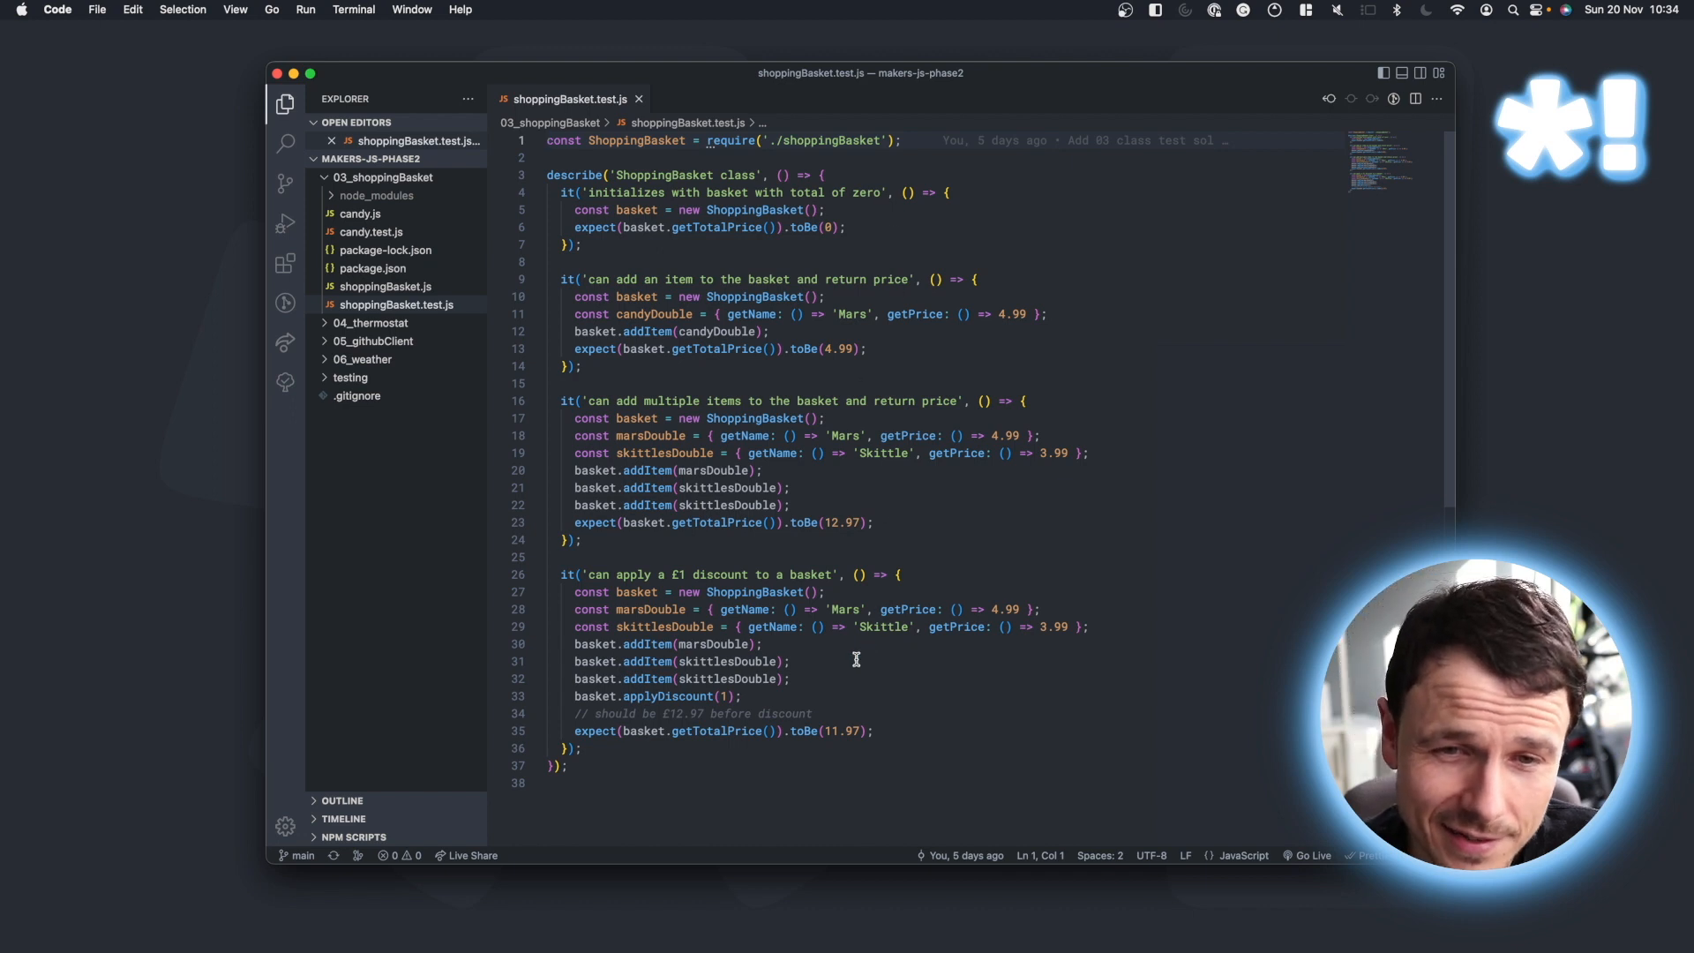
mouse_move(972, 671)
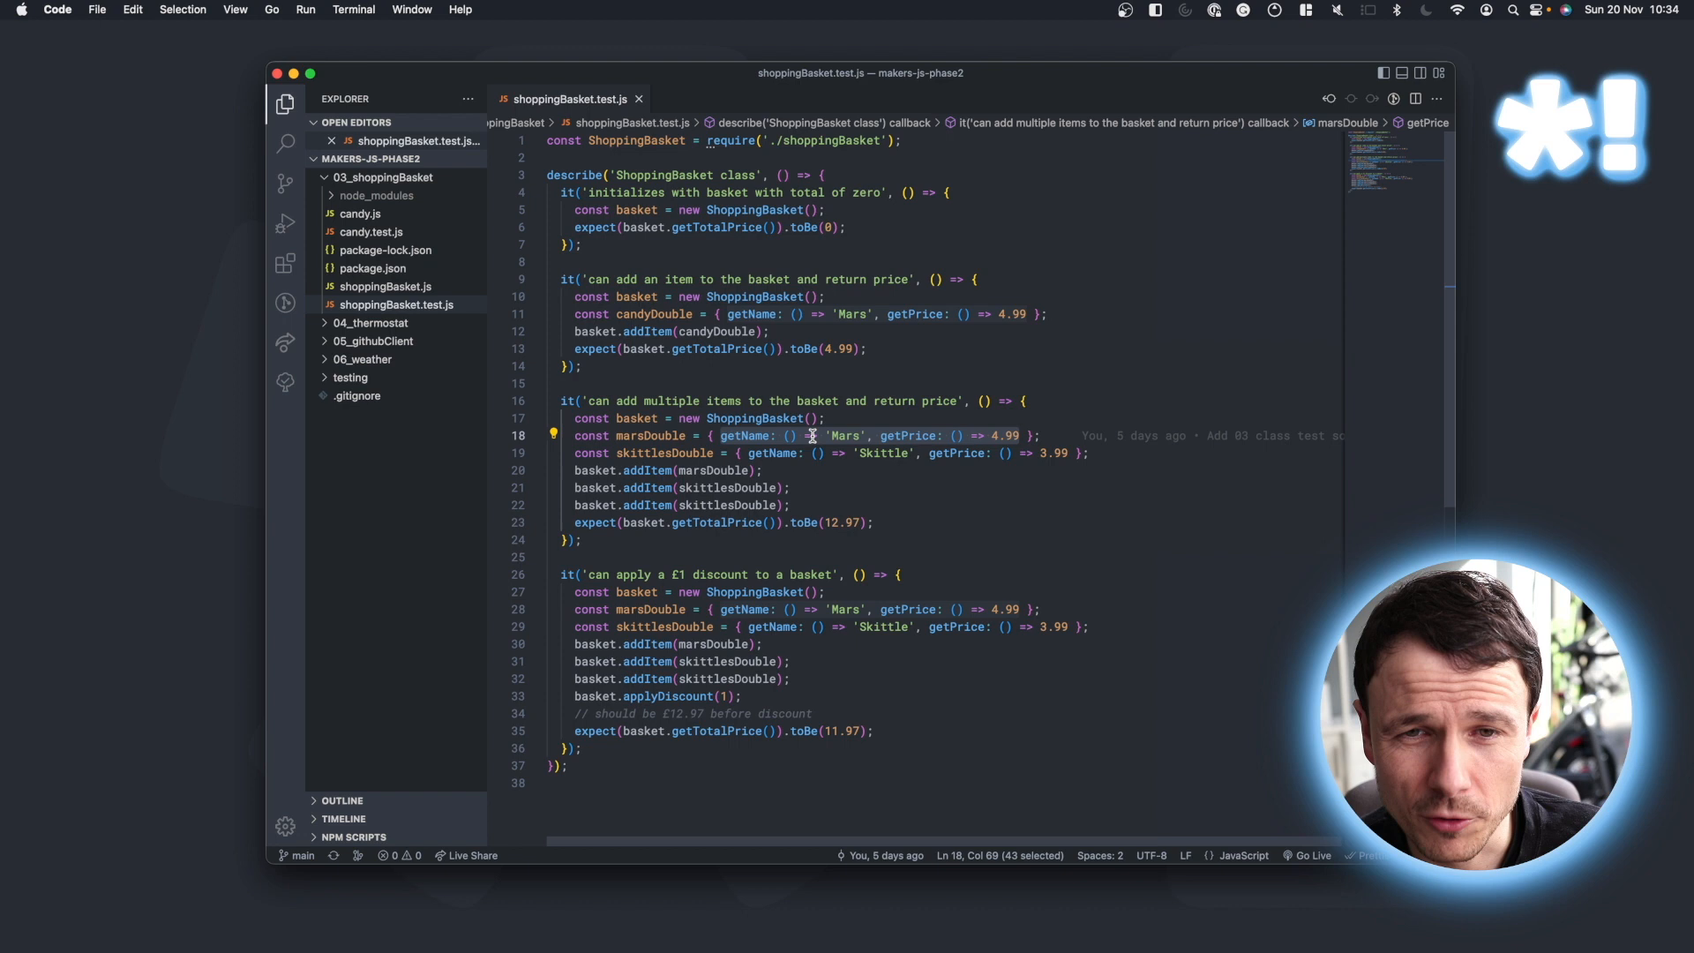
mouse_move(743, 436)
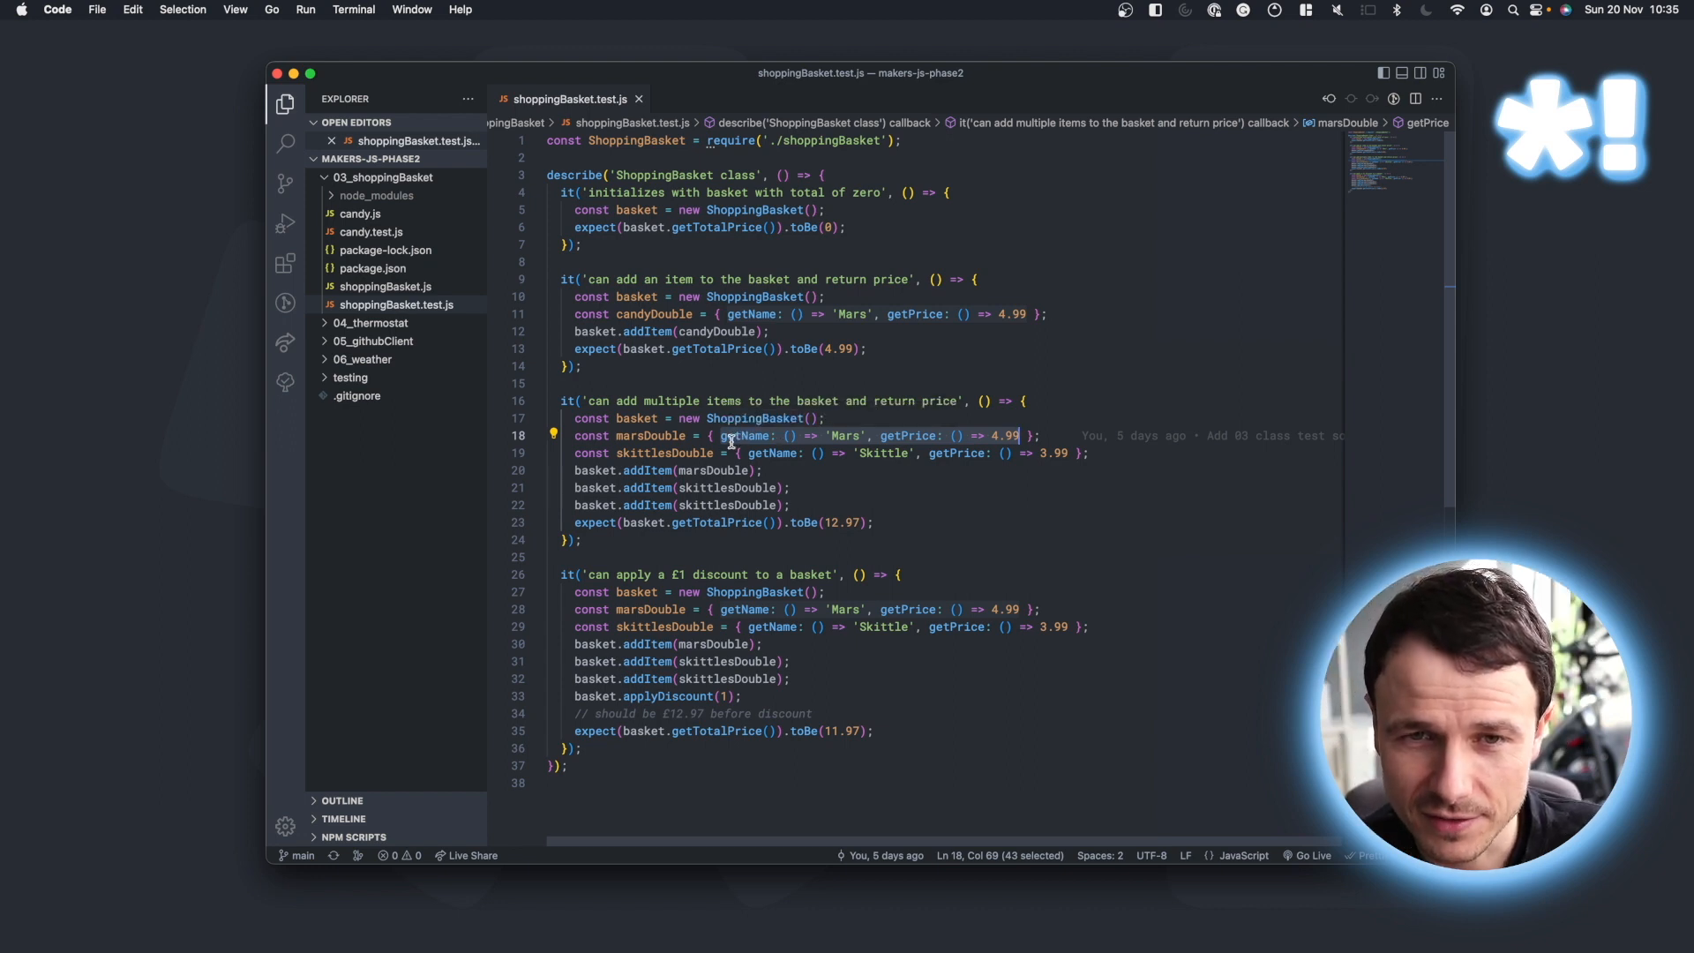
mouse_move(745, 436)
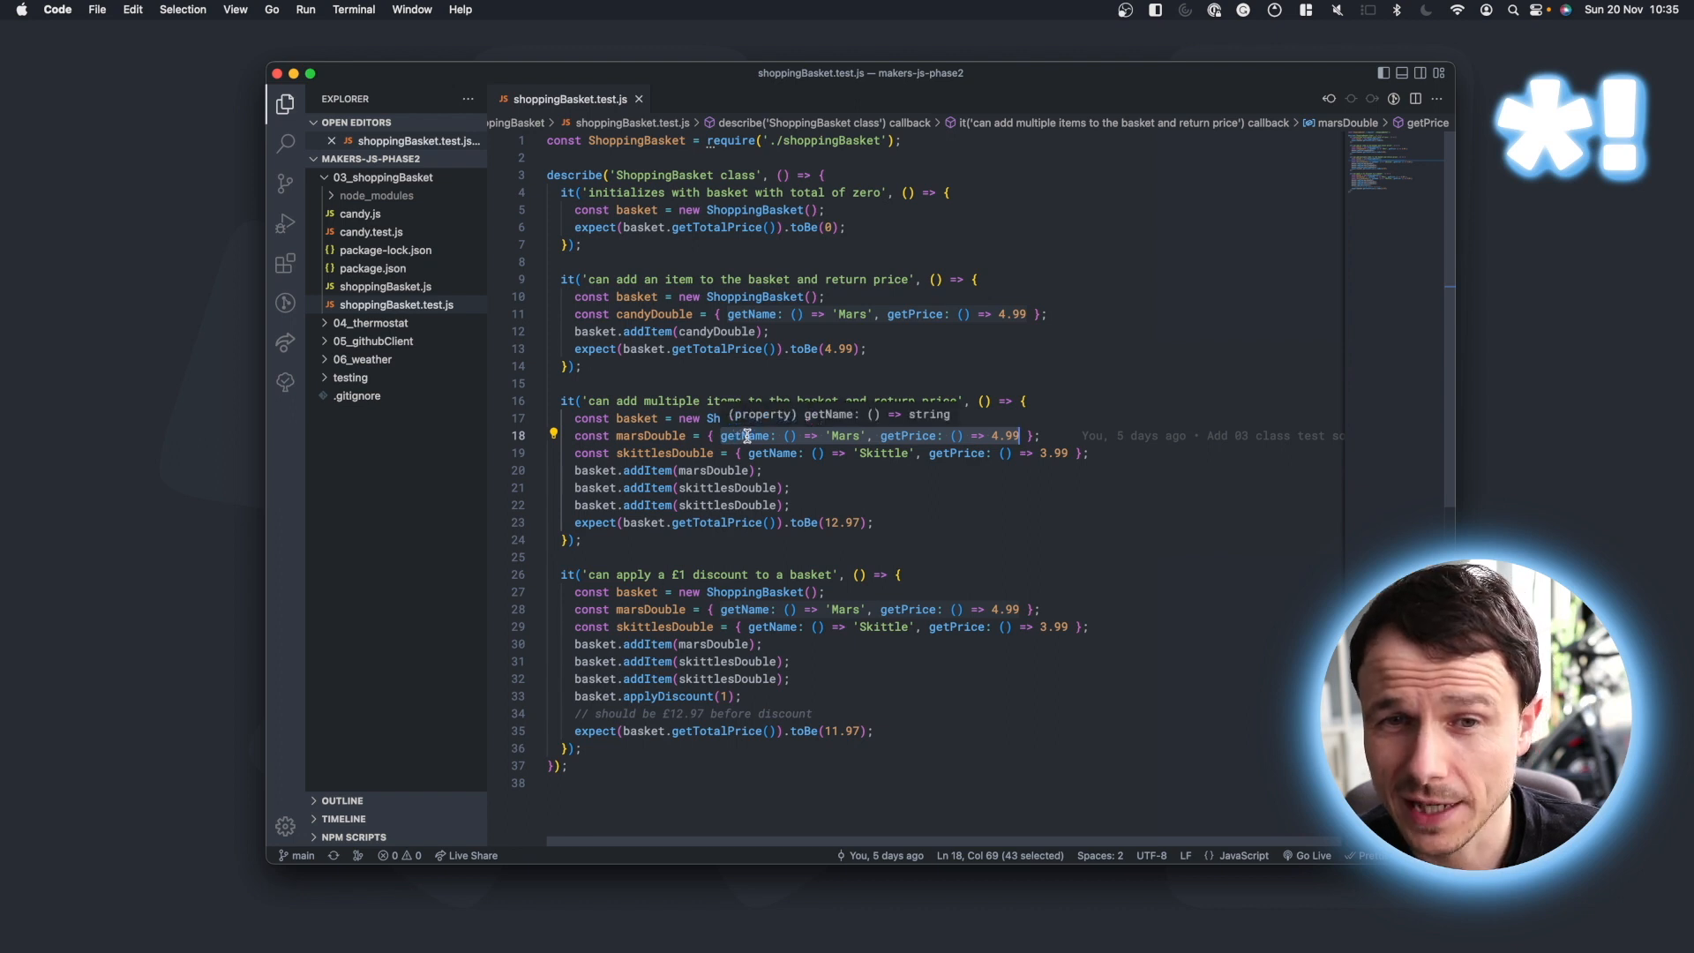
mouse_move(687, 454)
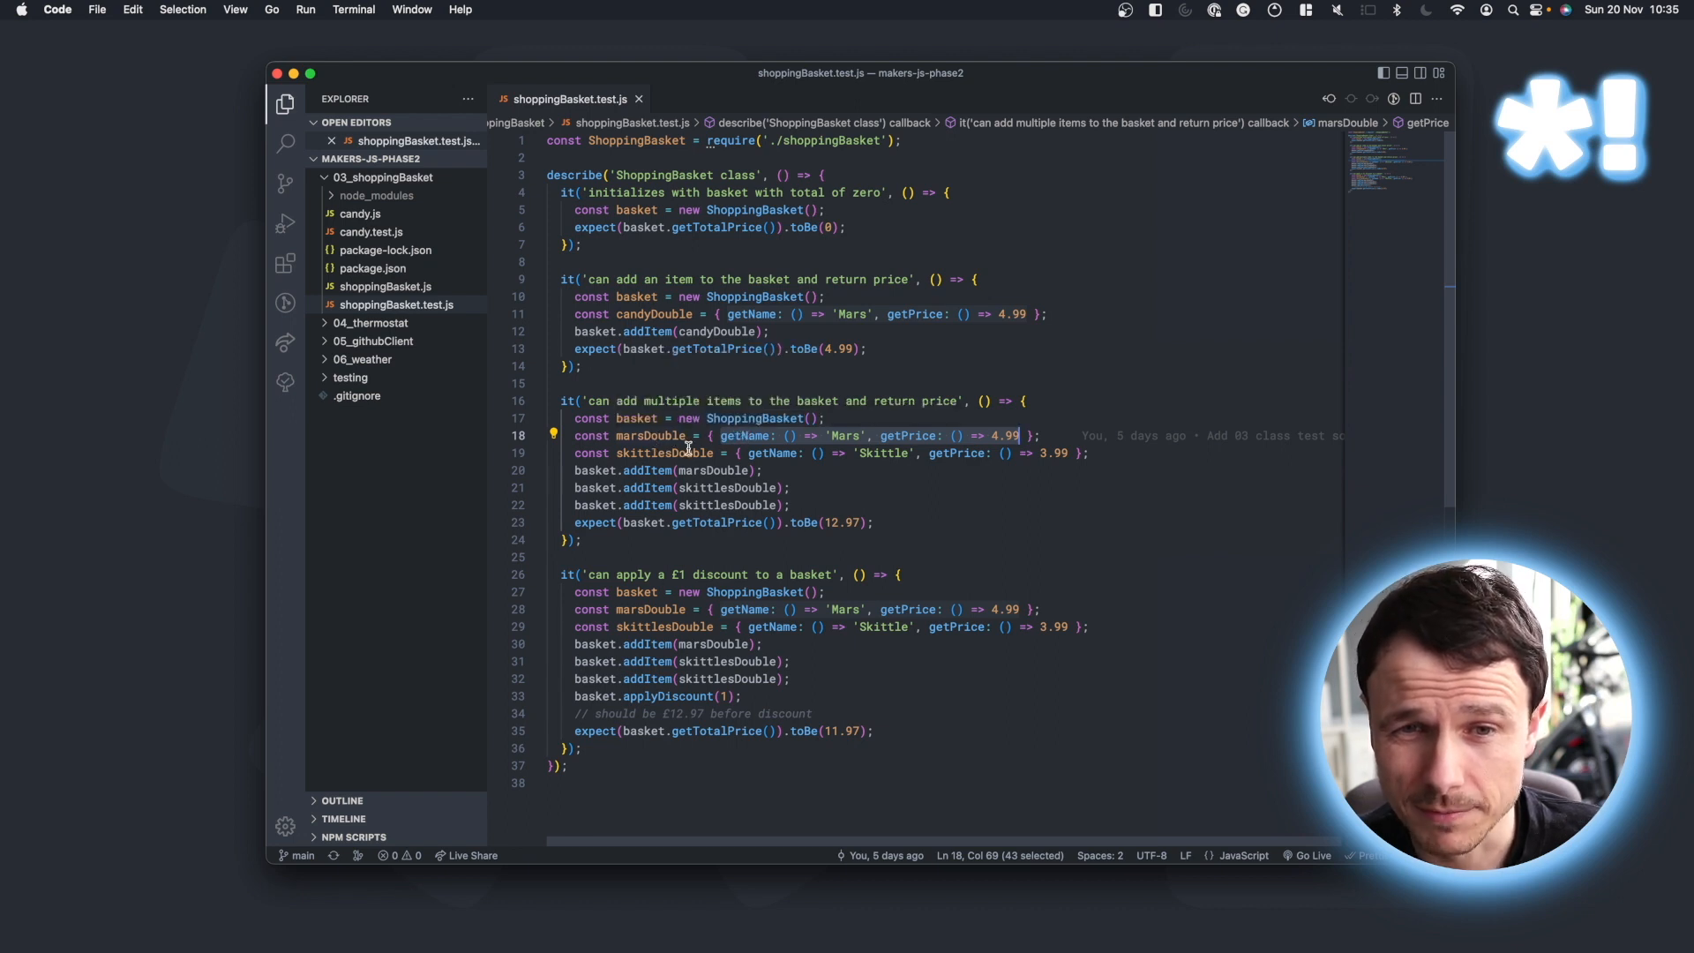
mouse_move(802, 466)
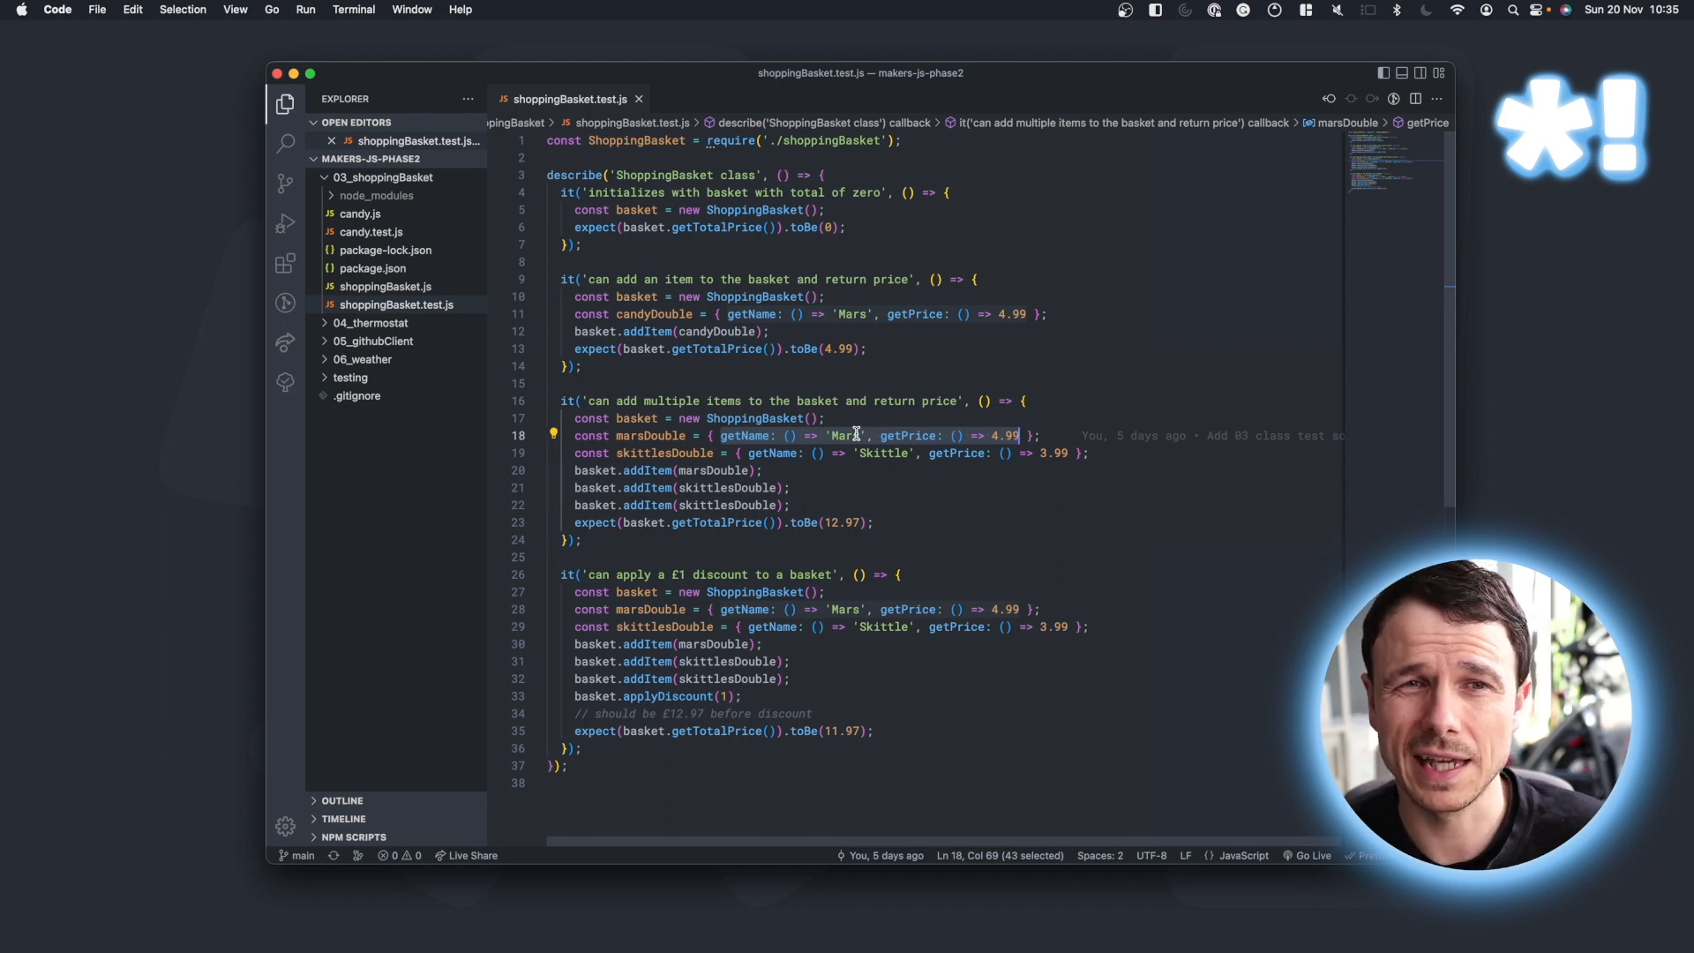
mouse_move(683, 136)
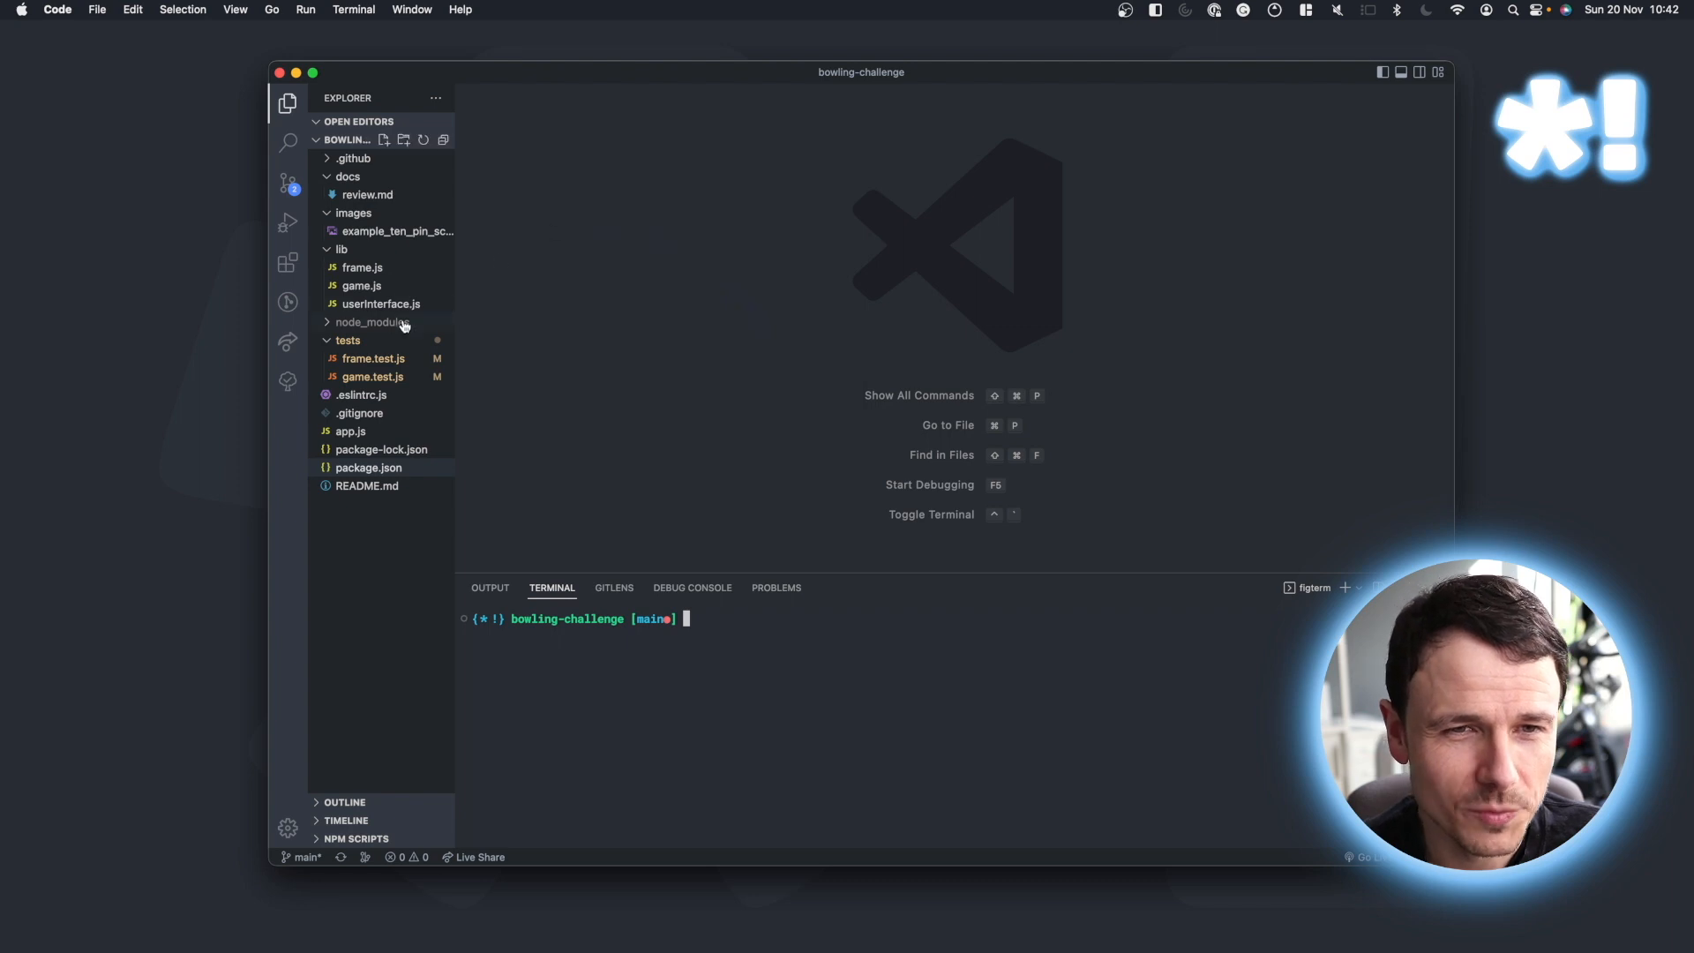
left_click(369, 466)
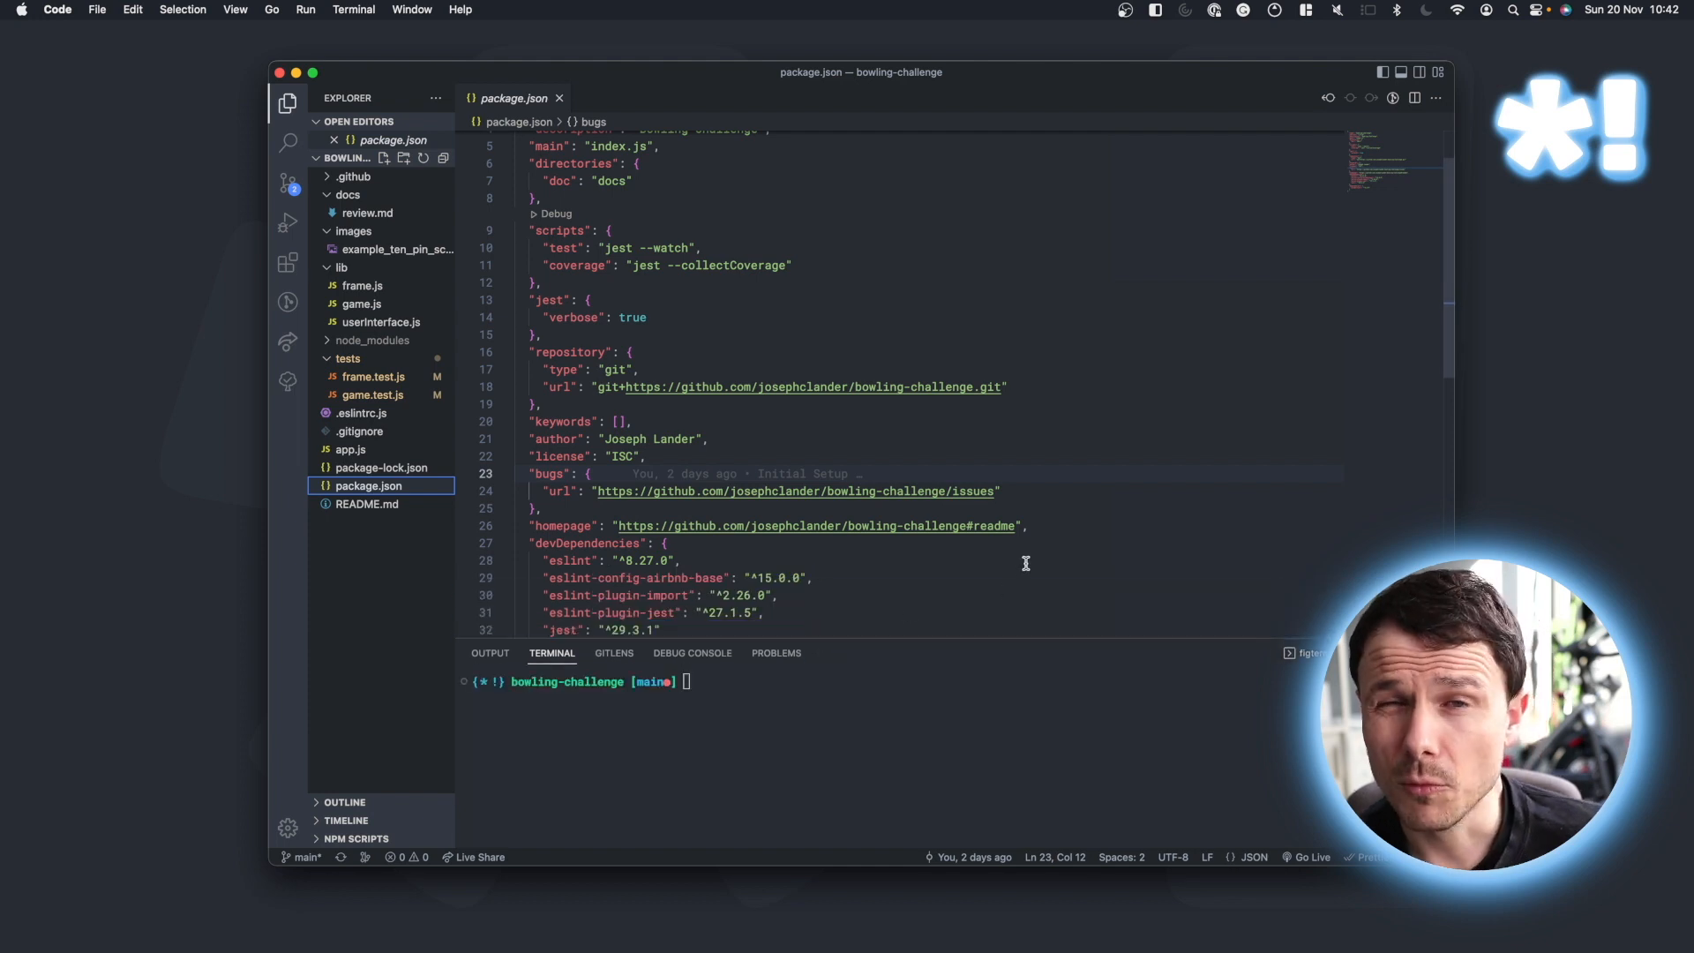
mouse_move(541, 240)
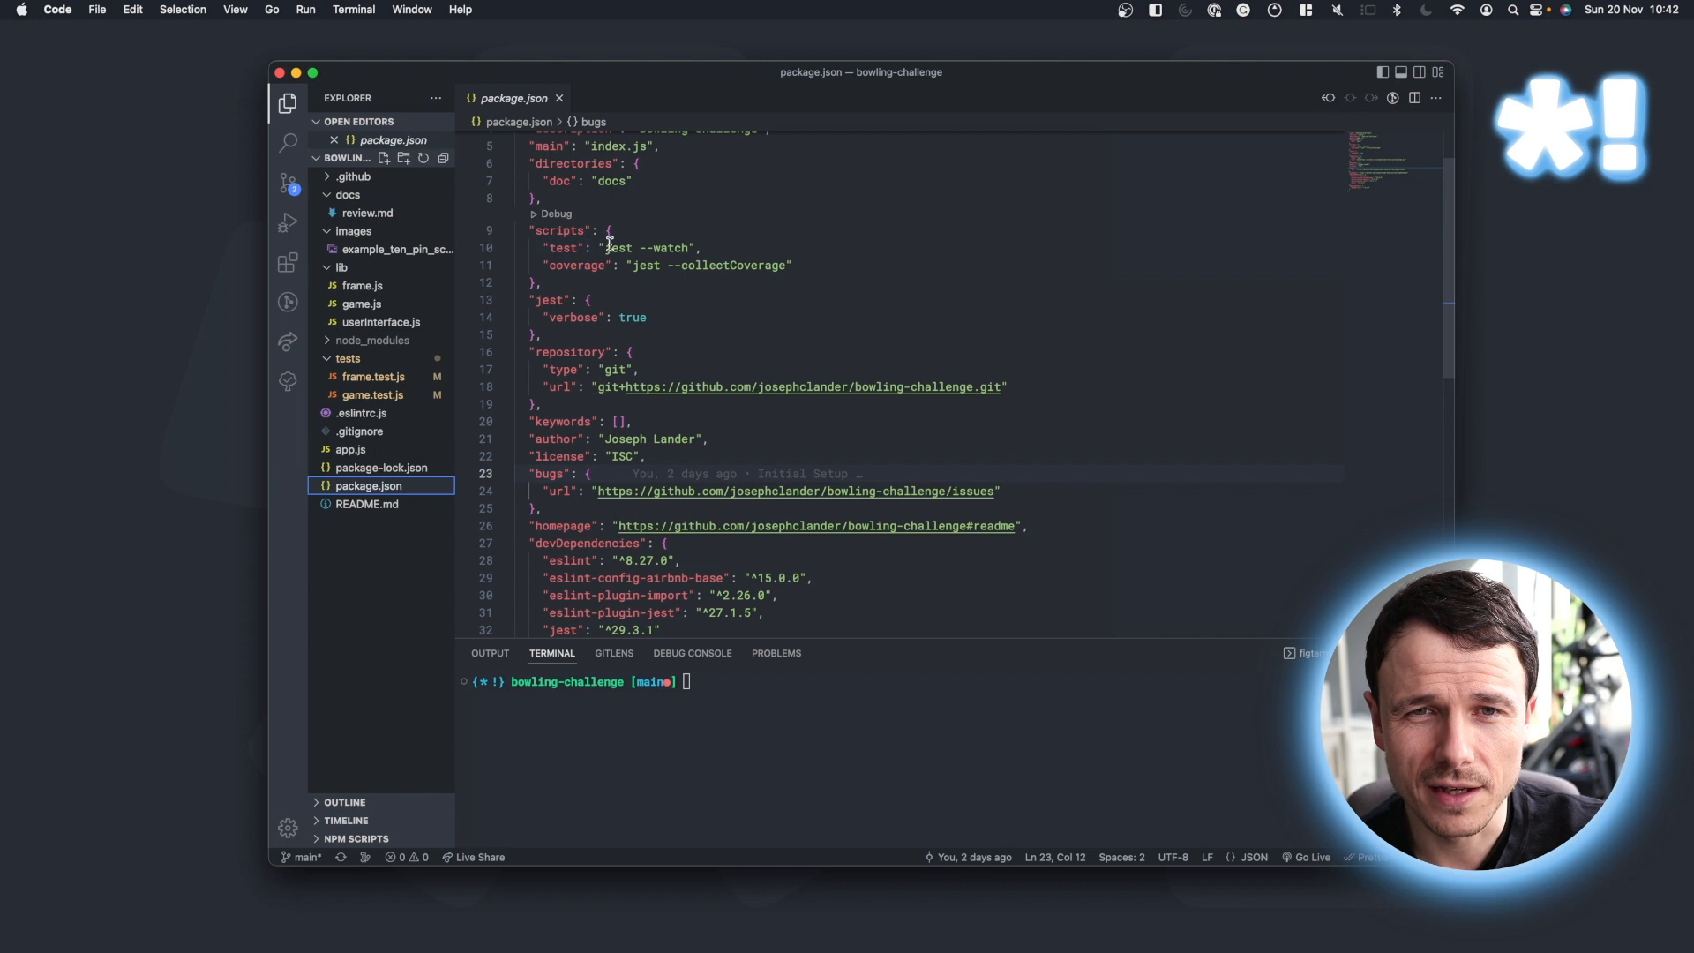
double_click(614, 247)
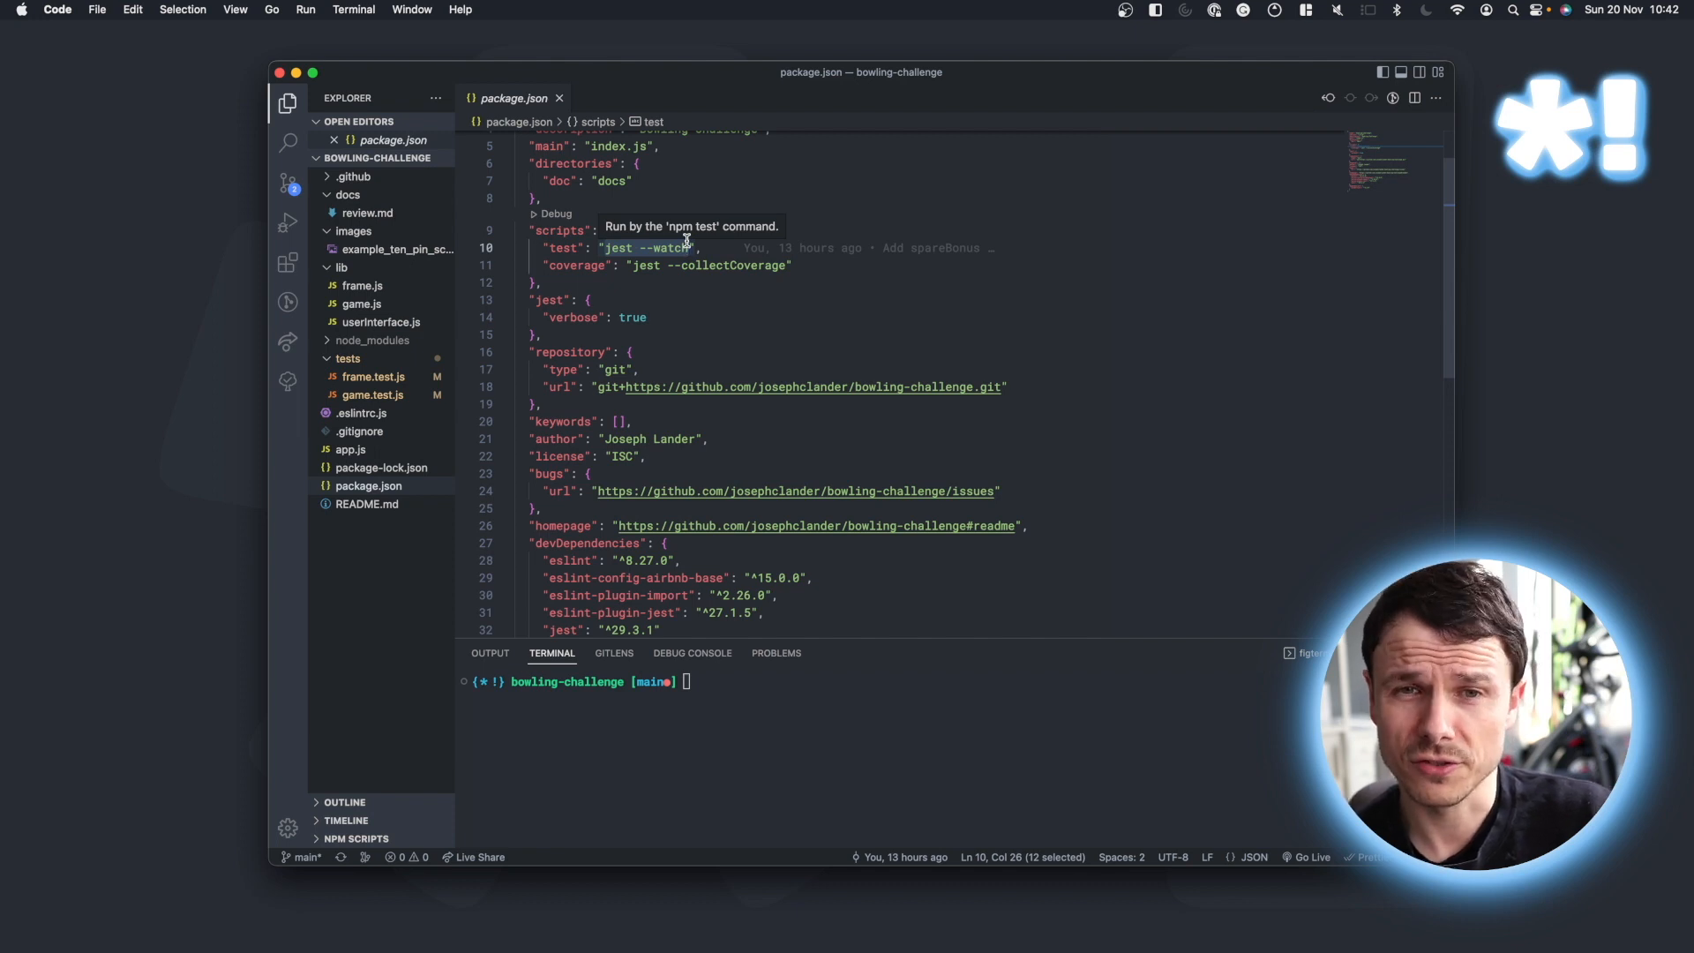
mouse_move(736, 268)
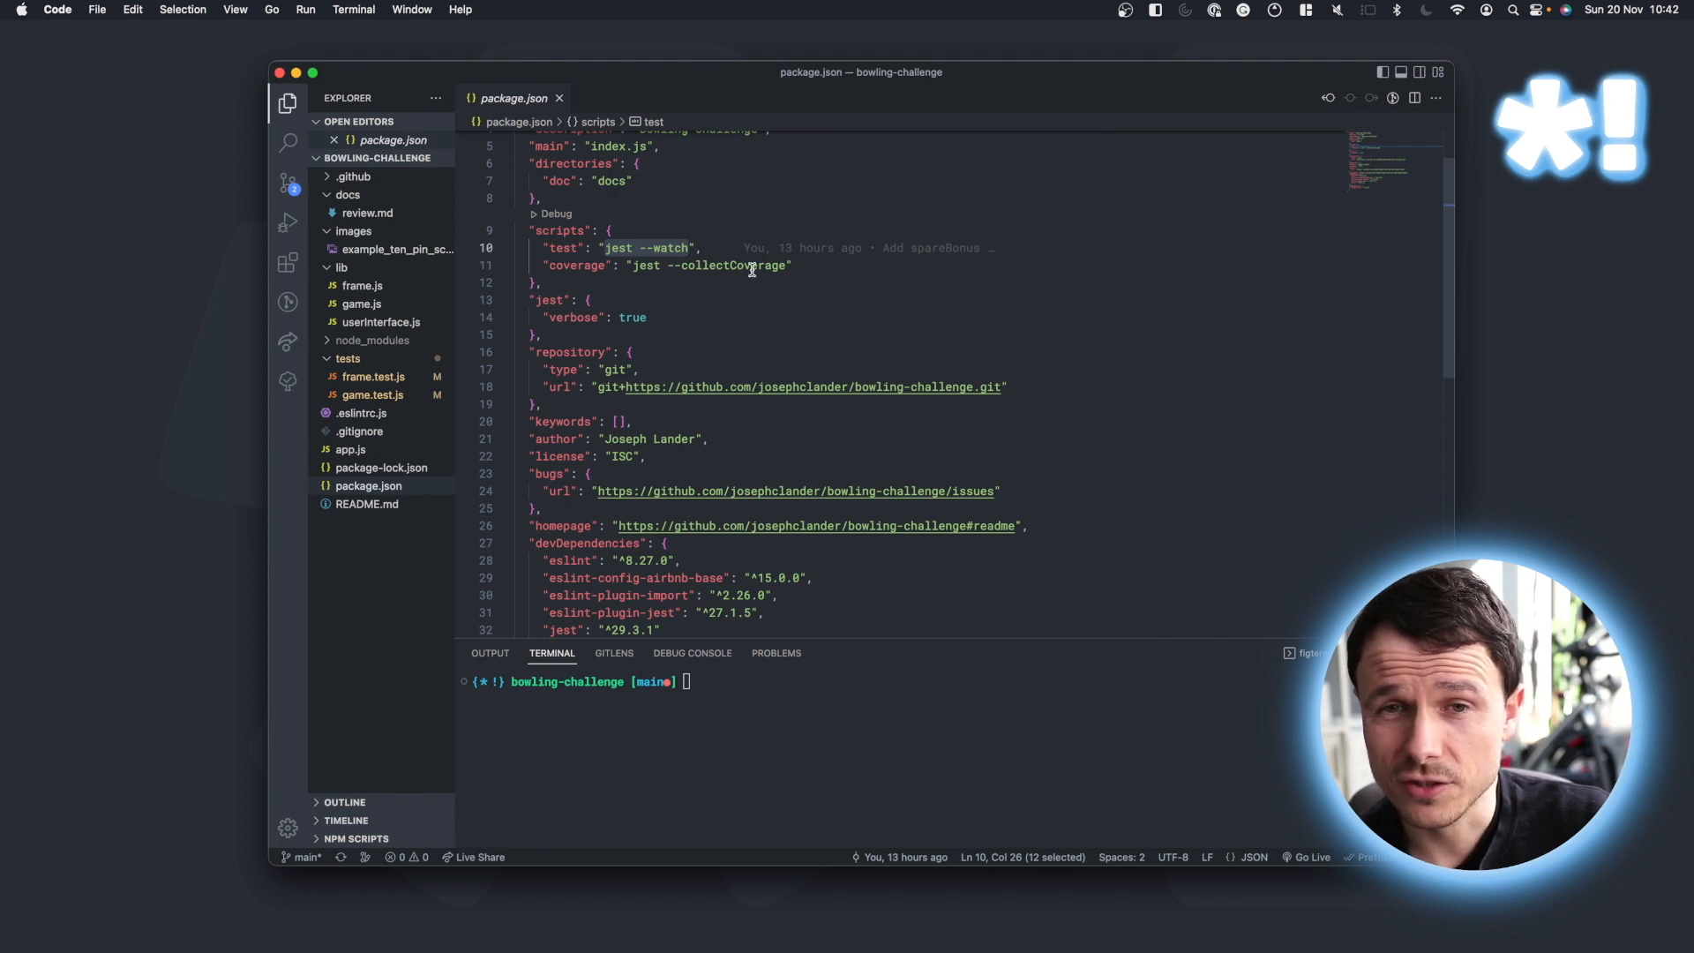
mouse_move(559, 268)
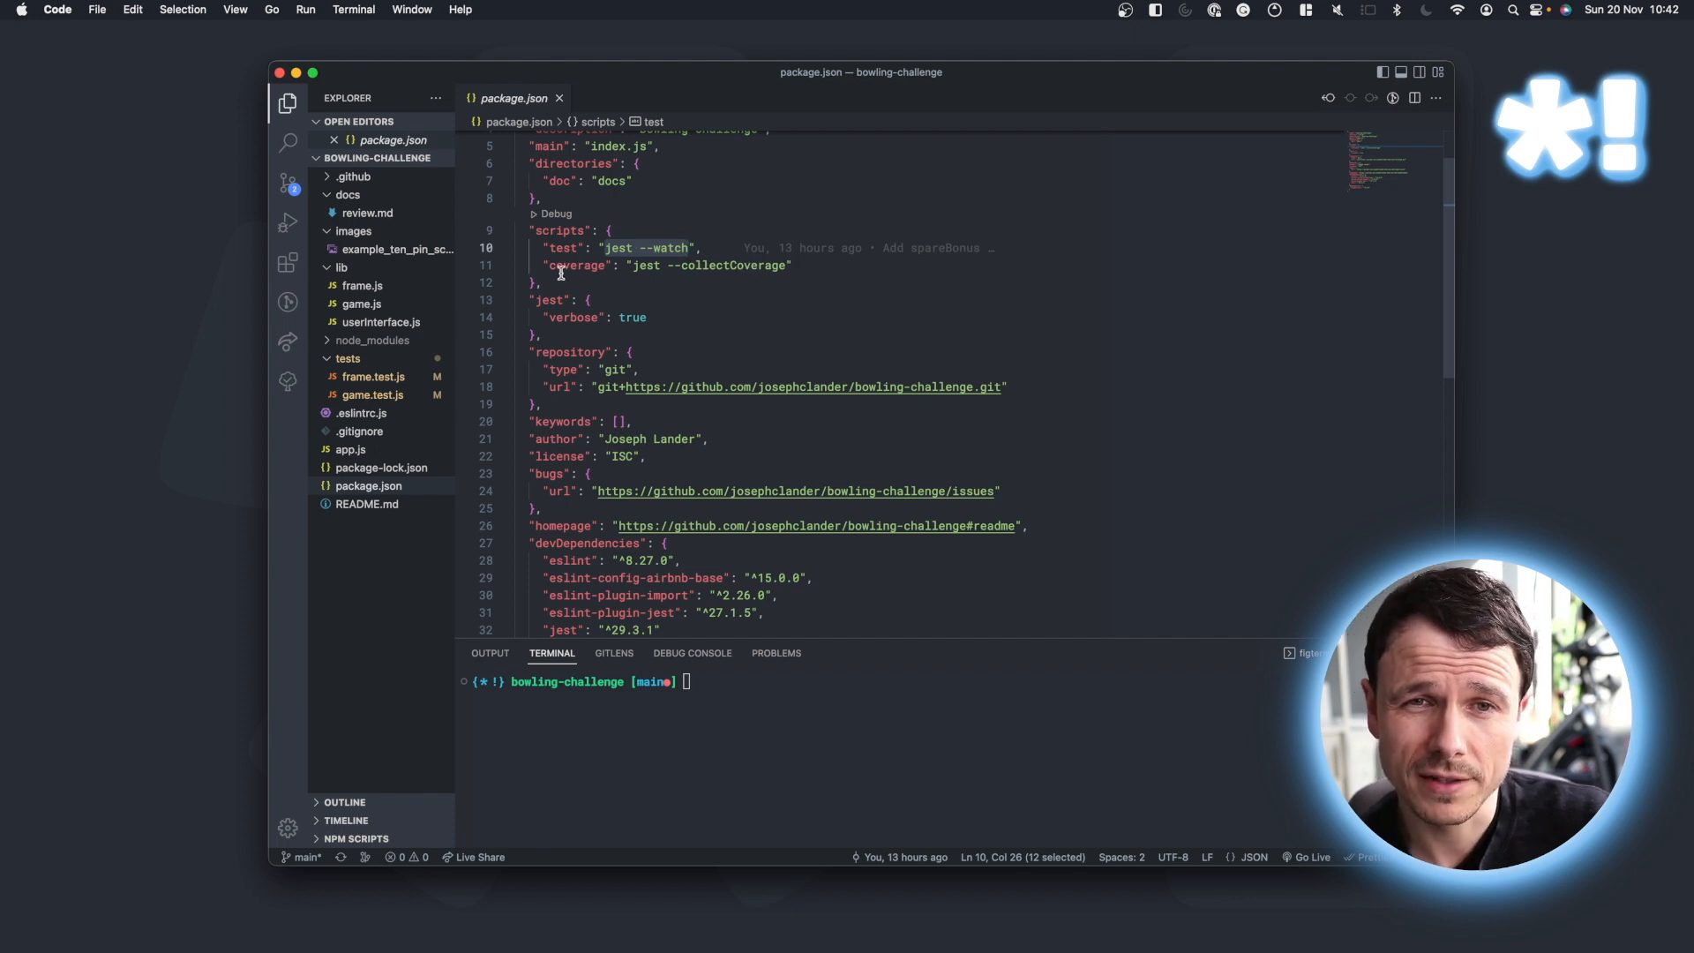
left_click(562, 97)
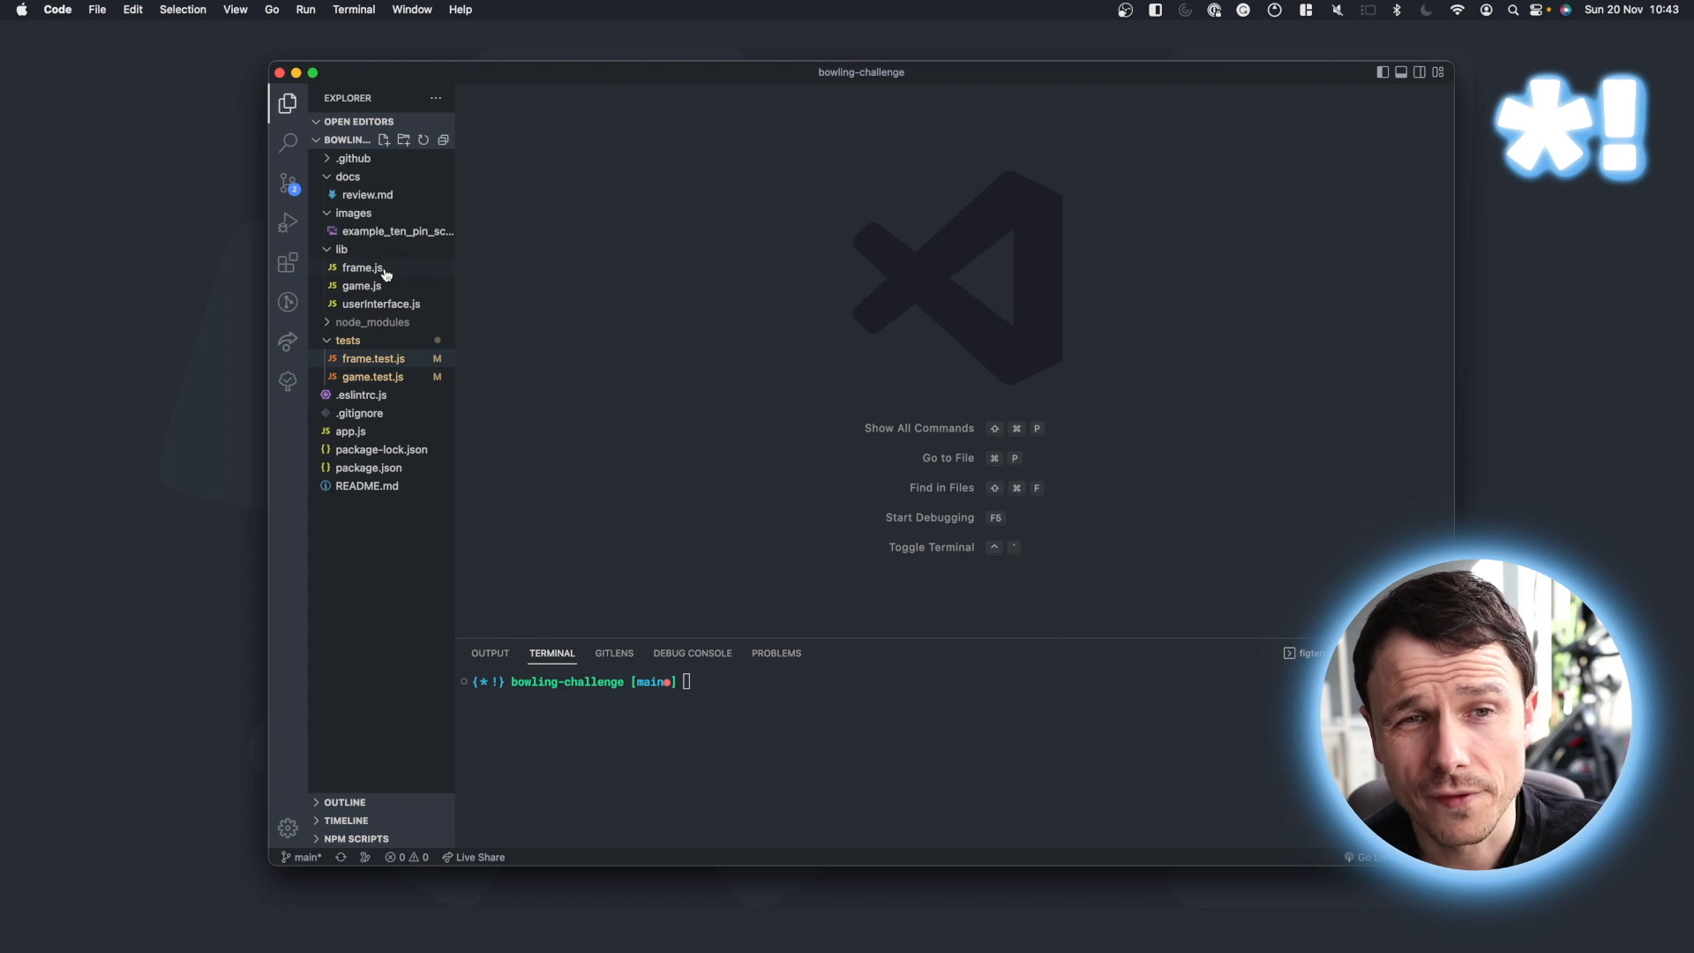
mouse_move(413, 305)
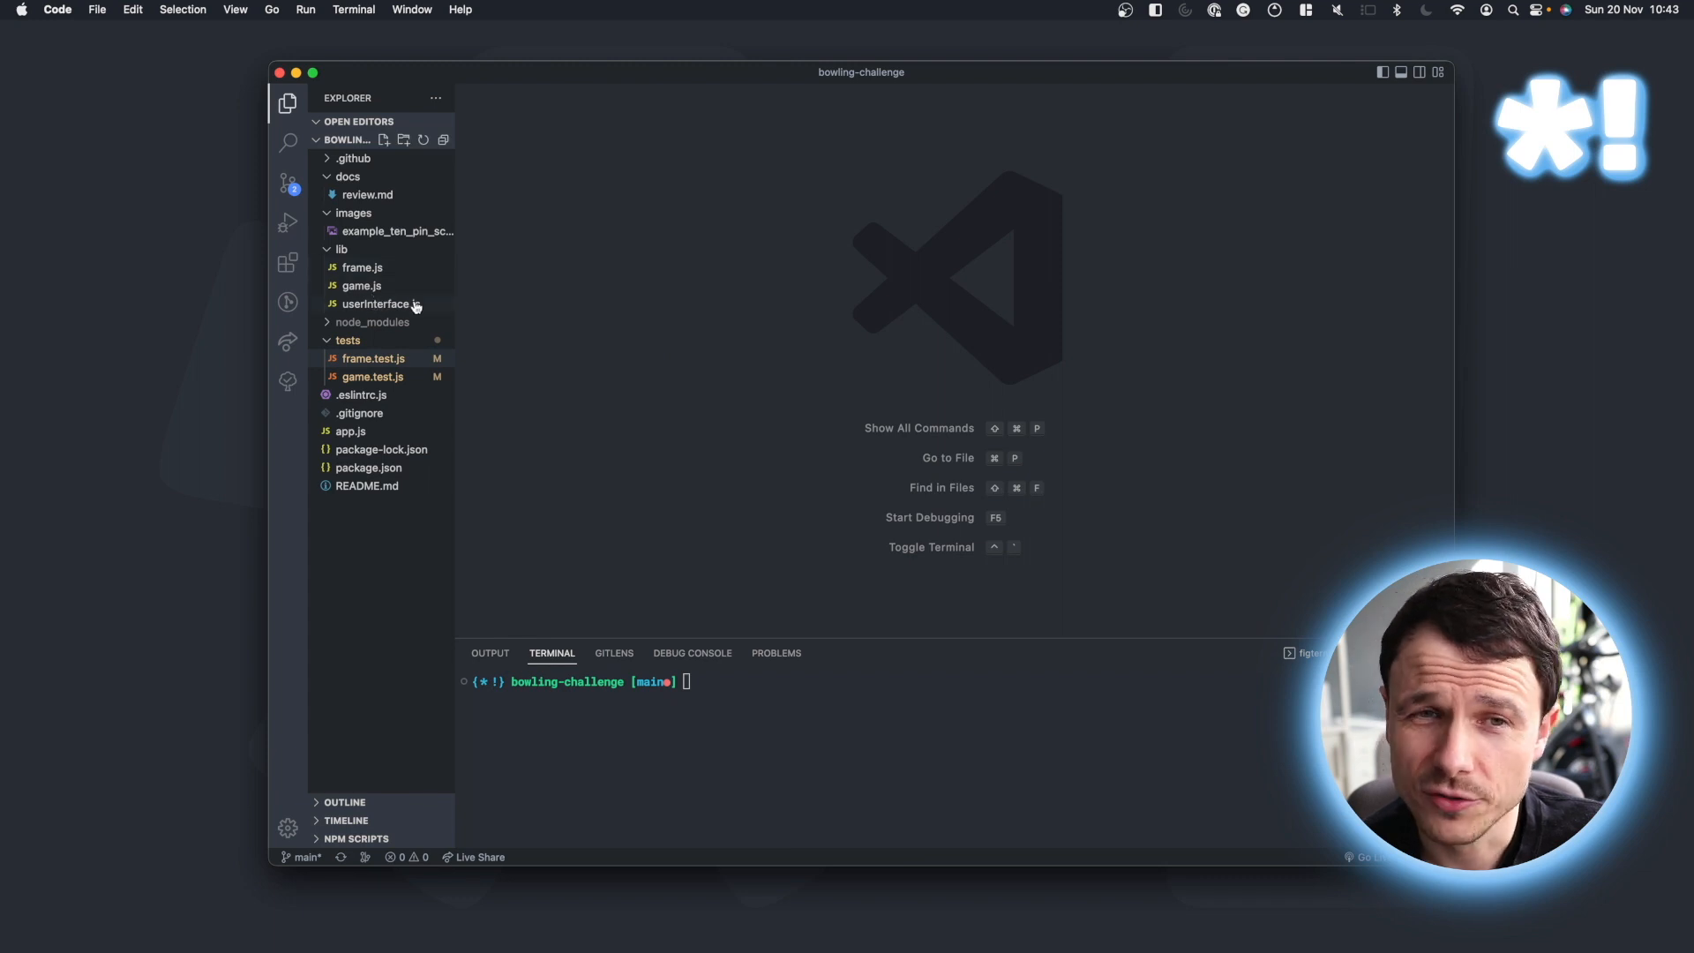
mouse_move(381, 303)
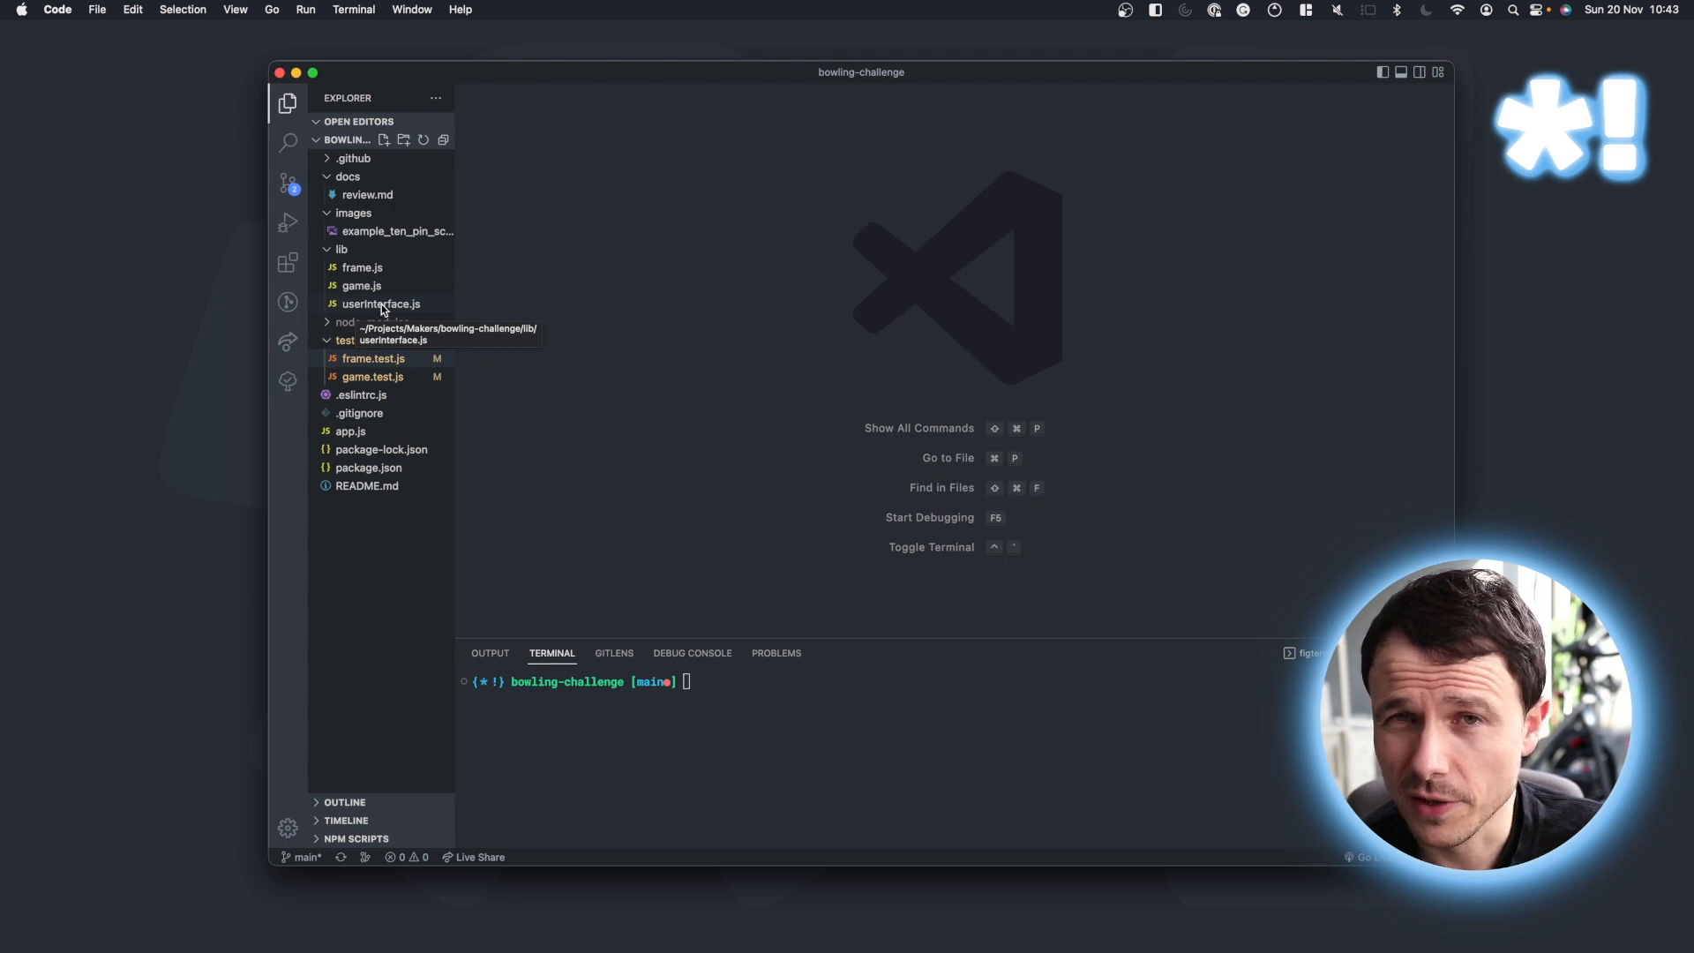
left_click(381, 304)
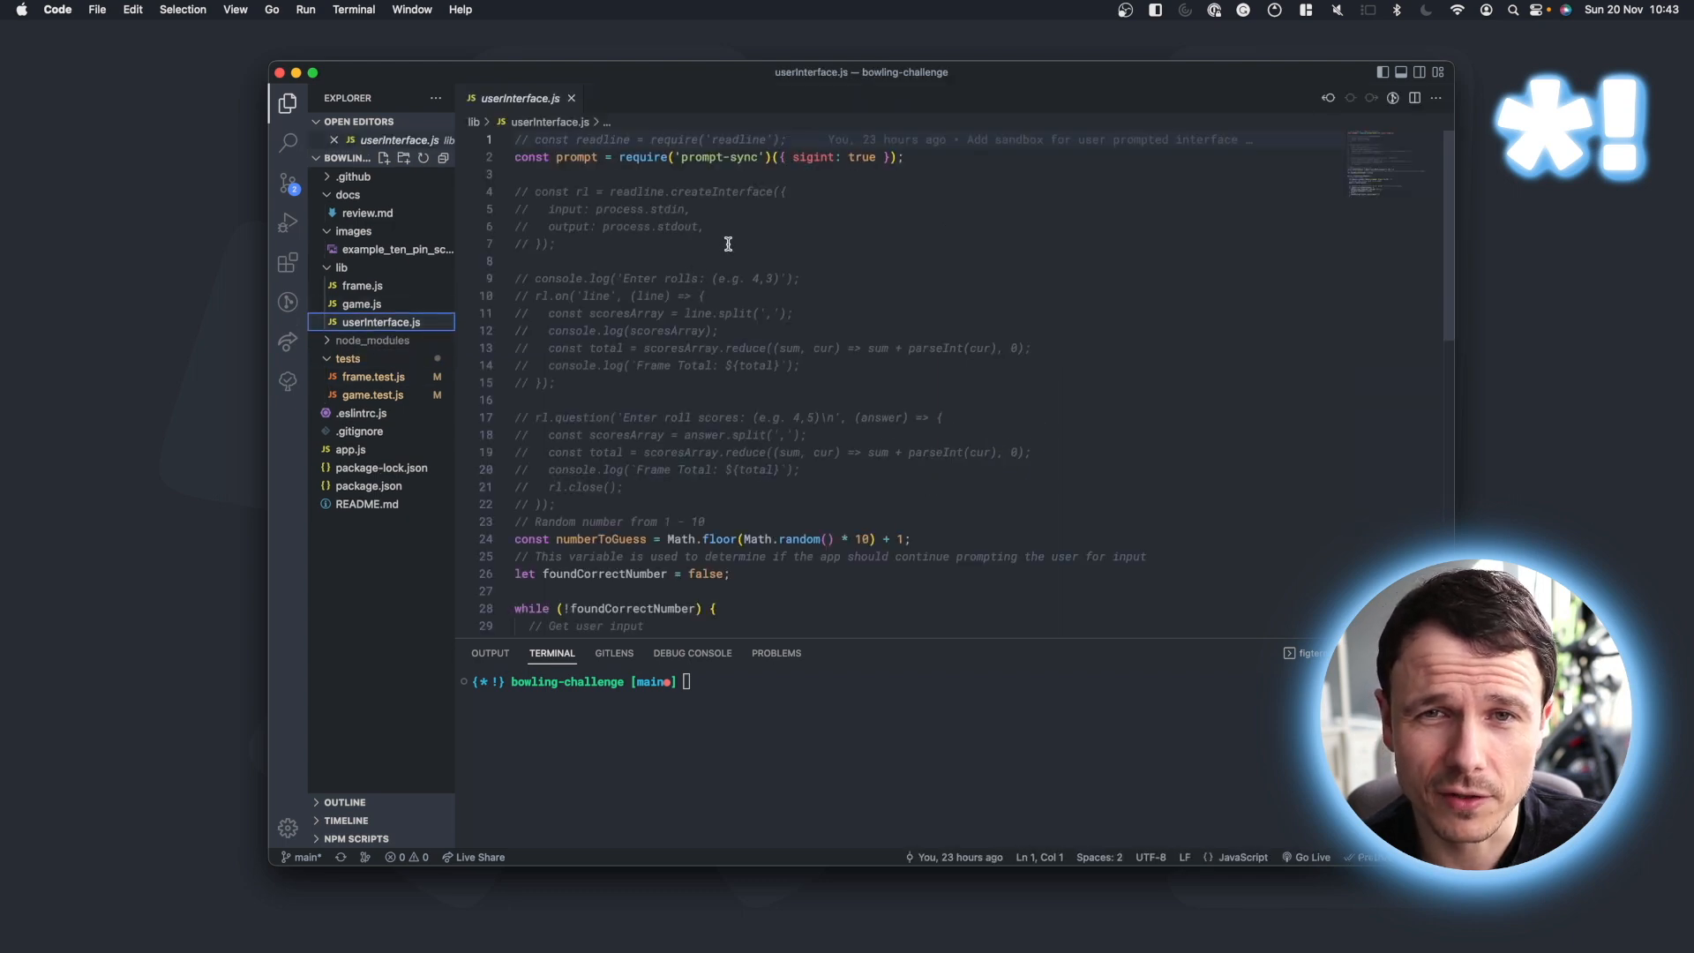
mouse_move(716, 307)
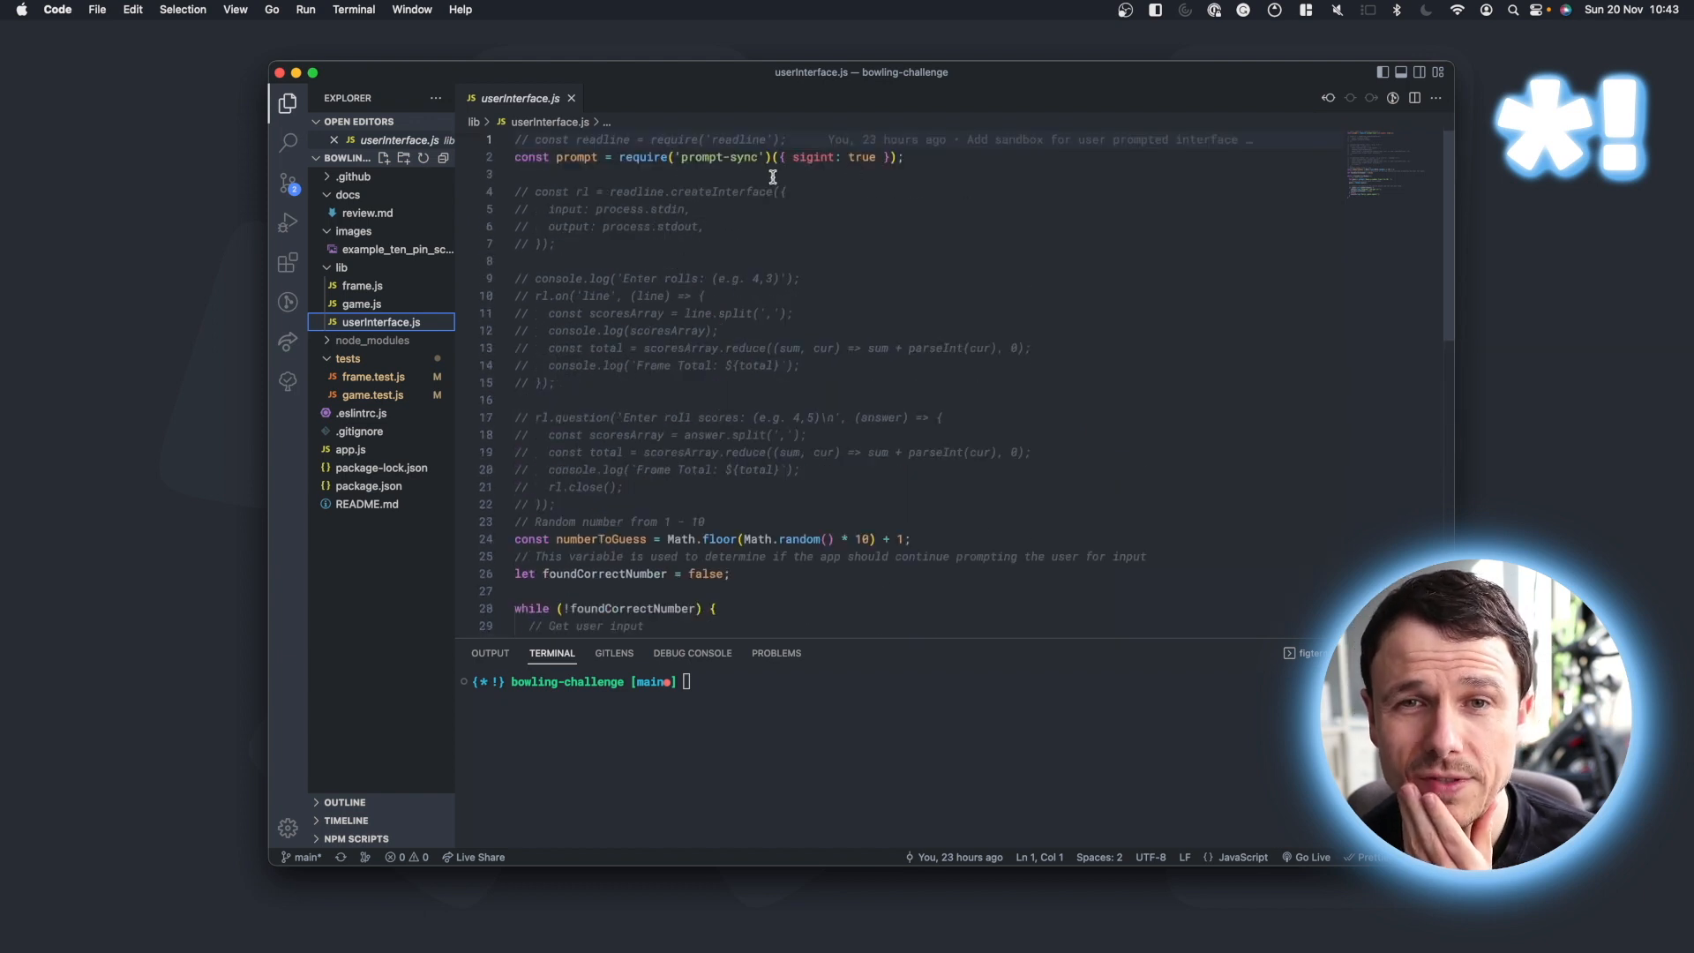
mouse_move(863, 766)
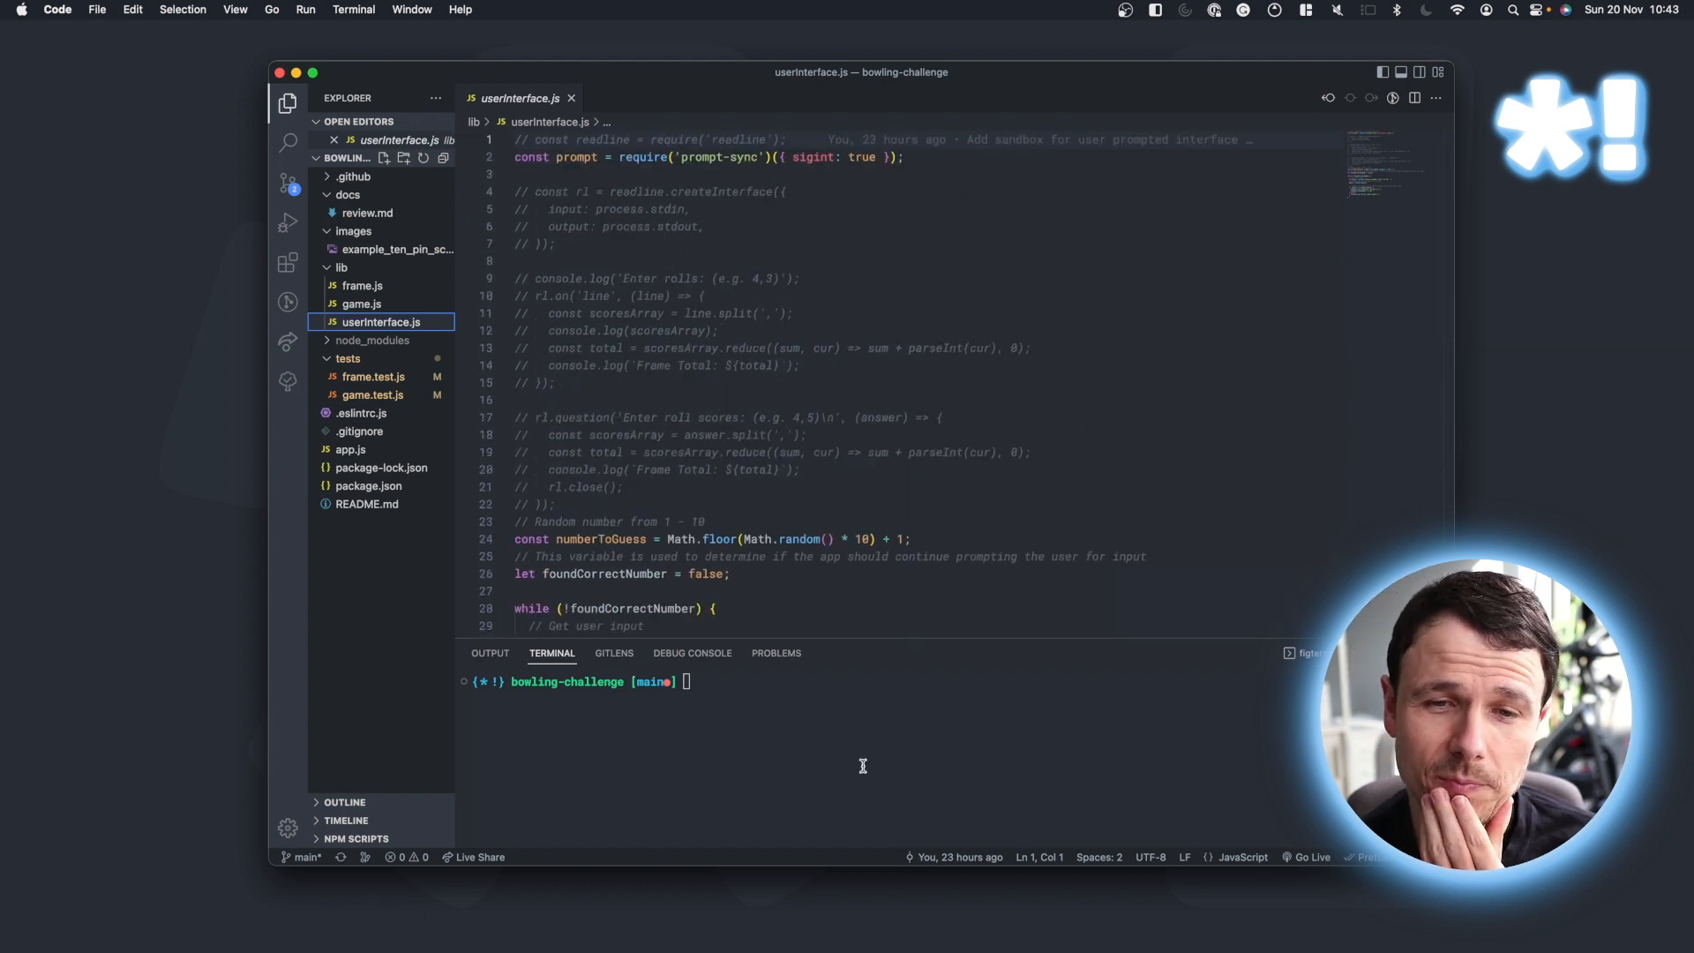
mouse_move(721, 776)
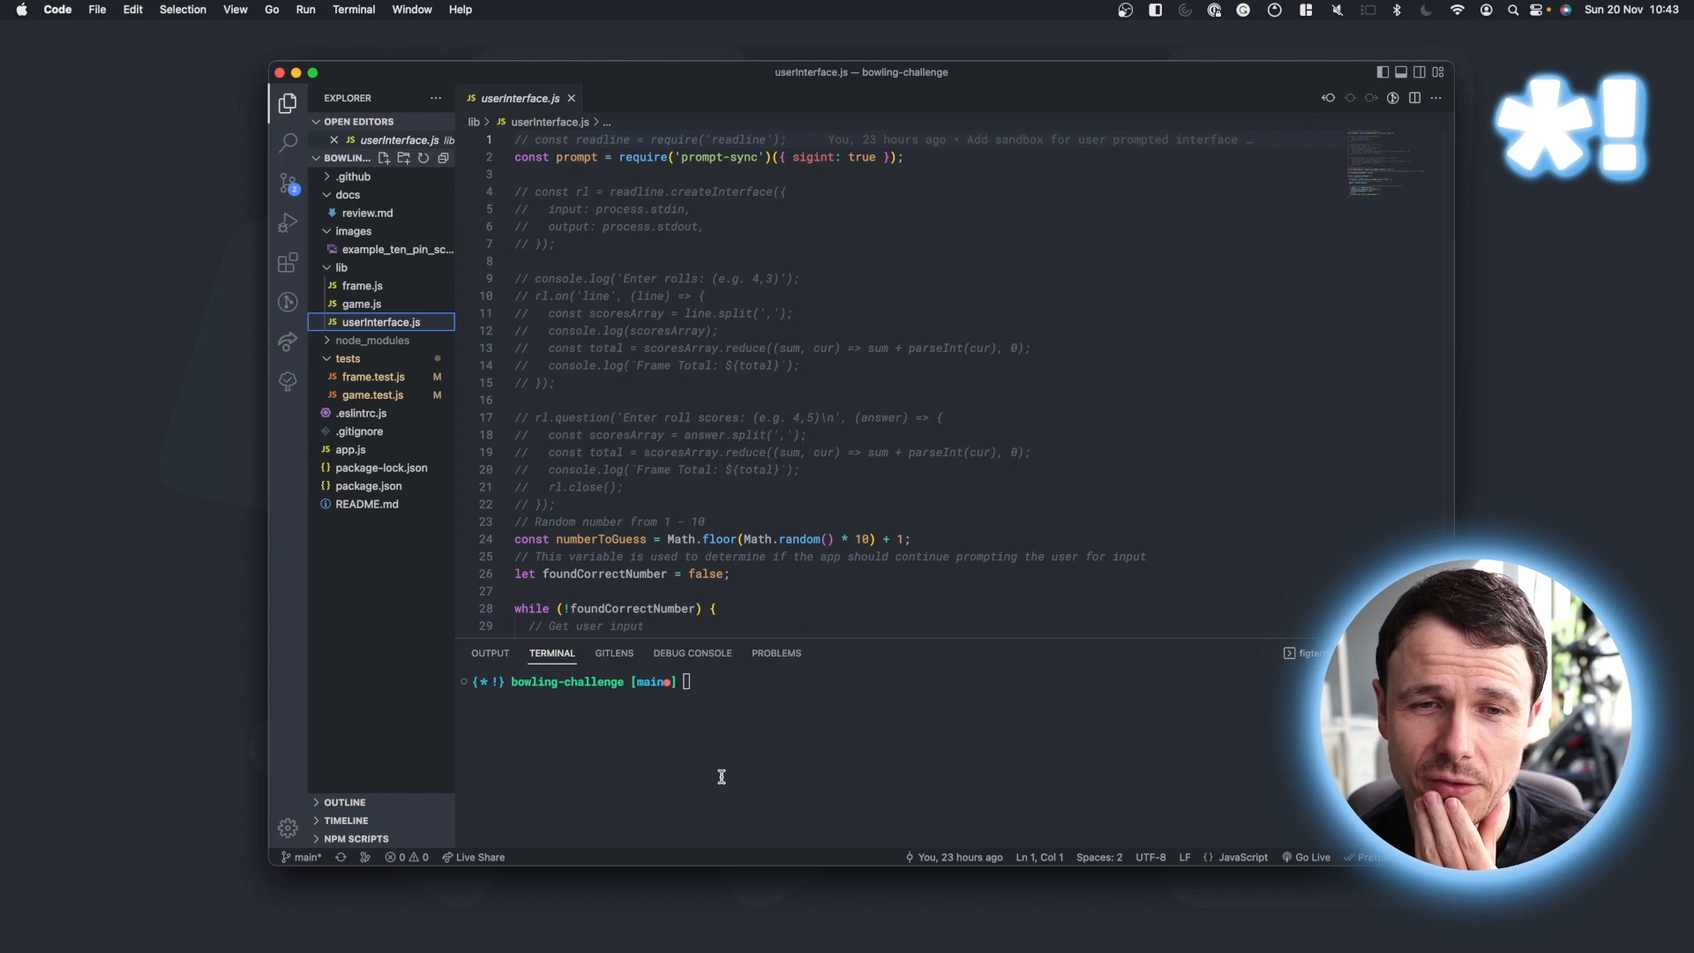
mouse_move(572, 99)
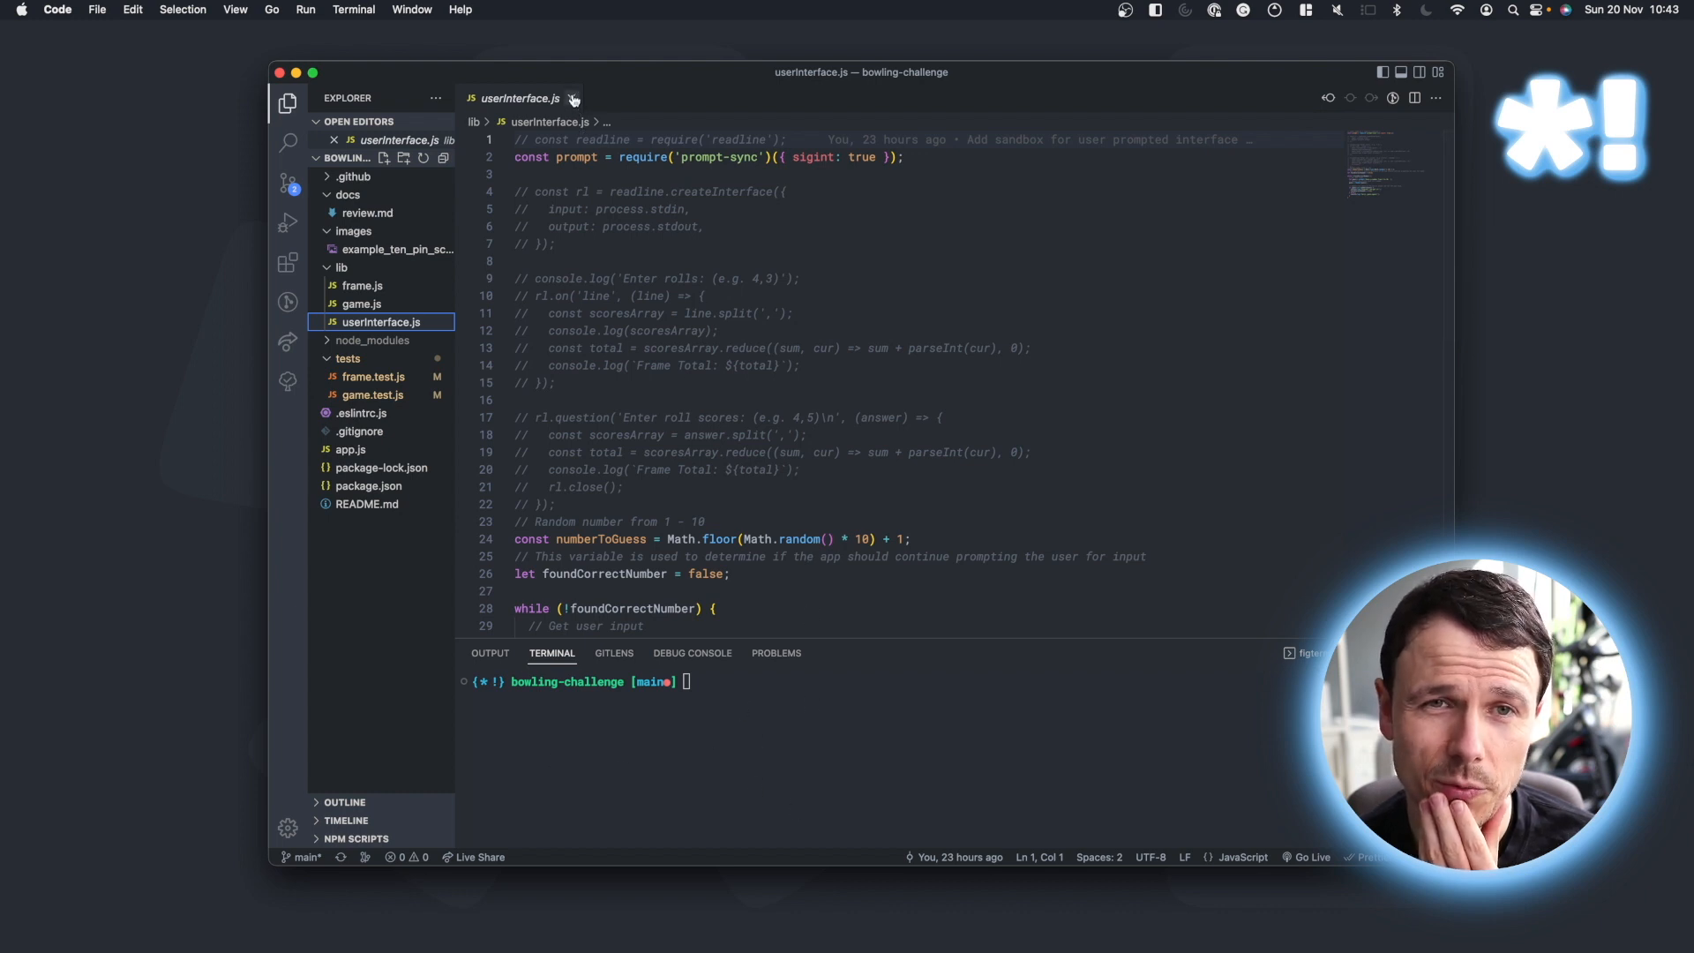
mouse_move(572, 99)
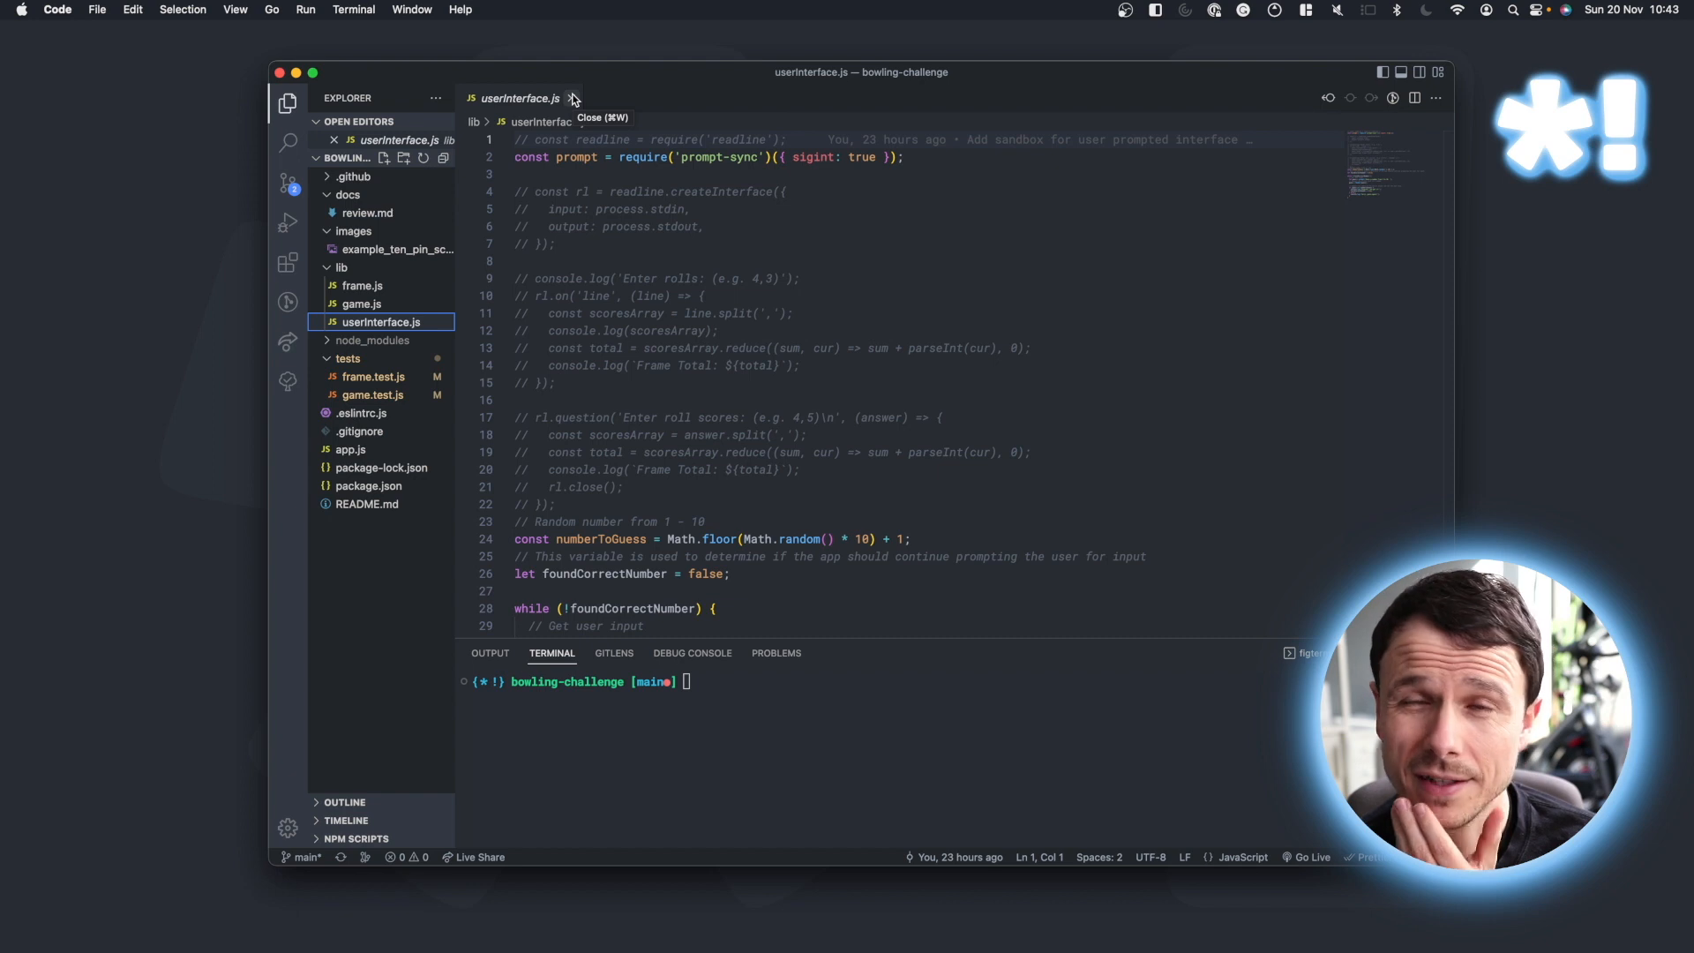
left_click(575, 98)
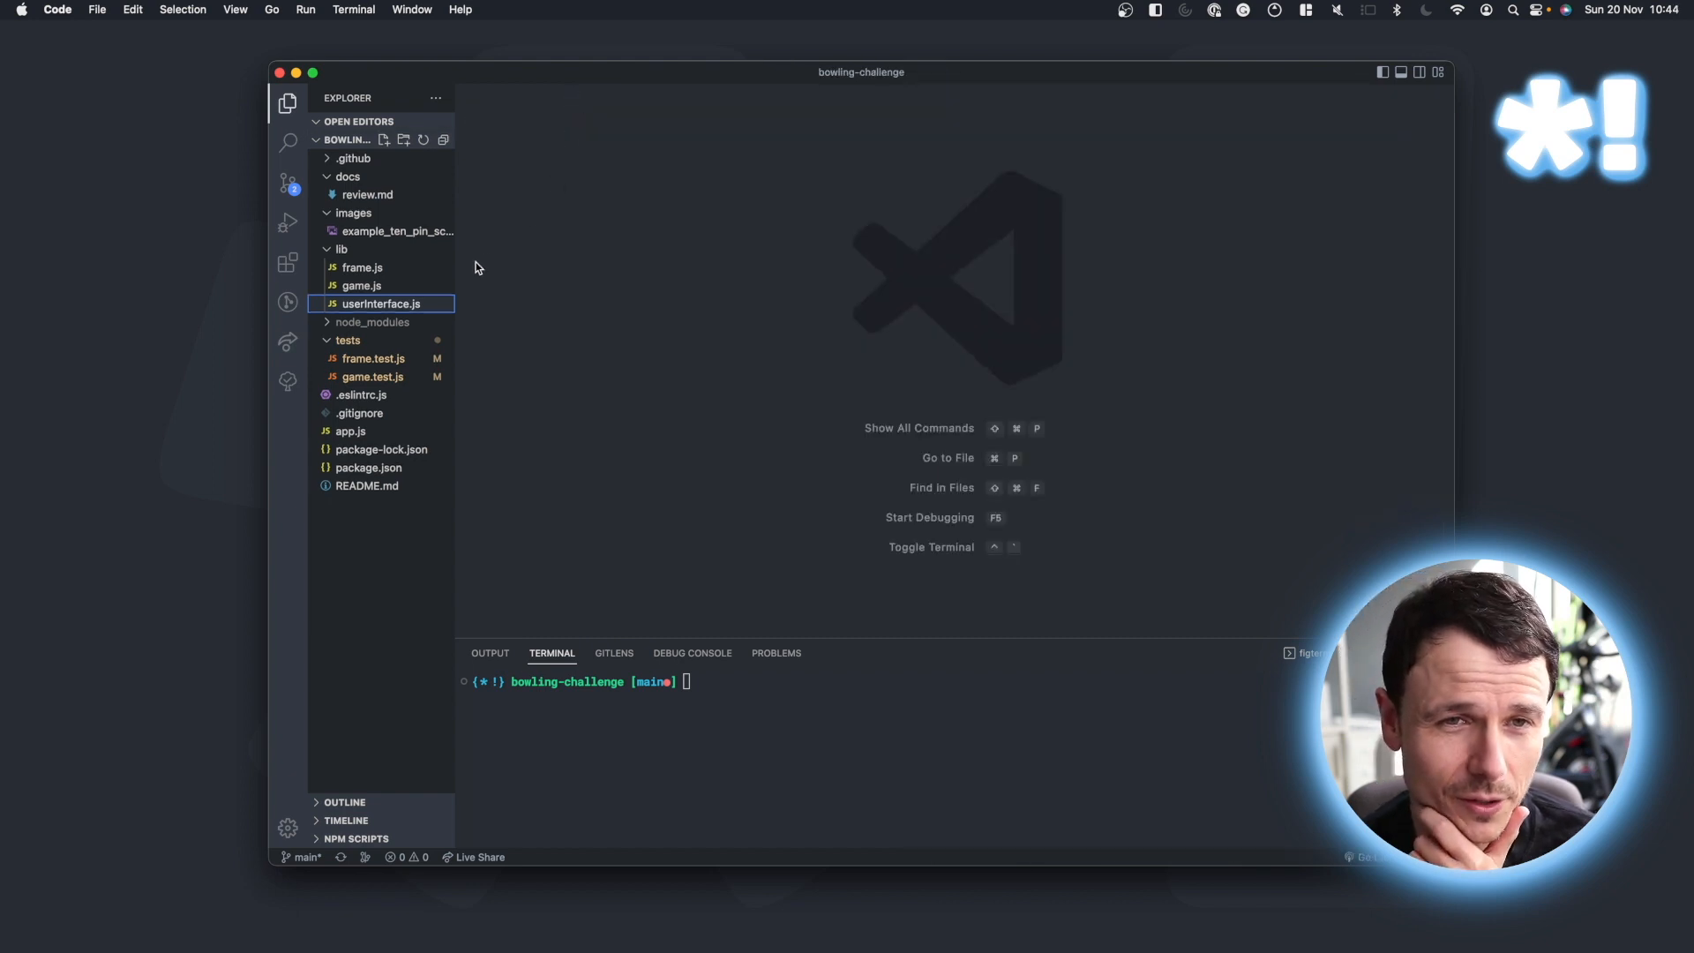
mouse_move(358, 286)
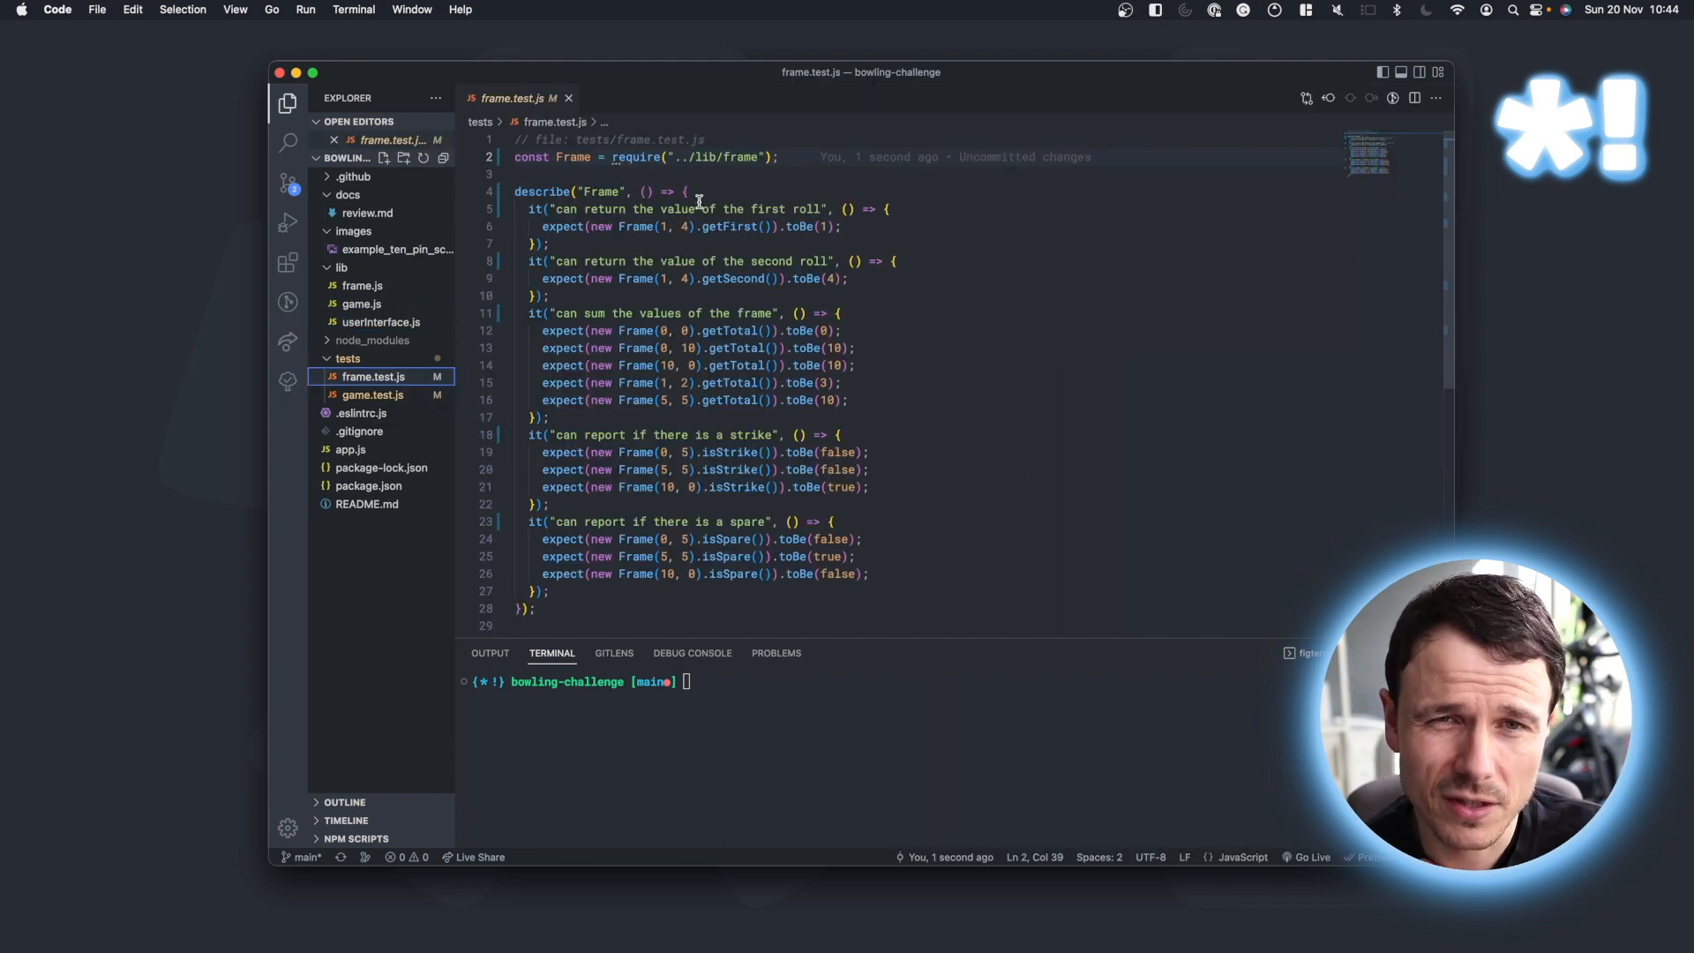
mouse_move(758, 351)
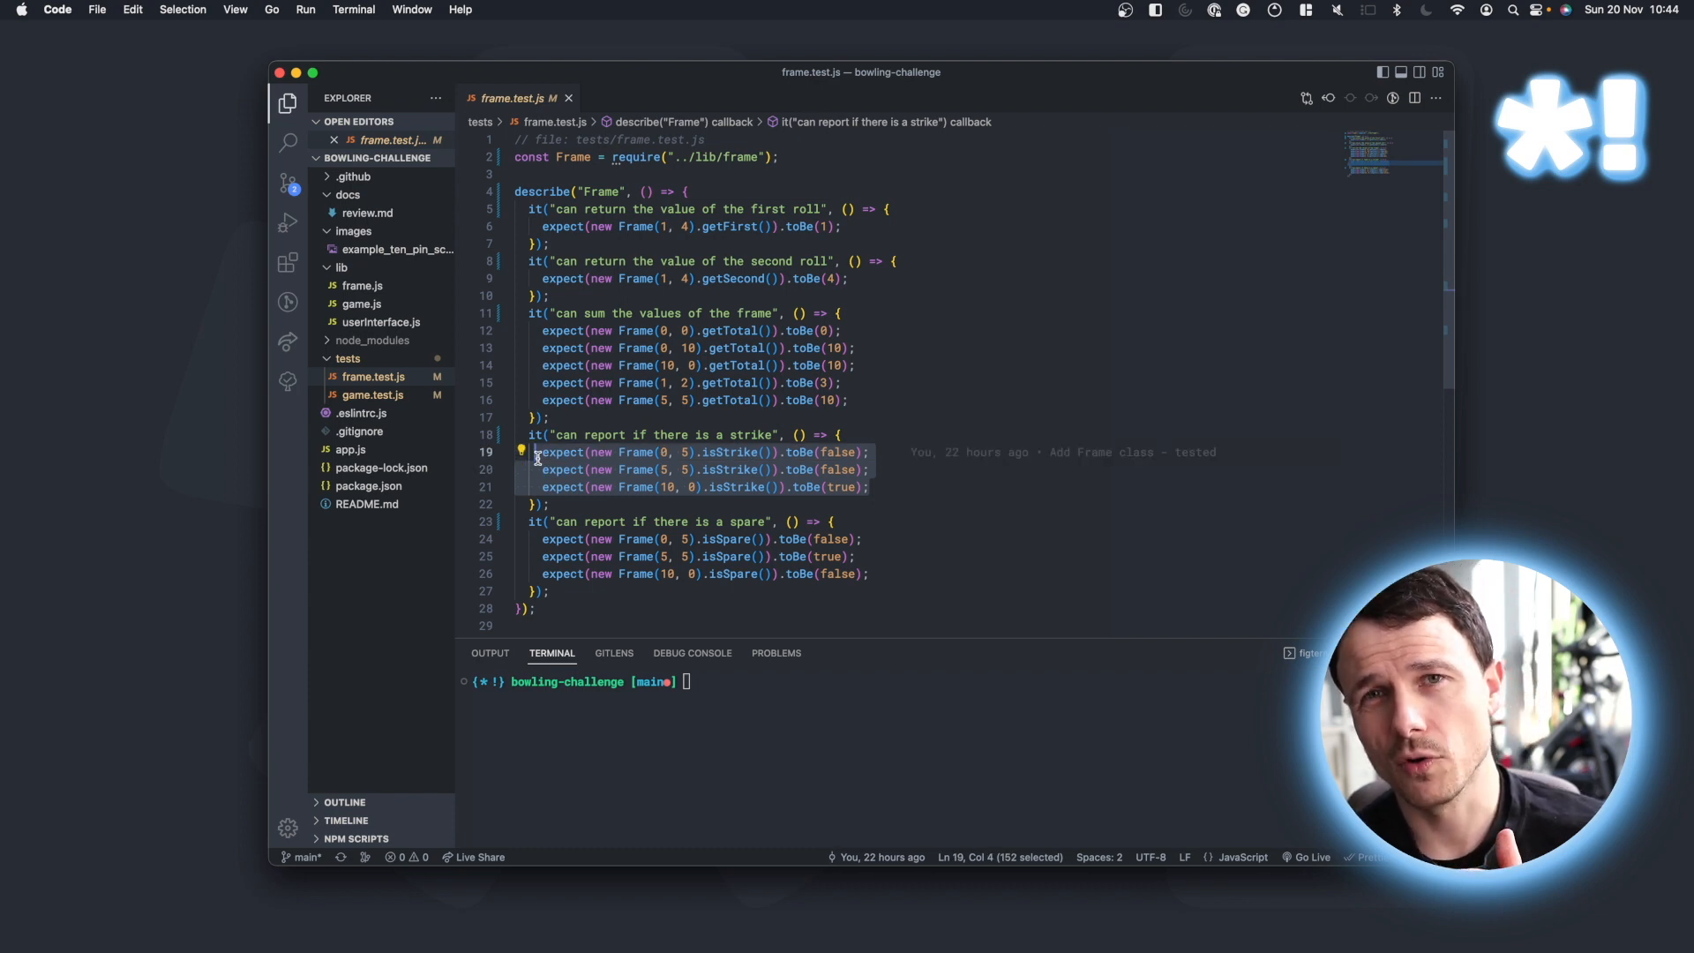
Run npm test so the Frame and Game test suites pass.
type("np")
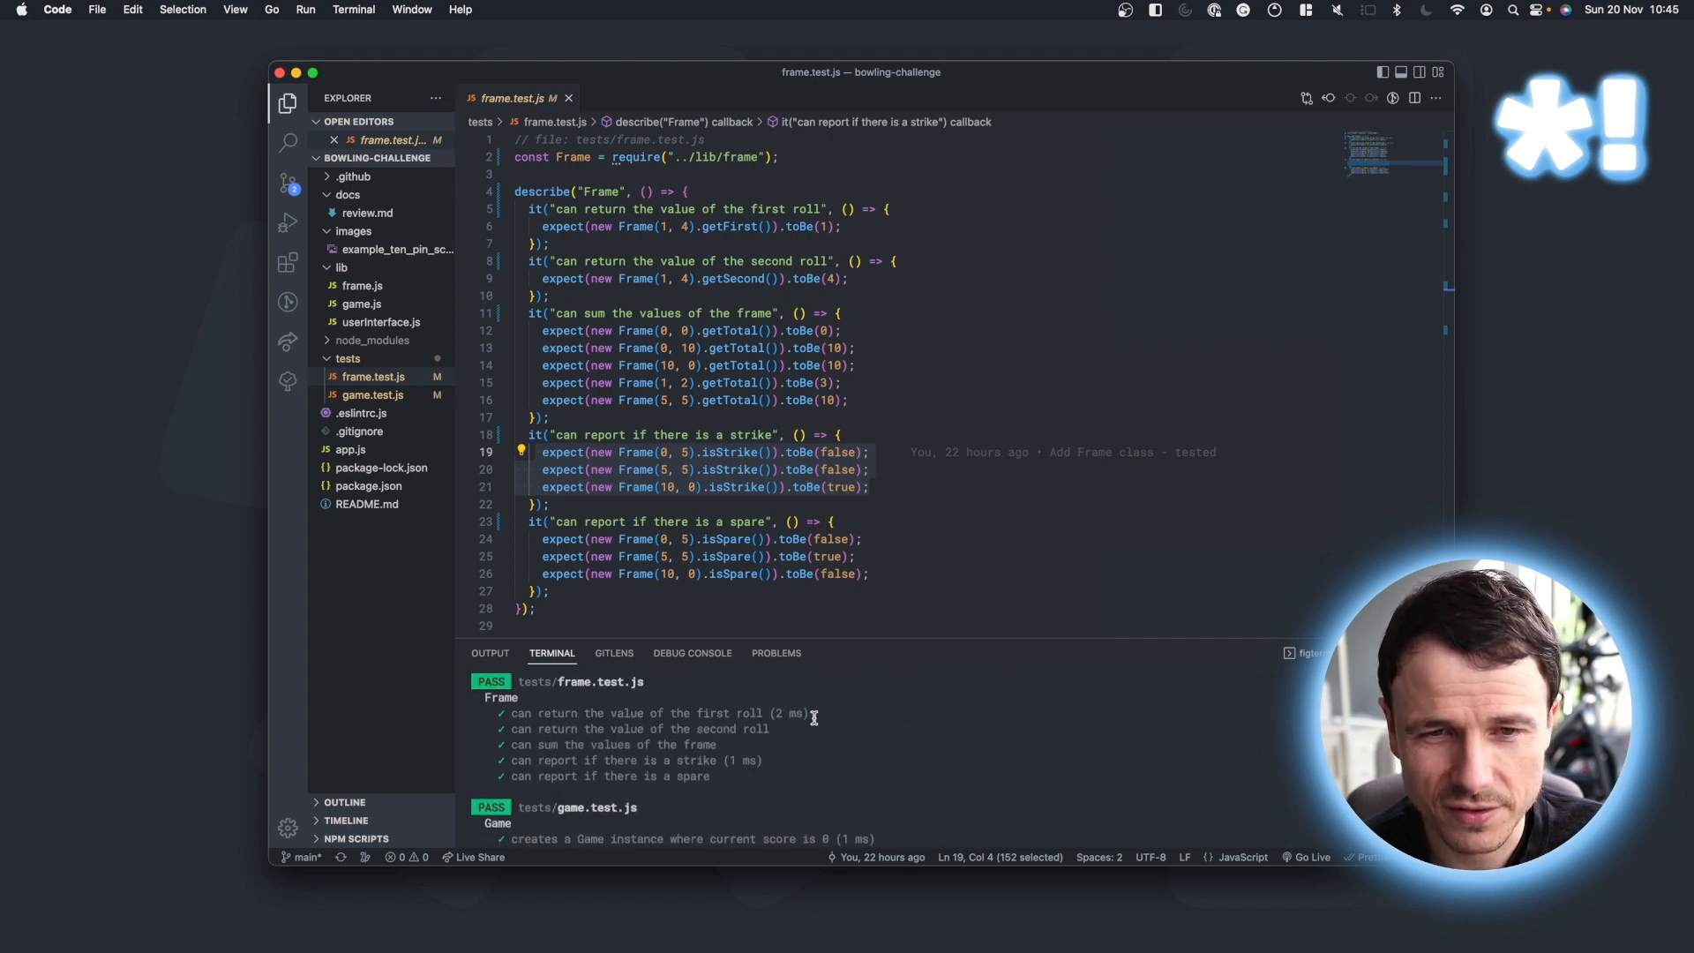
mouse_move(921, 532)
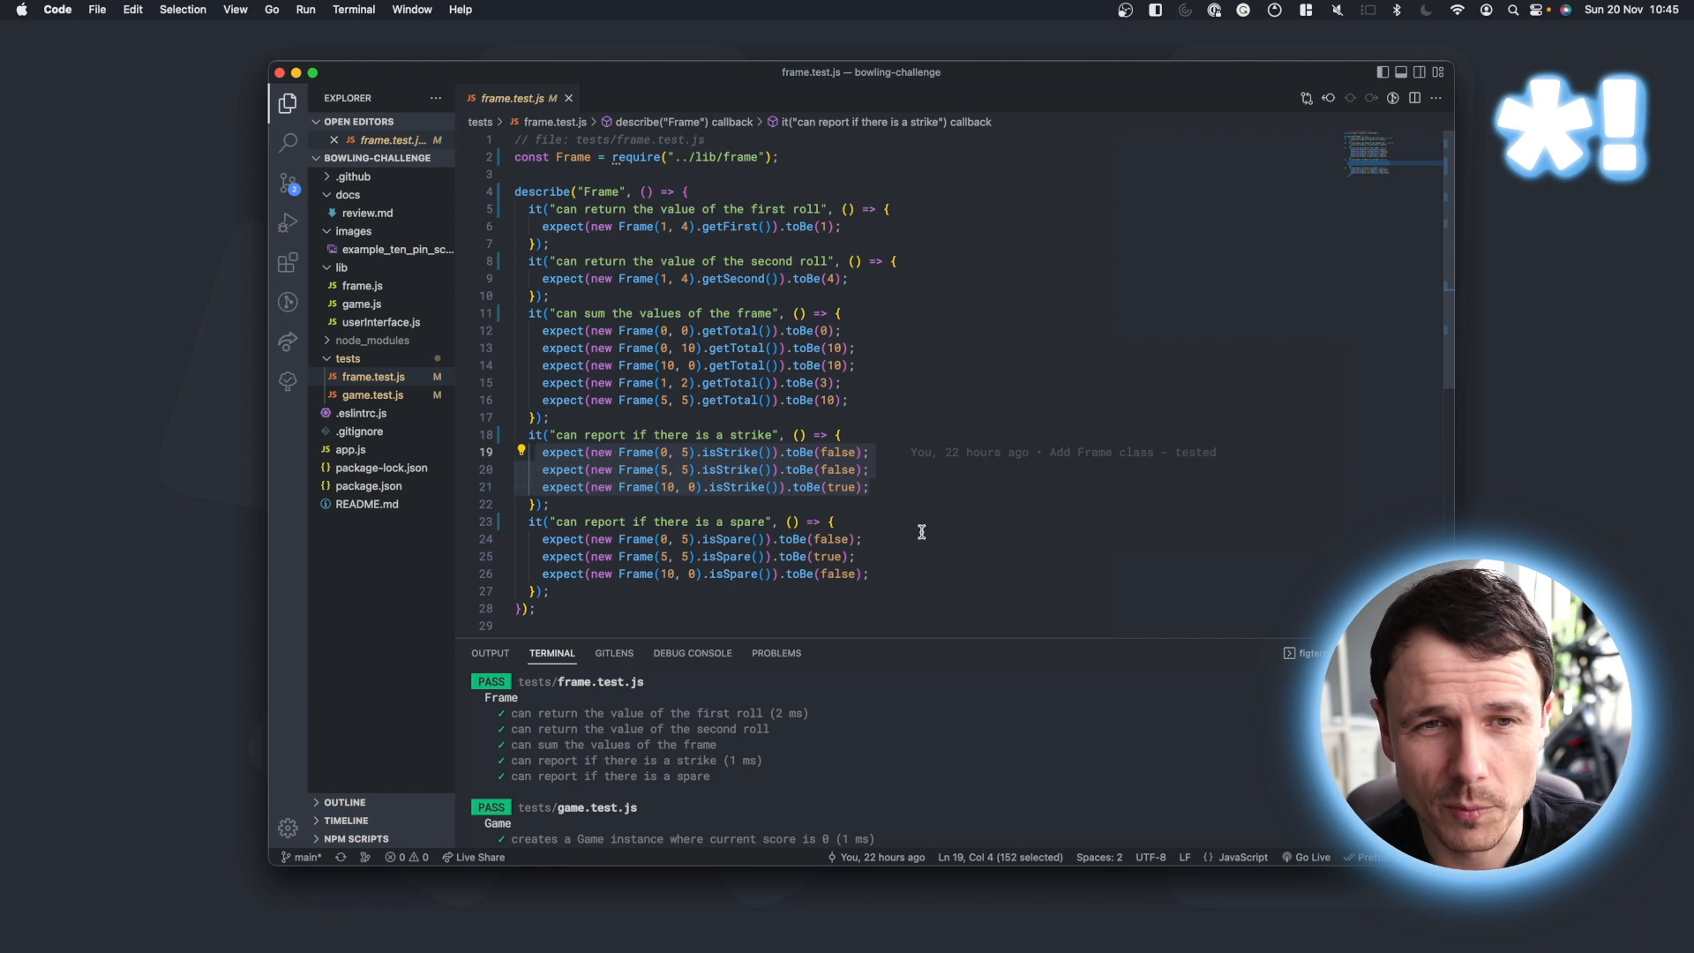
mouse_move(938, 516)
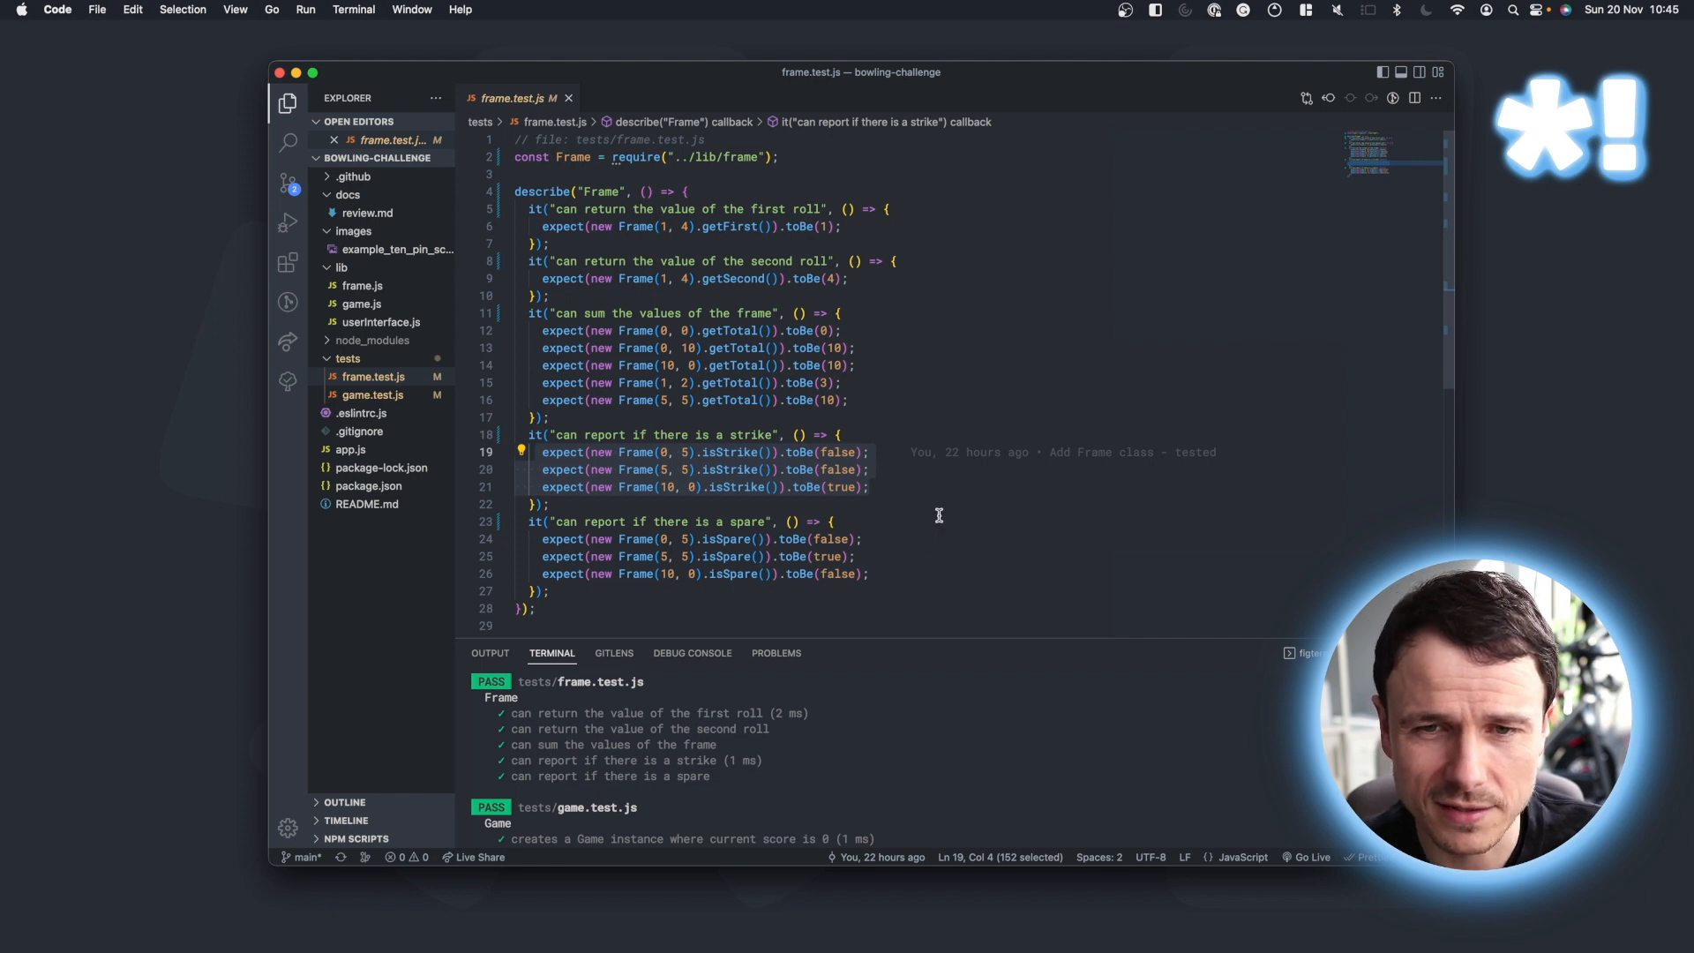
Open game.test.js and inspect the mocked frame object passed to addFrame.
left_click(371, 393)
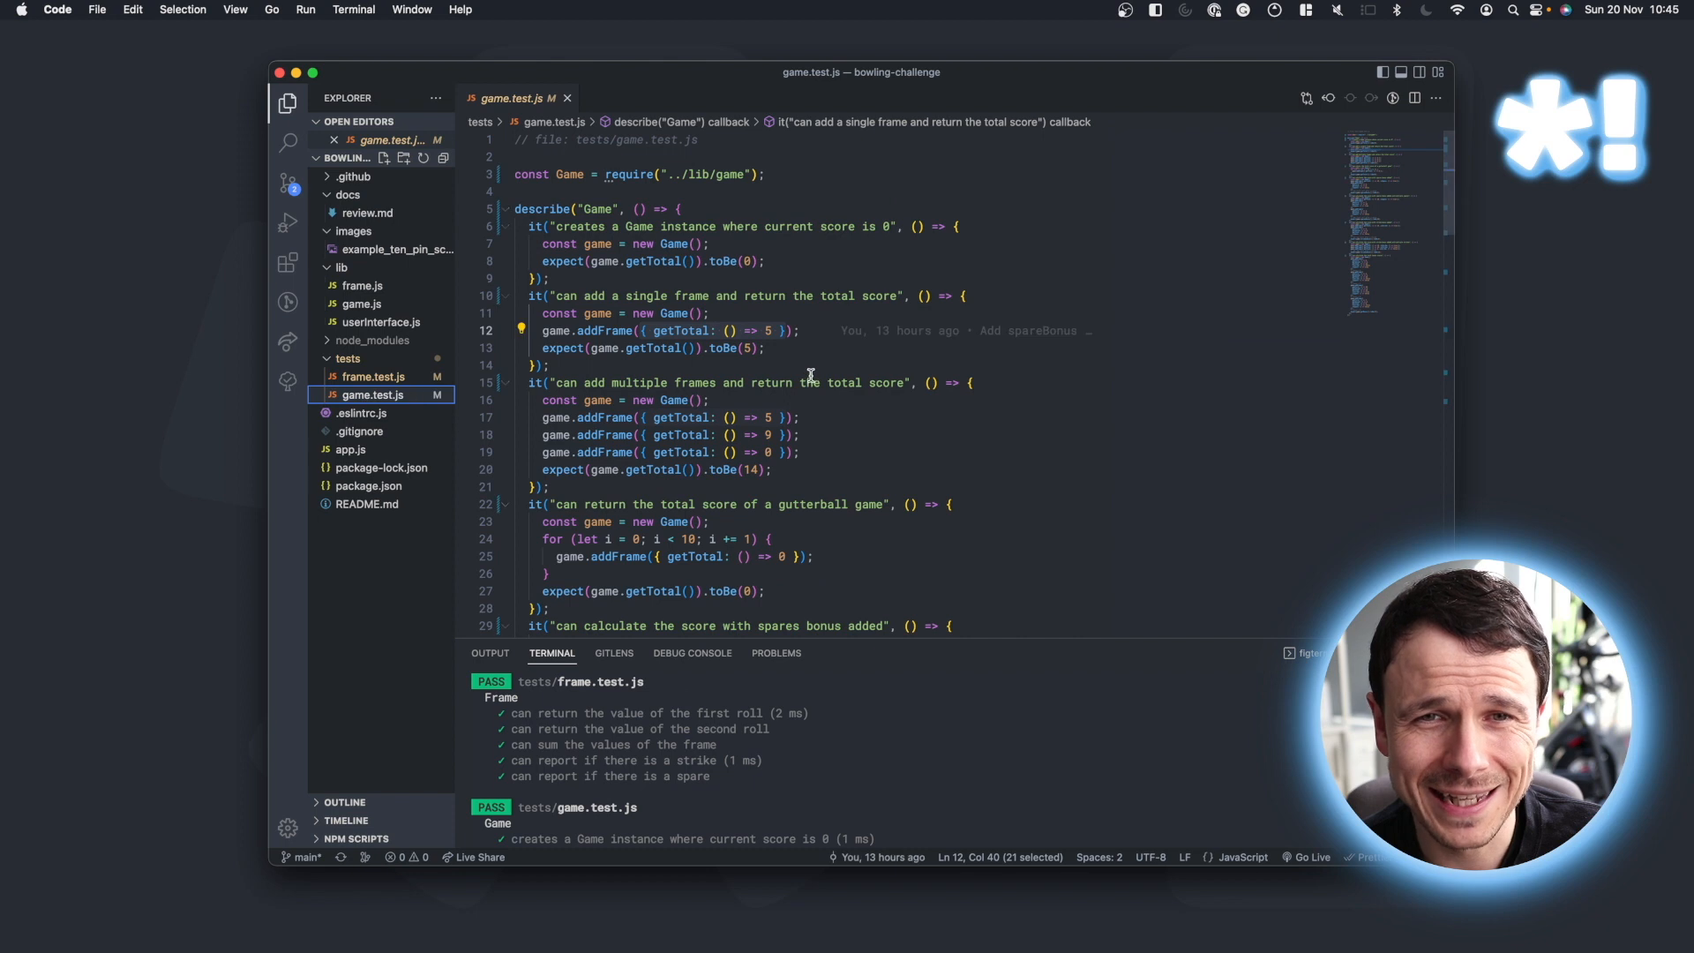
mouse_move(651, 330)
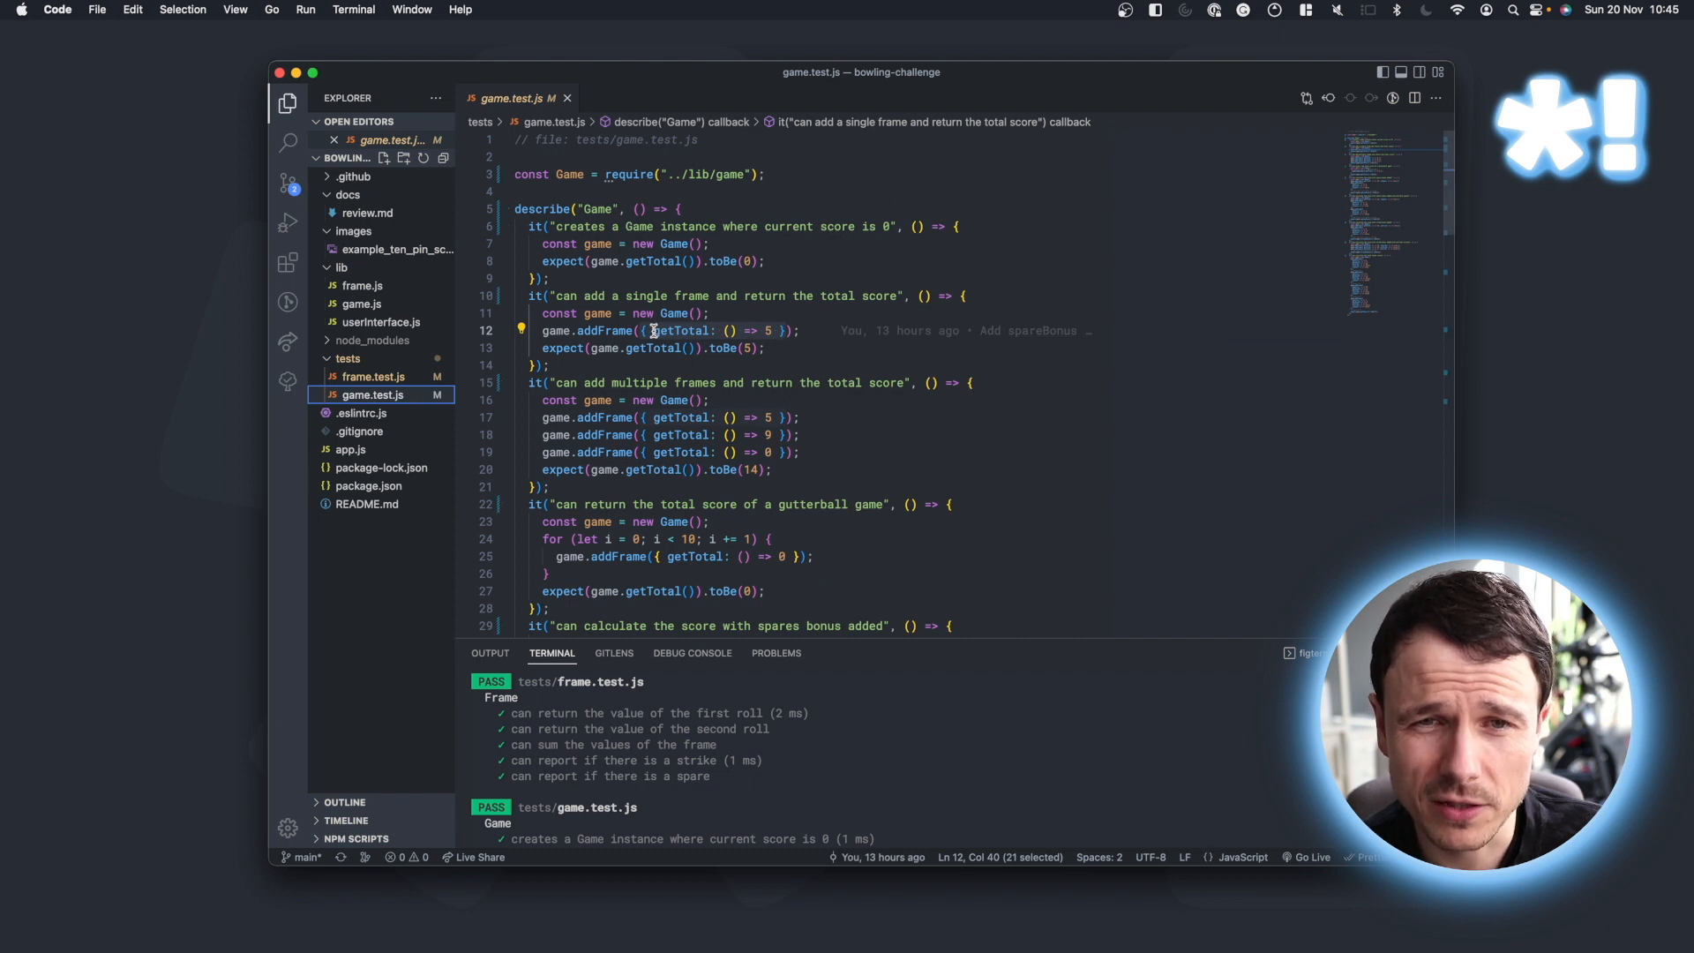
mouse_move(681, 330)
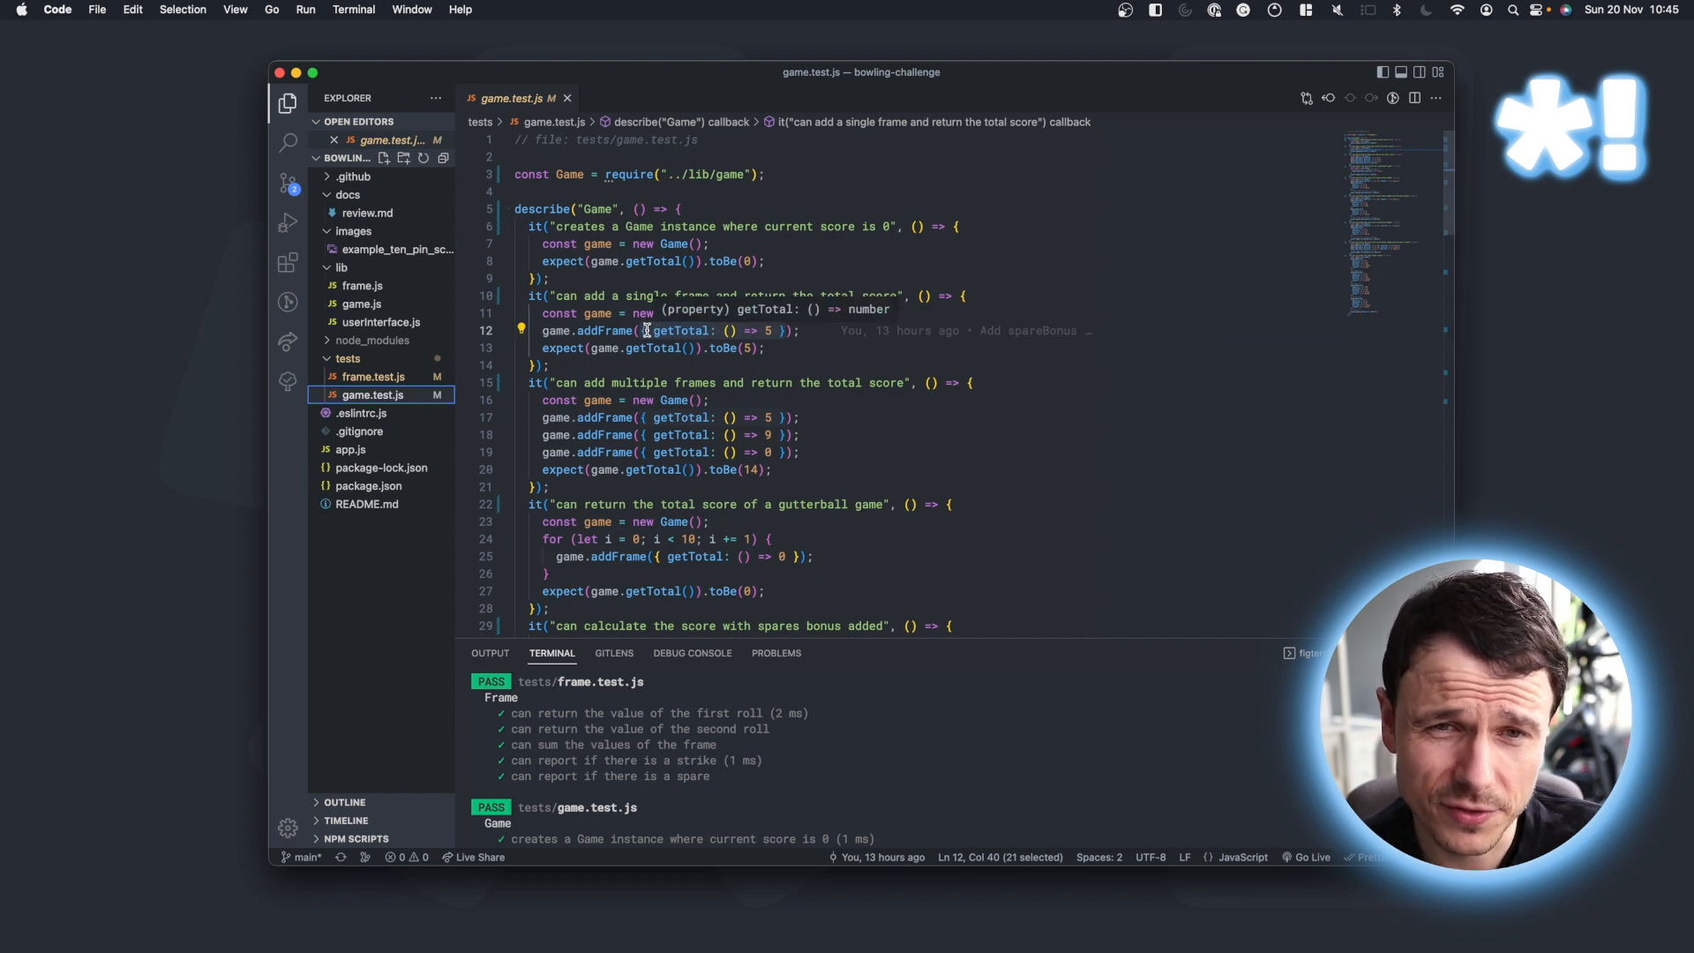
left_click(778, 330)
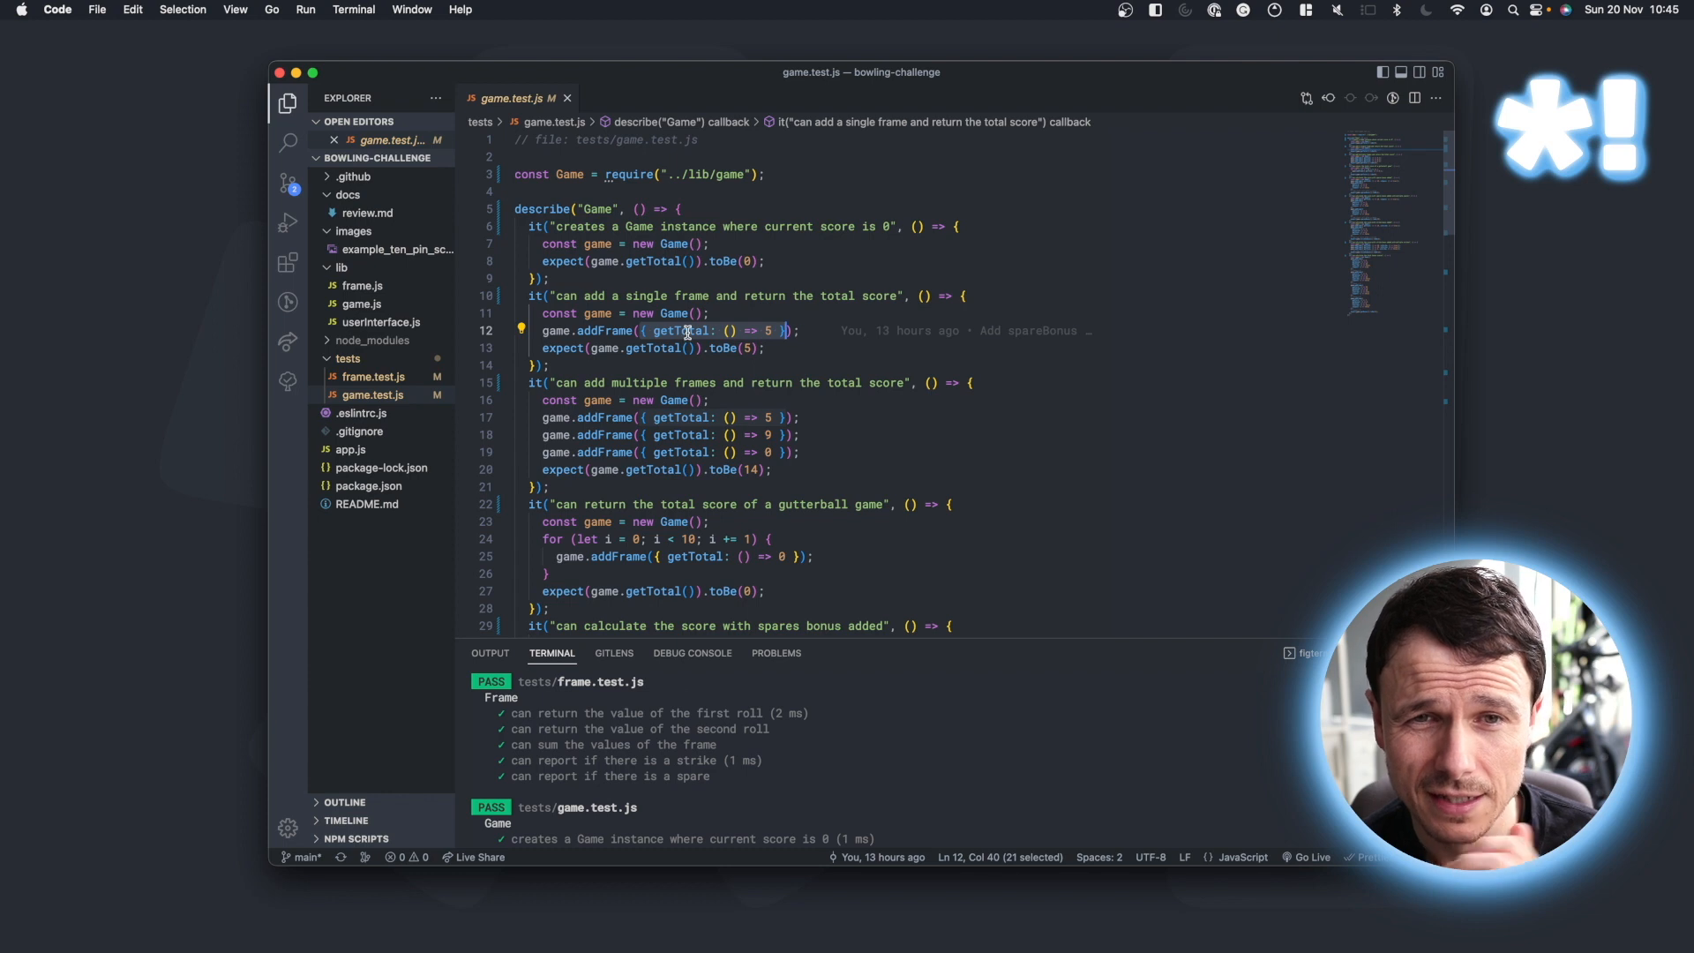
mouse_move(690, 330)
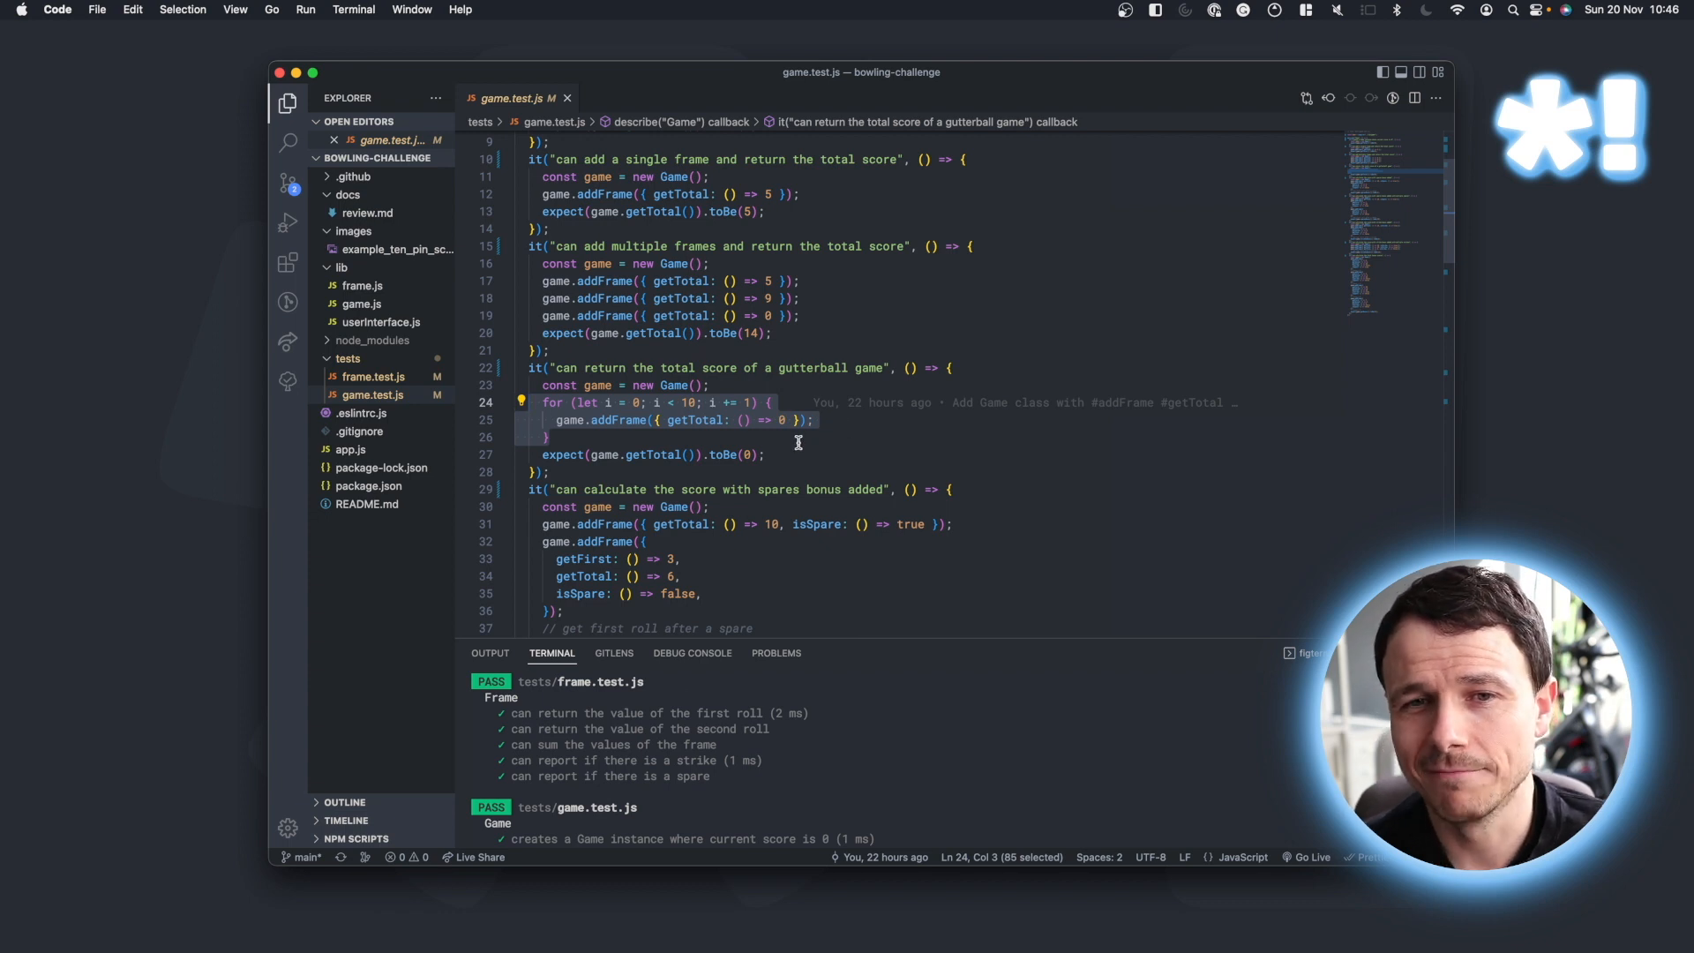
mouse_move(762, 420)
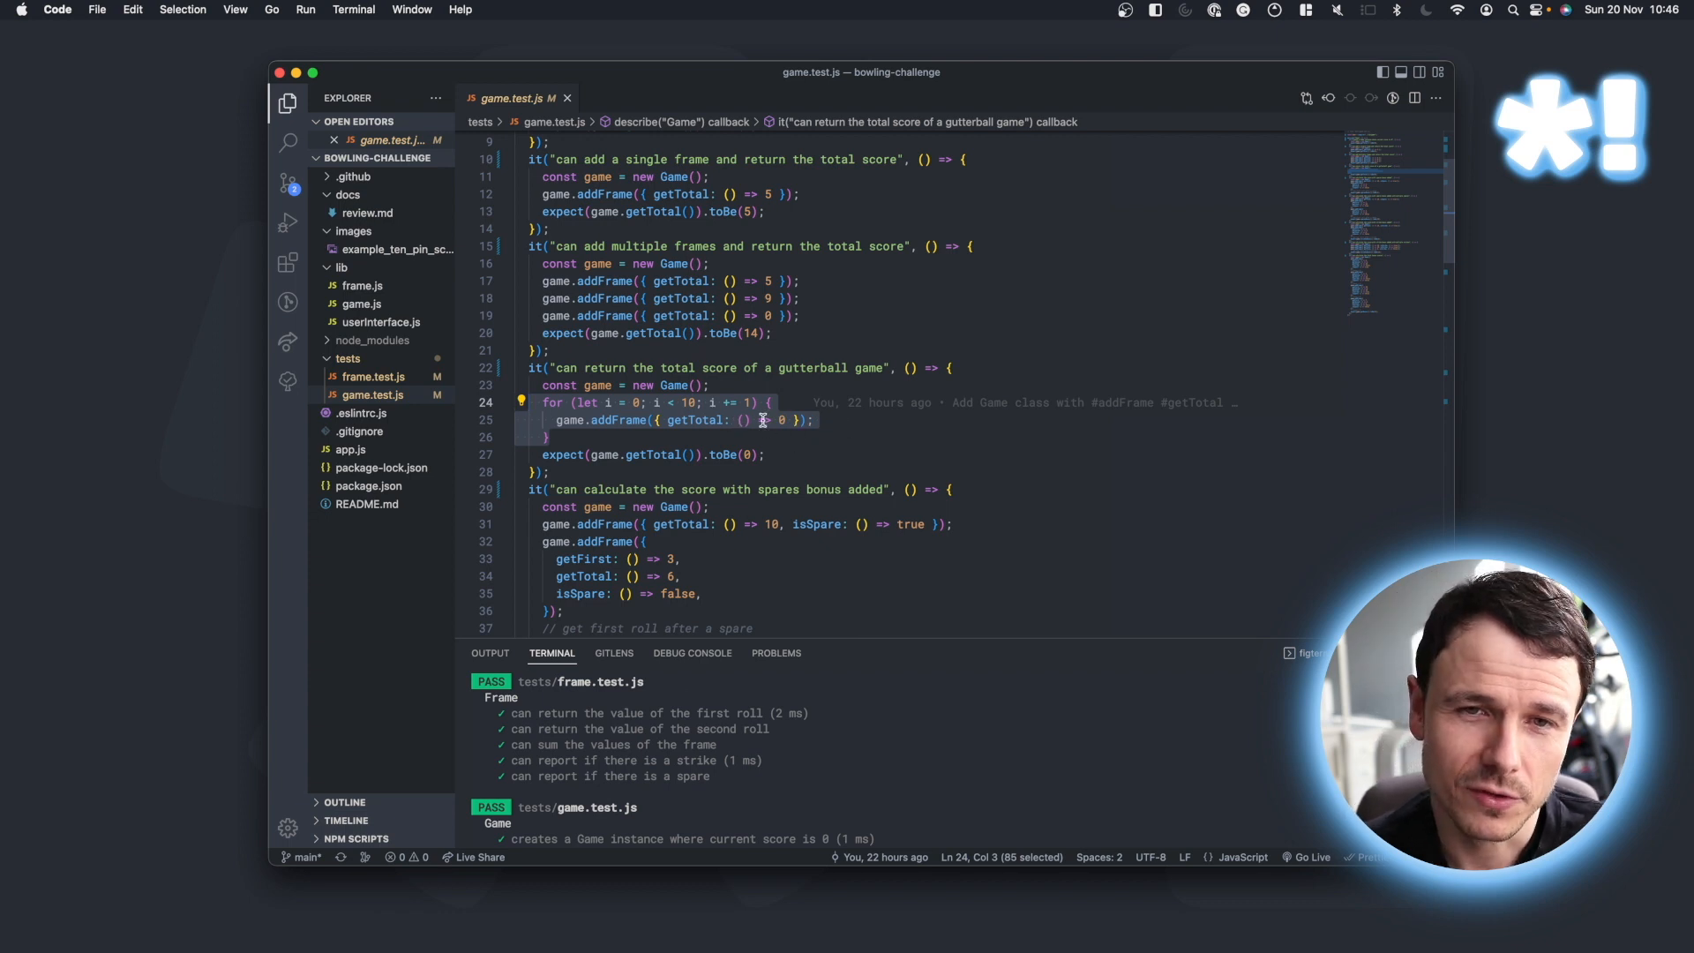
mouse_move(862, 434)
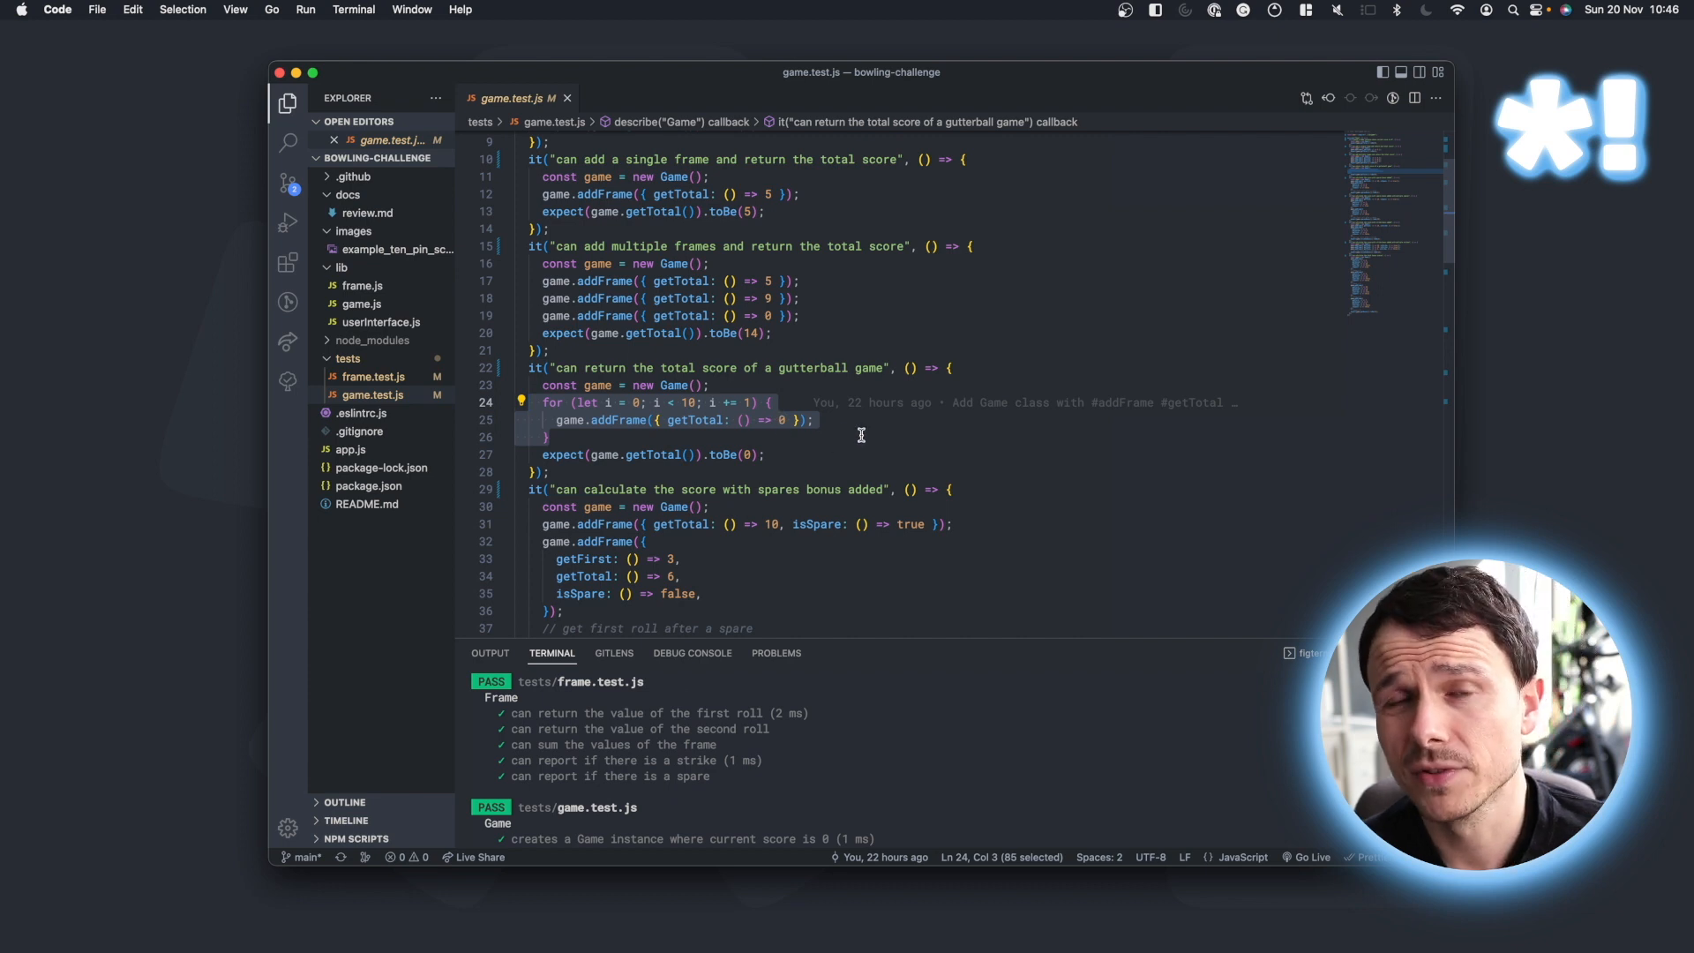